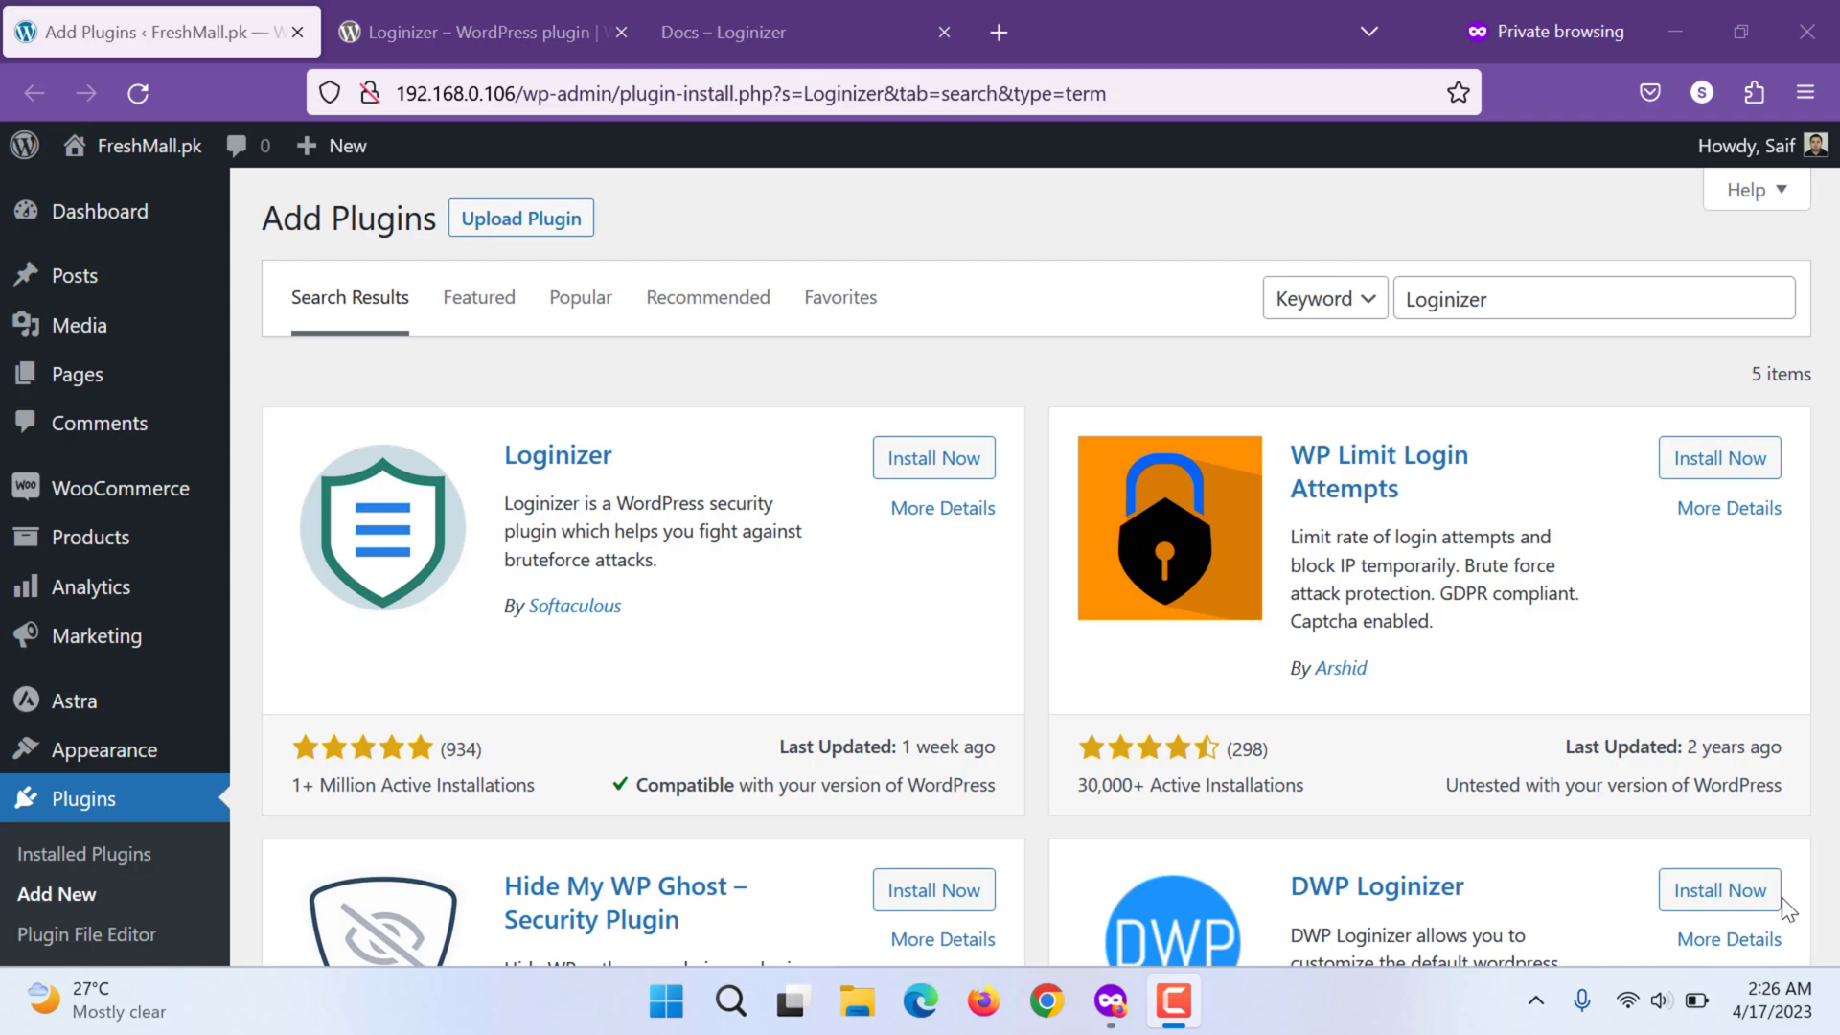
mouse_move(590, 452)
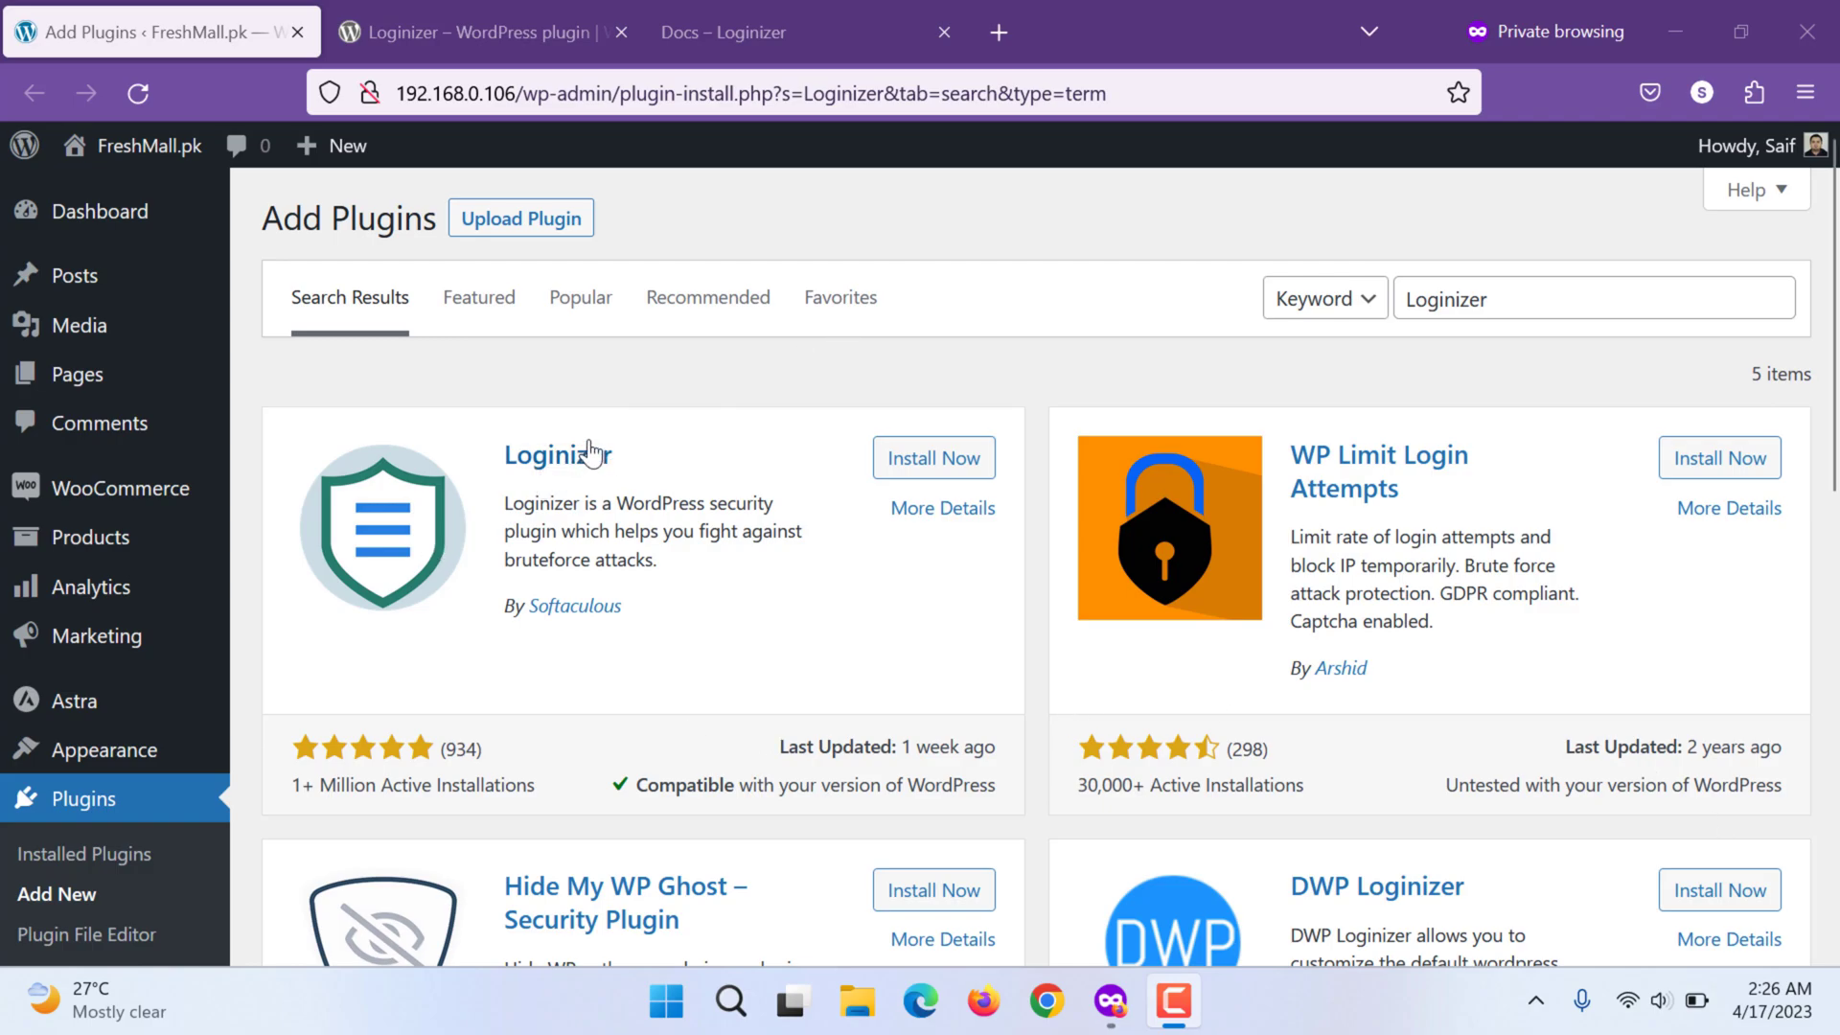
mouse_move(248, 205)
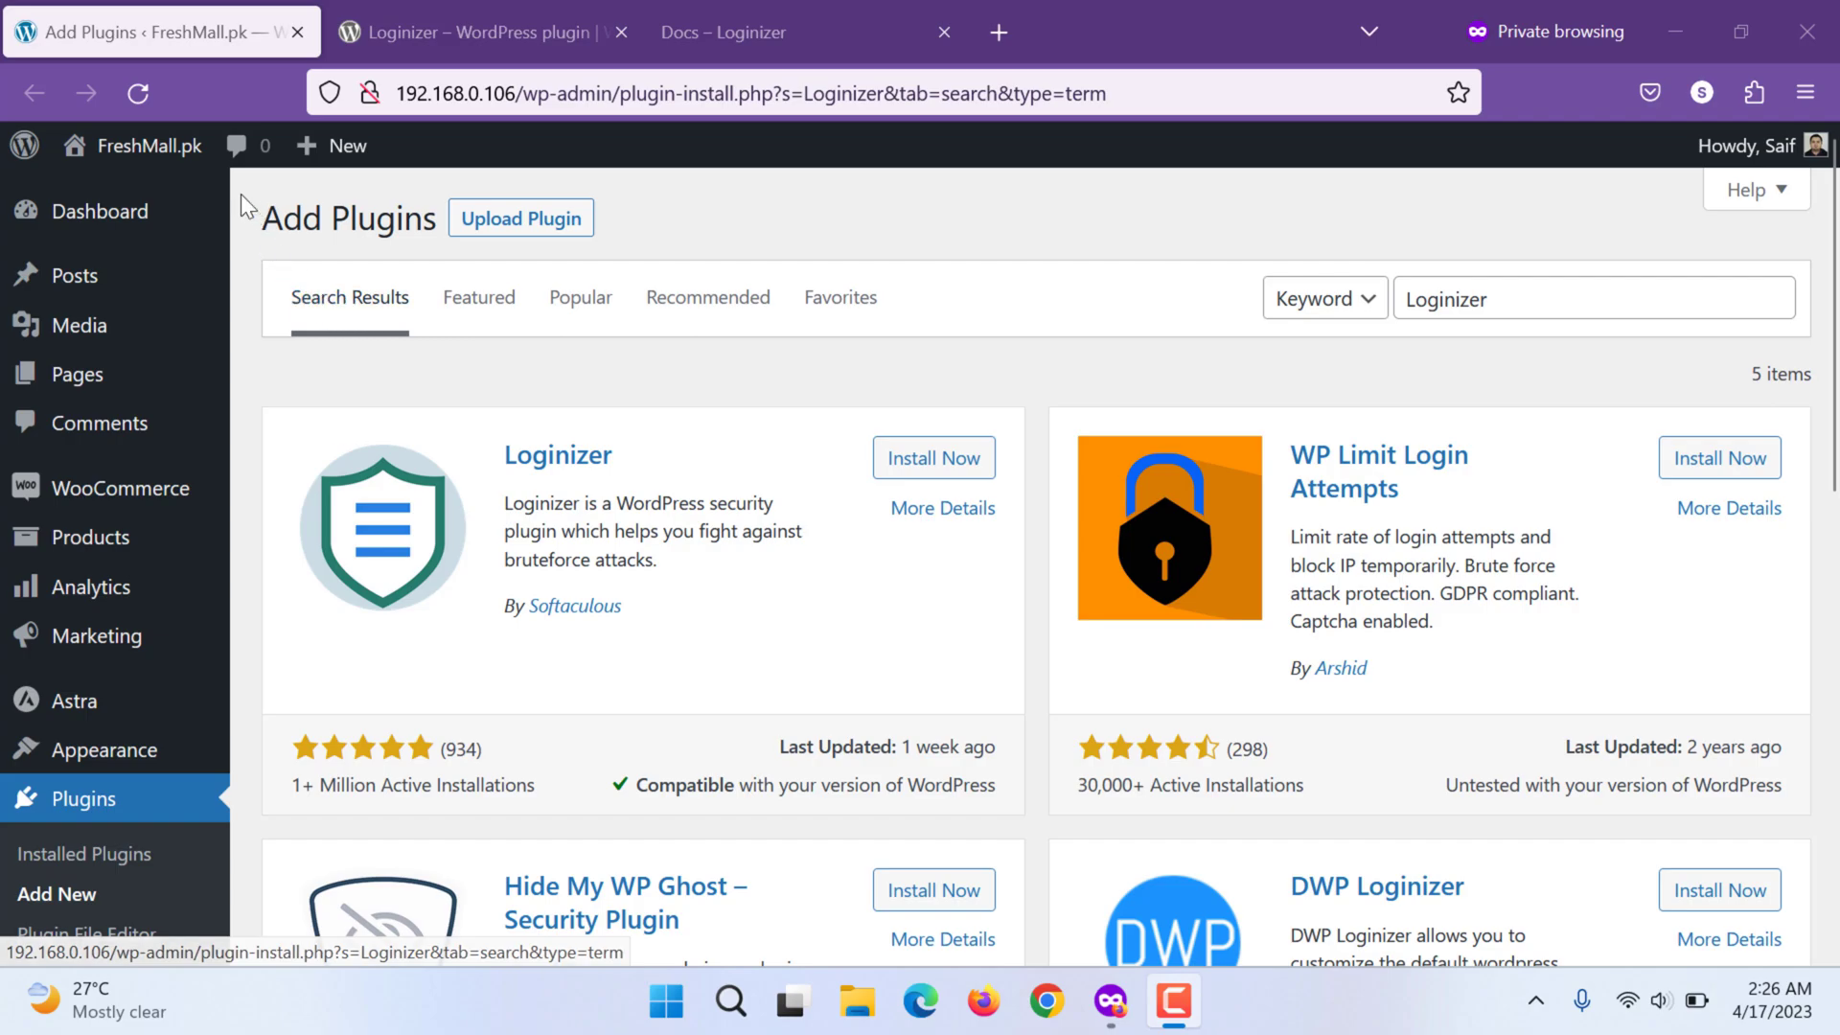
mouse_move(56, 895)
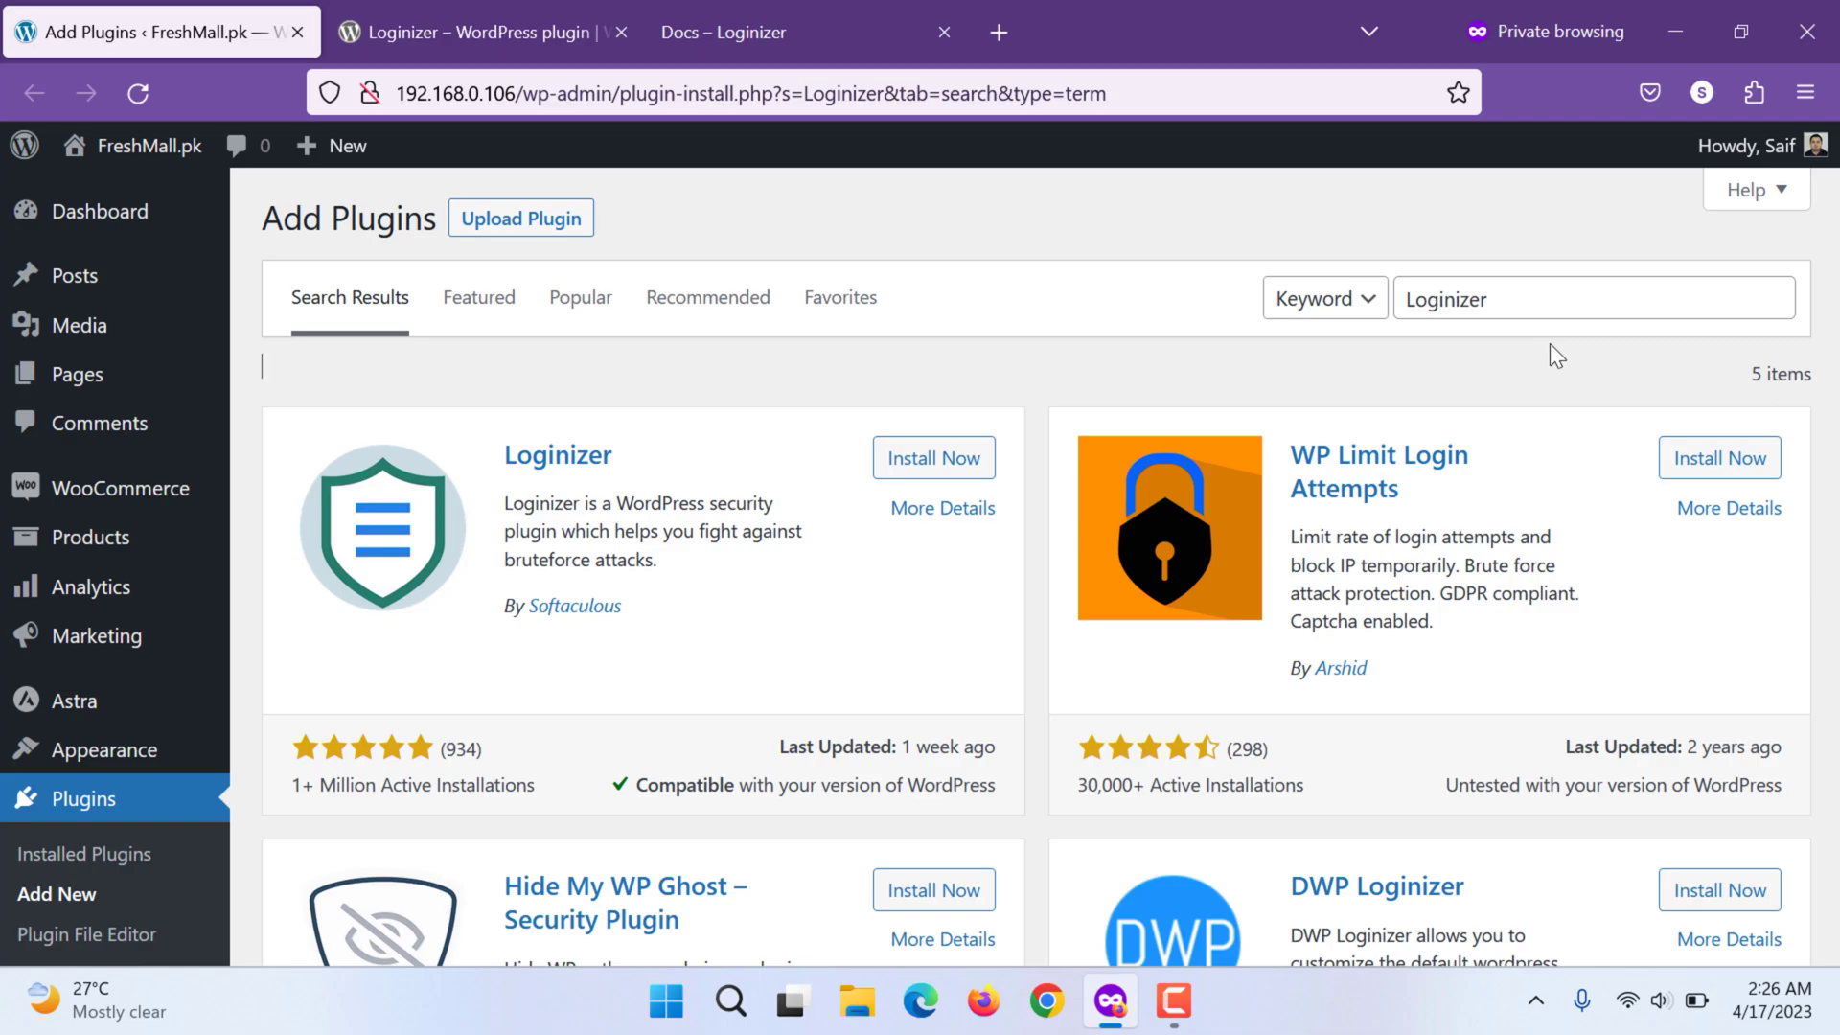
mouse_move(726, 513)
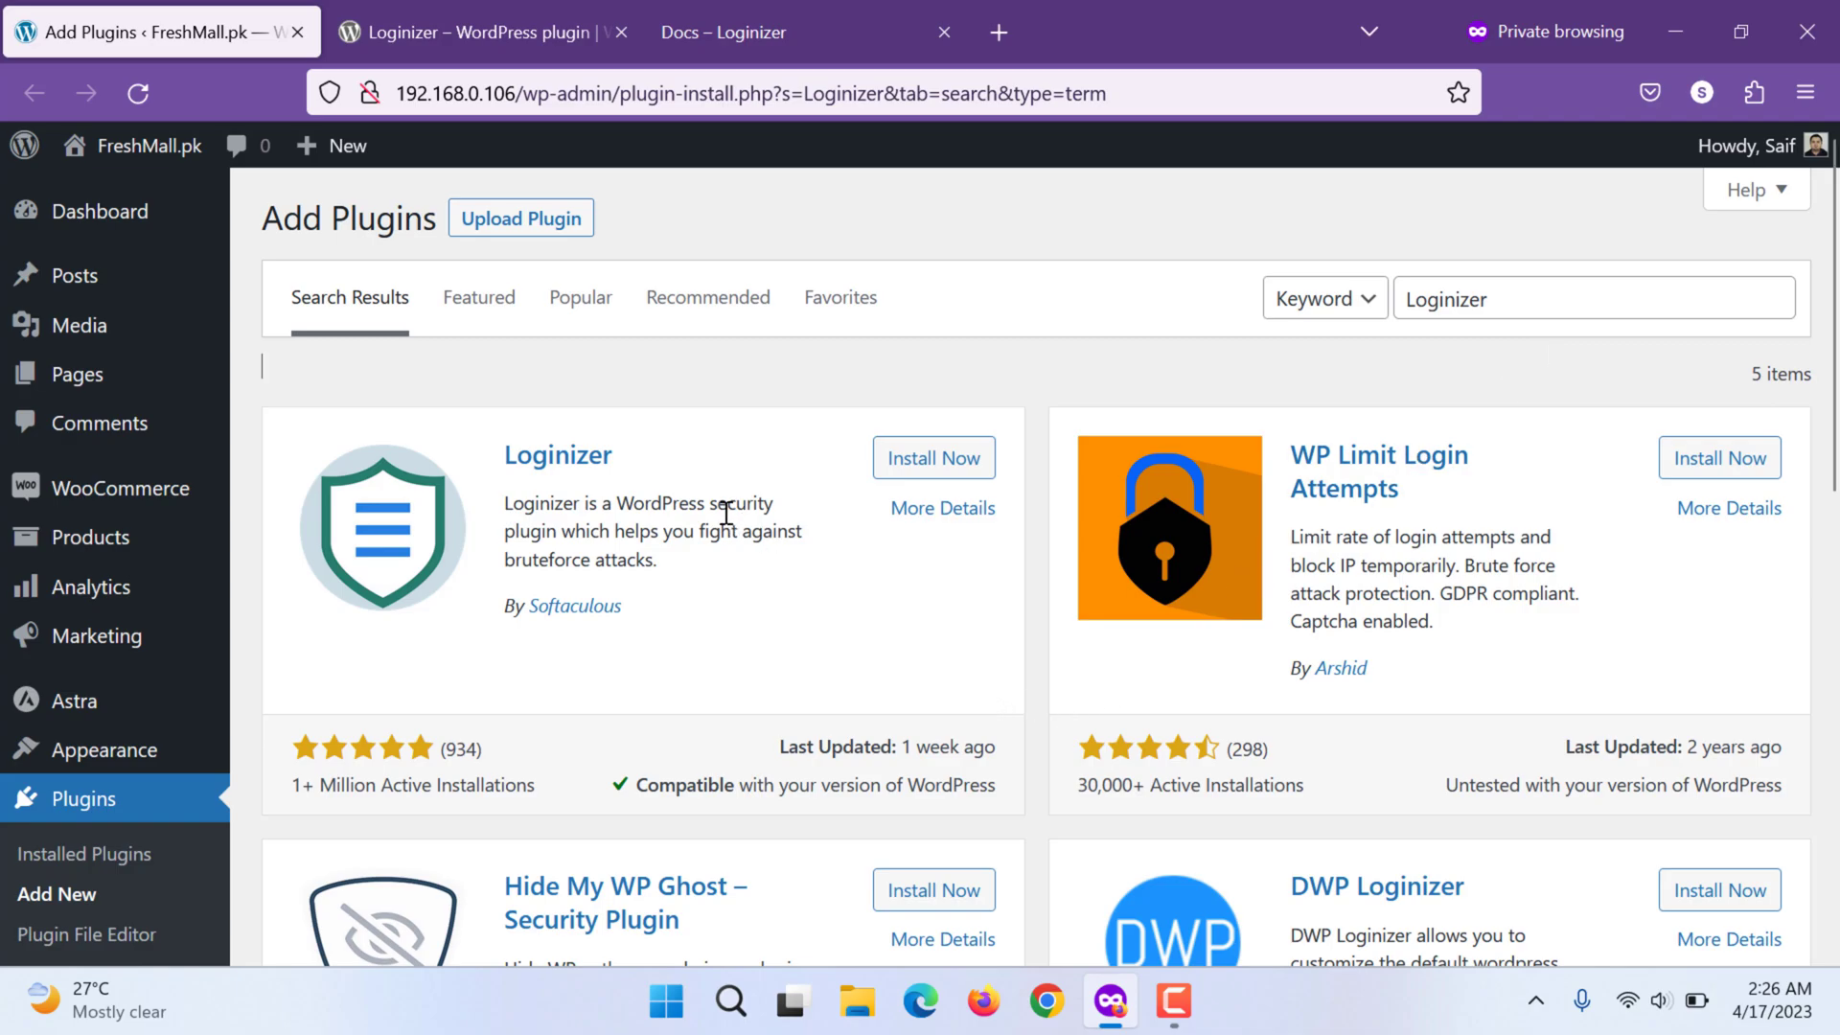
mouse_move(724, 529)
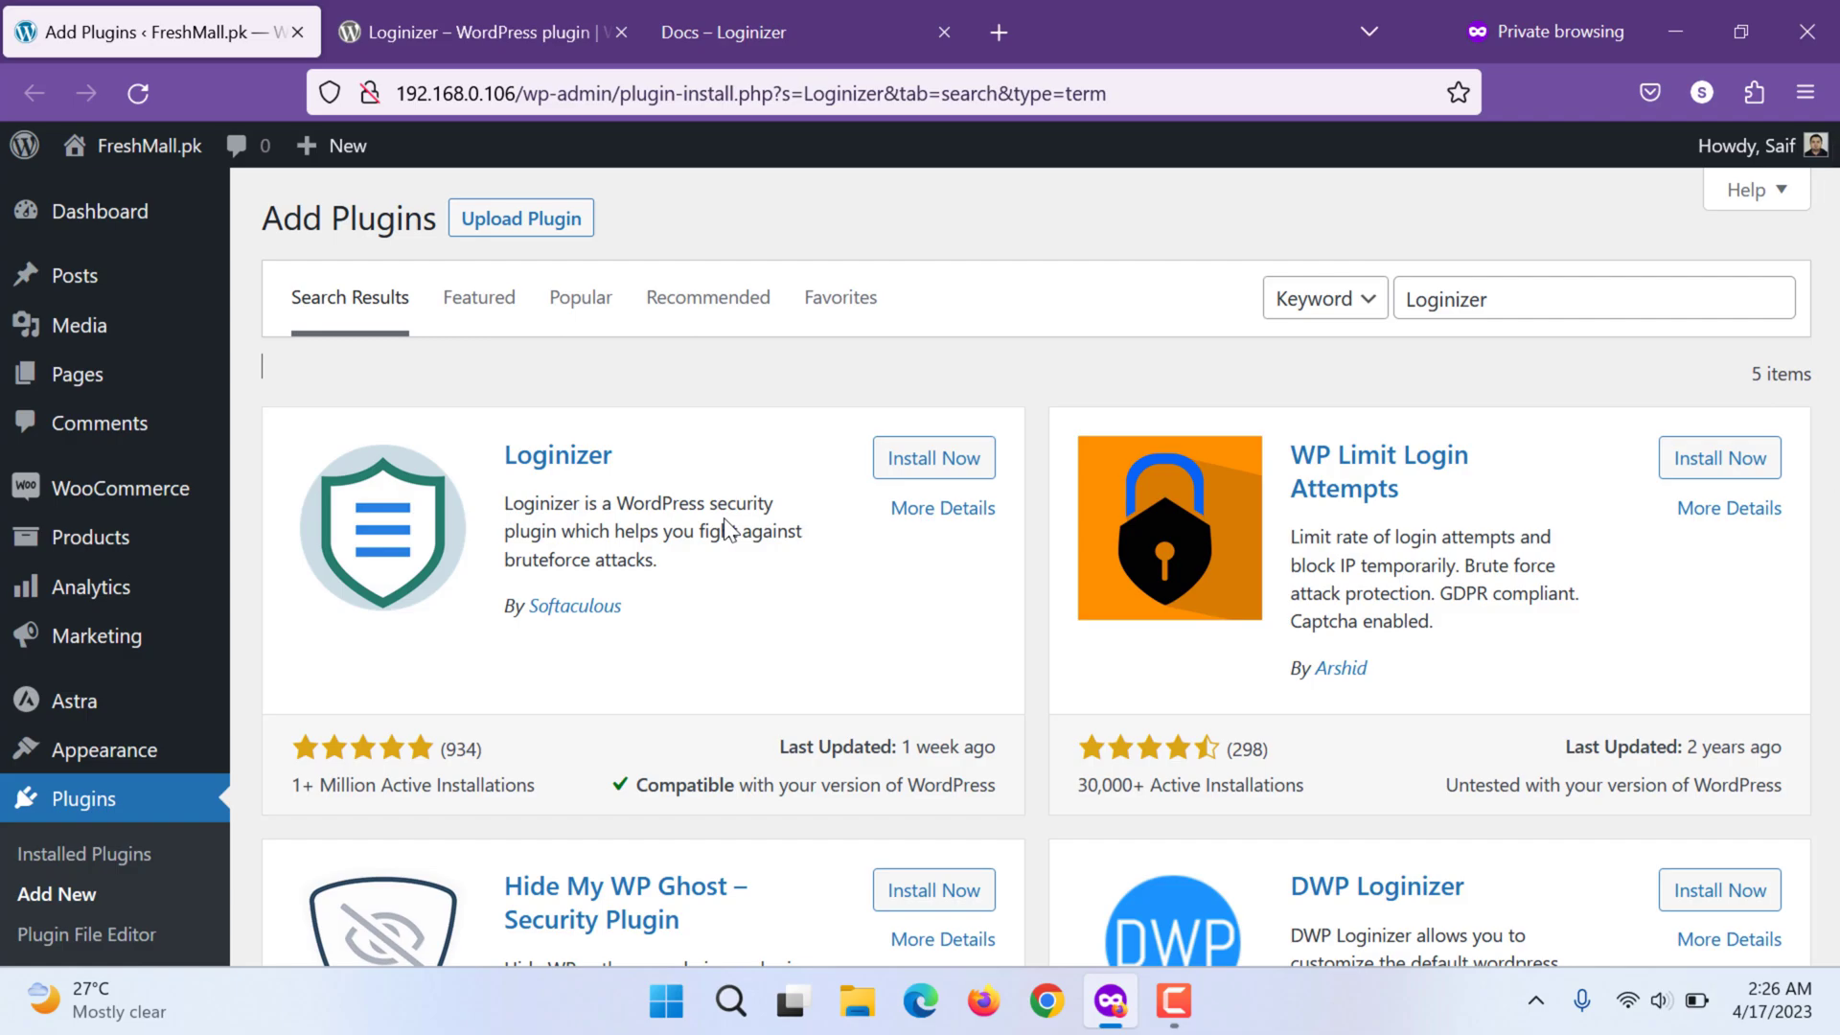
mouse_move(786, 584)
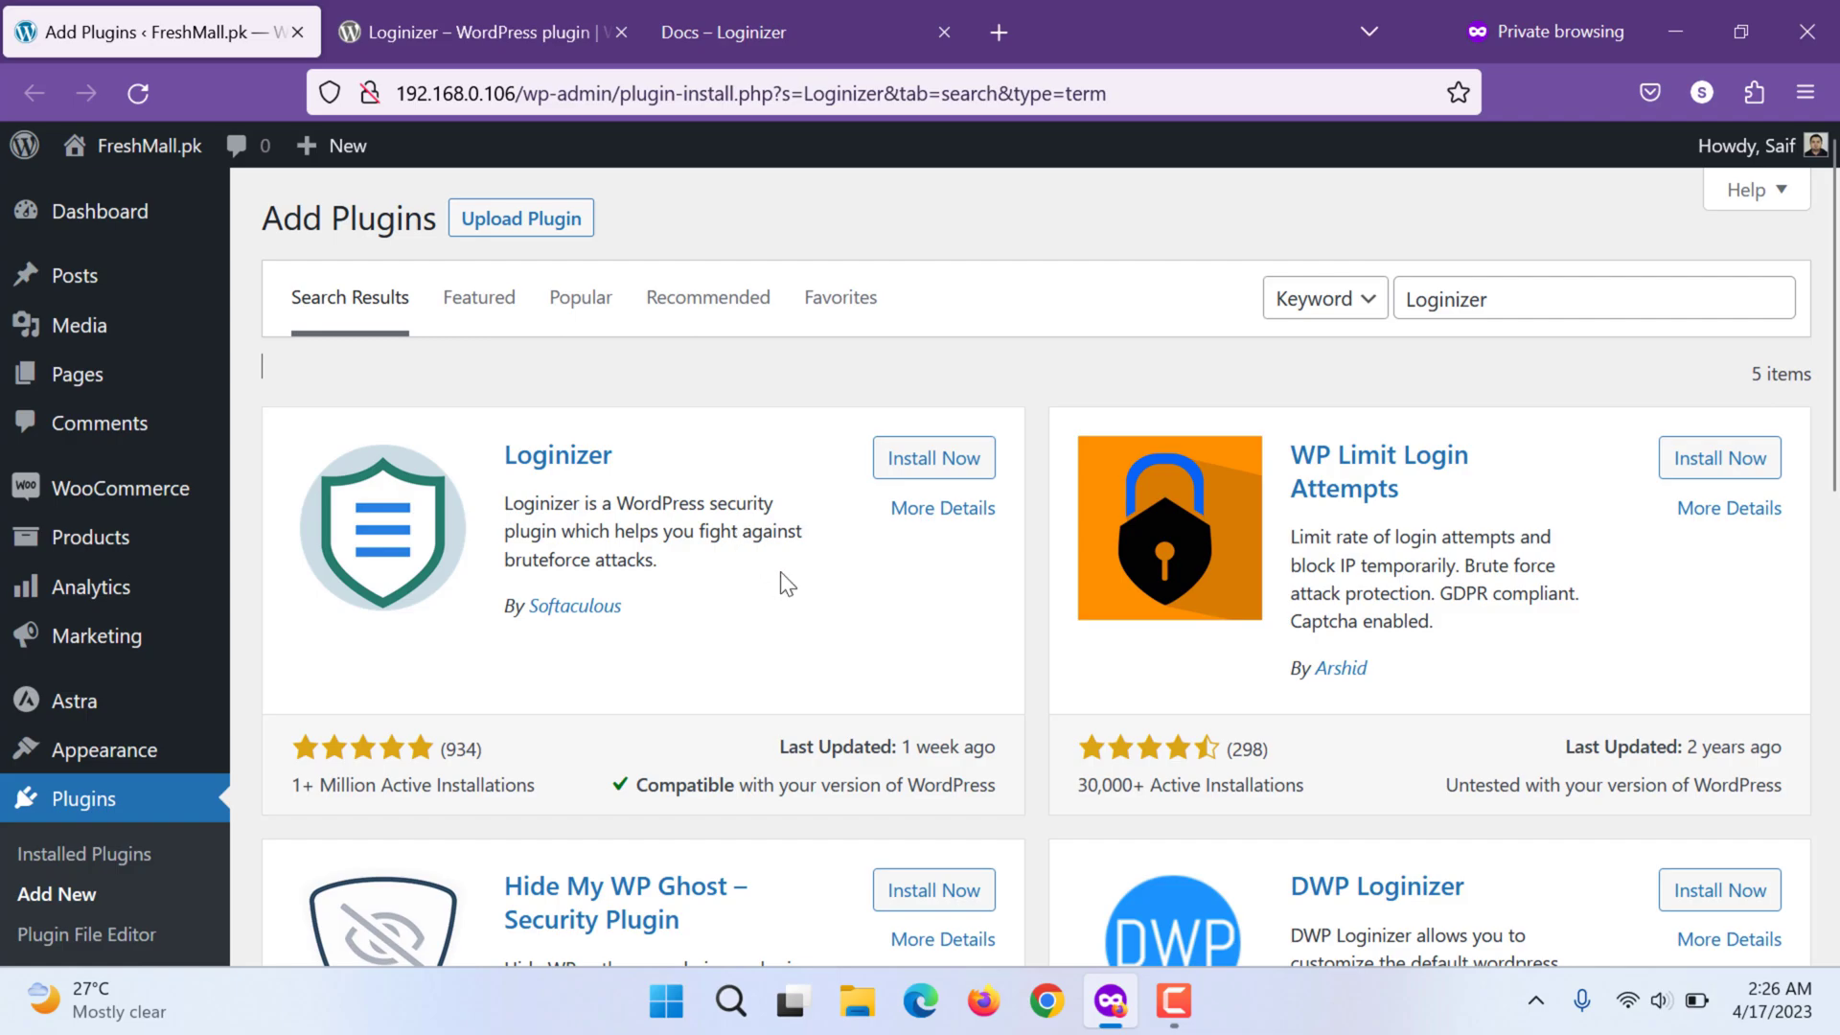
mouse_move(613, 546)
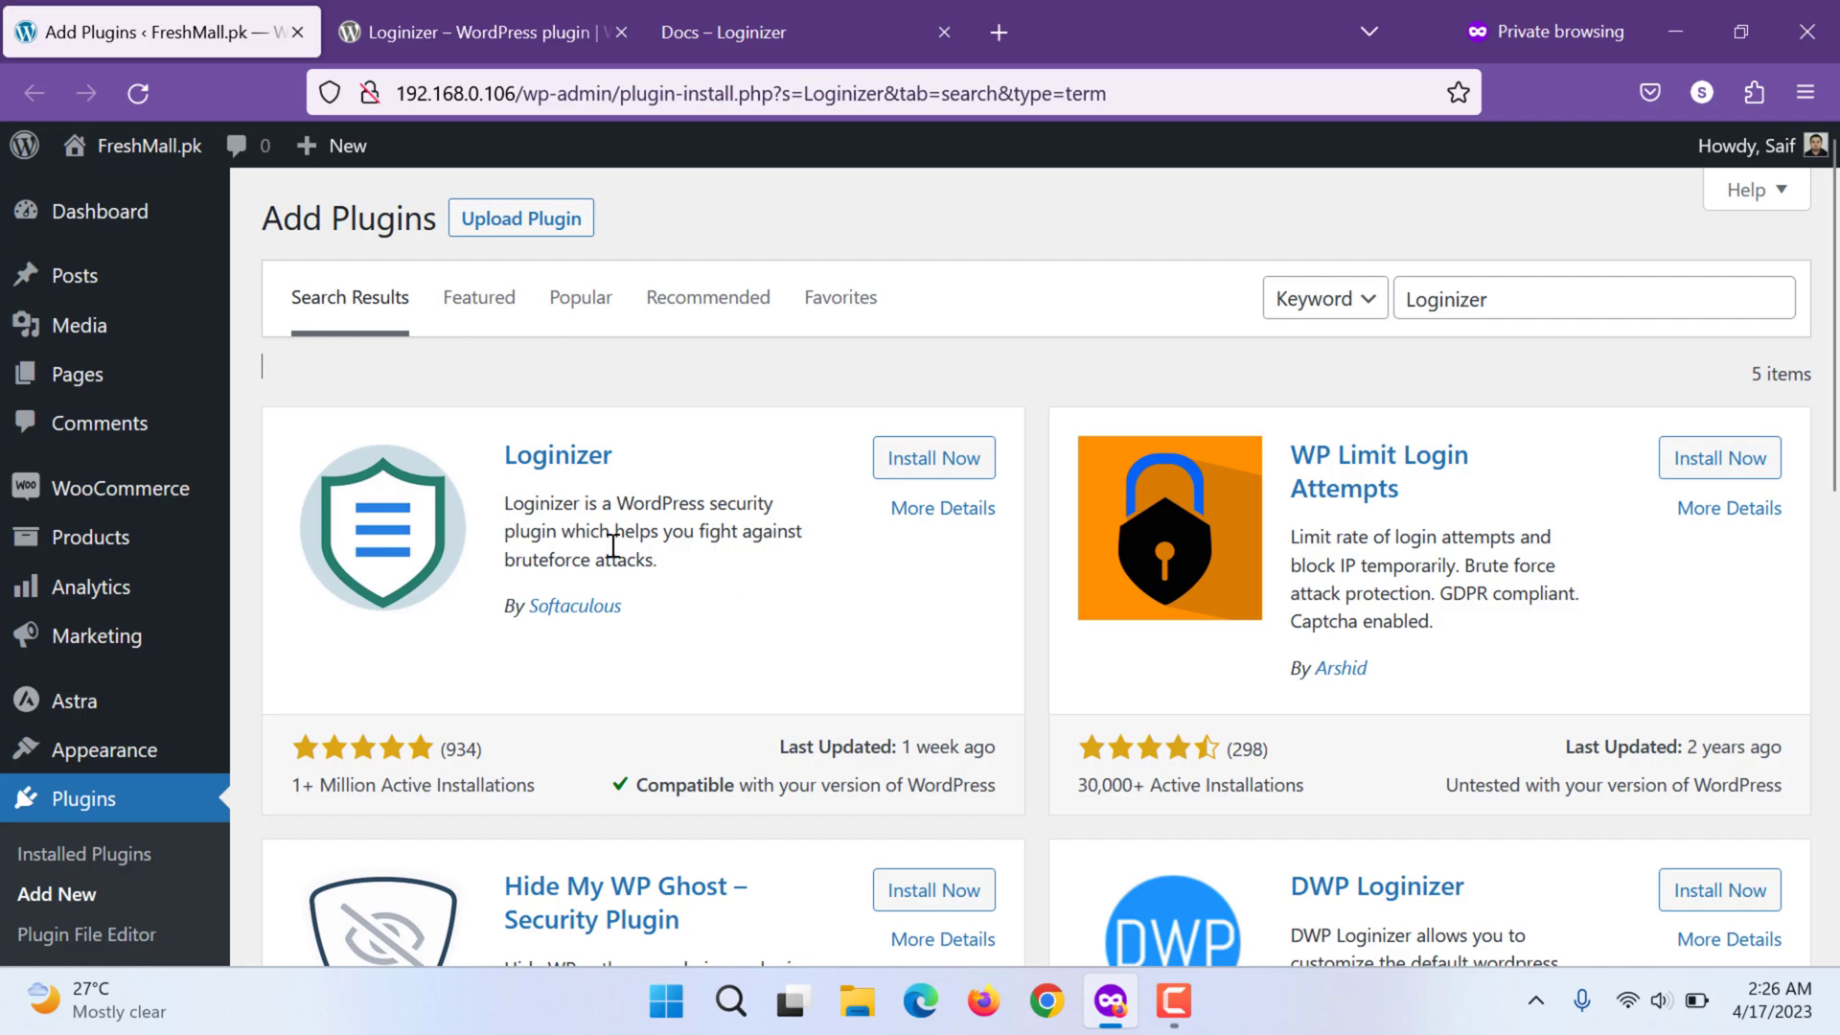
Review the Free Features list, highlighting Brute force protection and failed login attempts logs
left_click(470, 32)
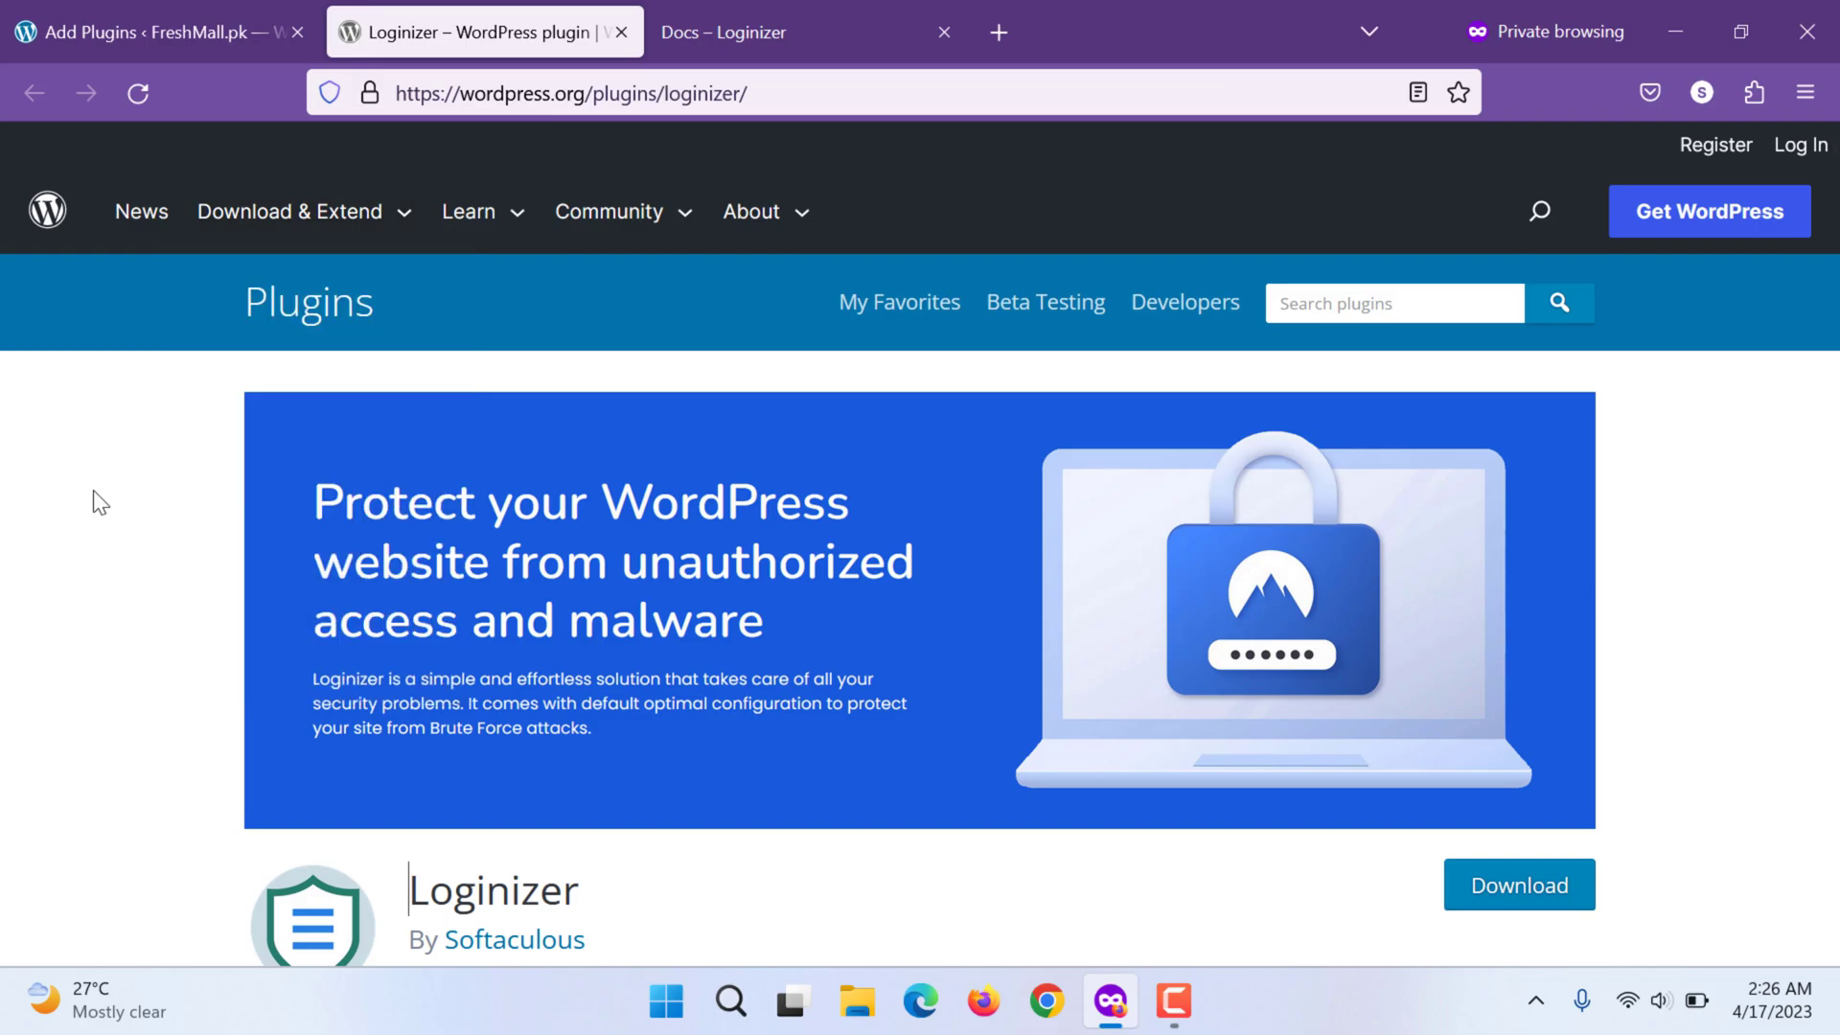
scroll("down", 3)
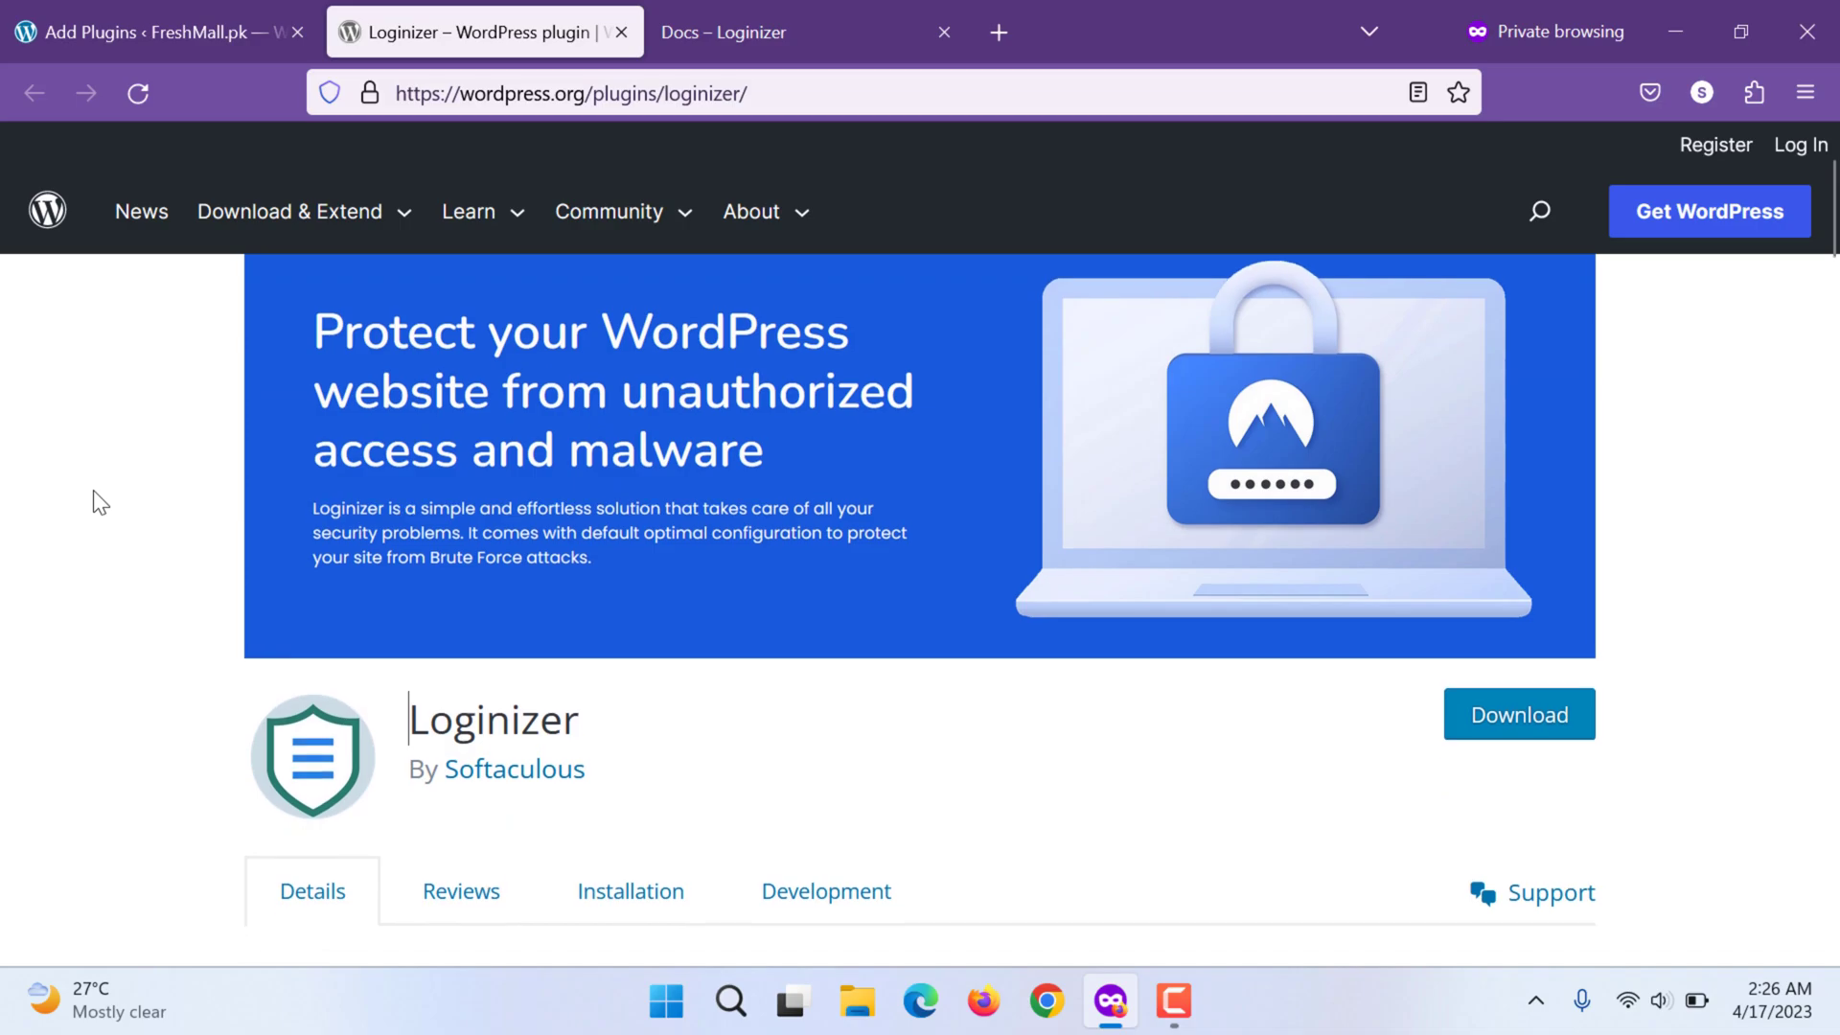
mouse_move(864, 447)
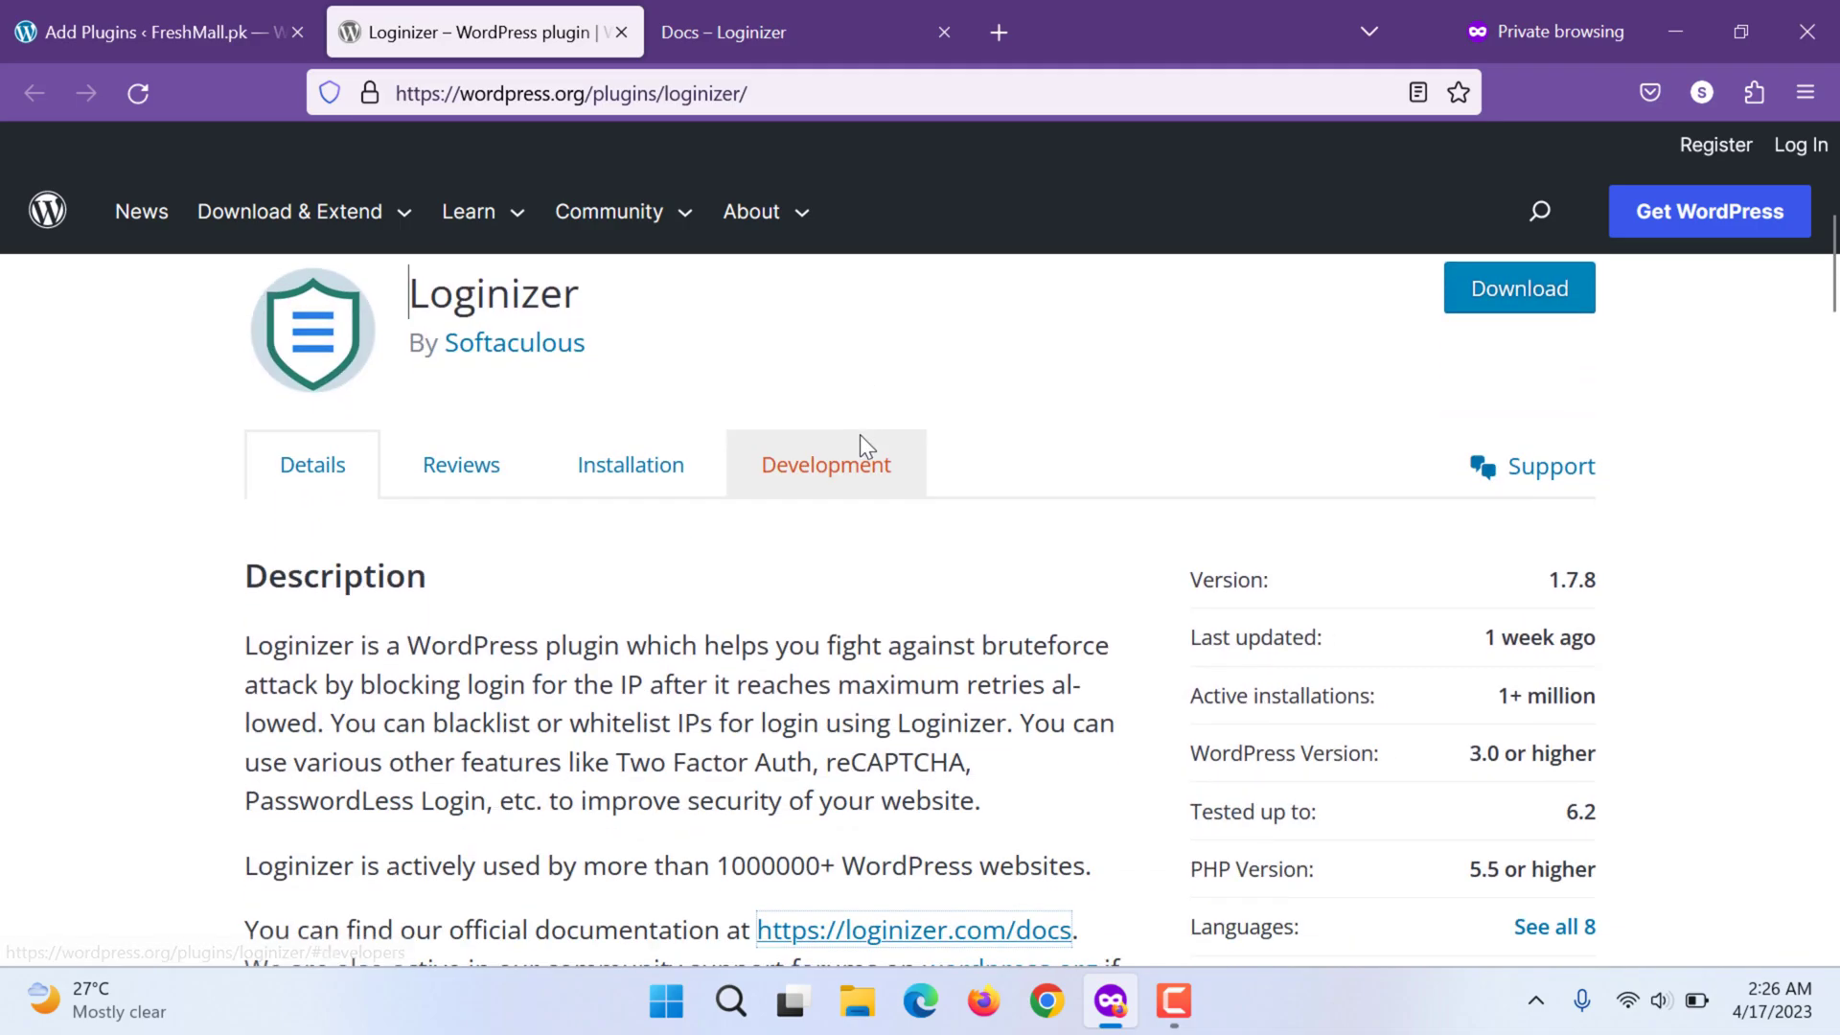
scroll("down", 3)
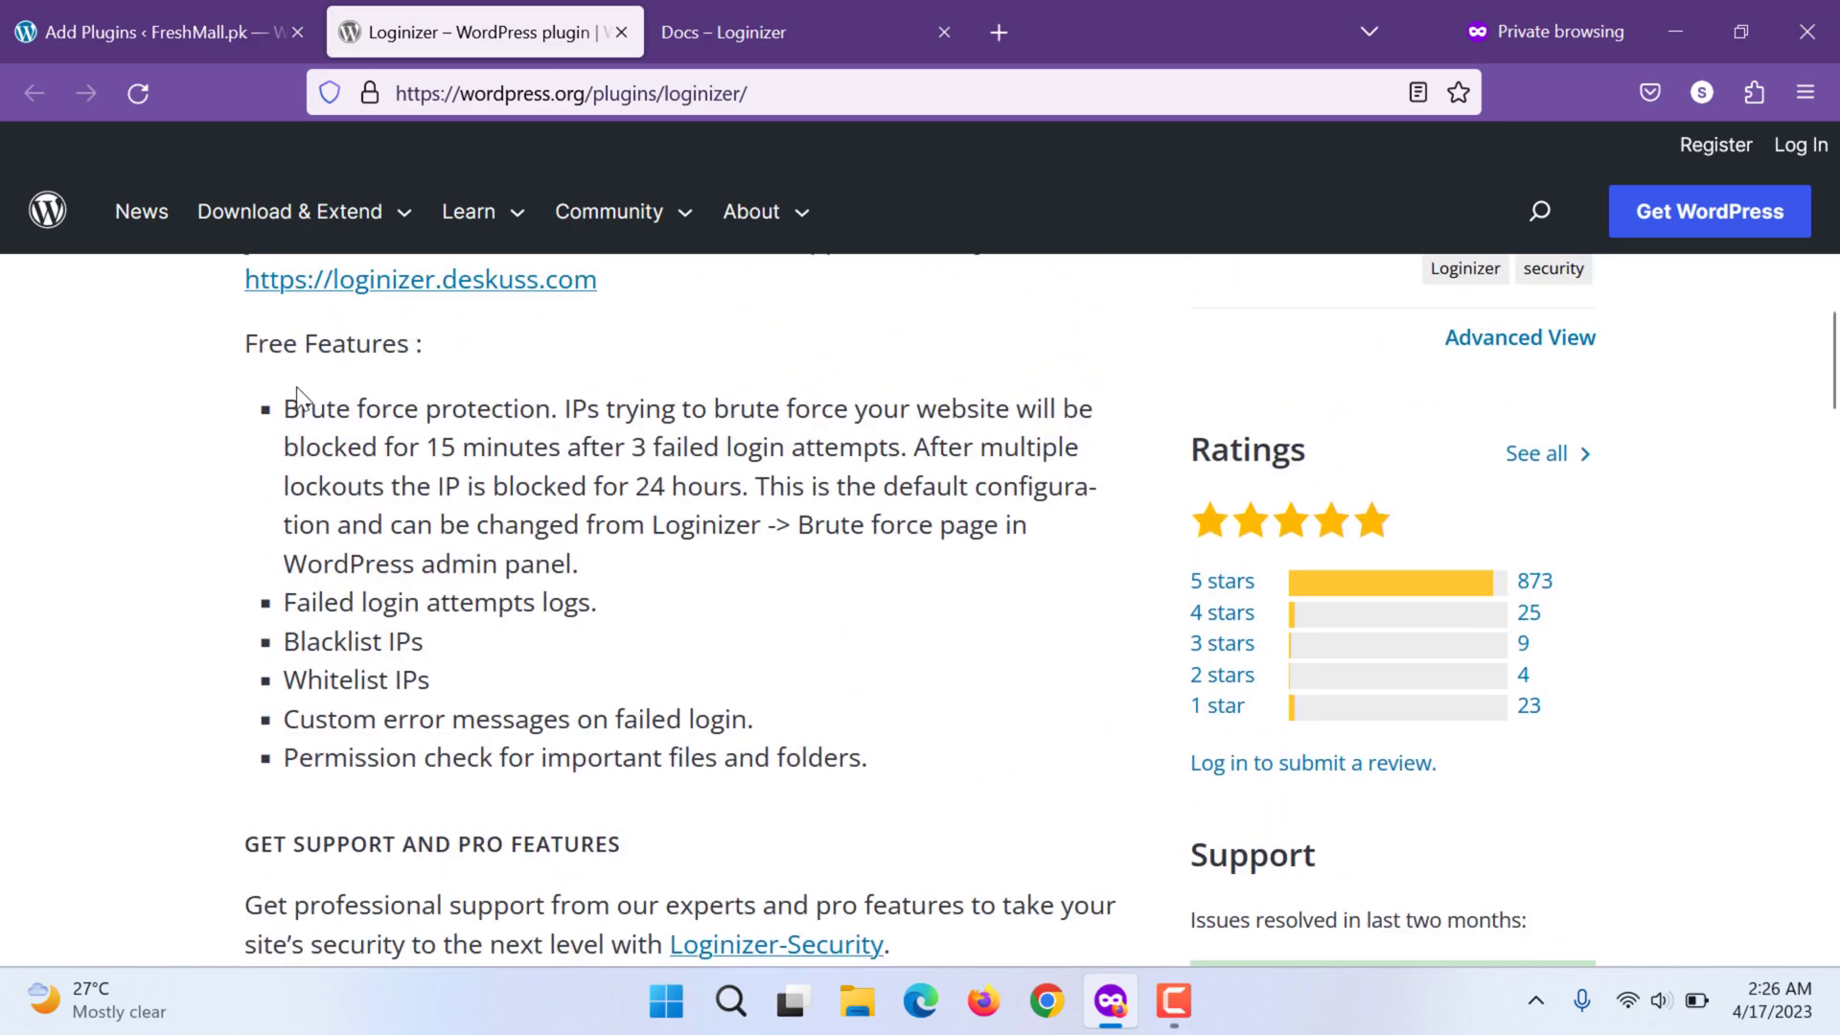
left_click_drag(291, 409, 567, 408)
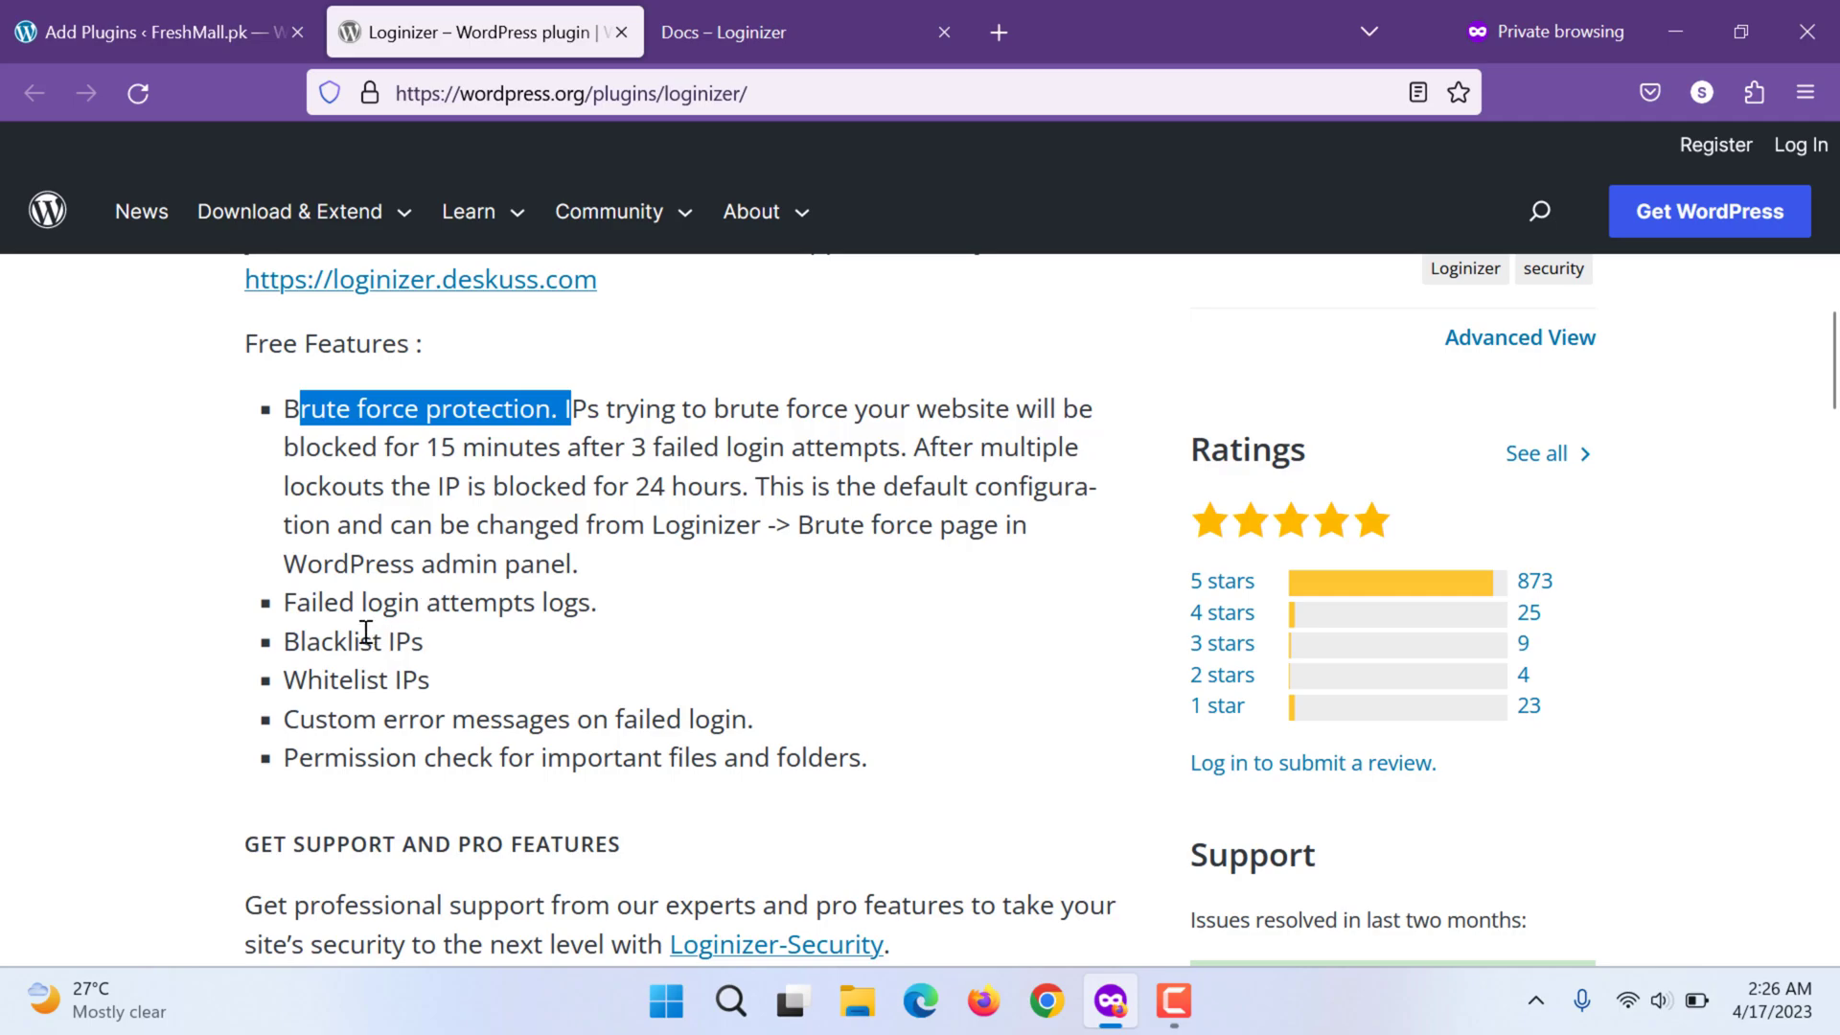
left_click_drag(324, 602, 563, 602)
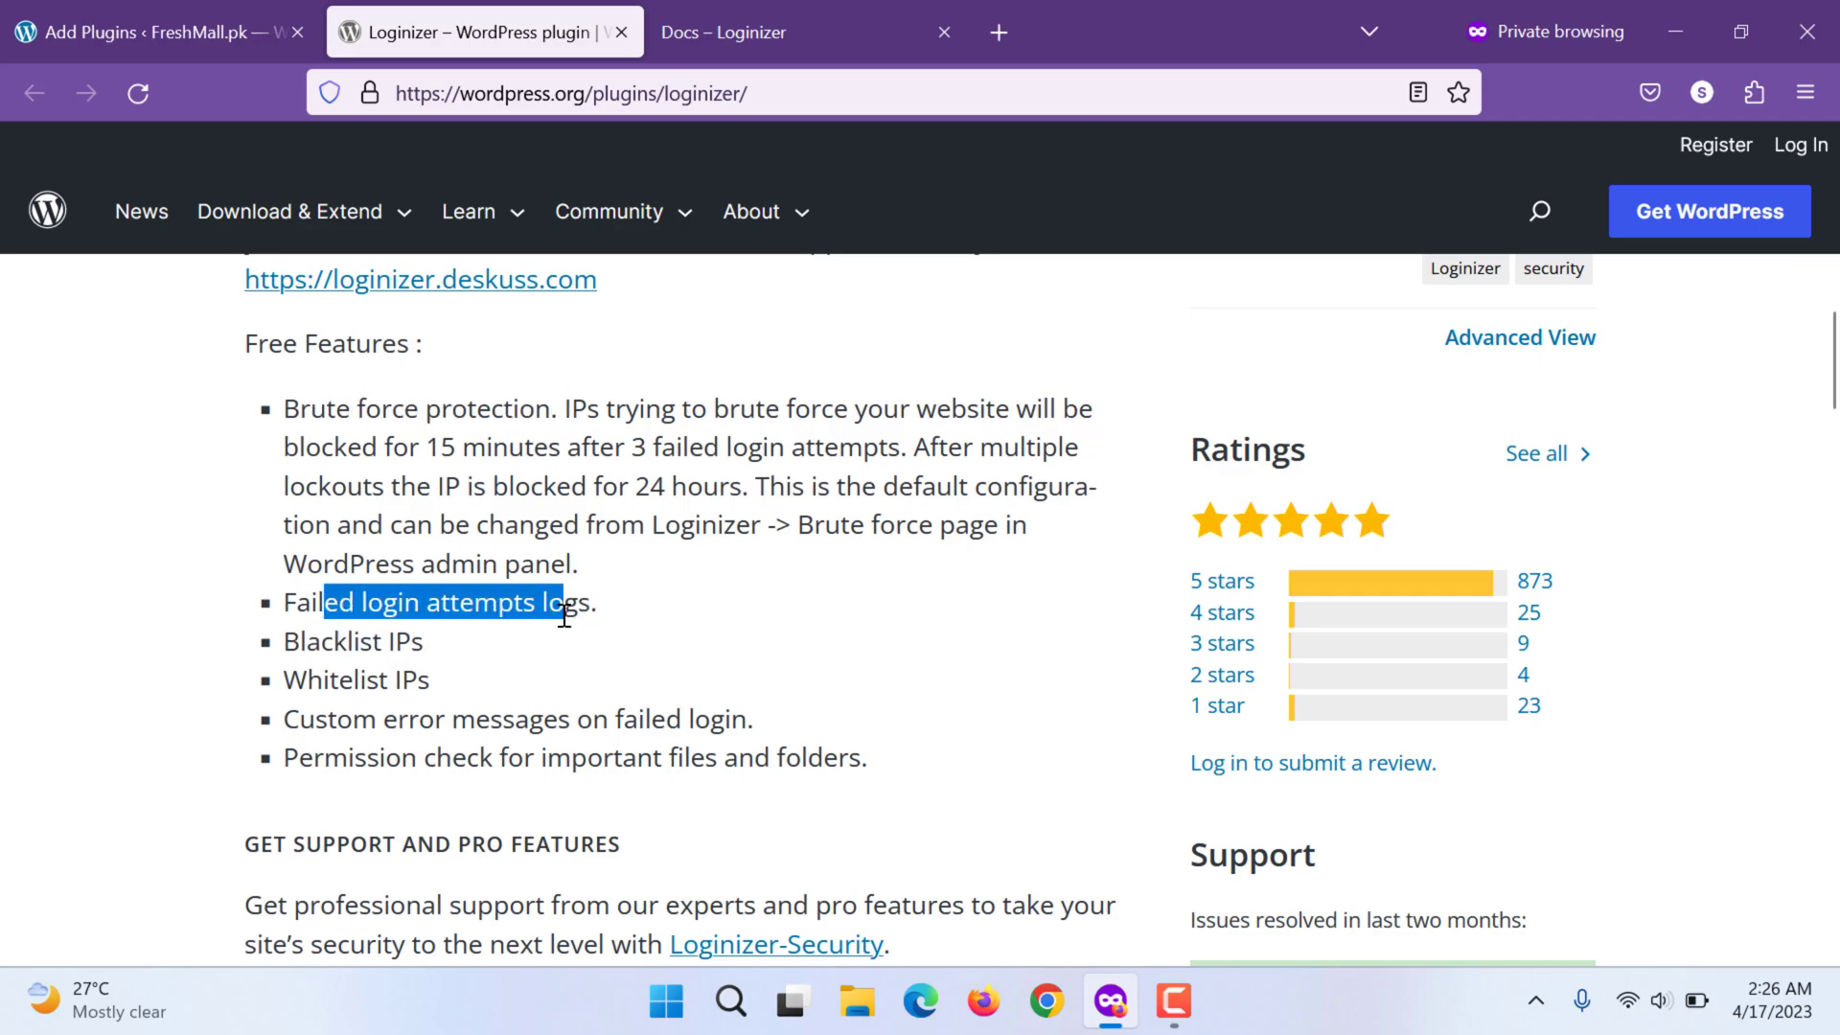
mouse_move(425, 636)
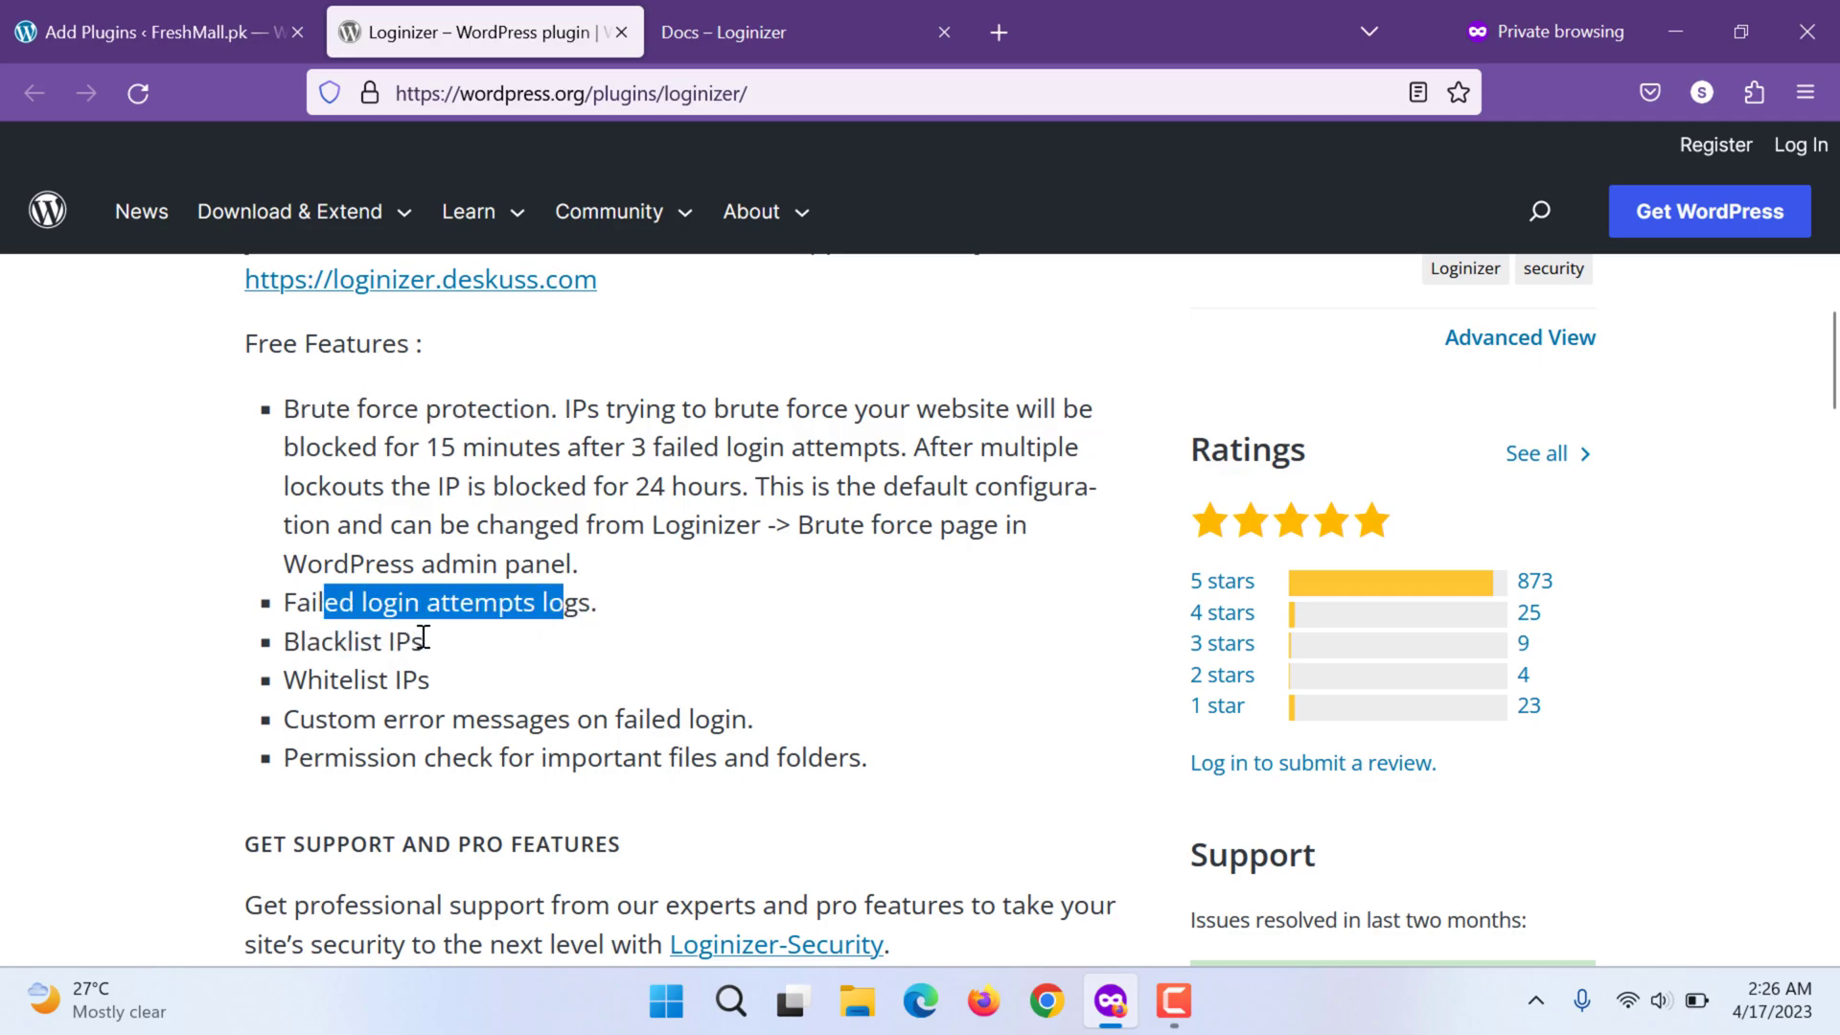
left_click(446, 705)
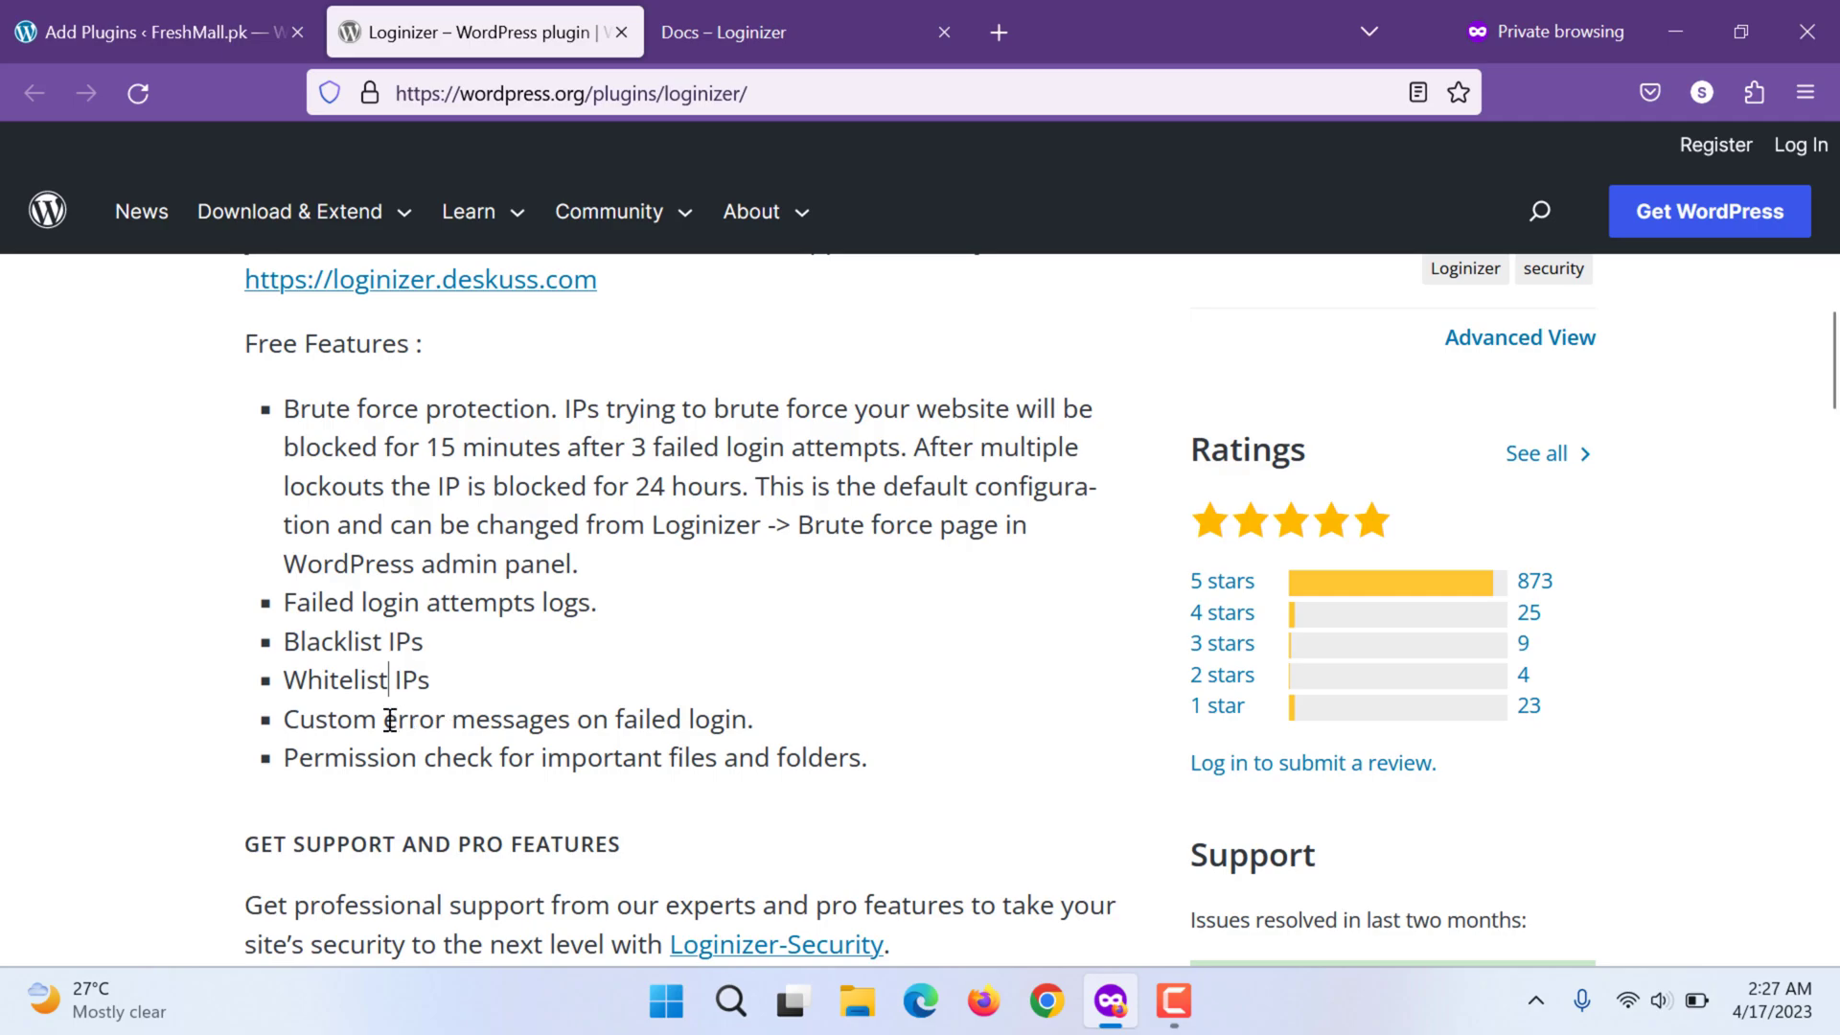
Scroll through the remaining features down to the Pro Features list ending at Limit Concurrent Logins
scroll("down", 3)
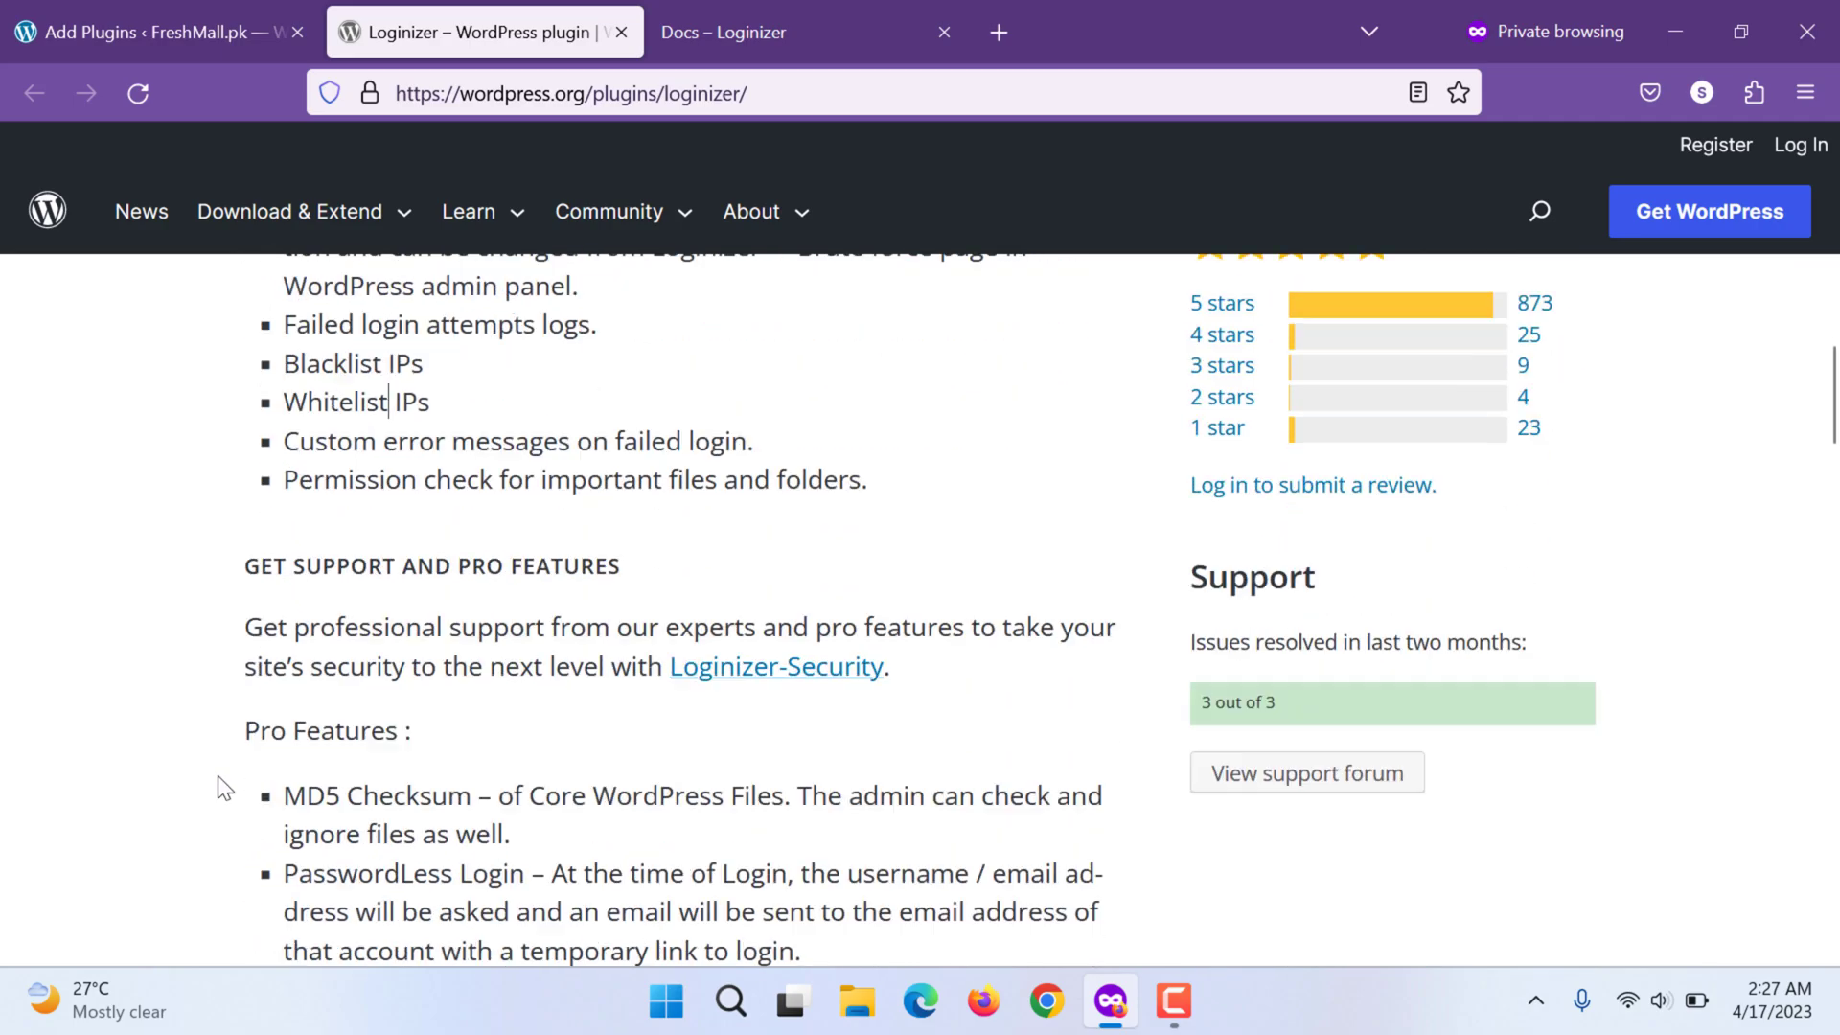
scroll("down", 3)
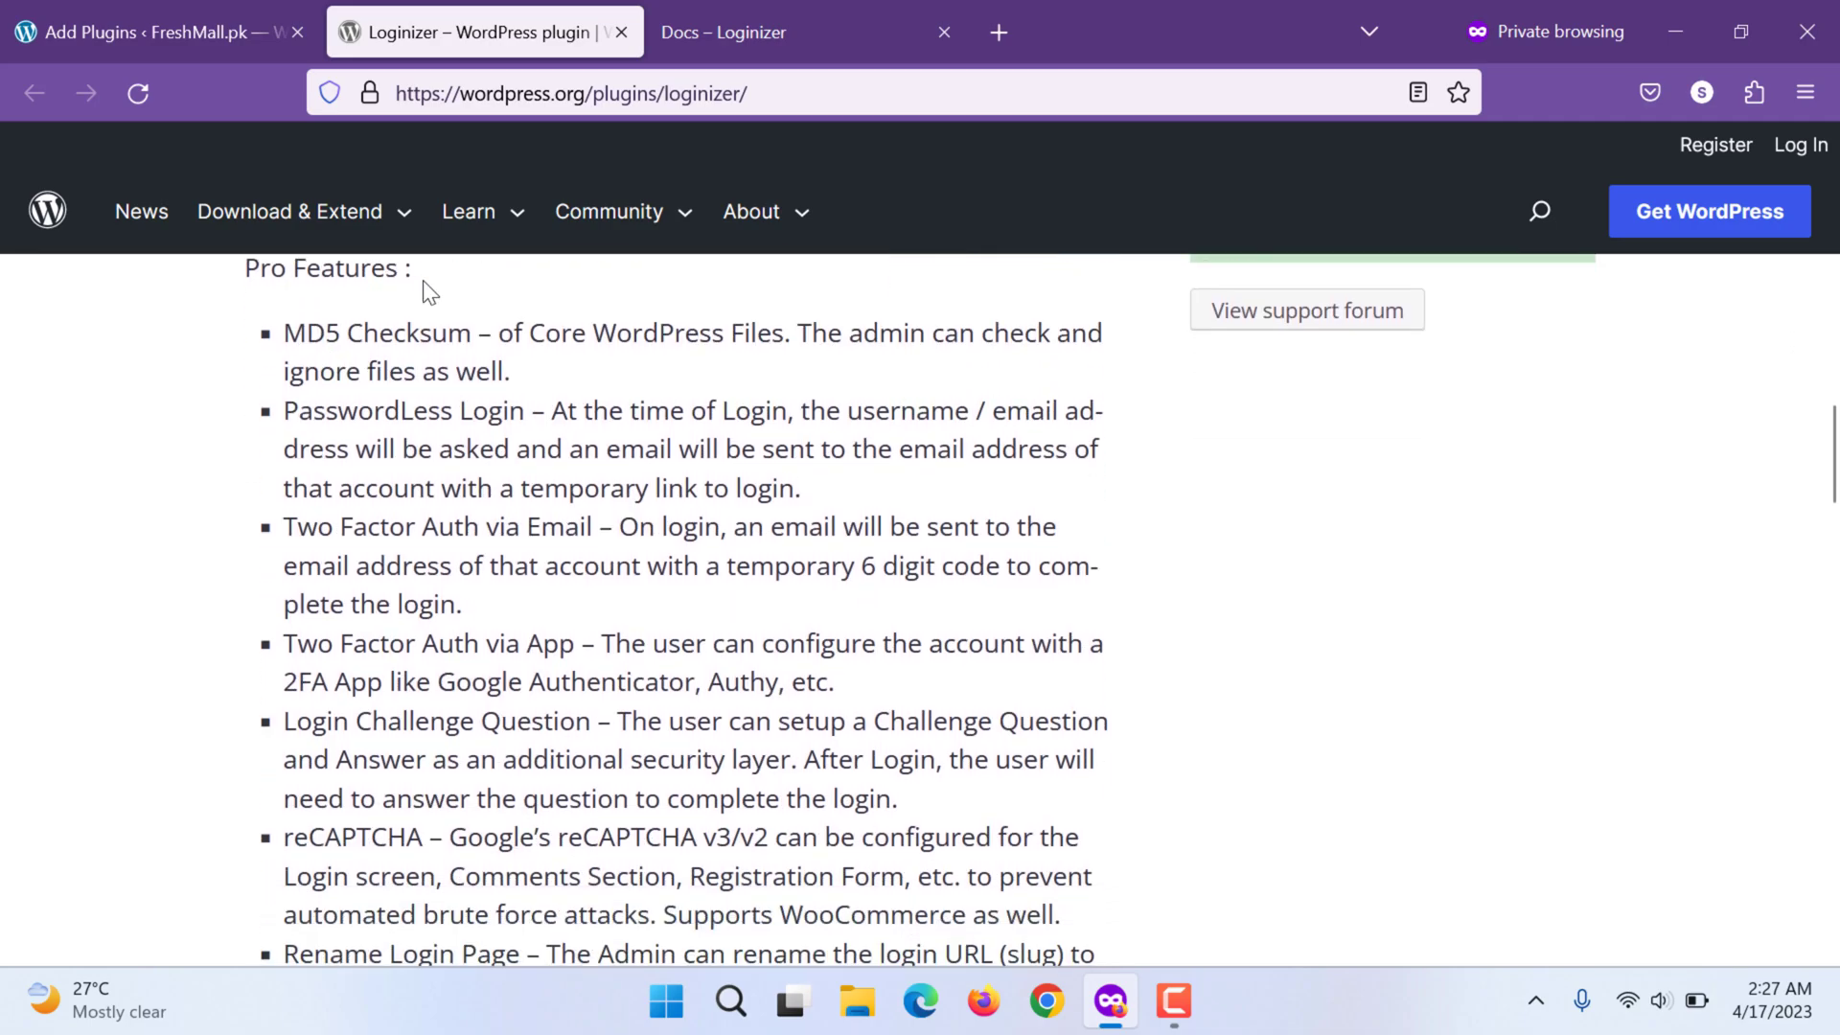
mouse_move(416, 326)
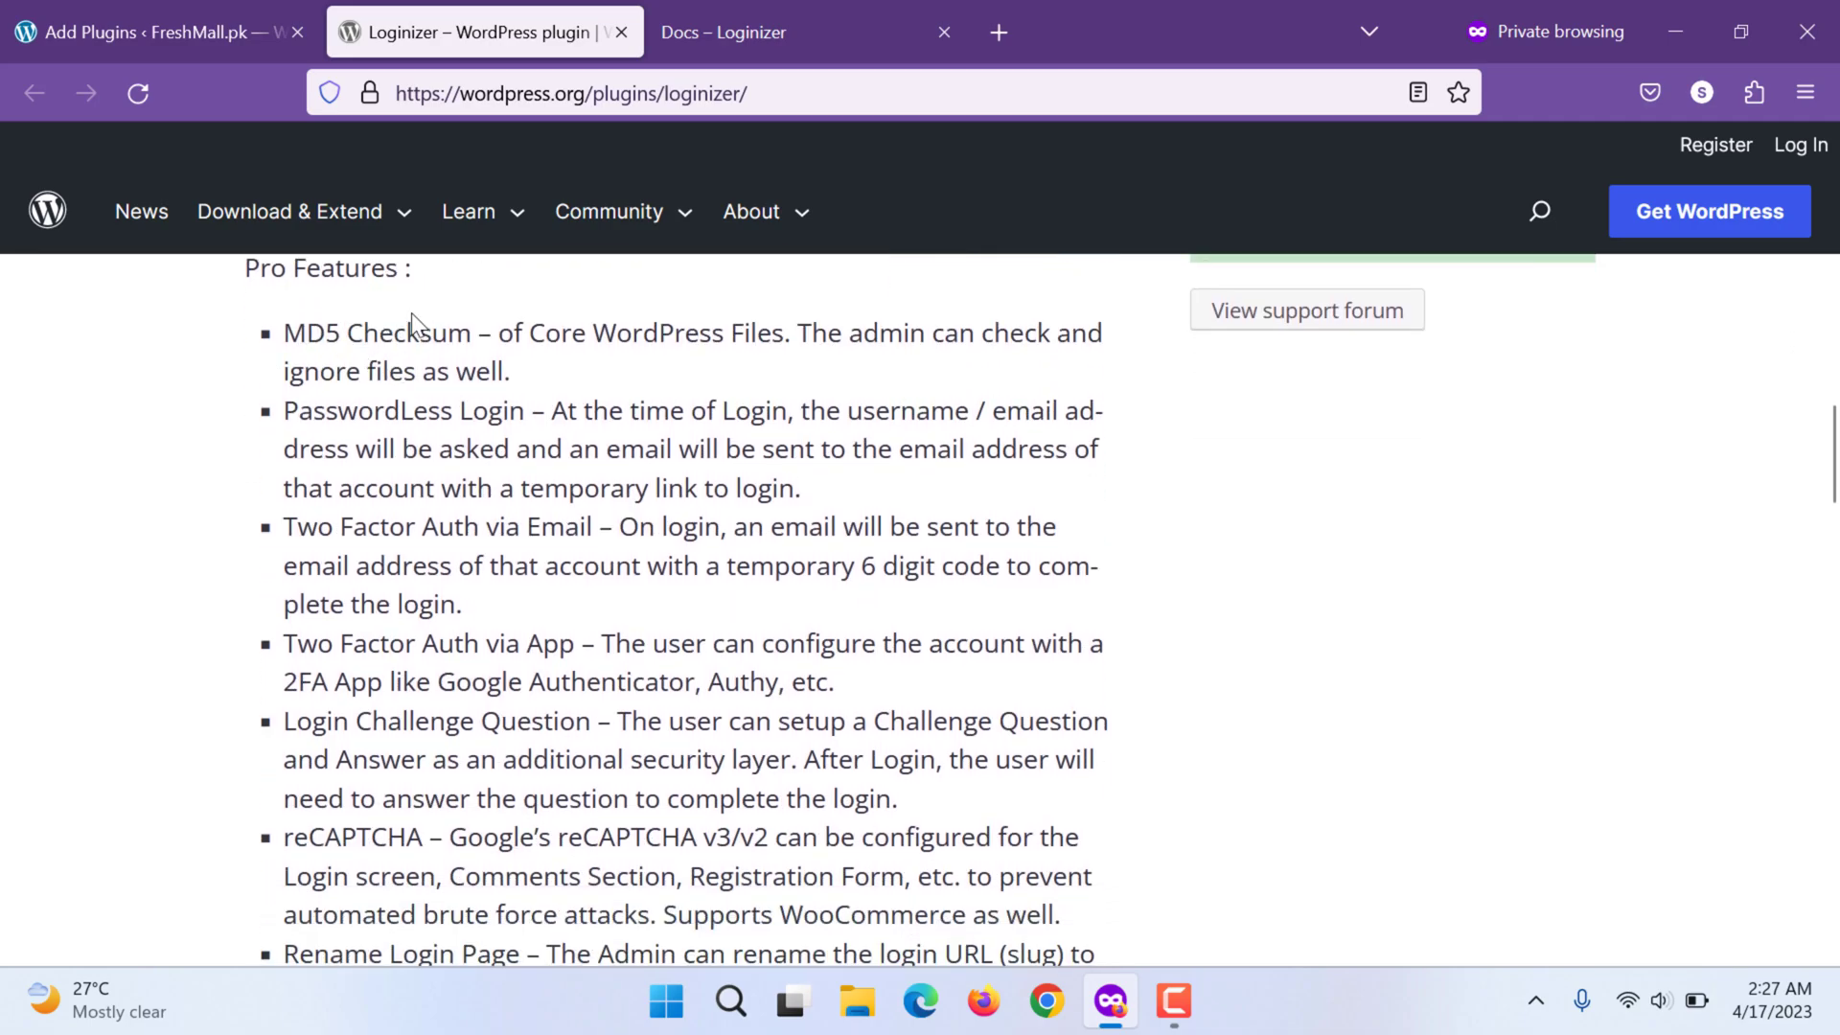
mouse_move(344, 653)
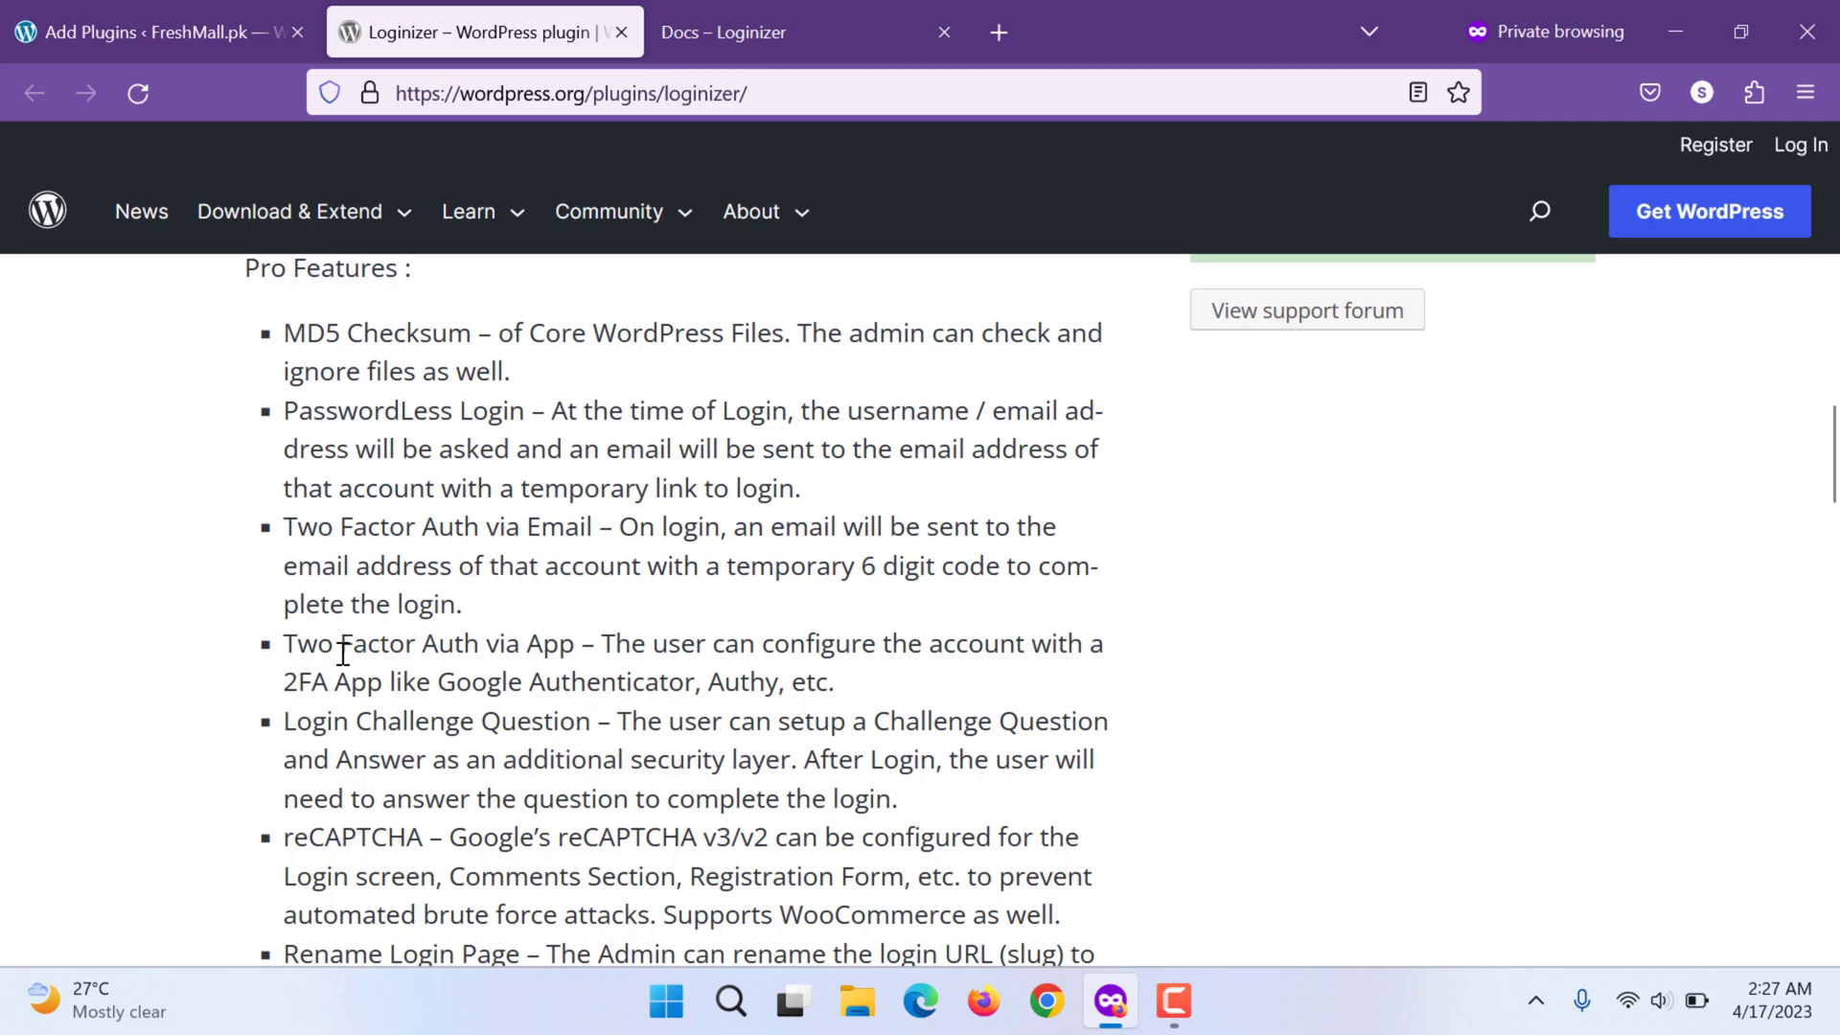
mouse_move(664, 541)
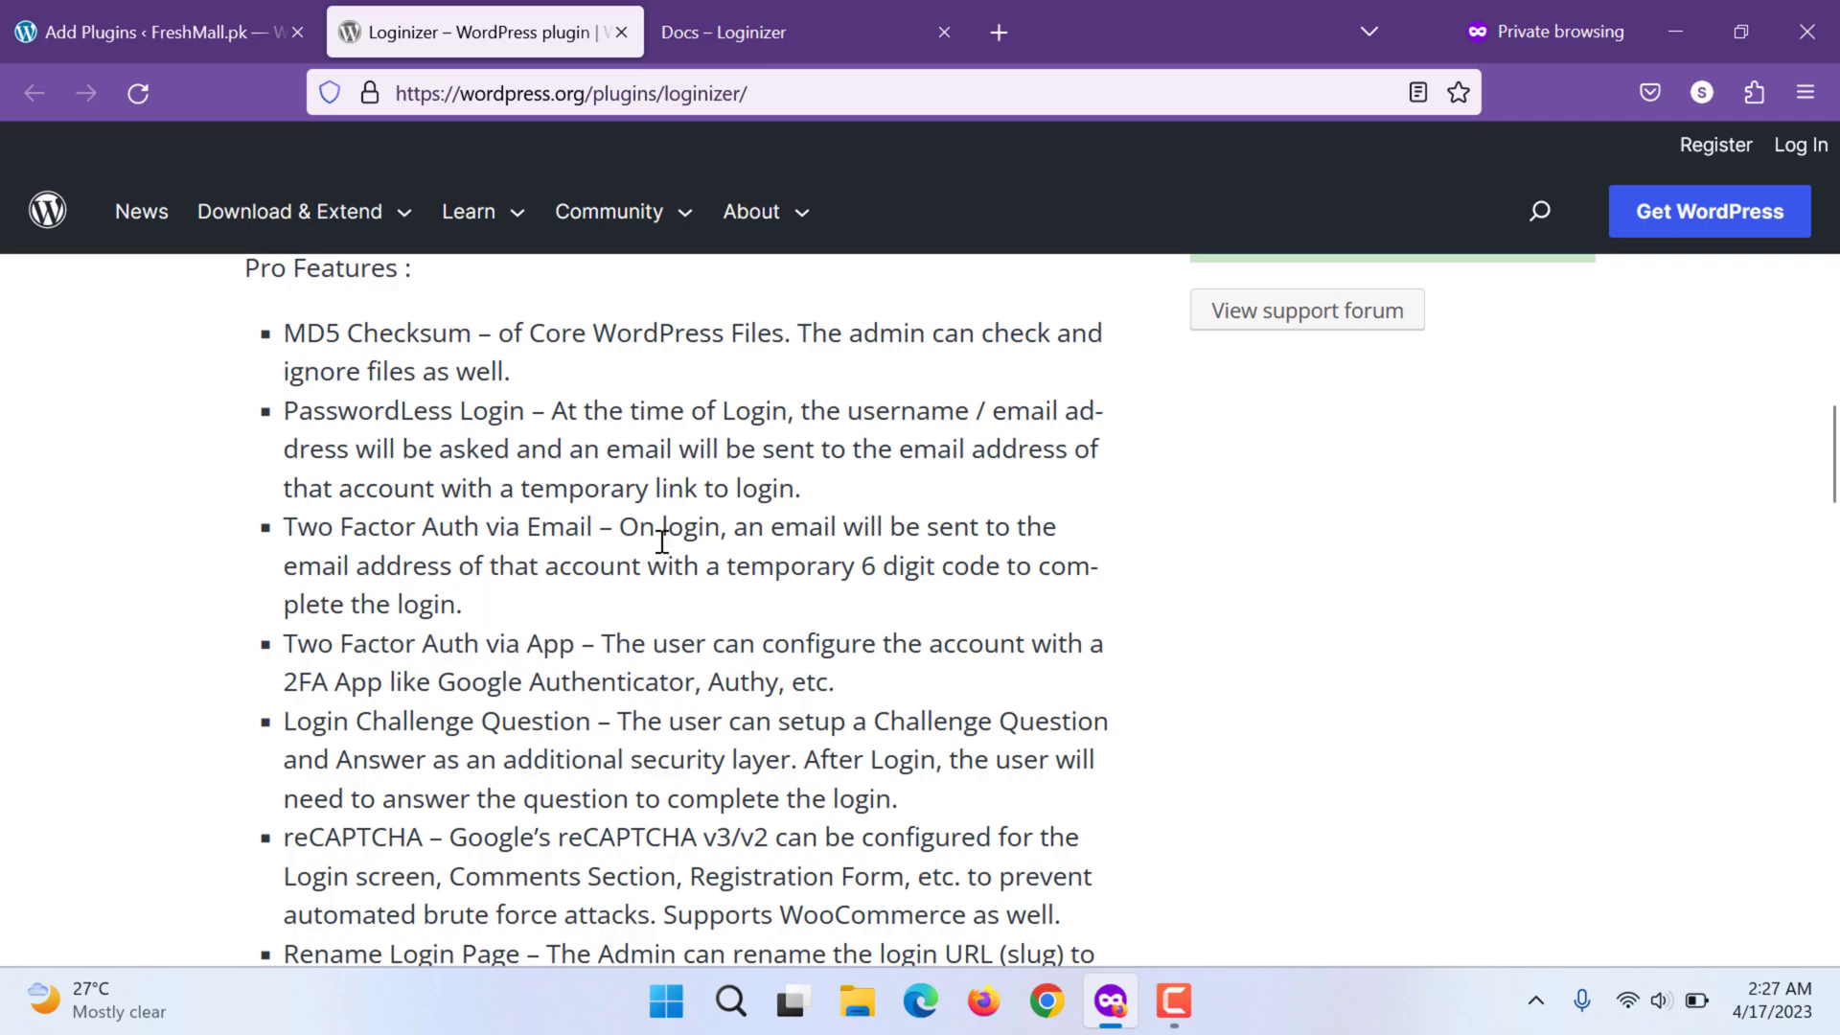
mouse_move(489, 431)
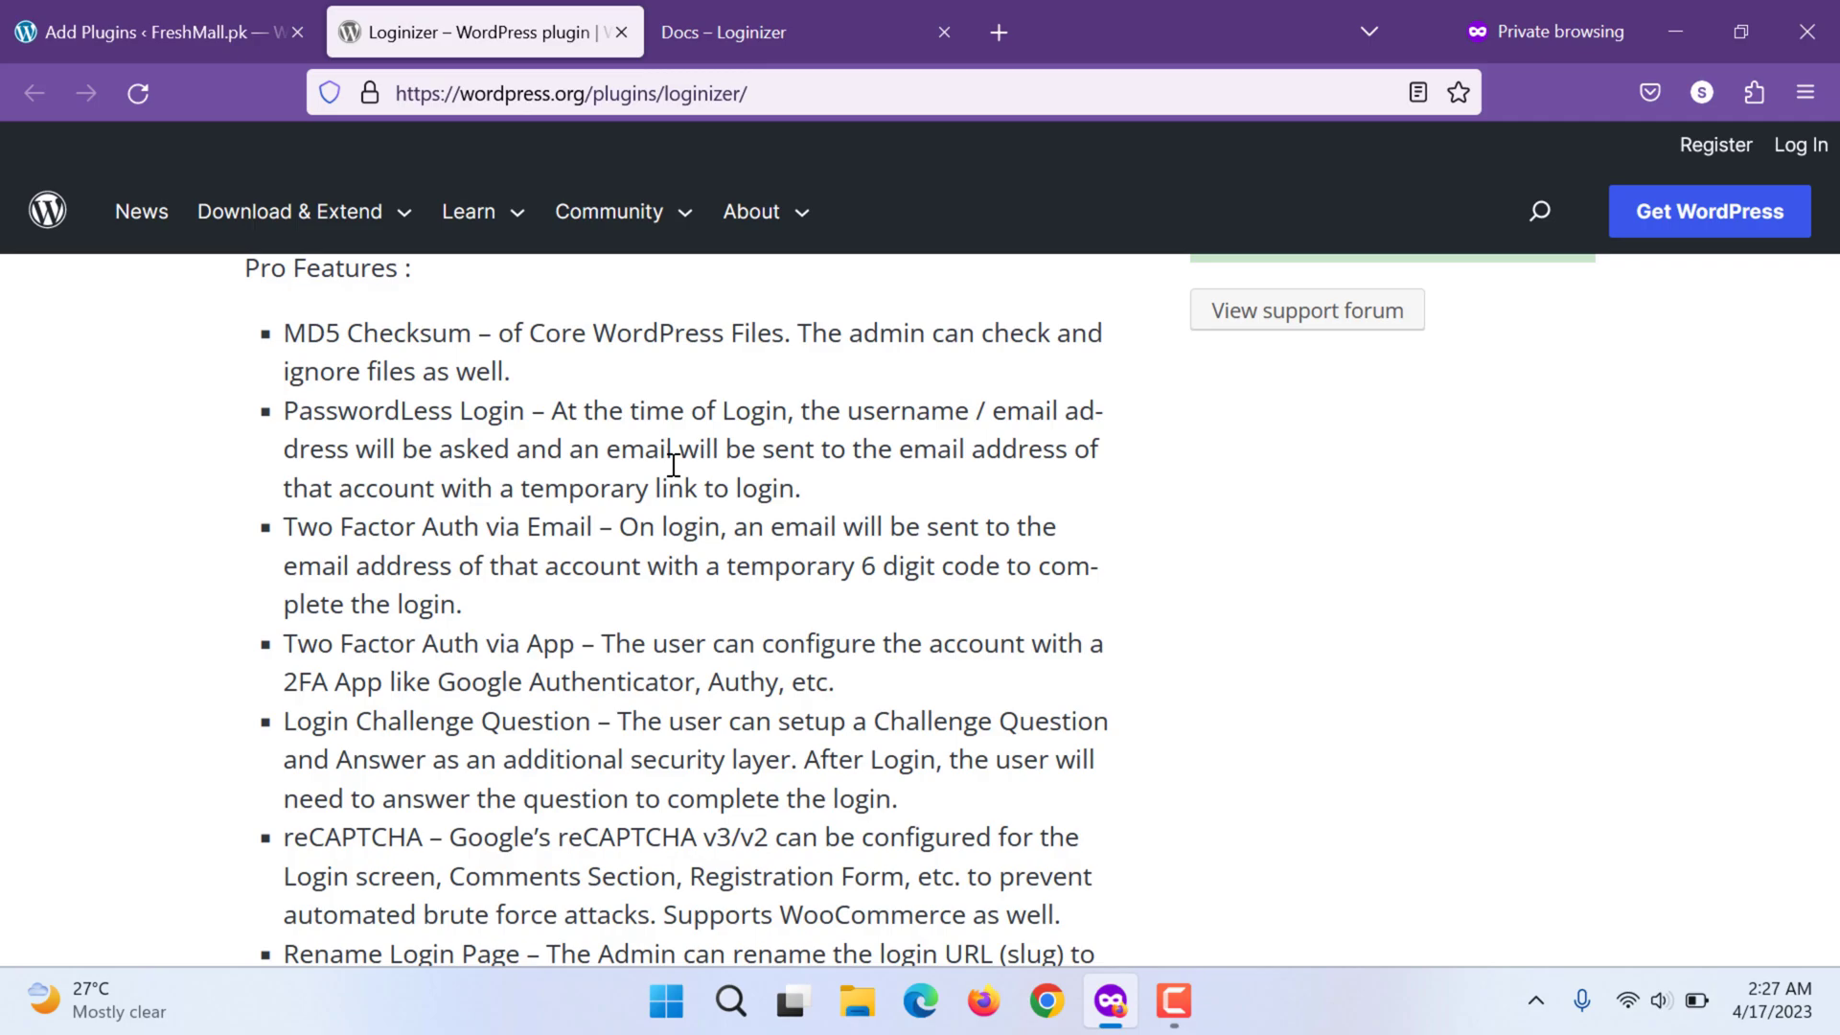
scroll("down", 3)
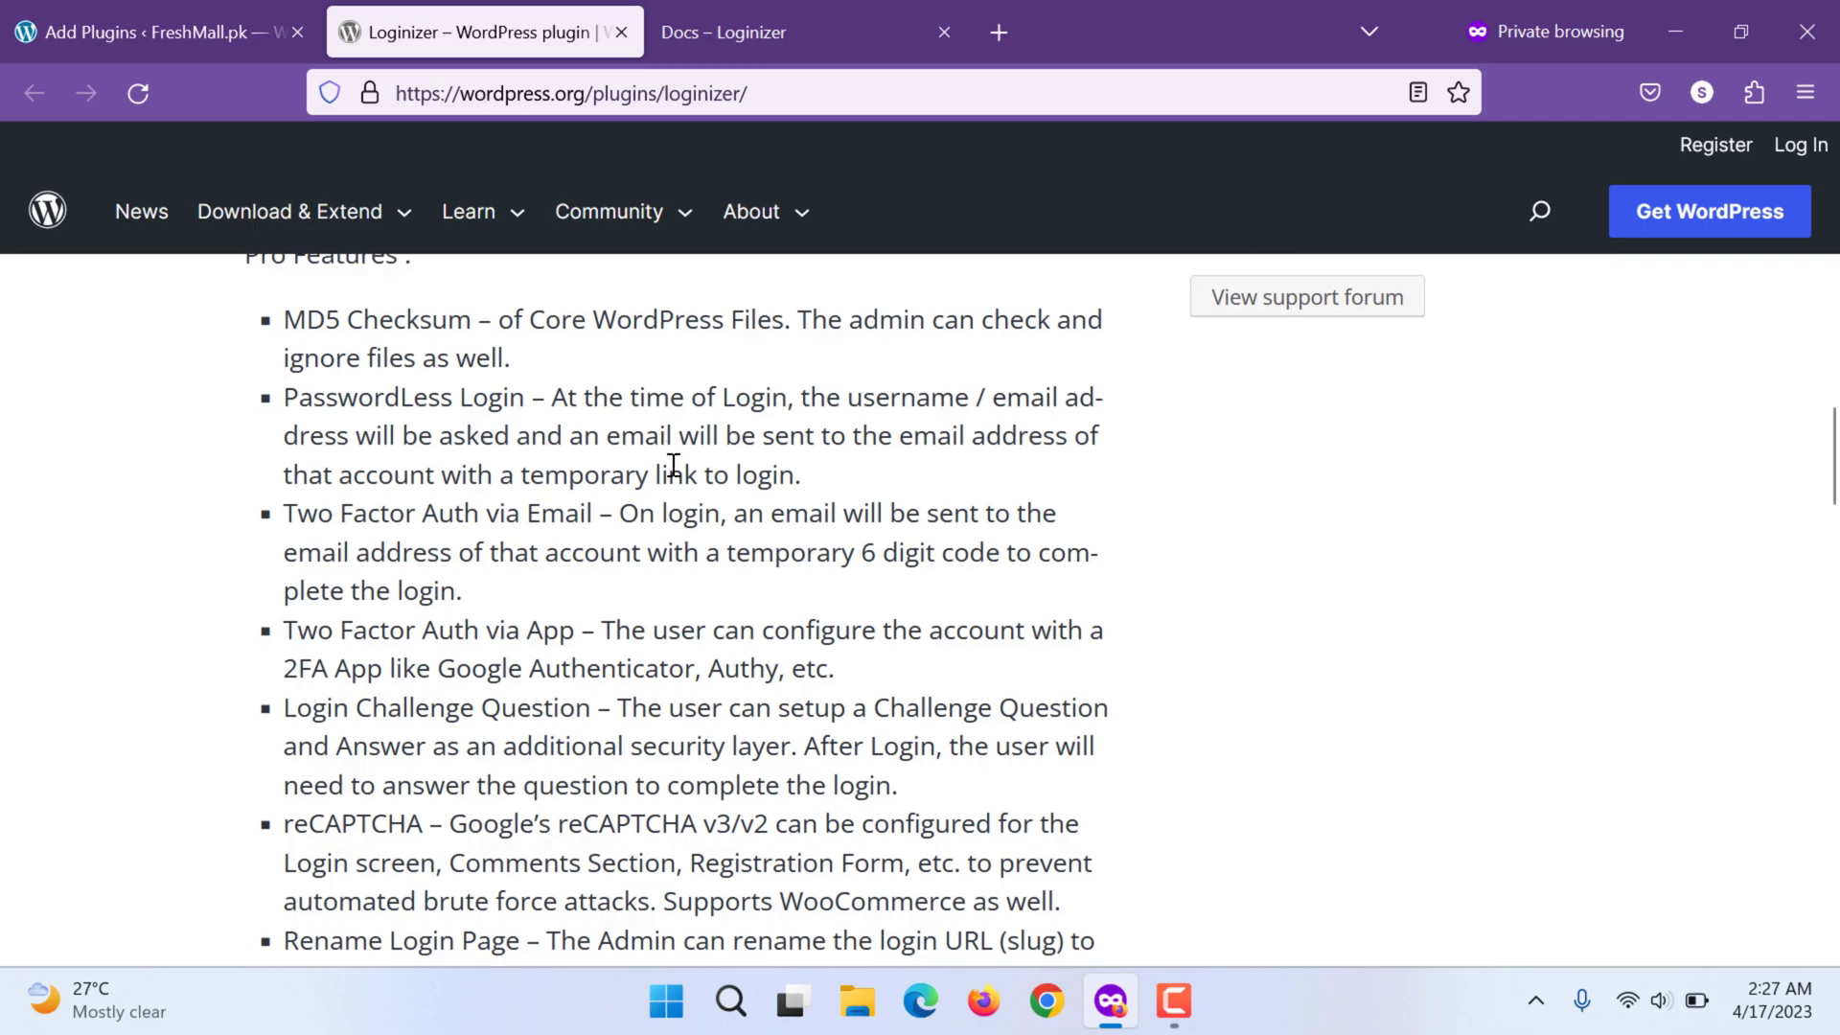
scroll("down", 3)
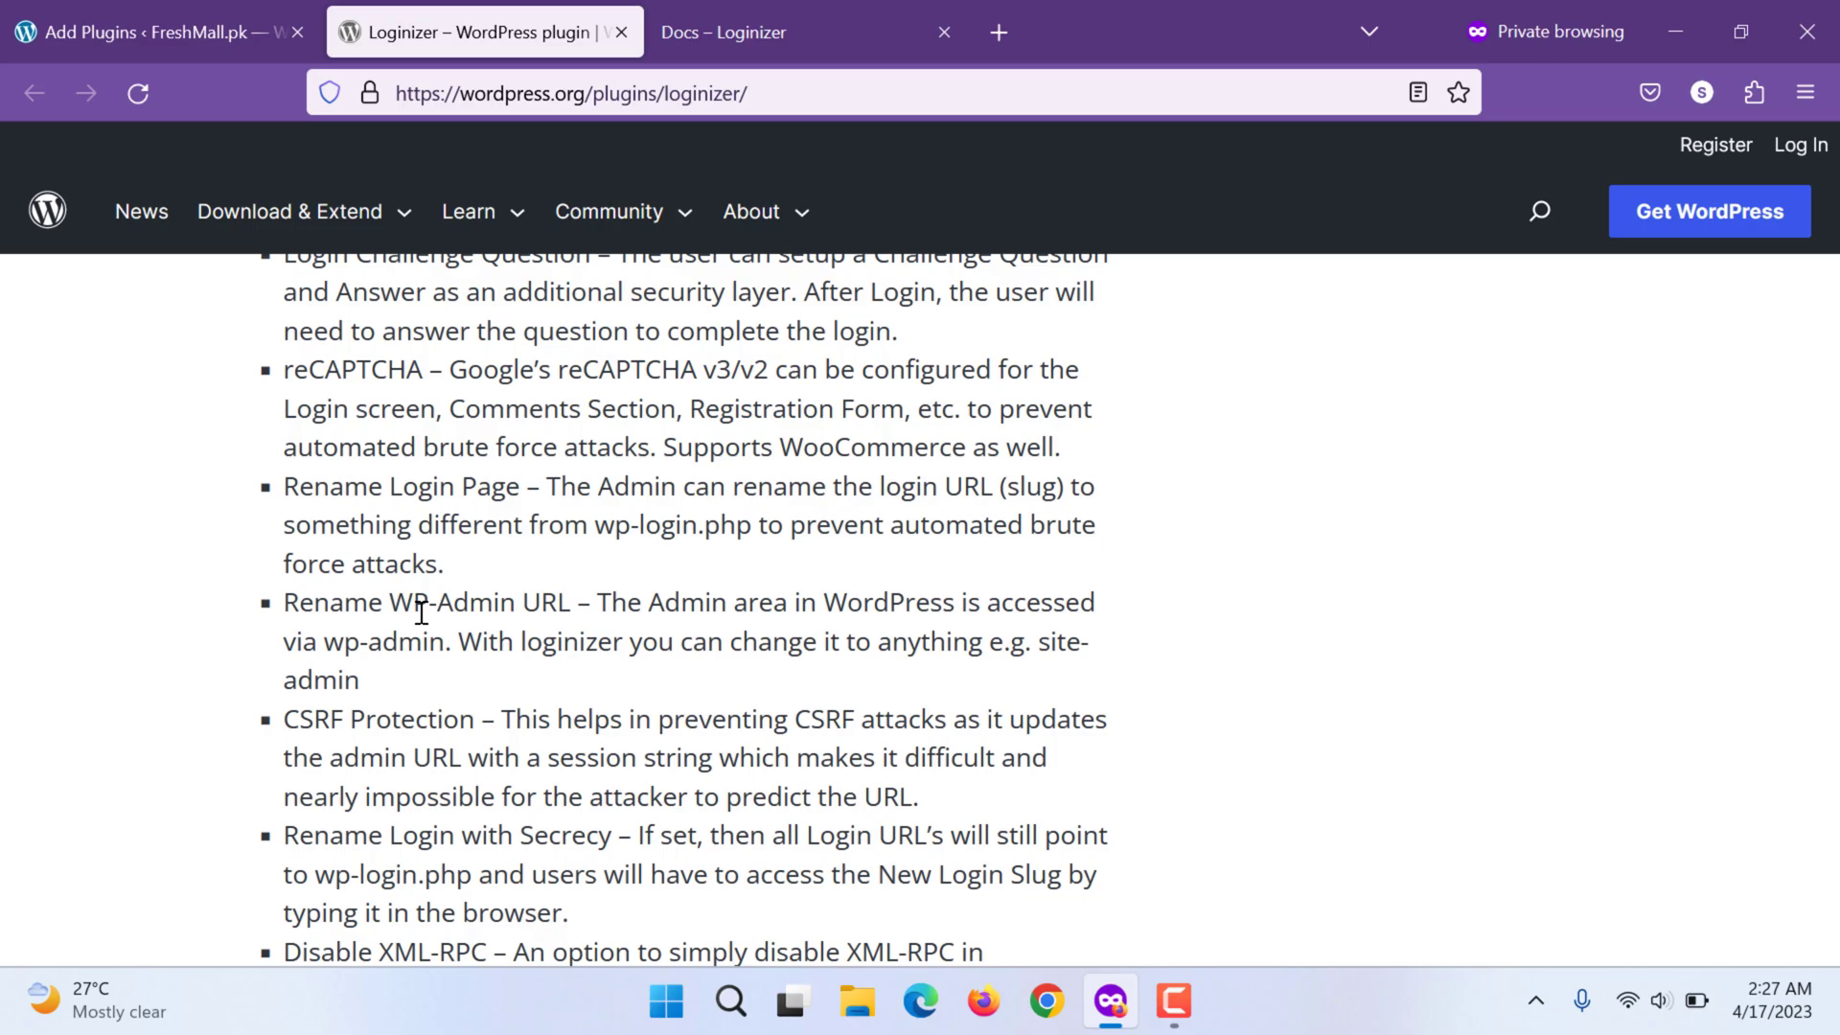
mouse_move(312, 390)
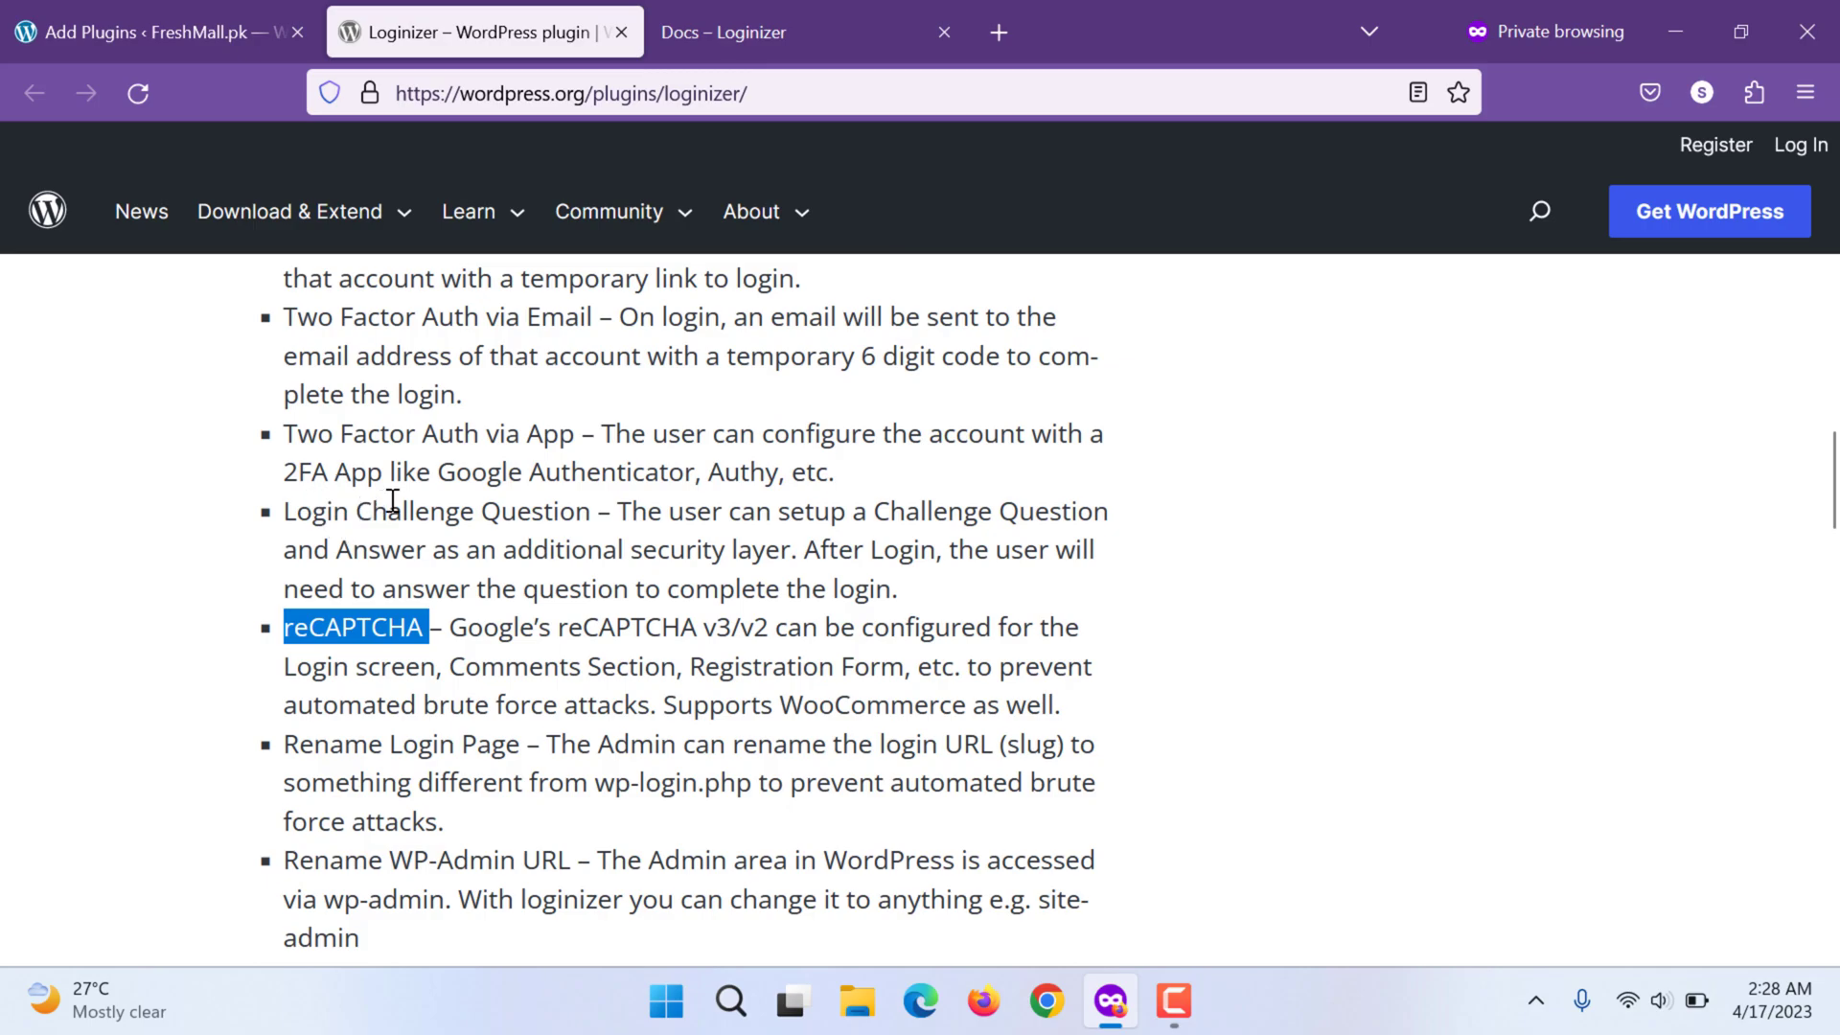
scroll("down", 3)
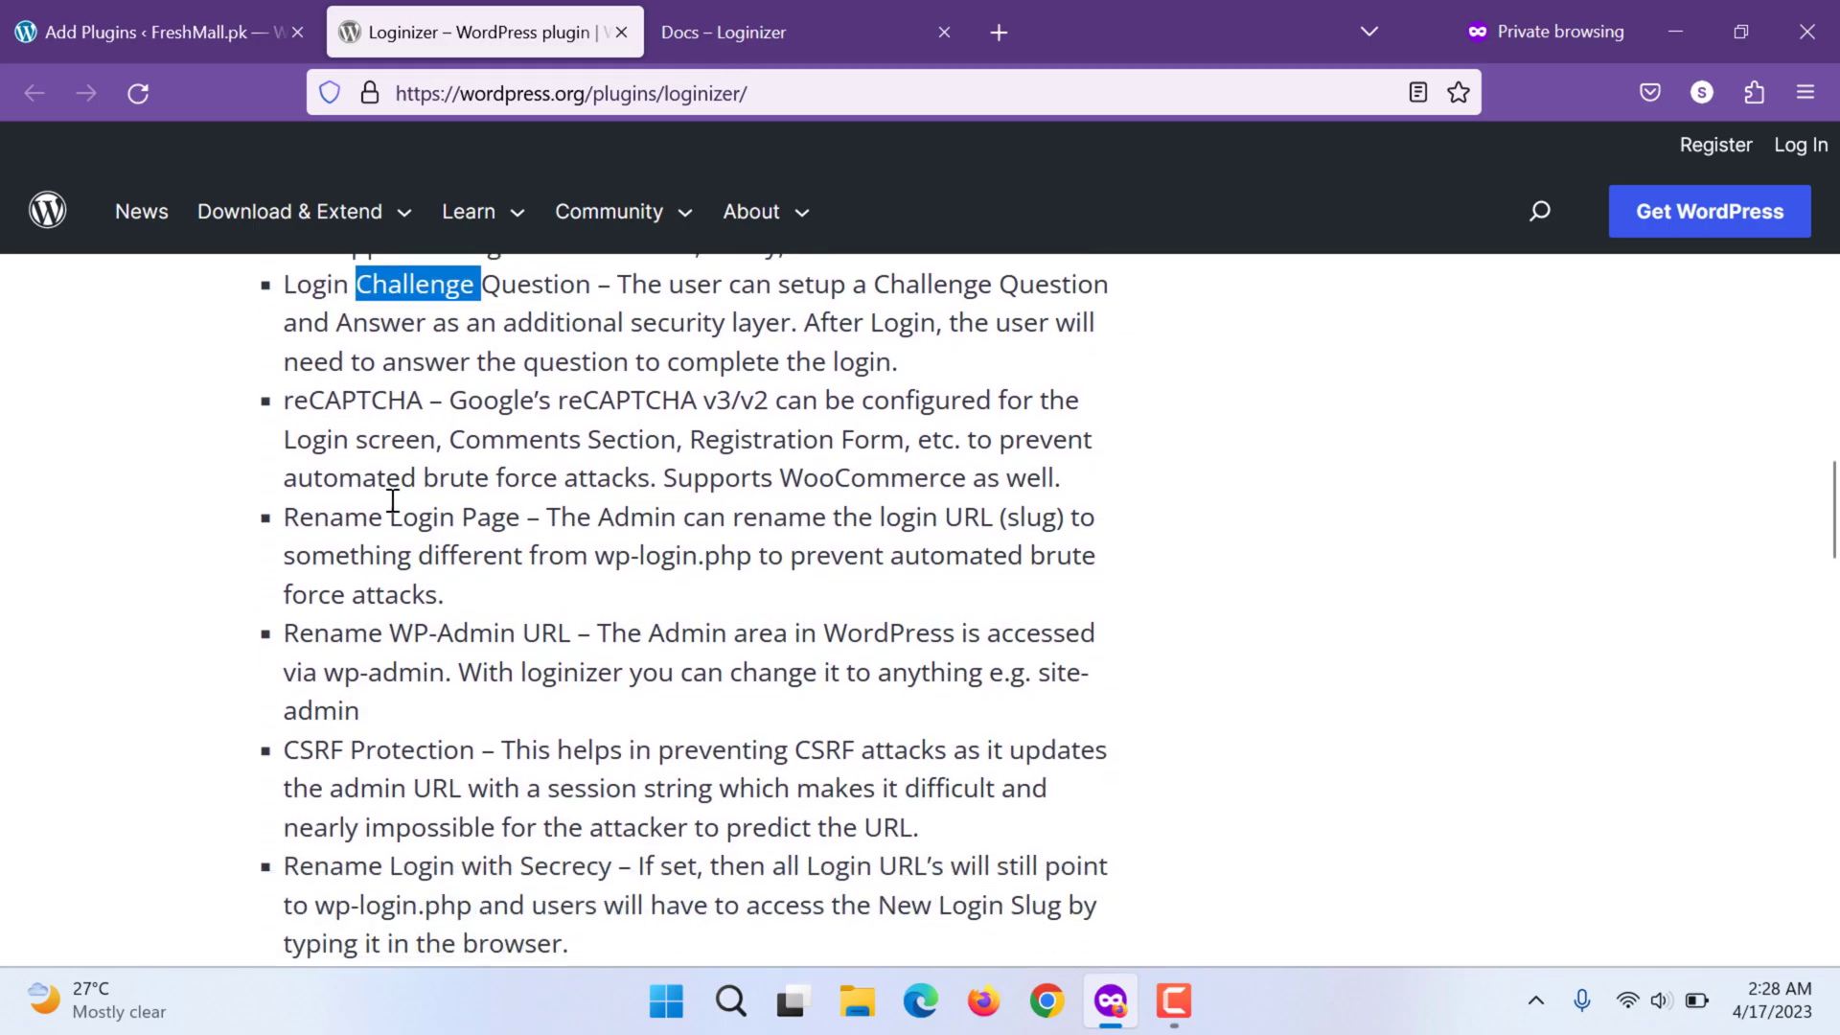
scroll("down", 3)
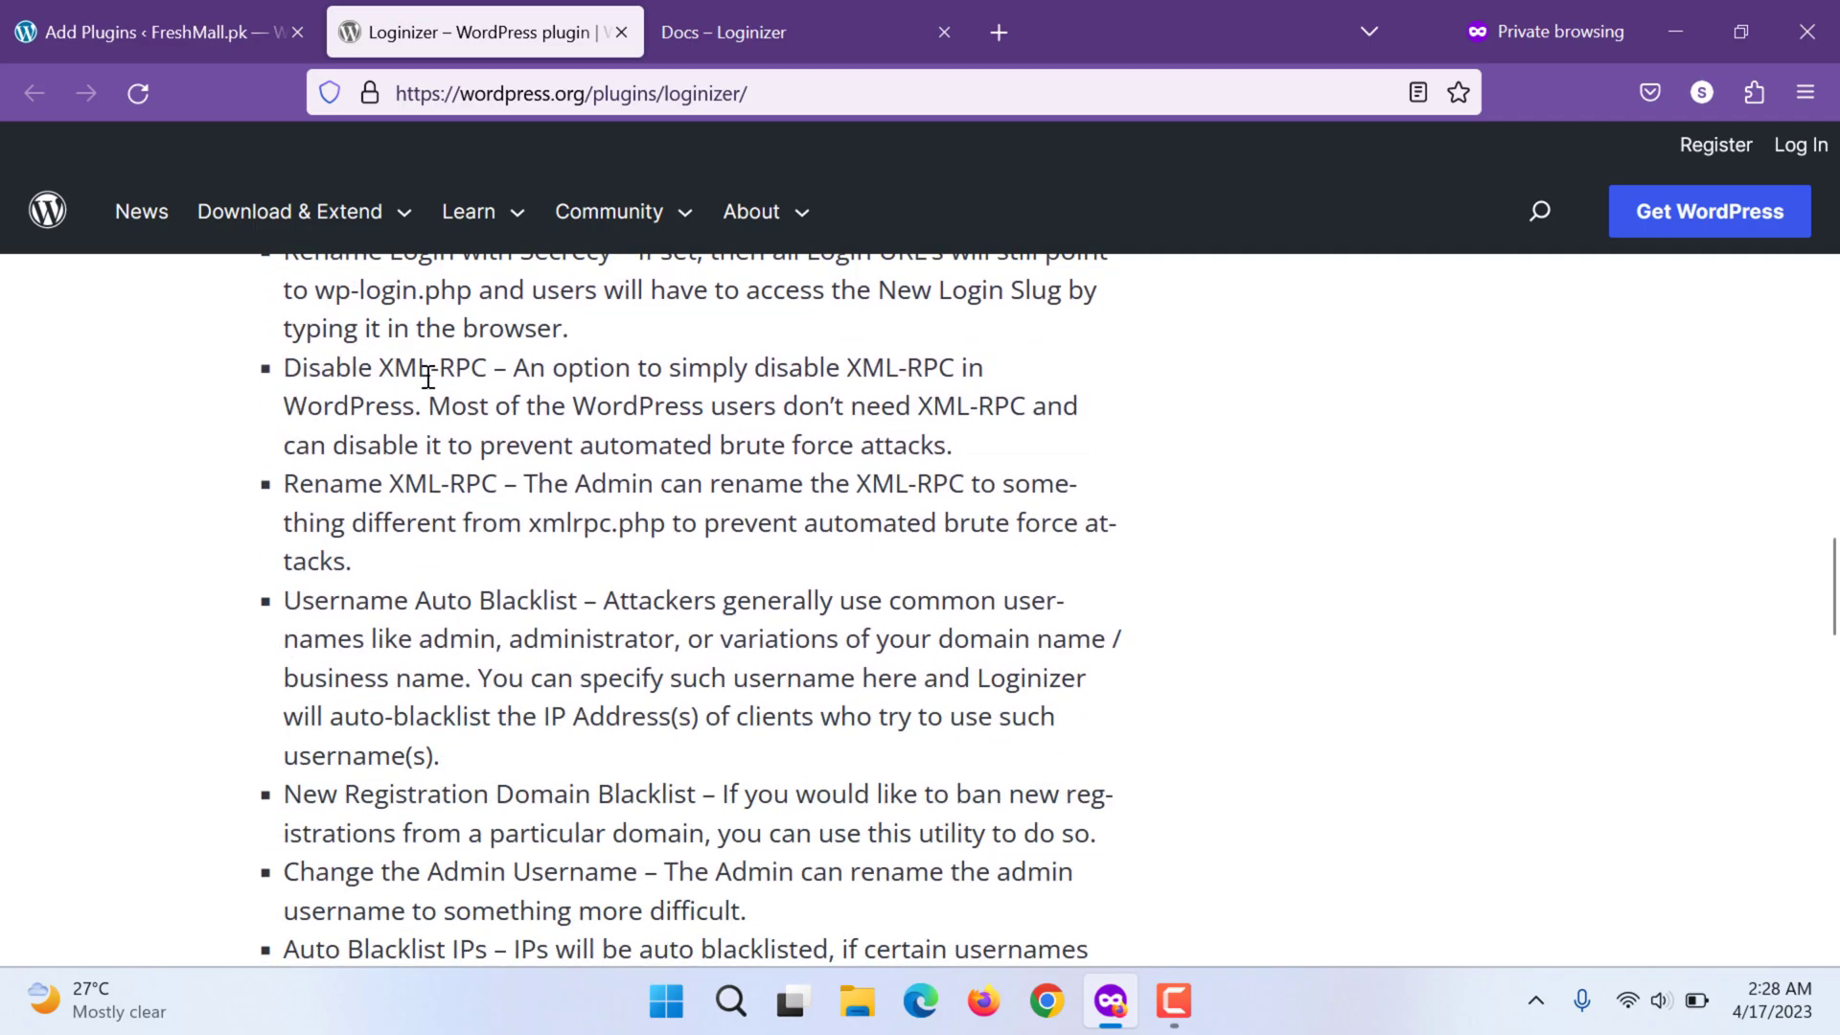
double_click(404, 368)
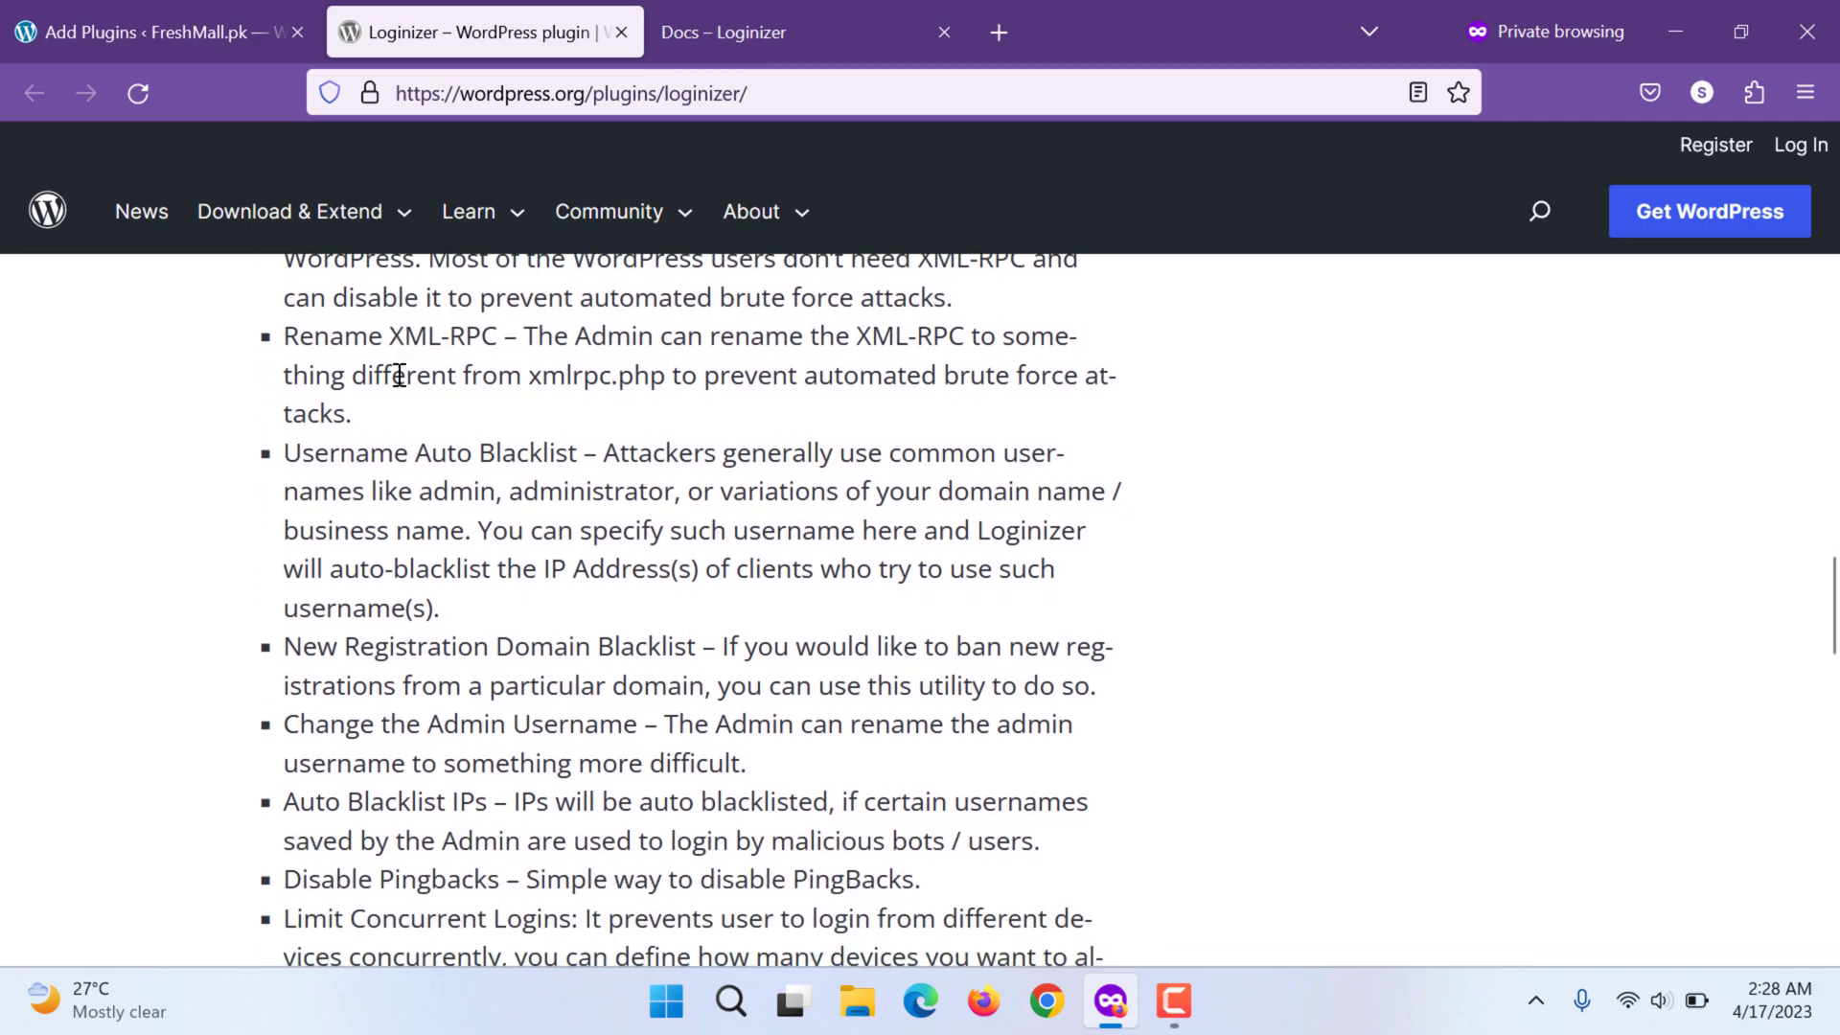
scroll("down", 3)
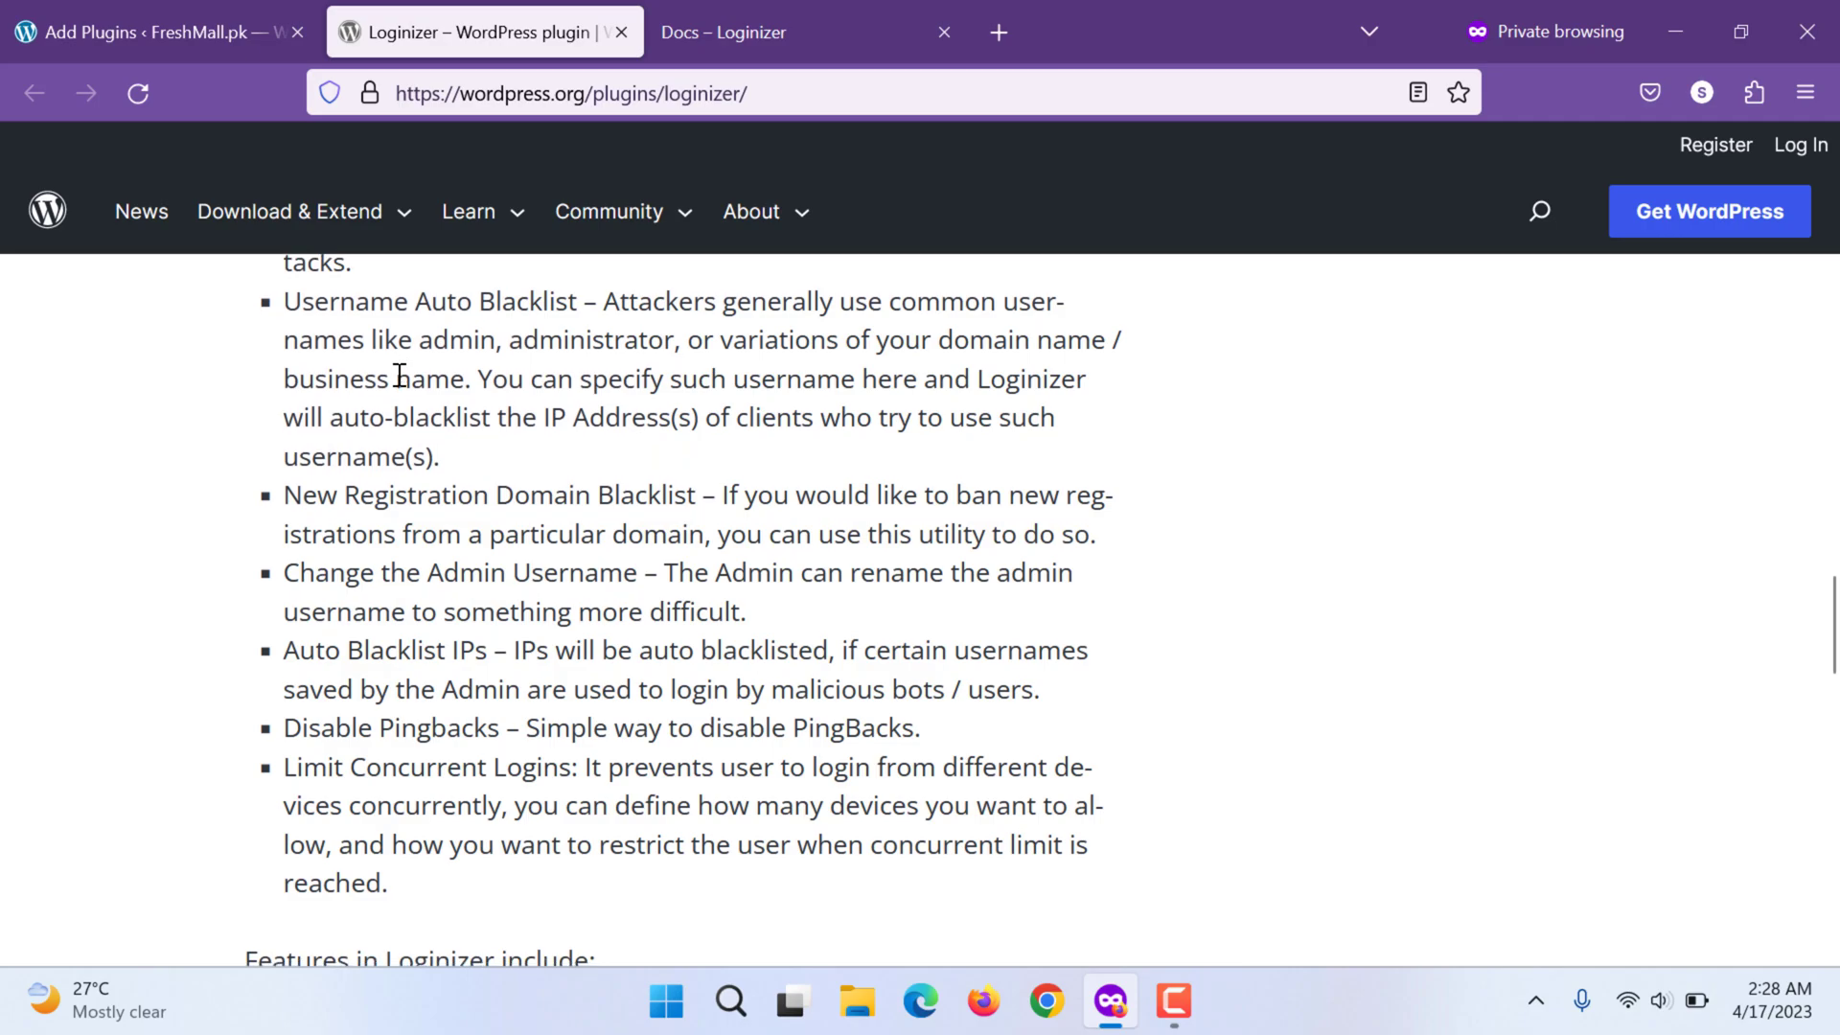
scroll("down", 3)
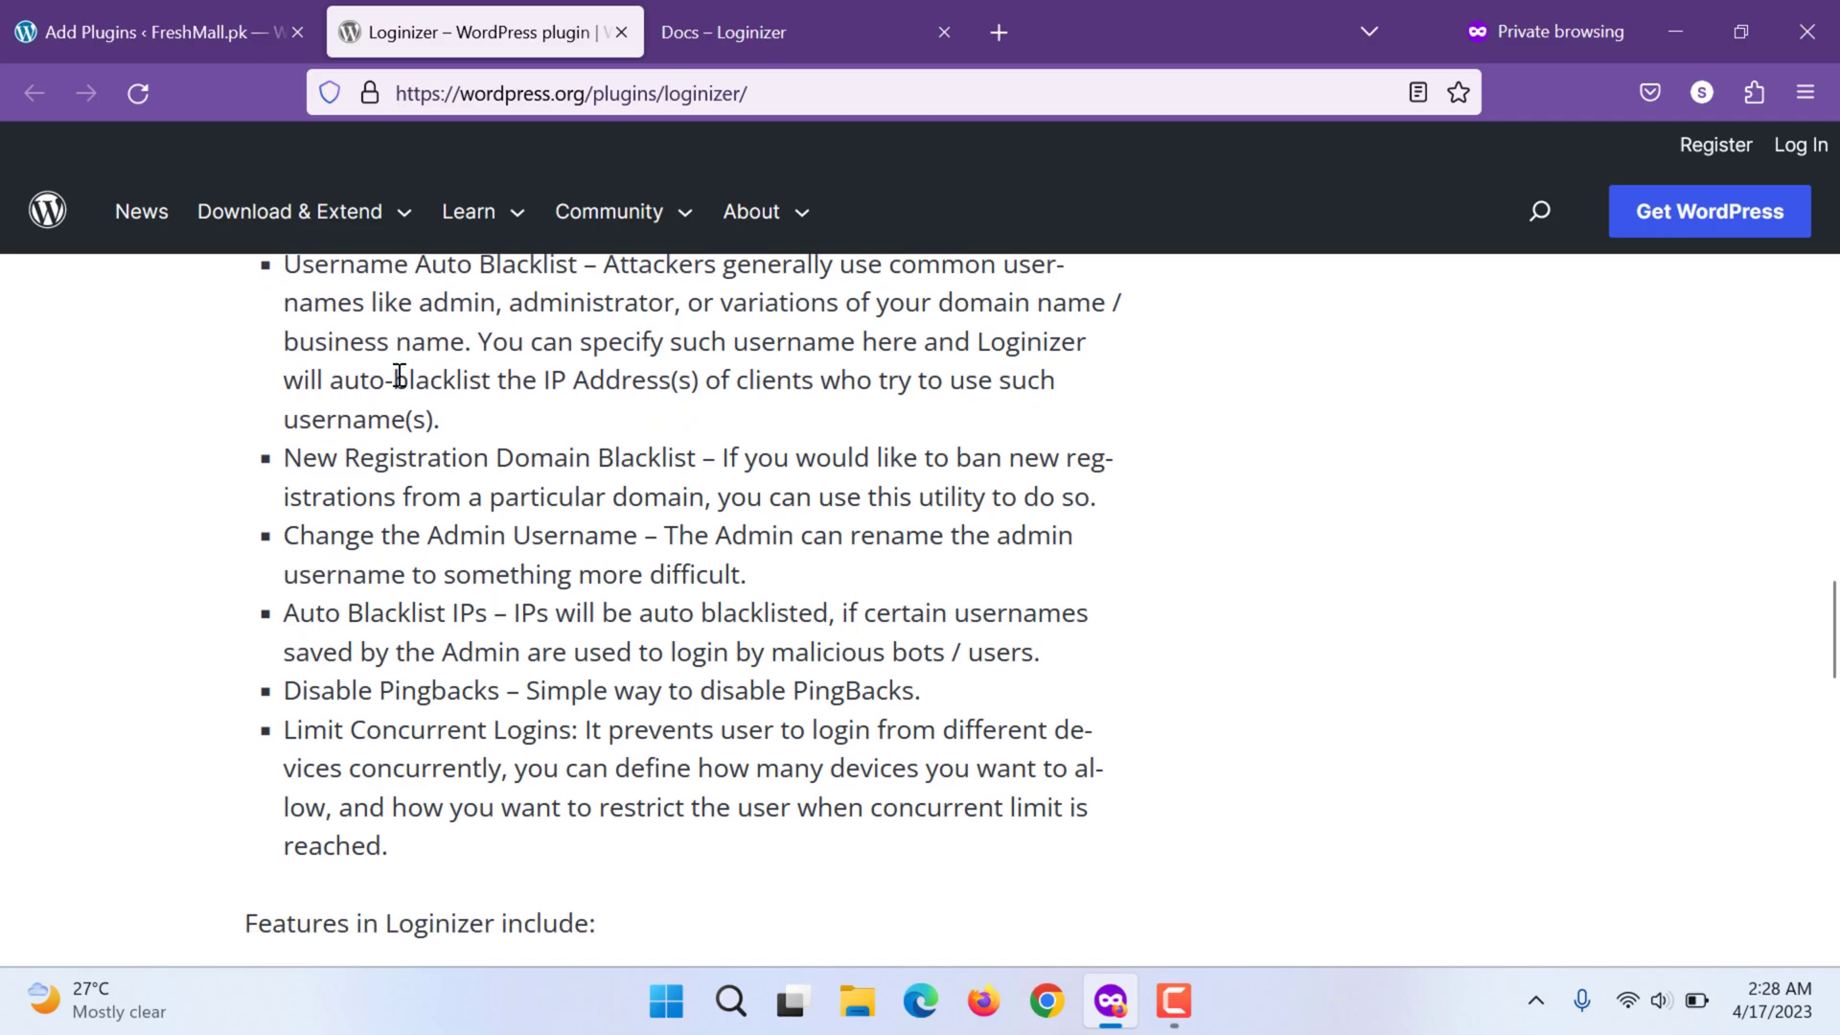
mouse_move(391, 535)
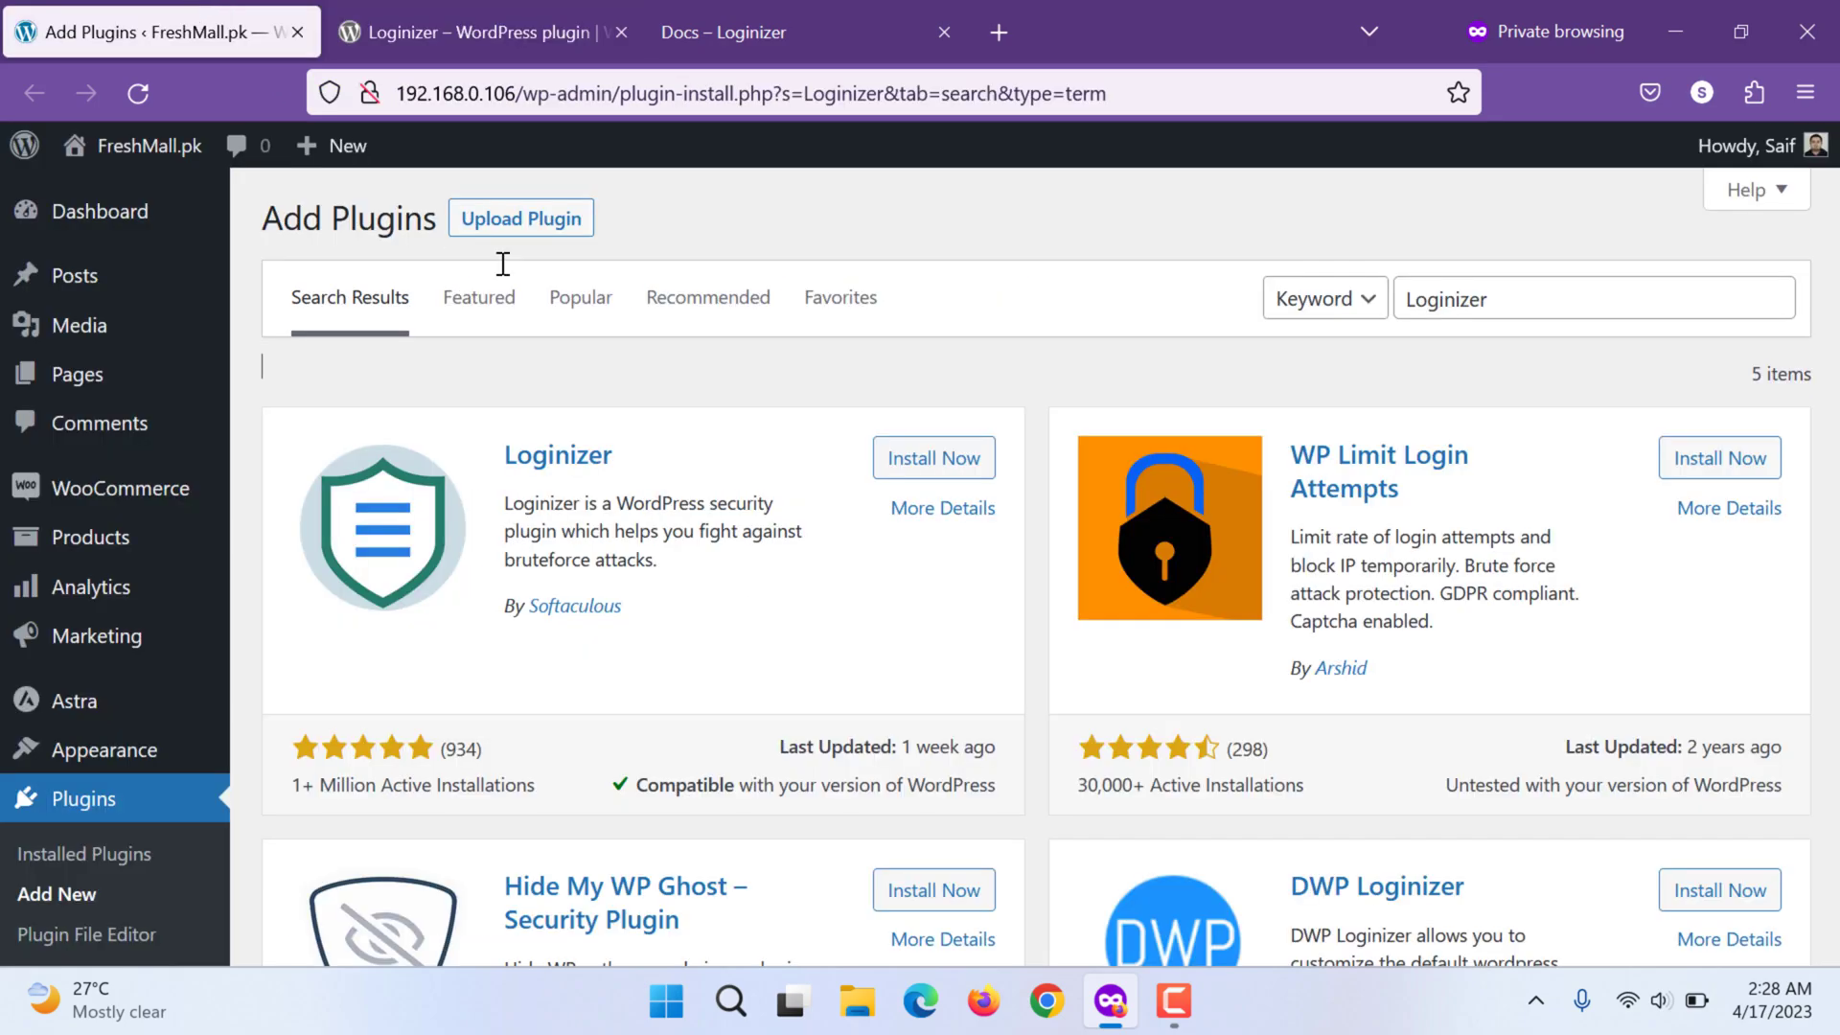
Dismiss the Subscribe to Newsletter popup and browse the Getting Started and Configuration and Settings guides
left_click(931, 458)
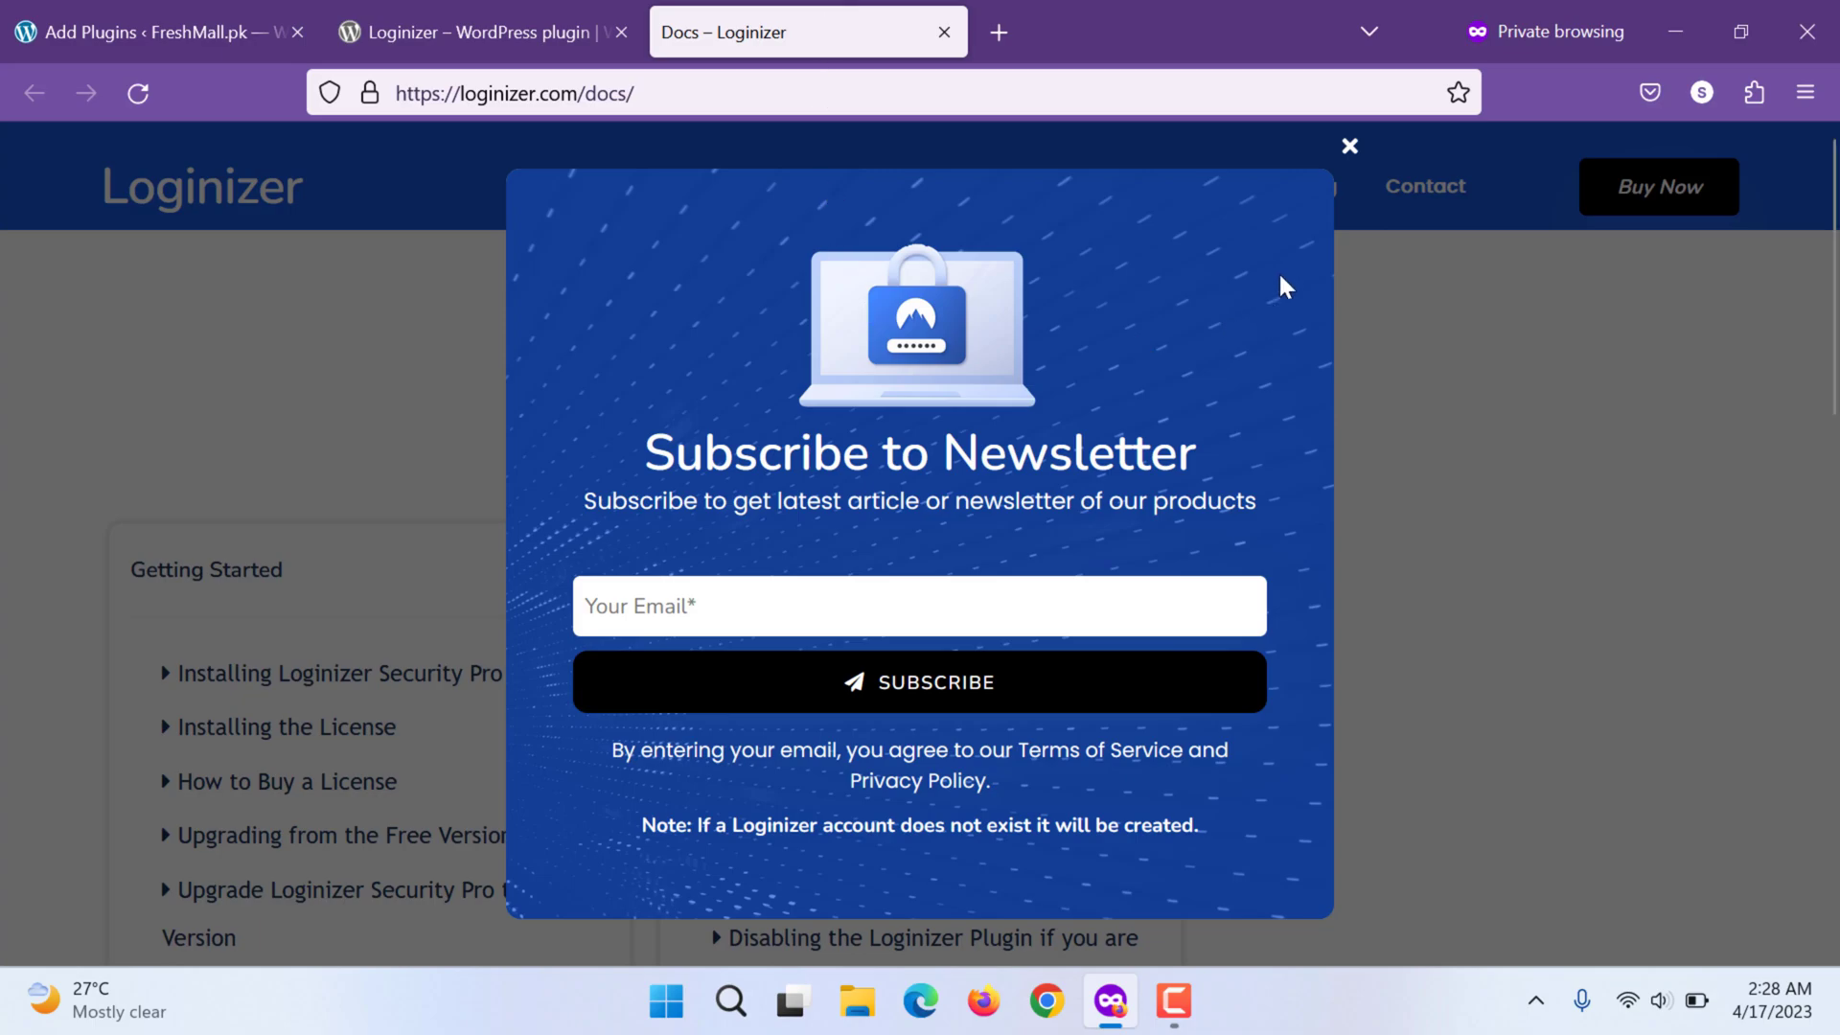
left_click(1348, 145)
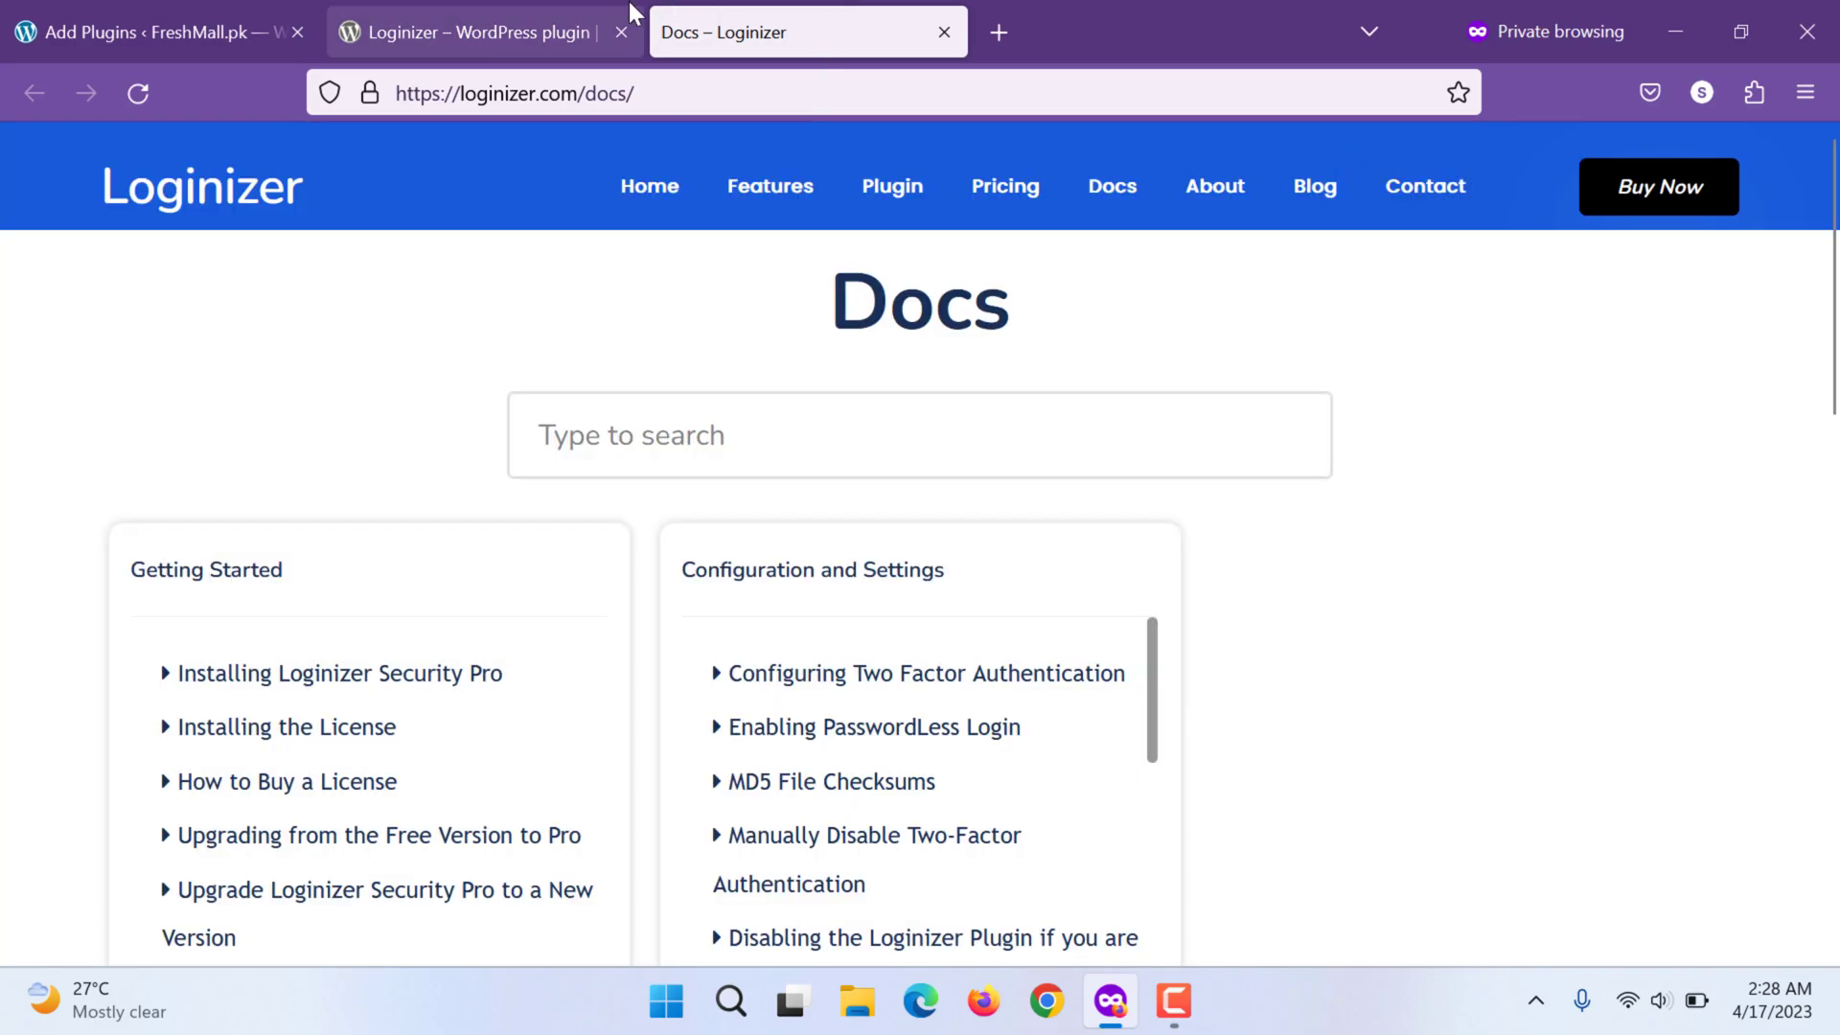
scroll("down", 3)
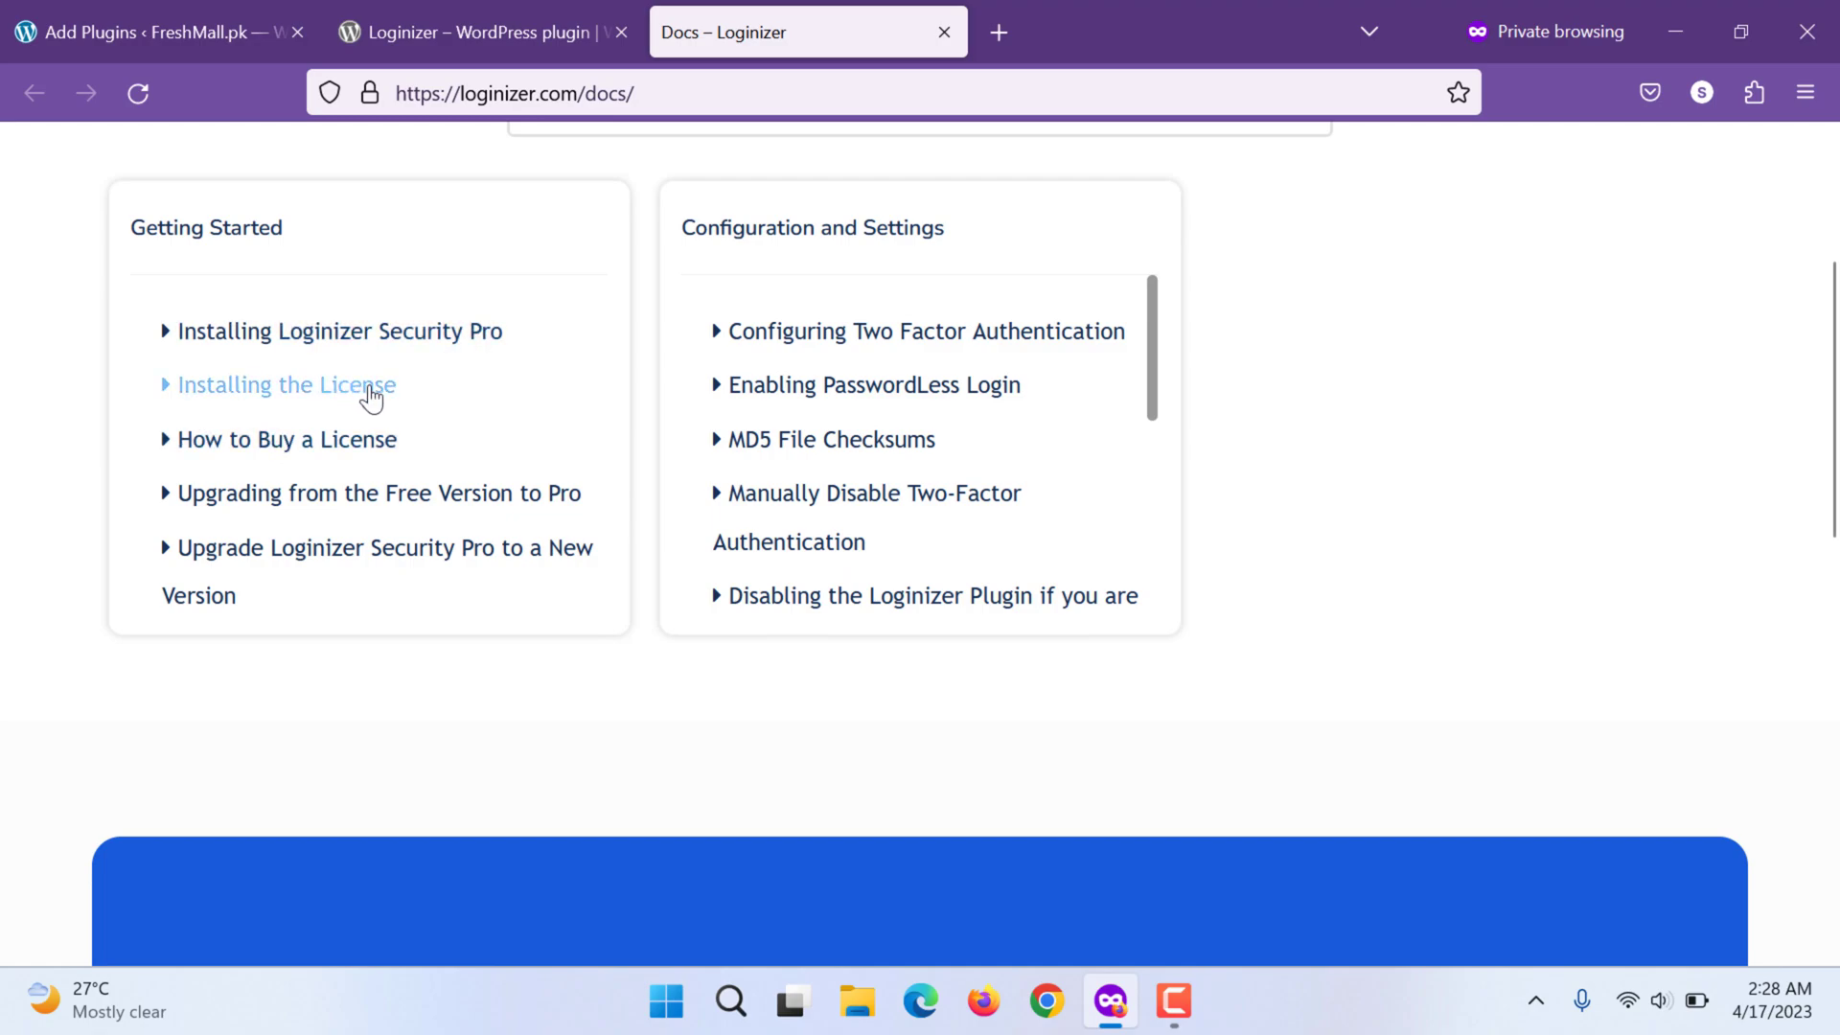
mouse_move(335, 491)
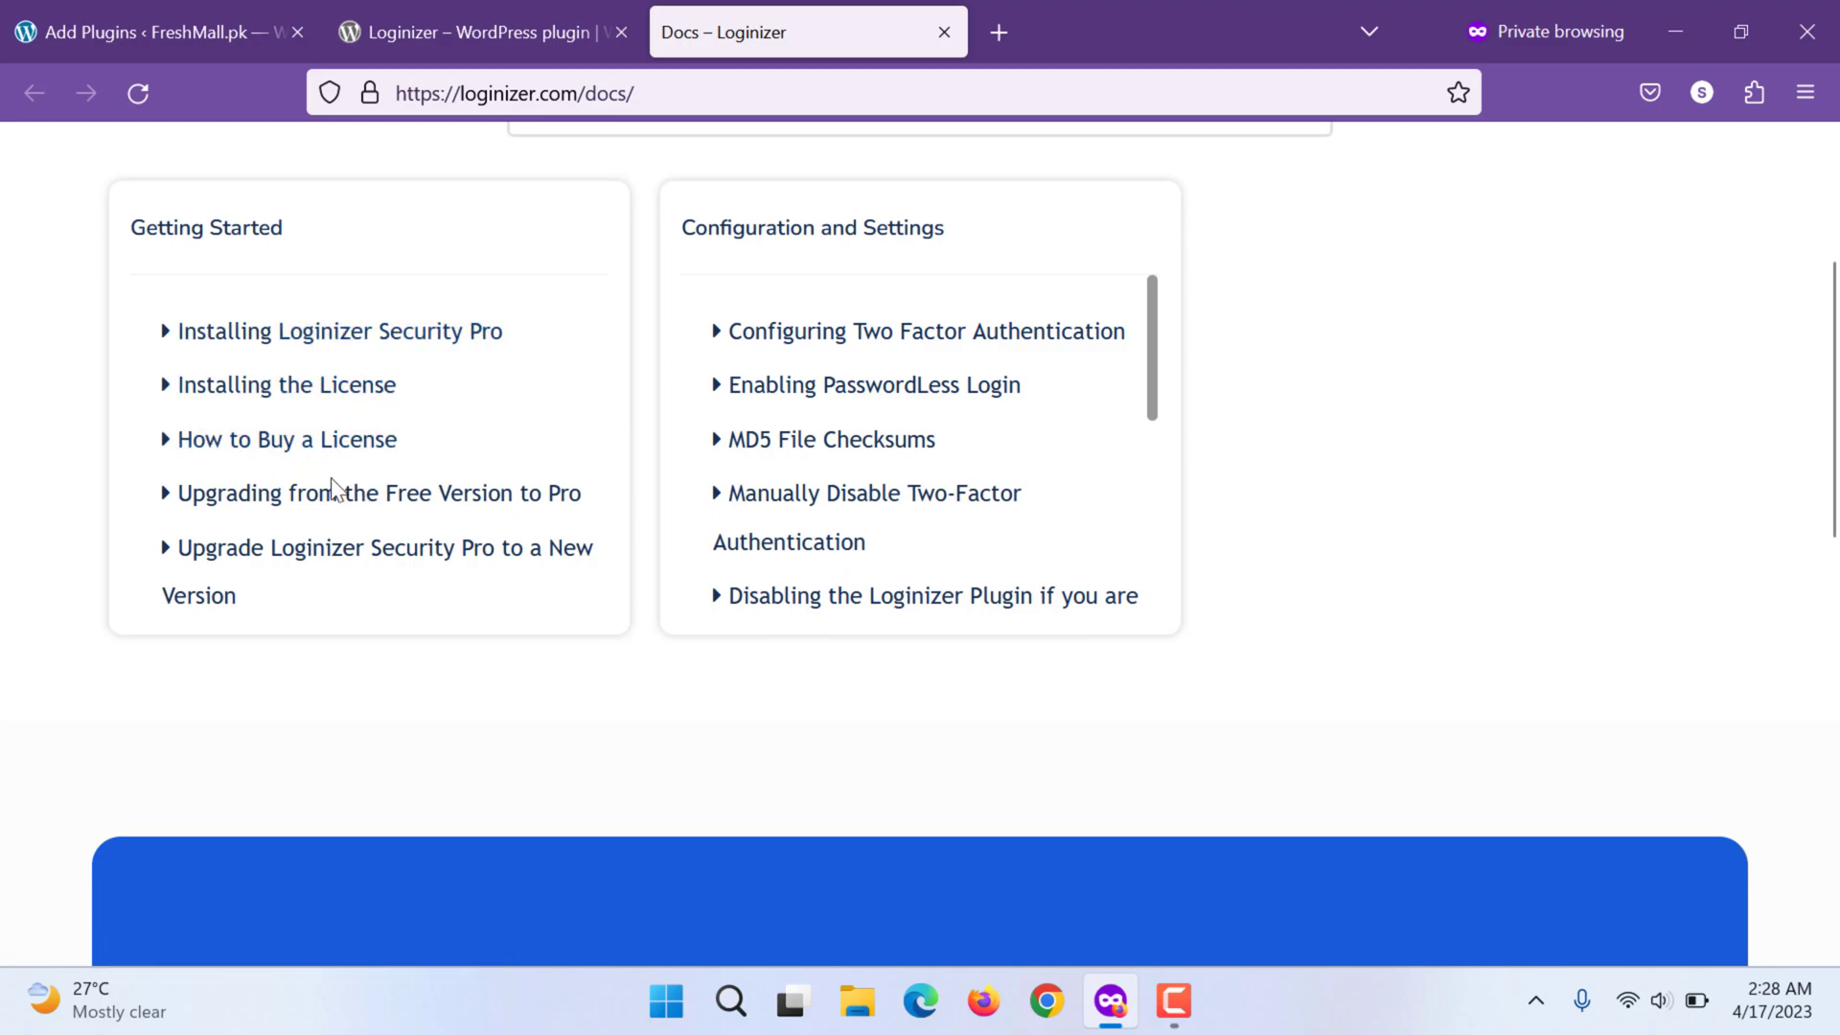
scroll("down", 3)
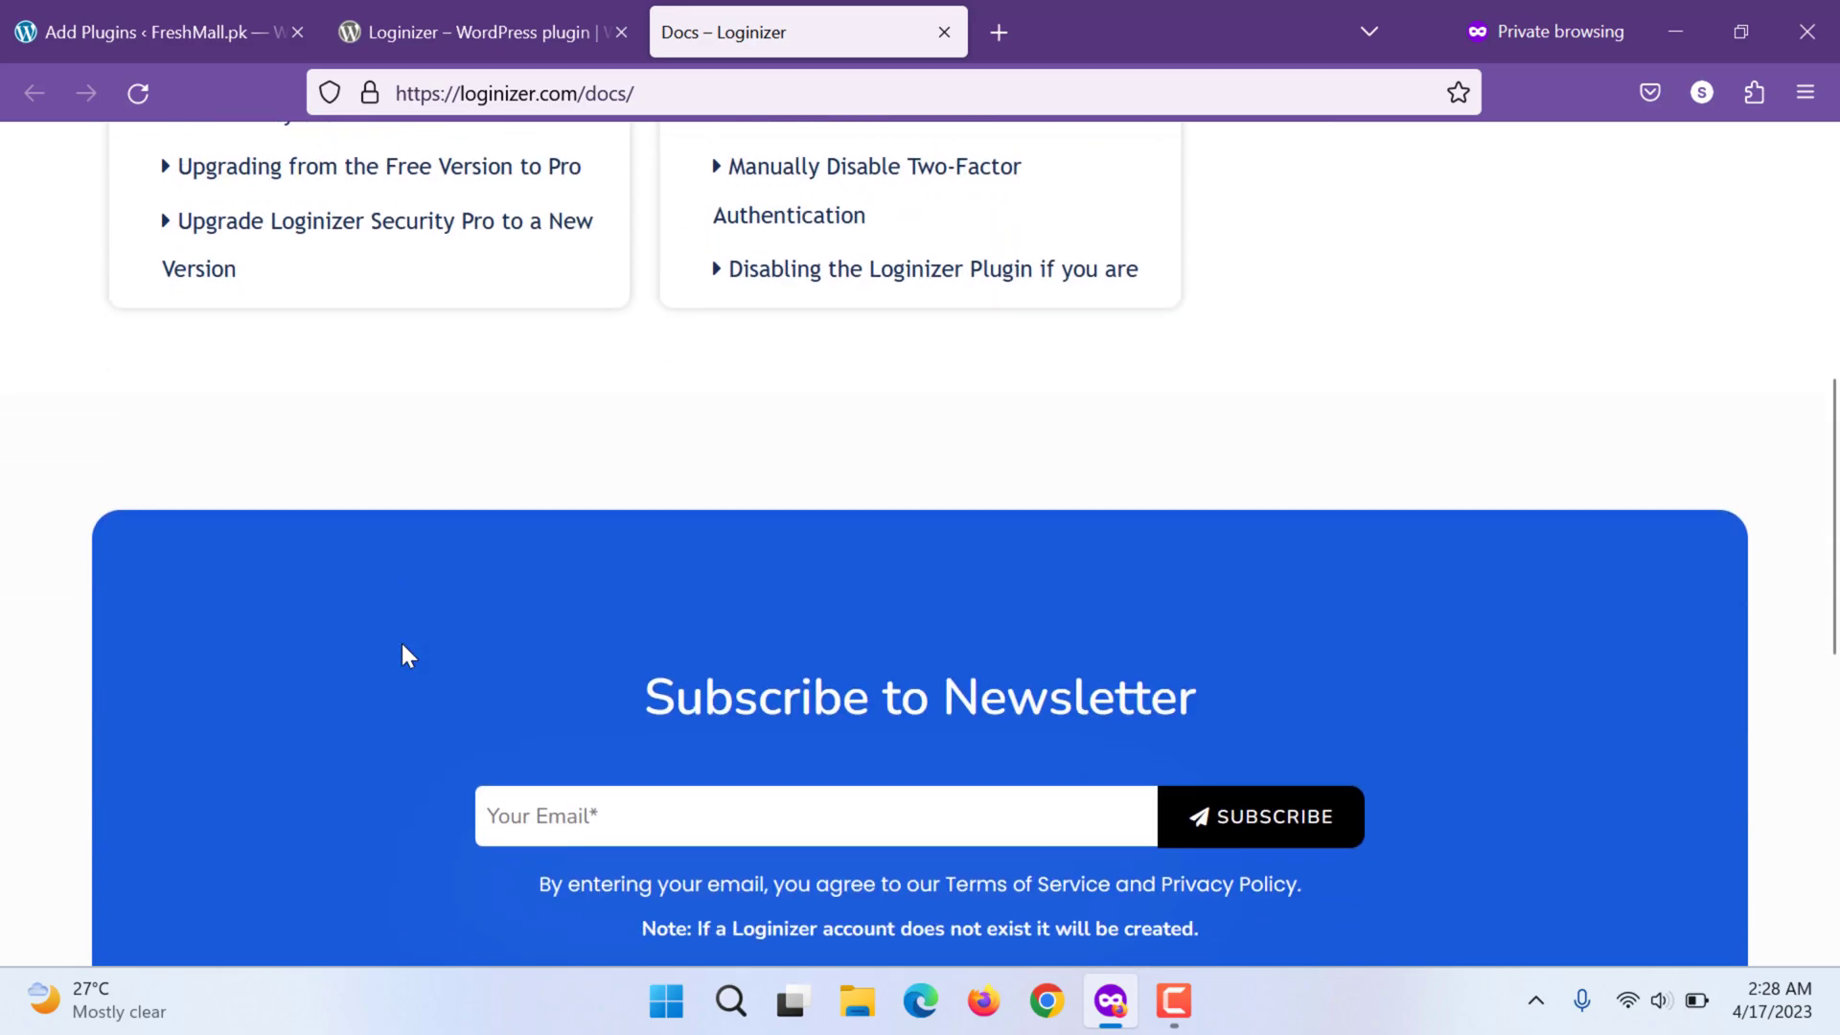
scroll("down", 3)
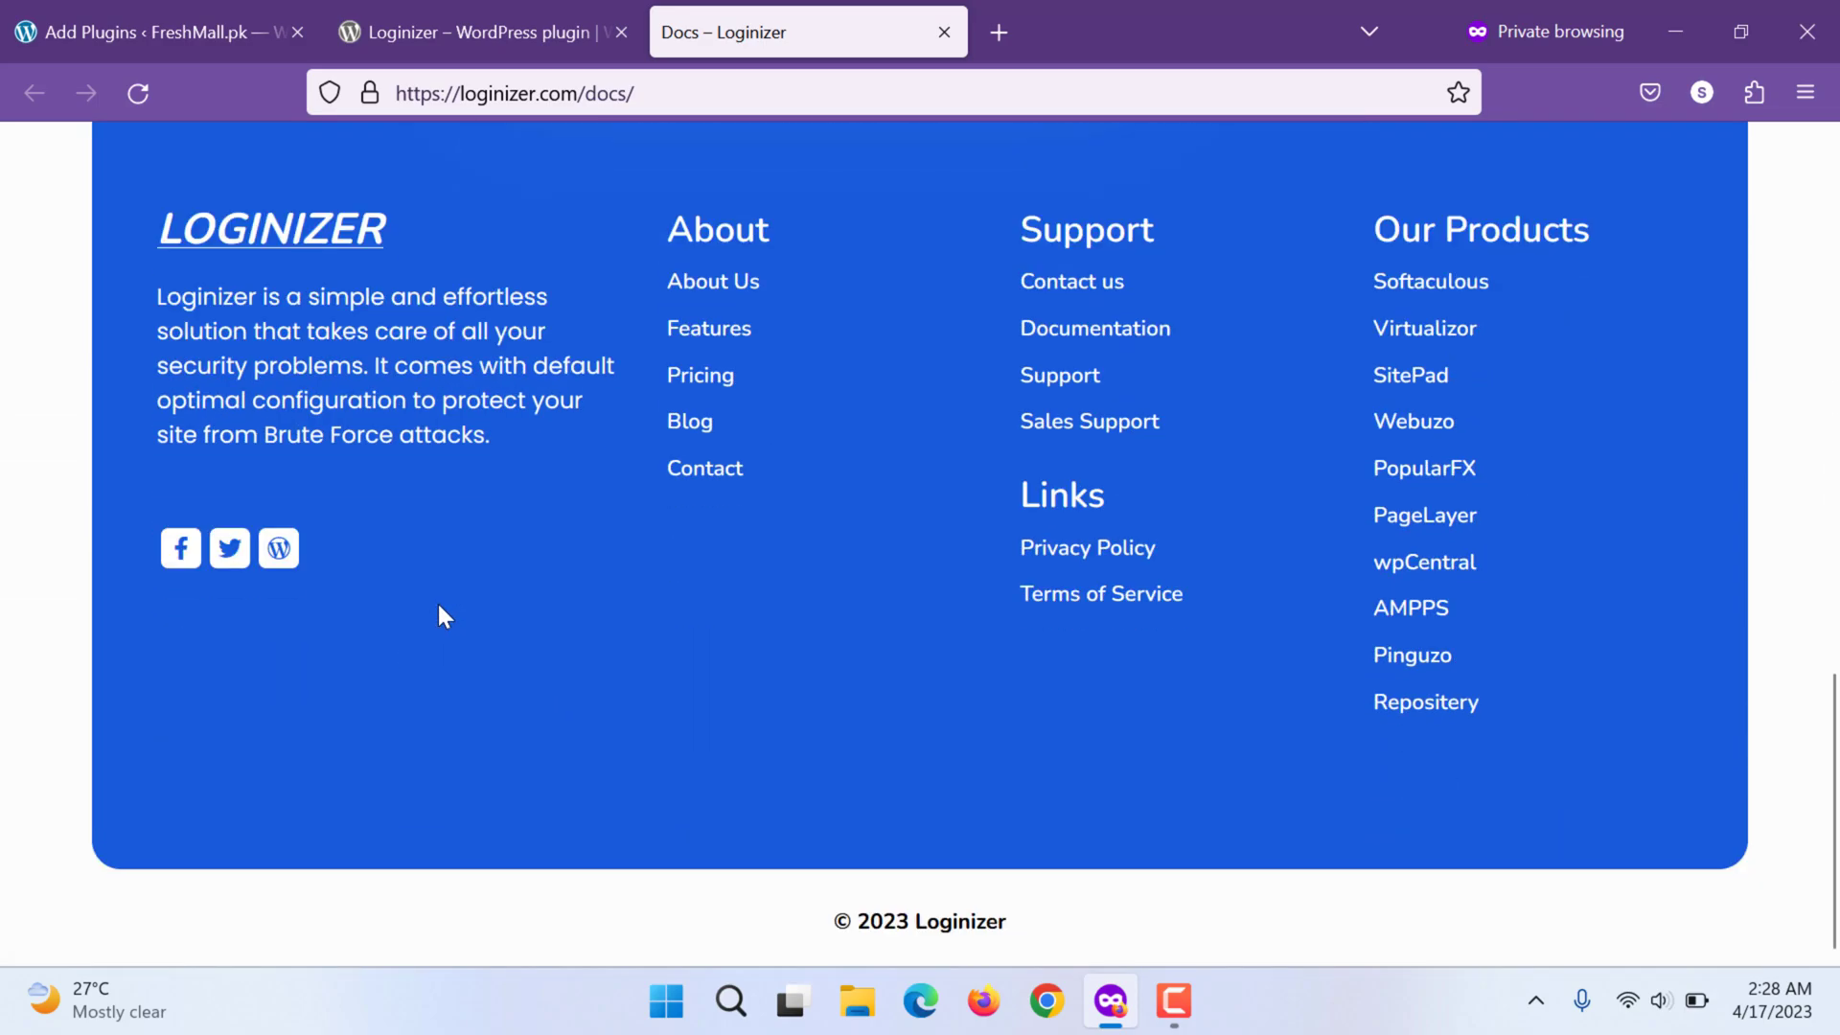
scroll("up", 3)
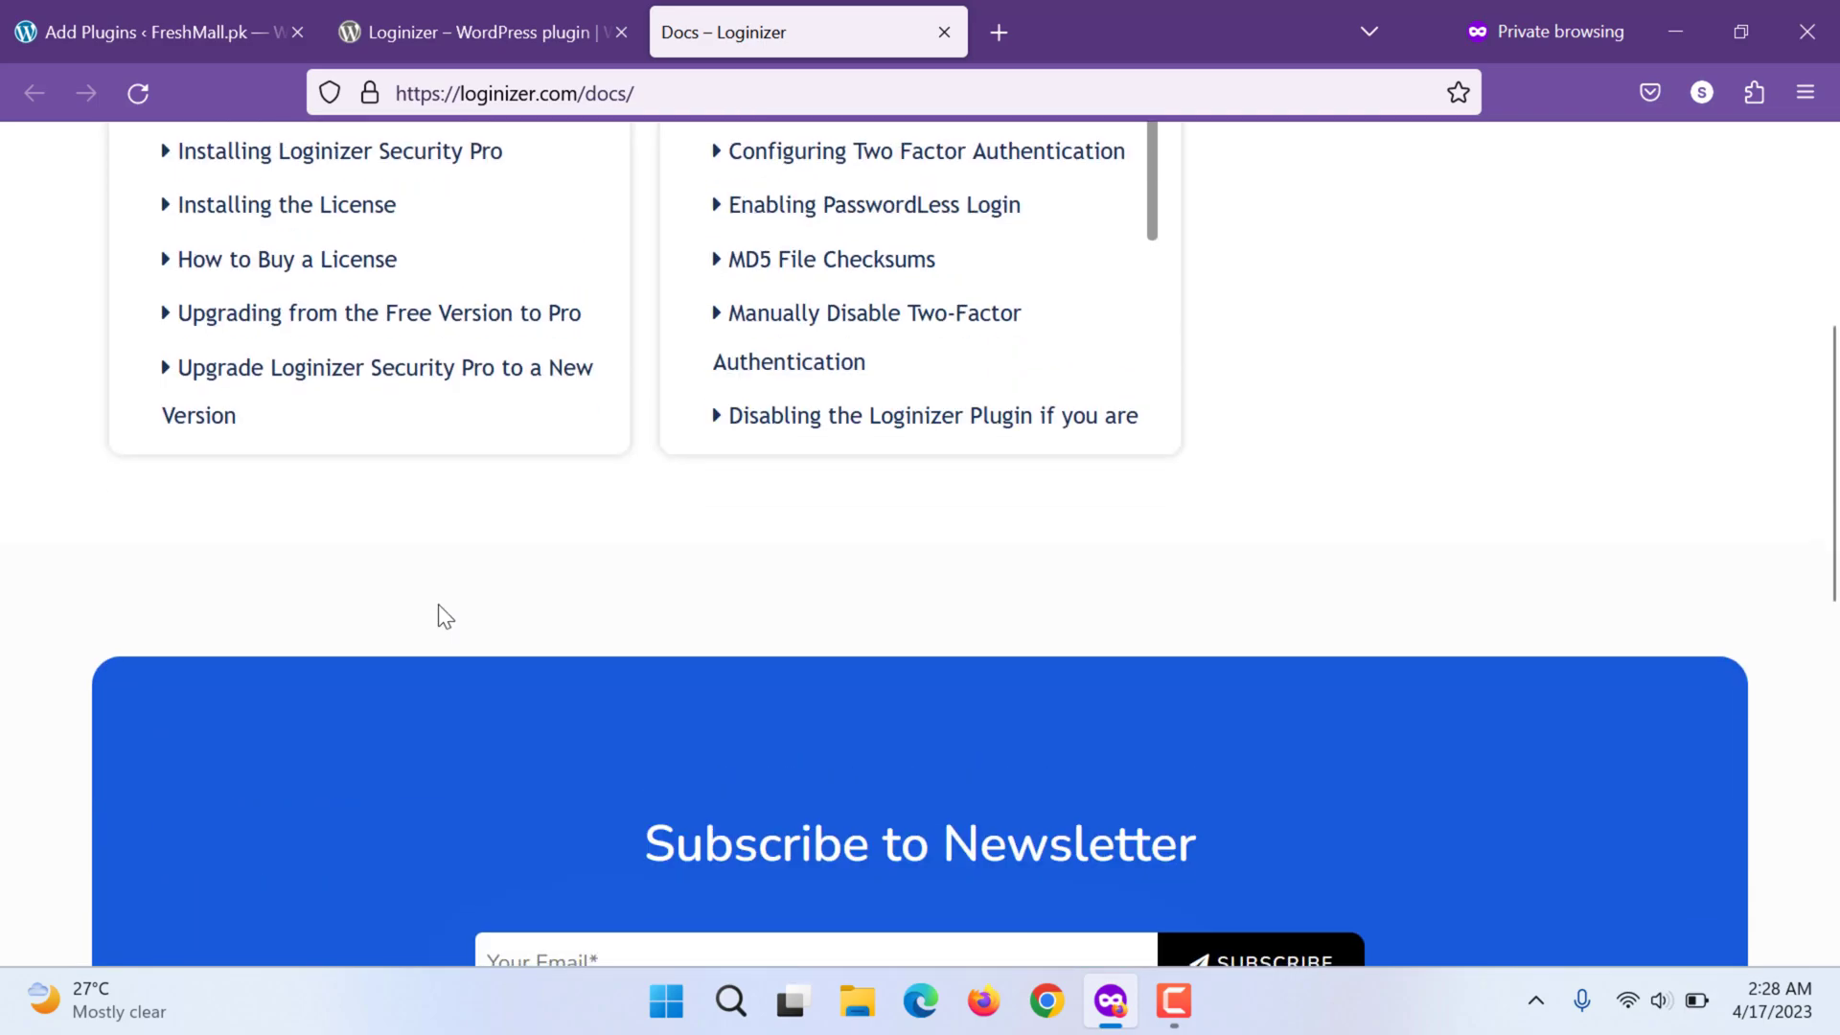
scroll("down", 3)
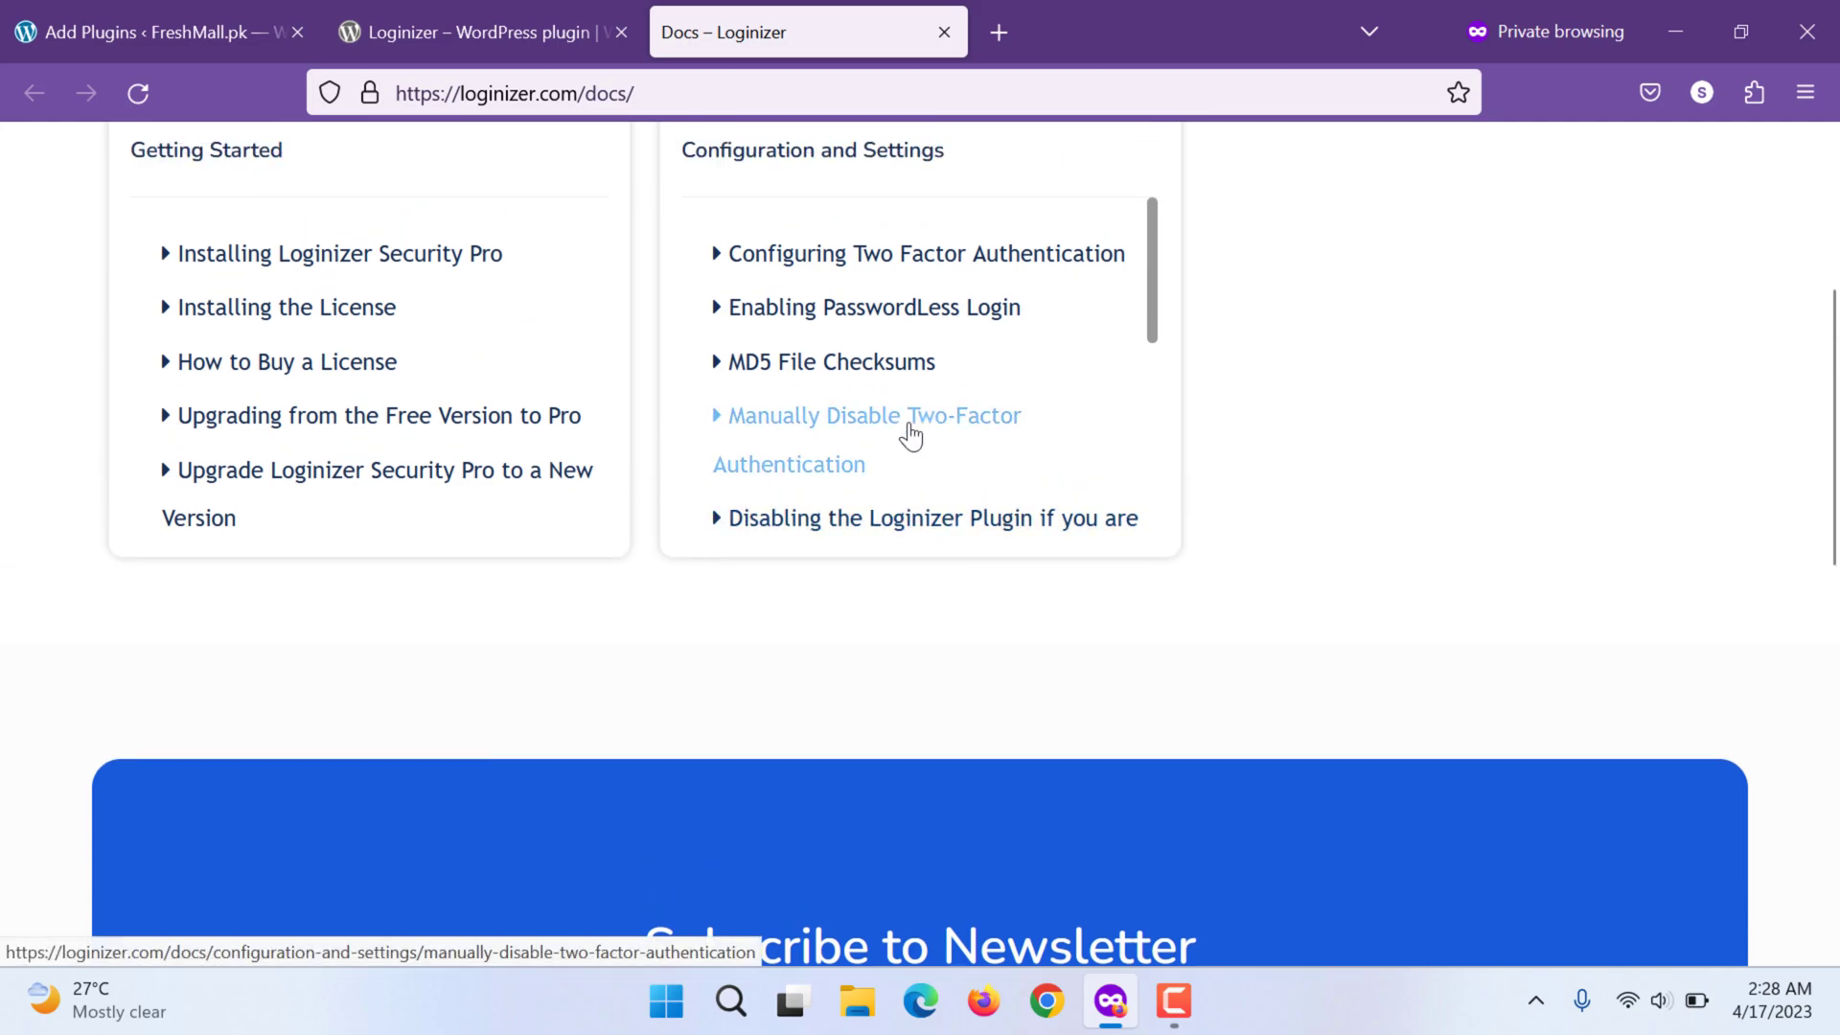
Read the Manually Disable Two-Factor Authentication guide, highlighting the wp-content/plugins path
left_click(874, 416)
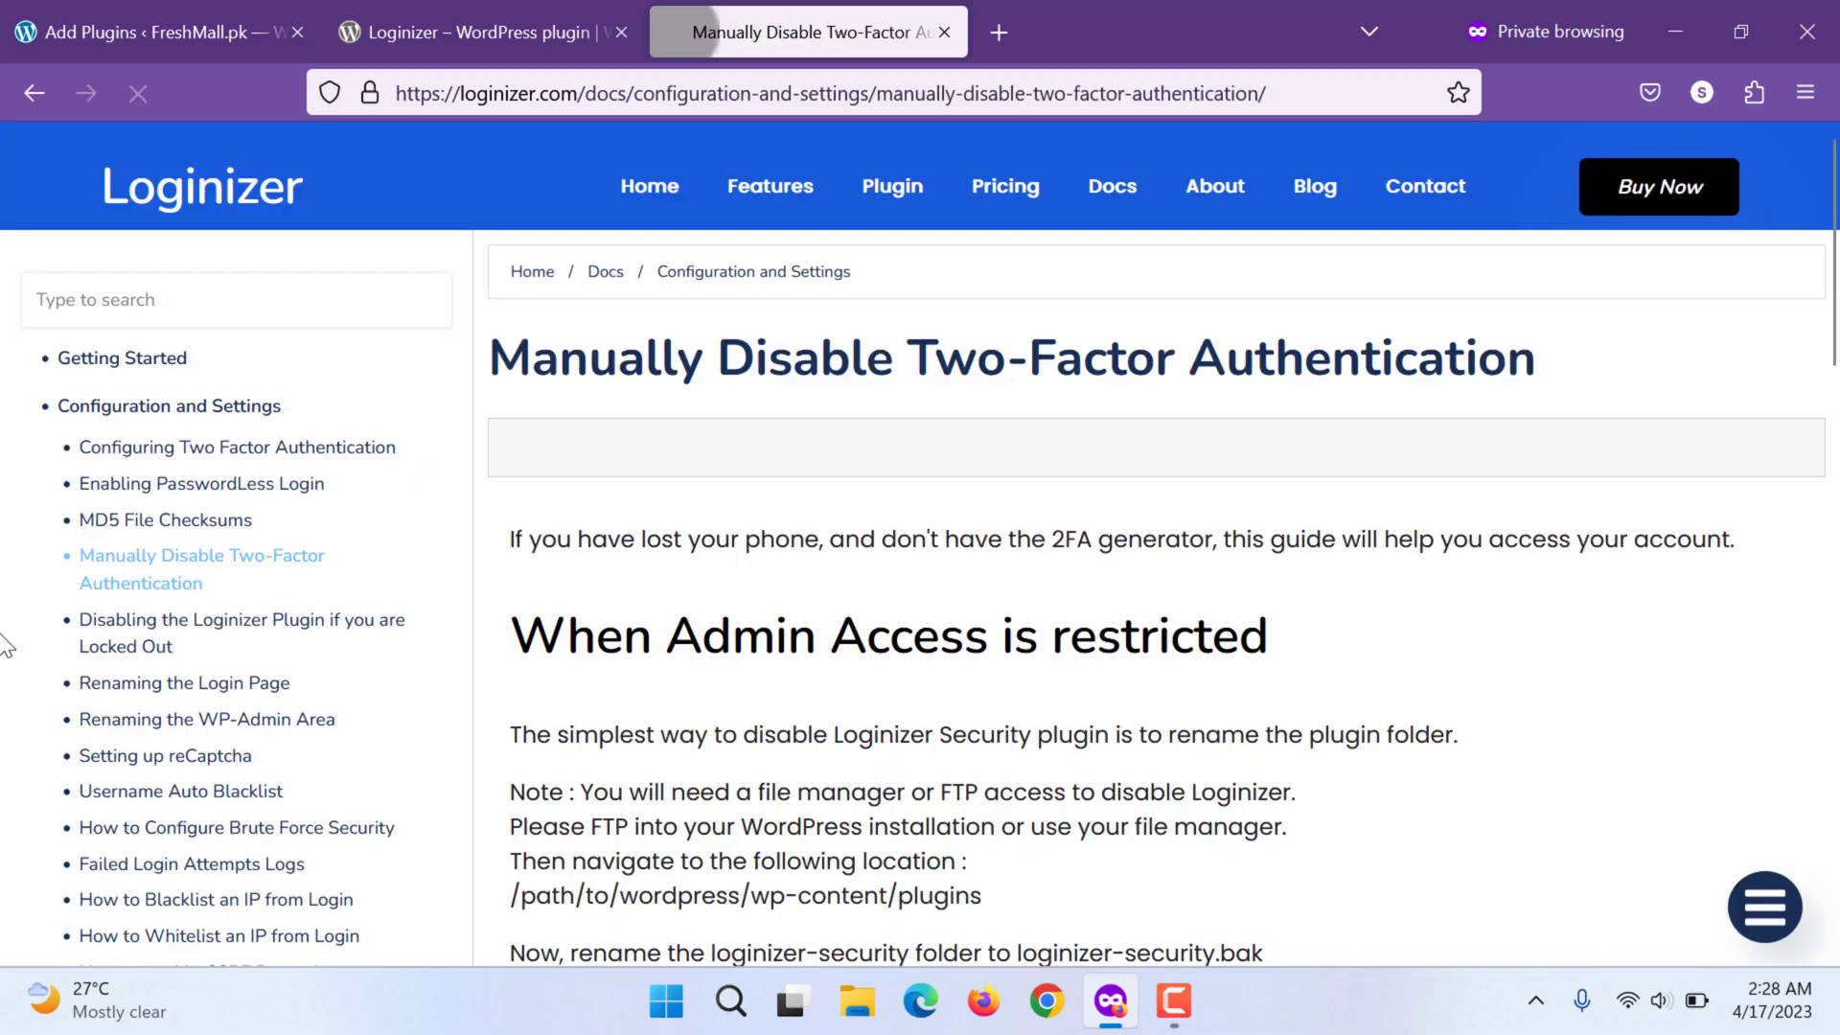
scroll("down", 3)
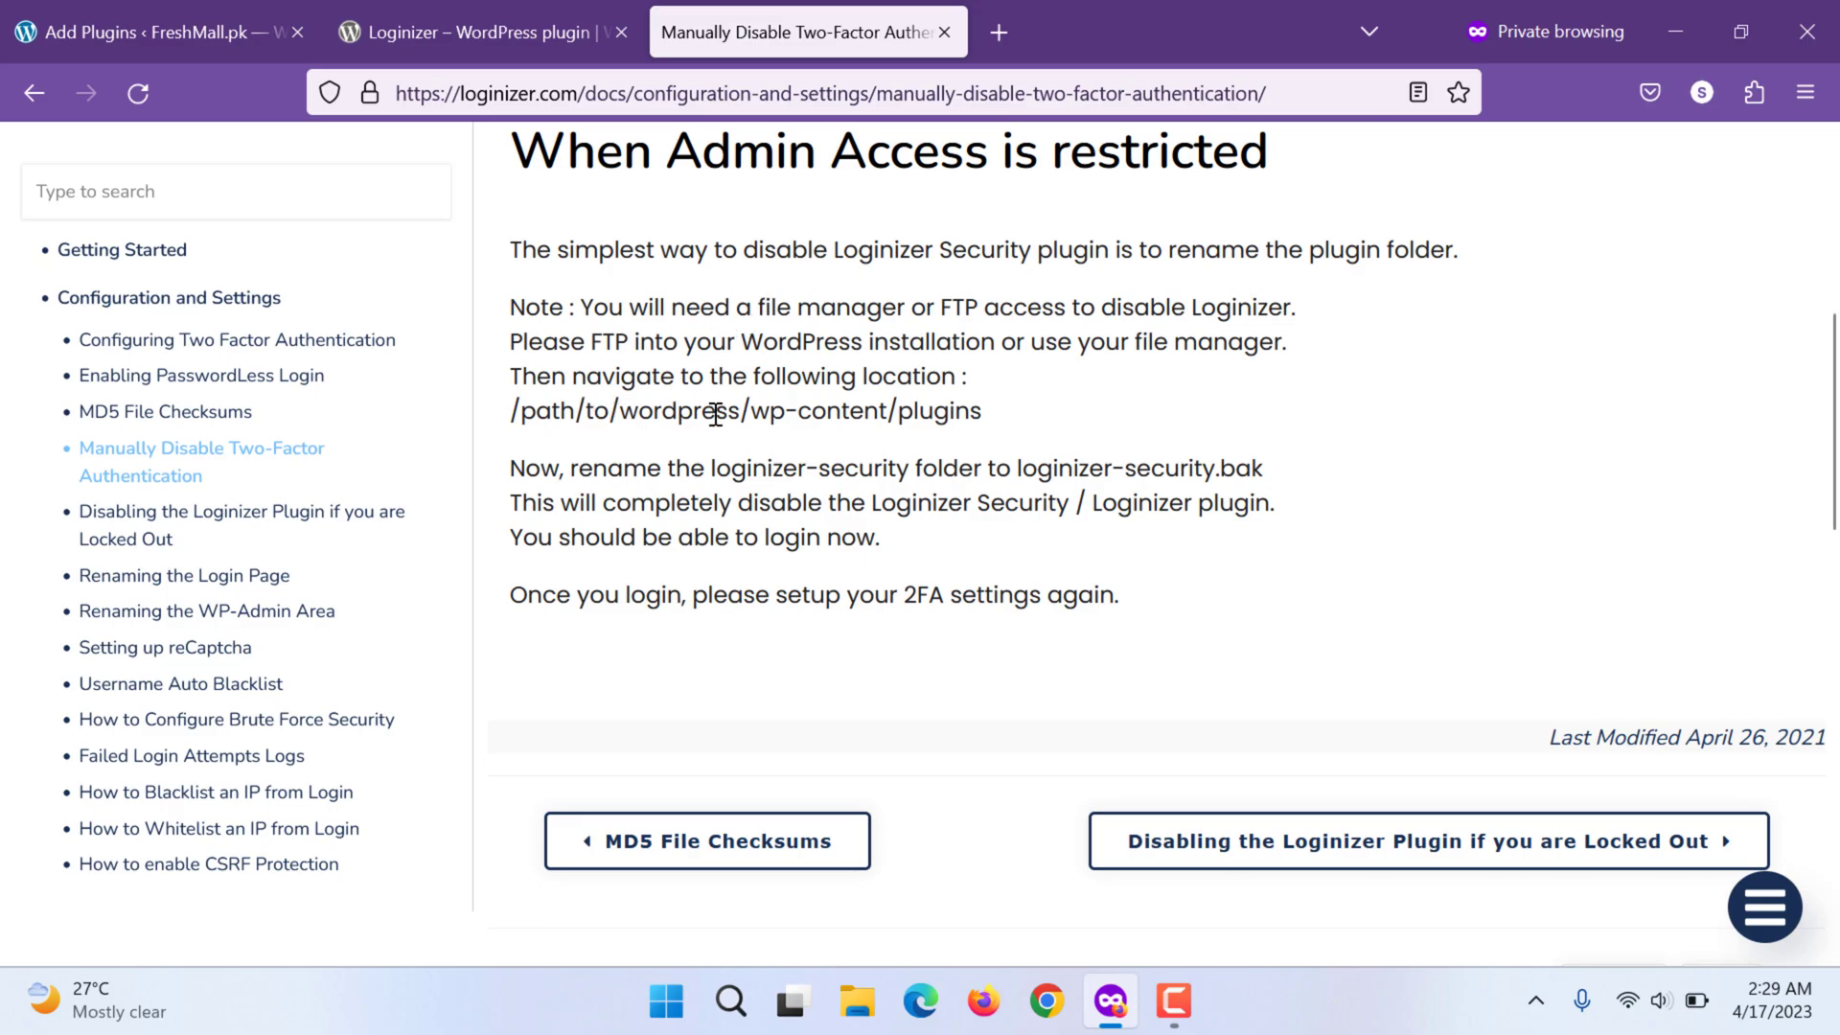
left_click_drag(713, 411, 954, 410)
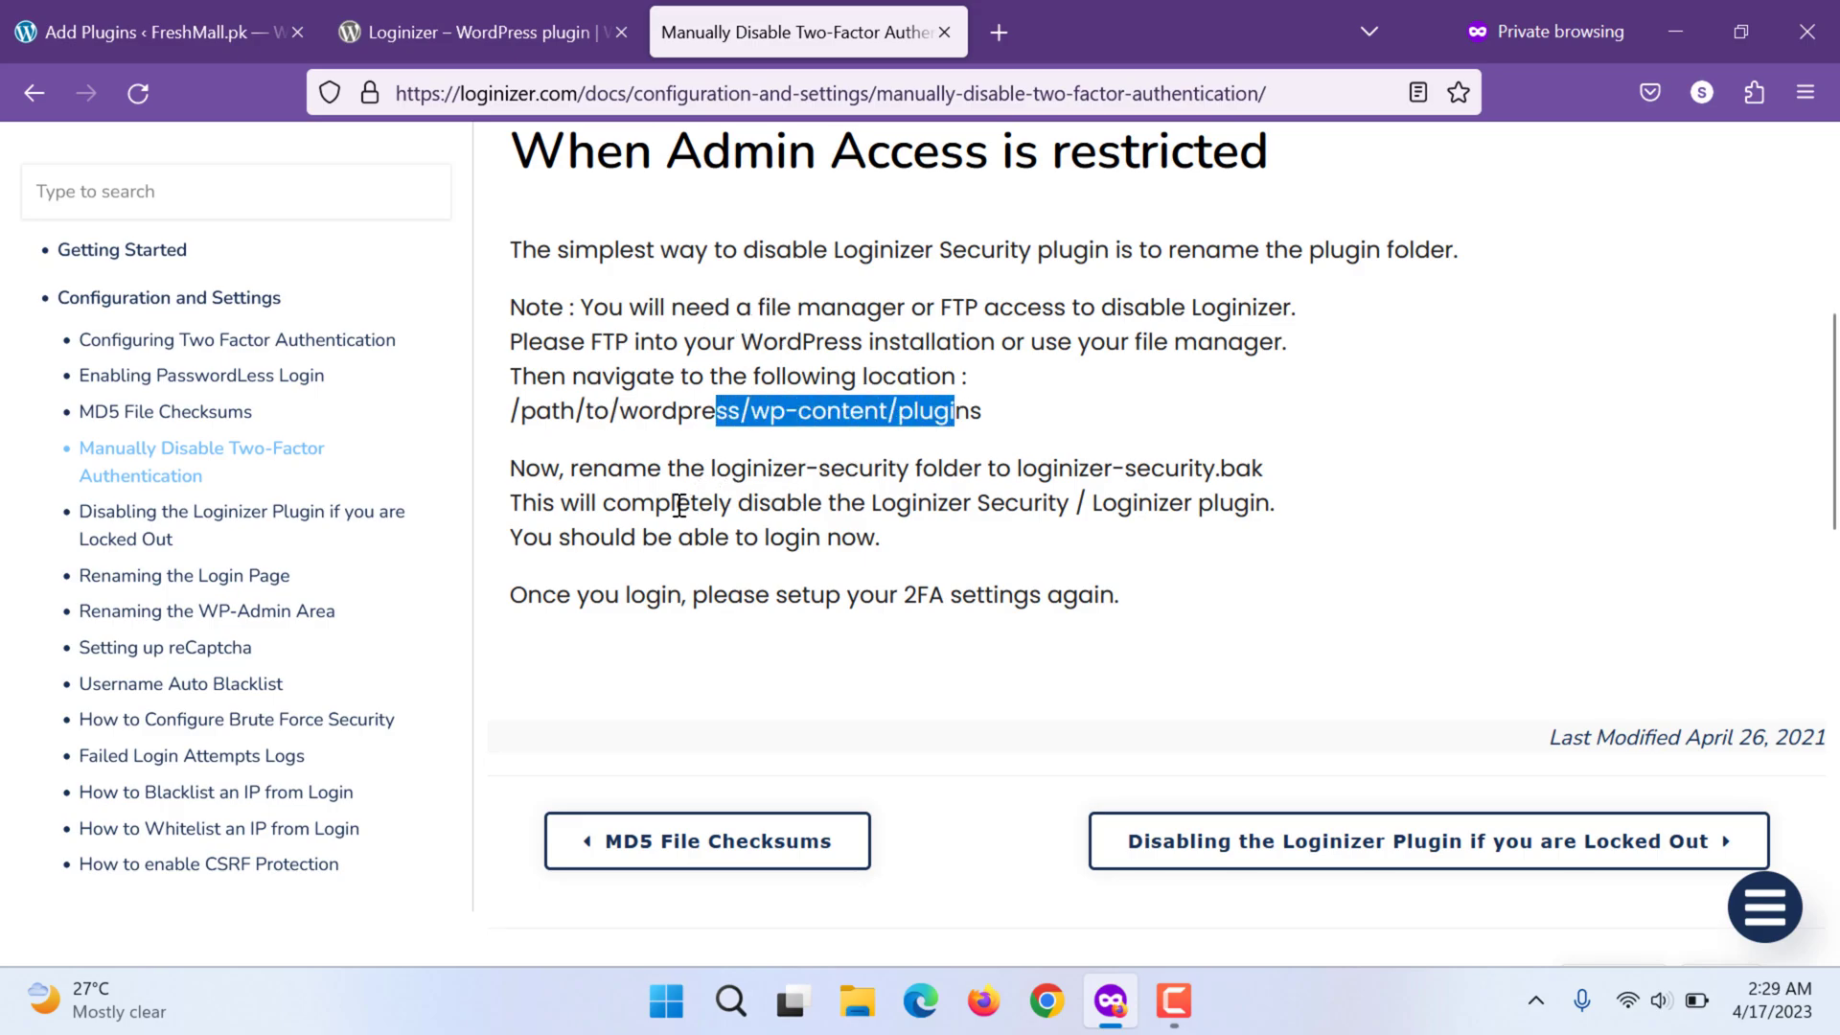
left_click_drag(713, 468, 943, 467)
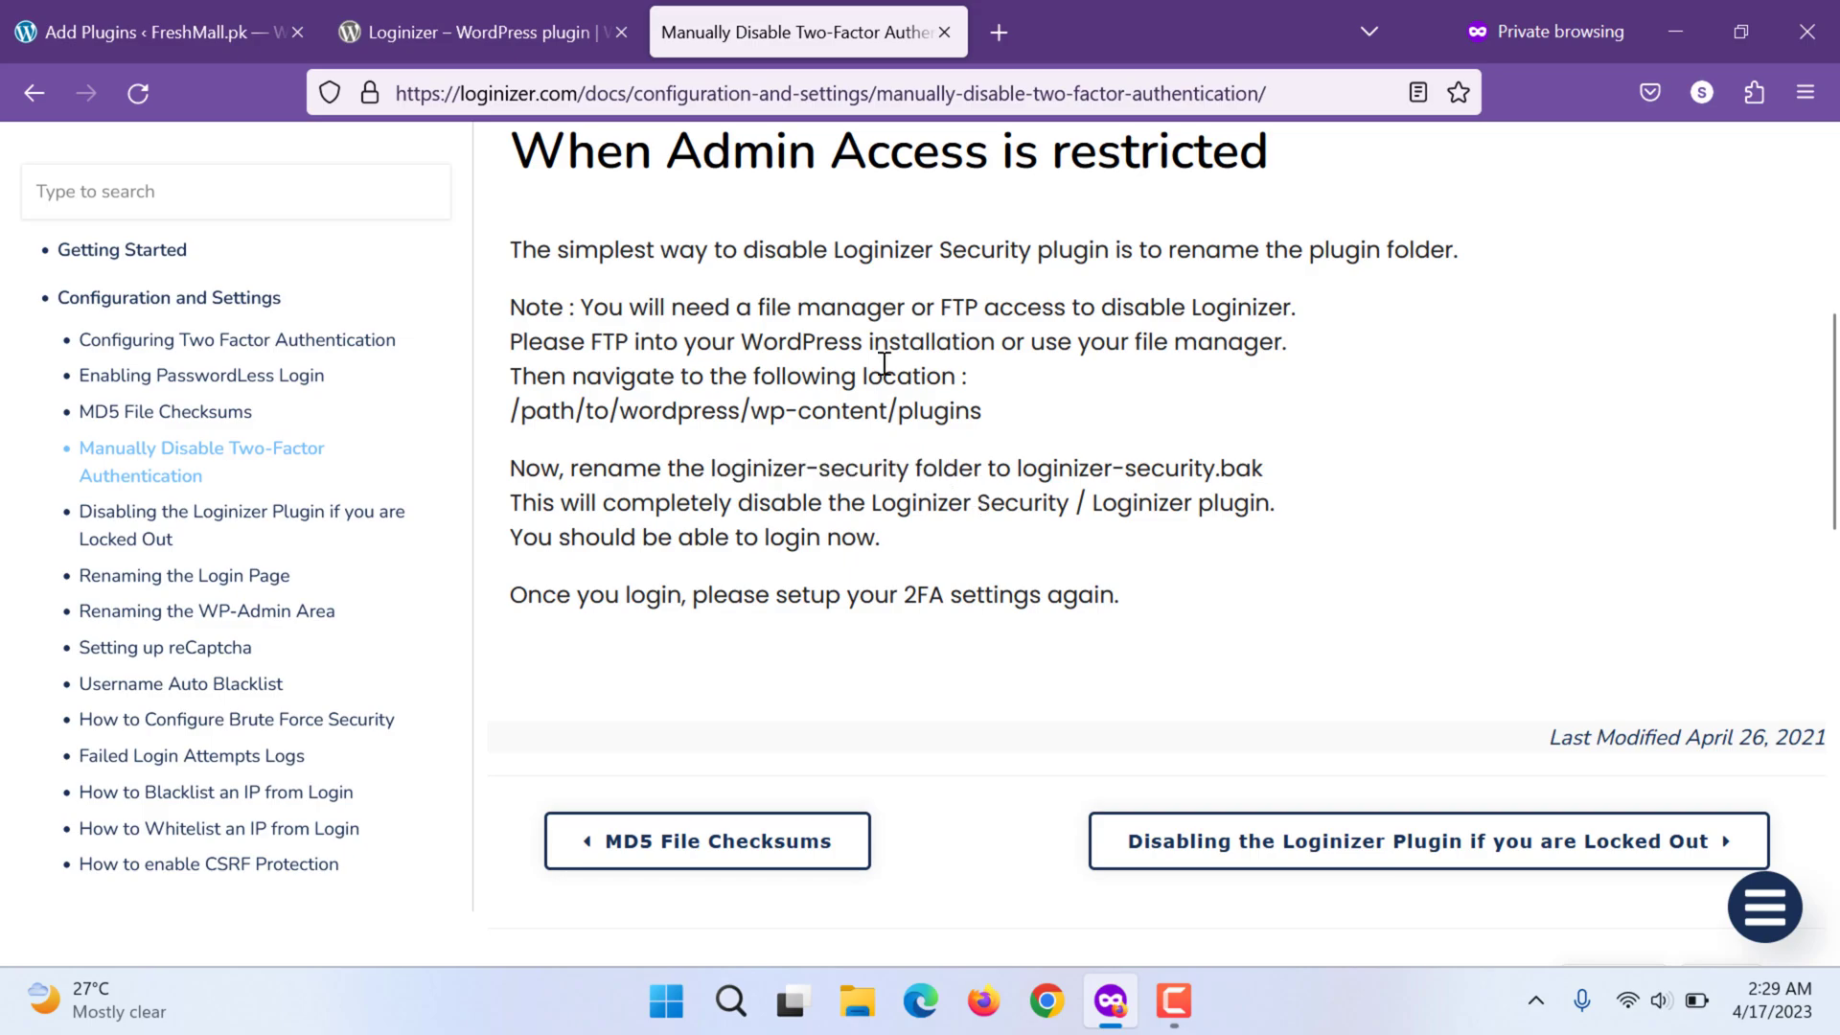
Activate the installed Loginizer plugin from Add Plugins and go to its Security dashboard
left_click(140, 32)
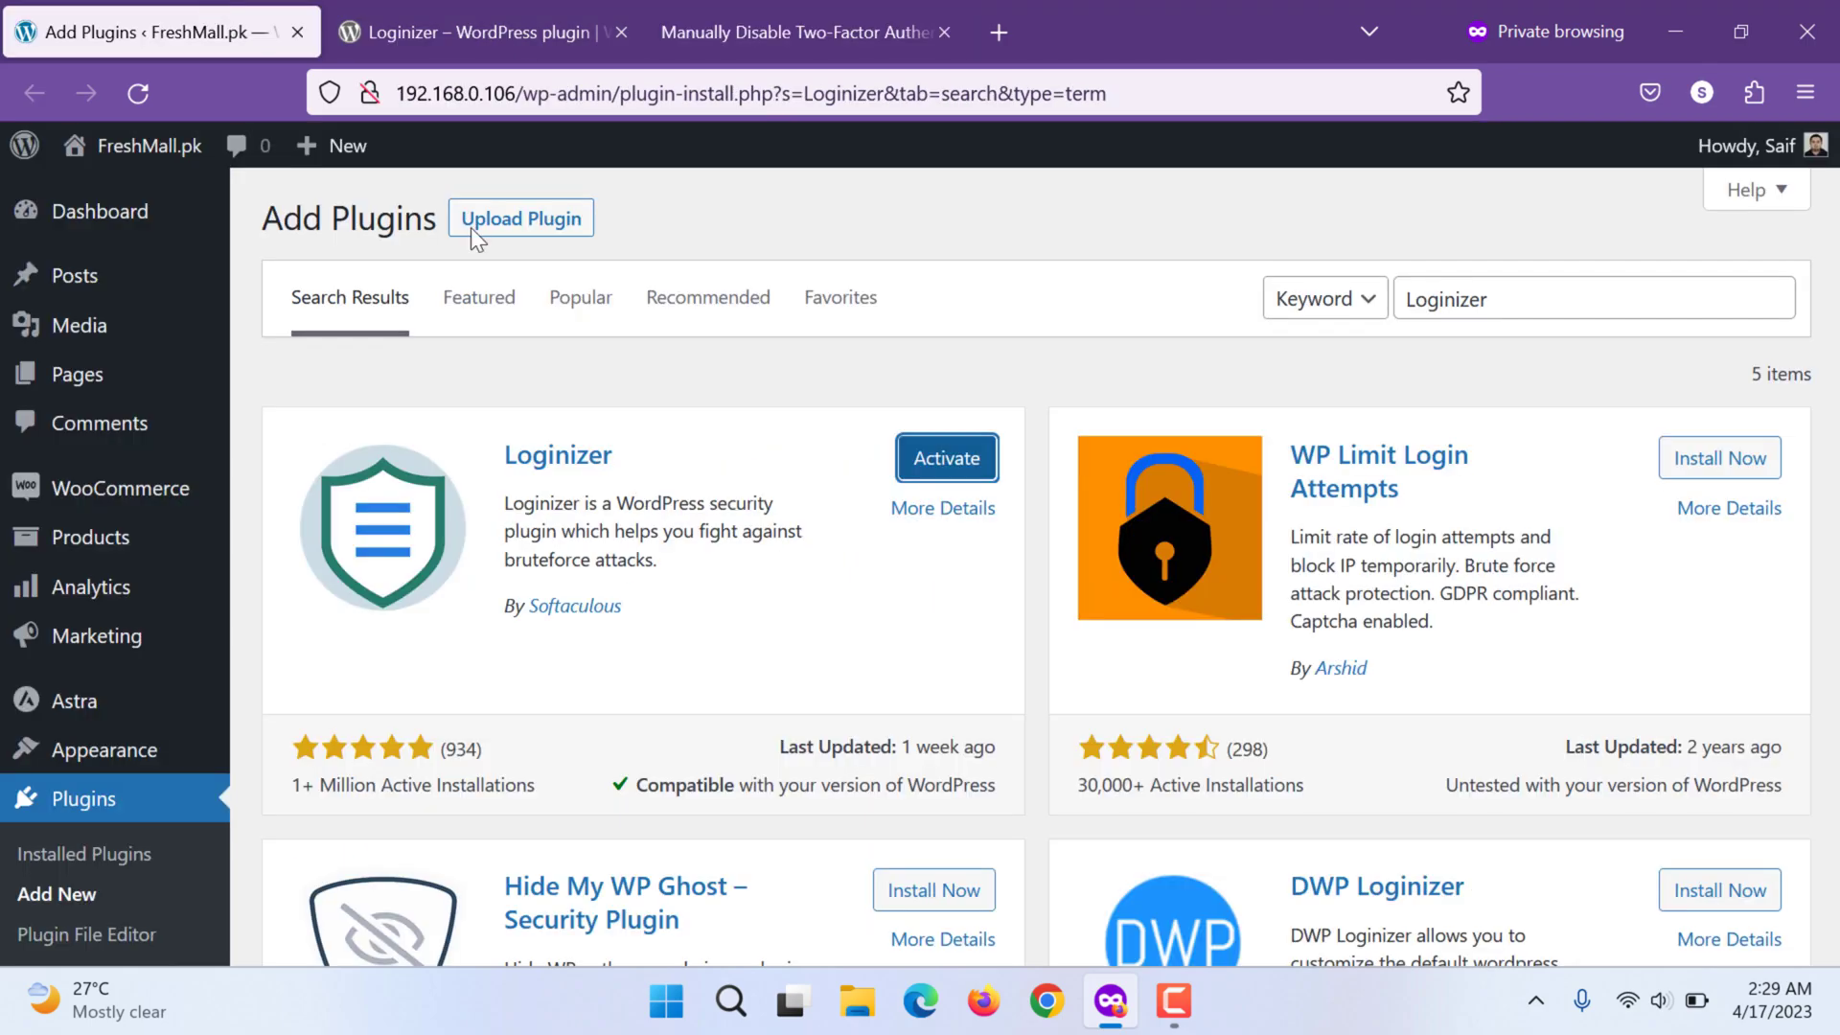
left_click(945, 458)
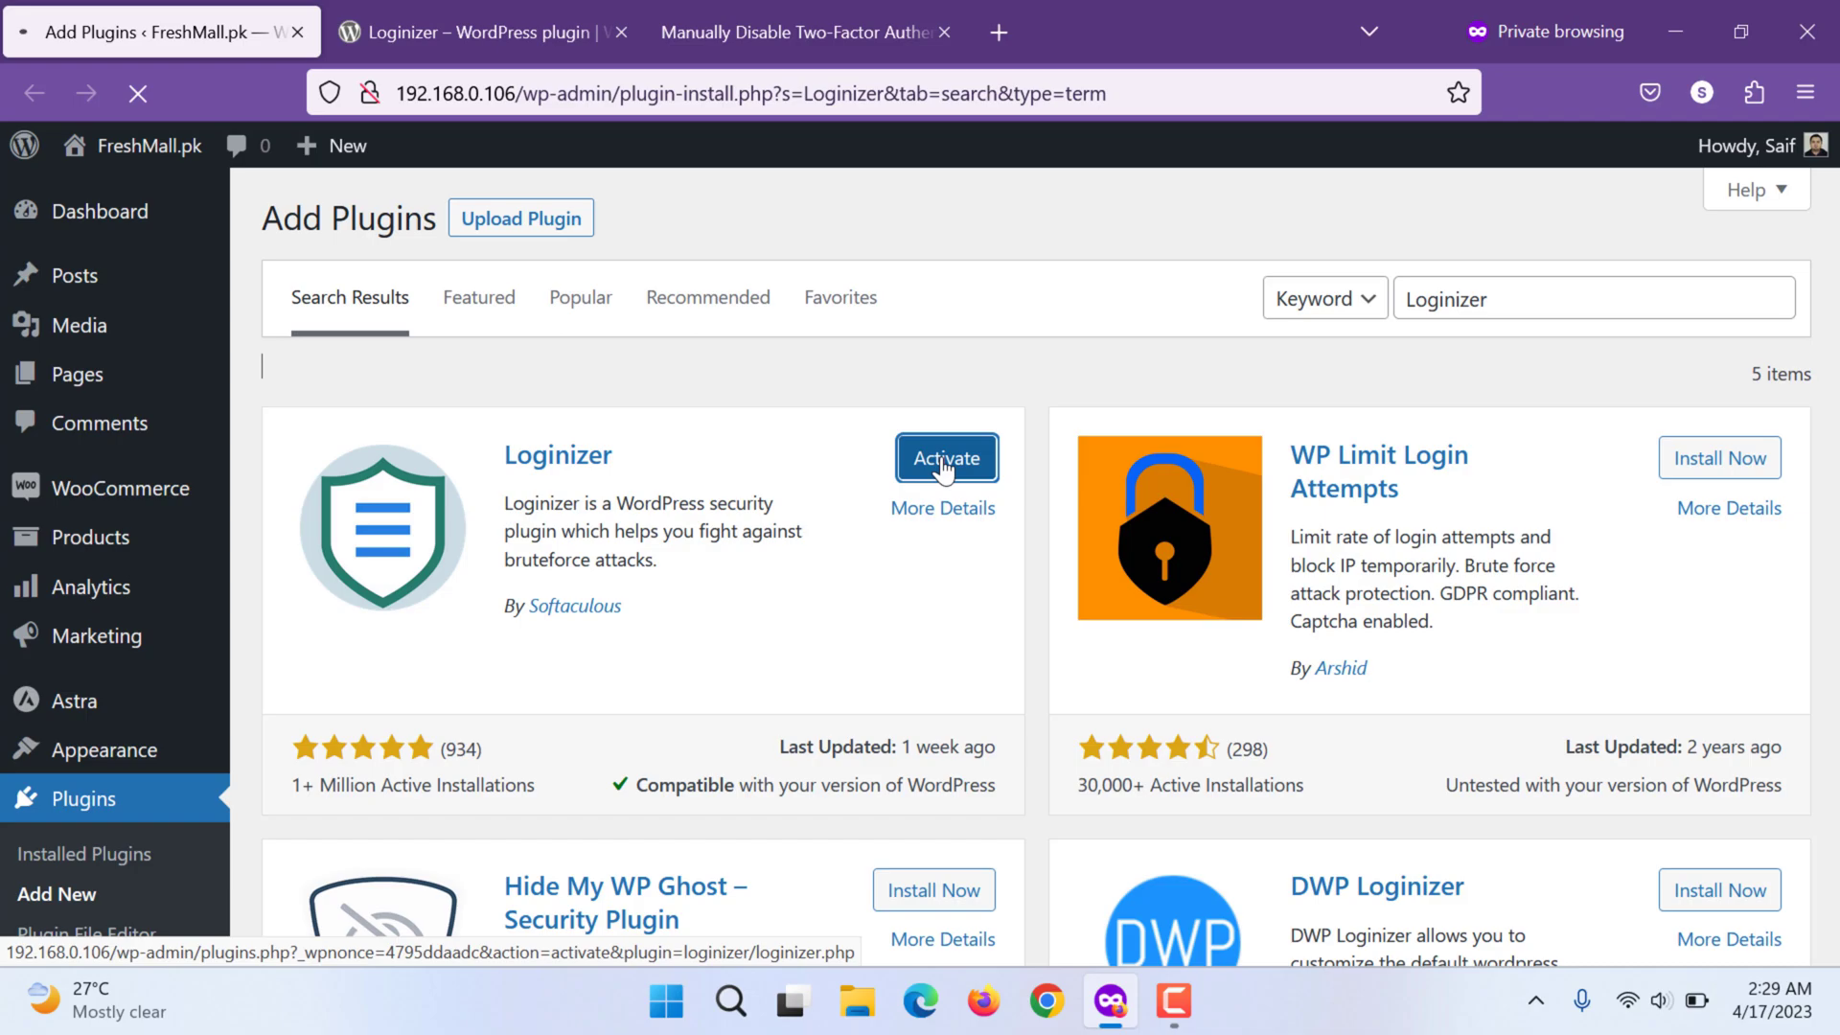
left_click(945, 458)
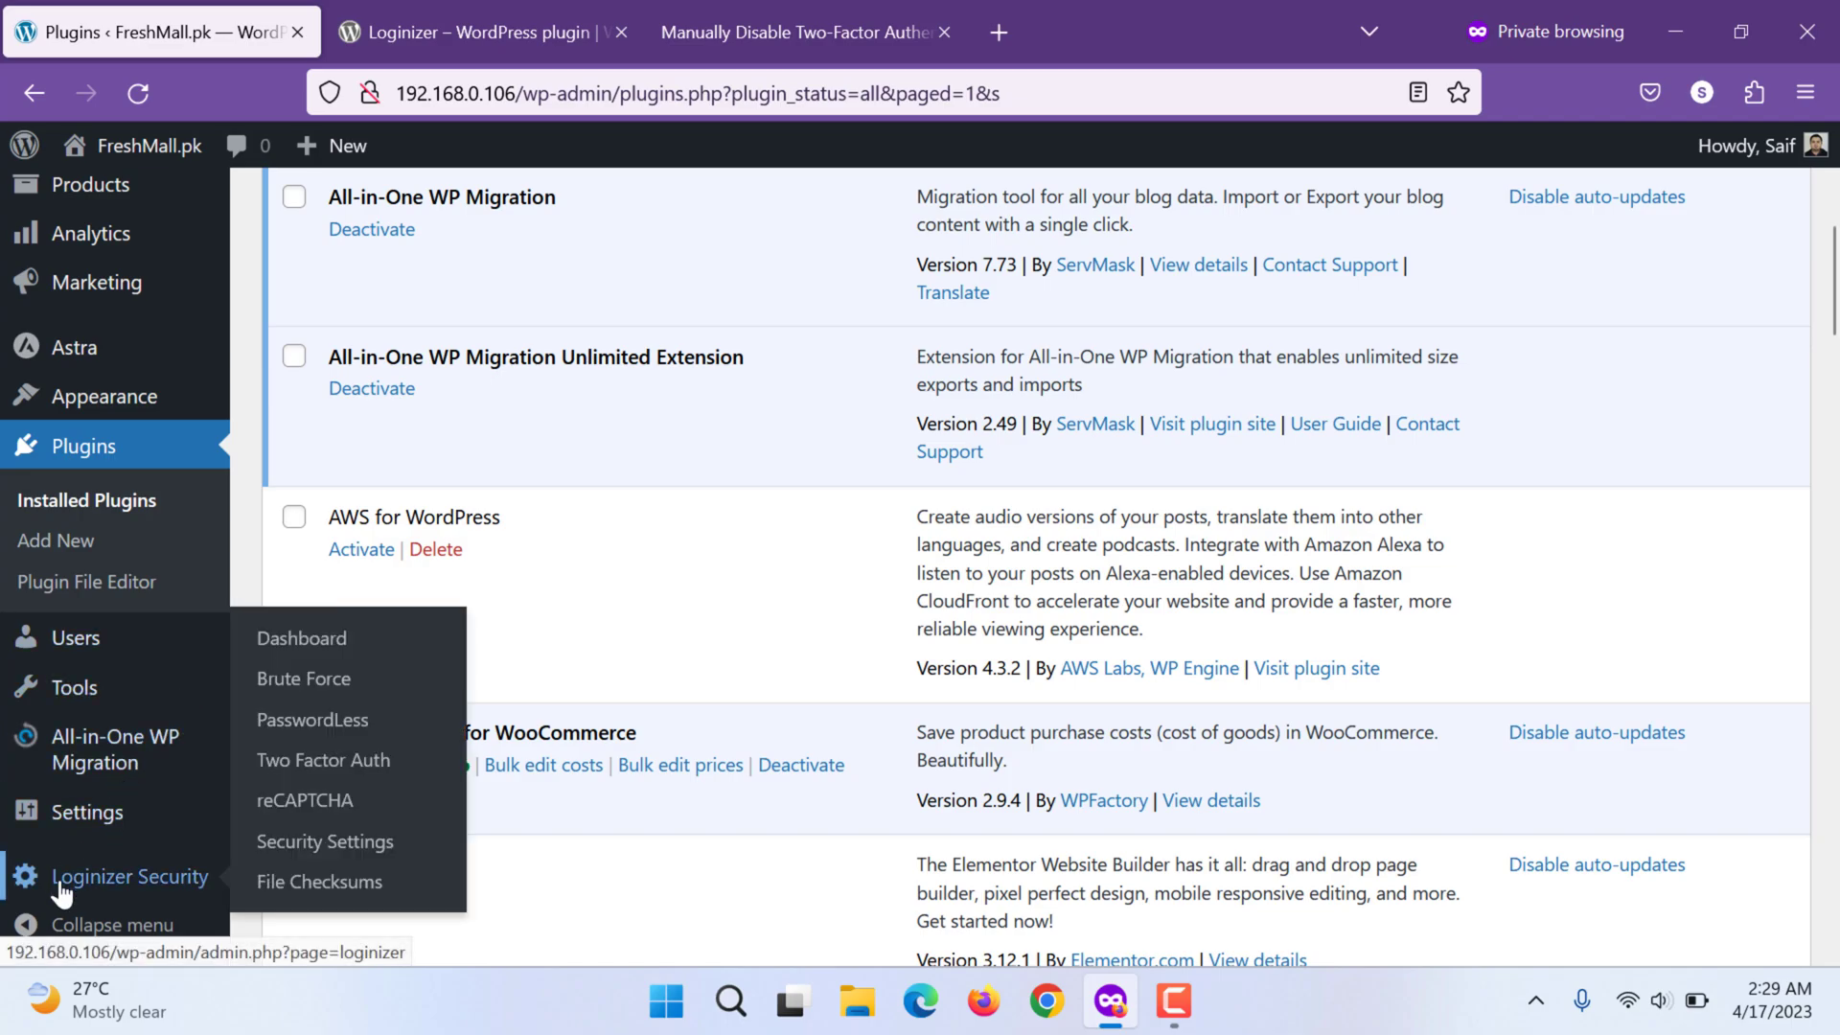
mouse_move(150, 895)
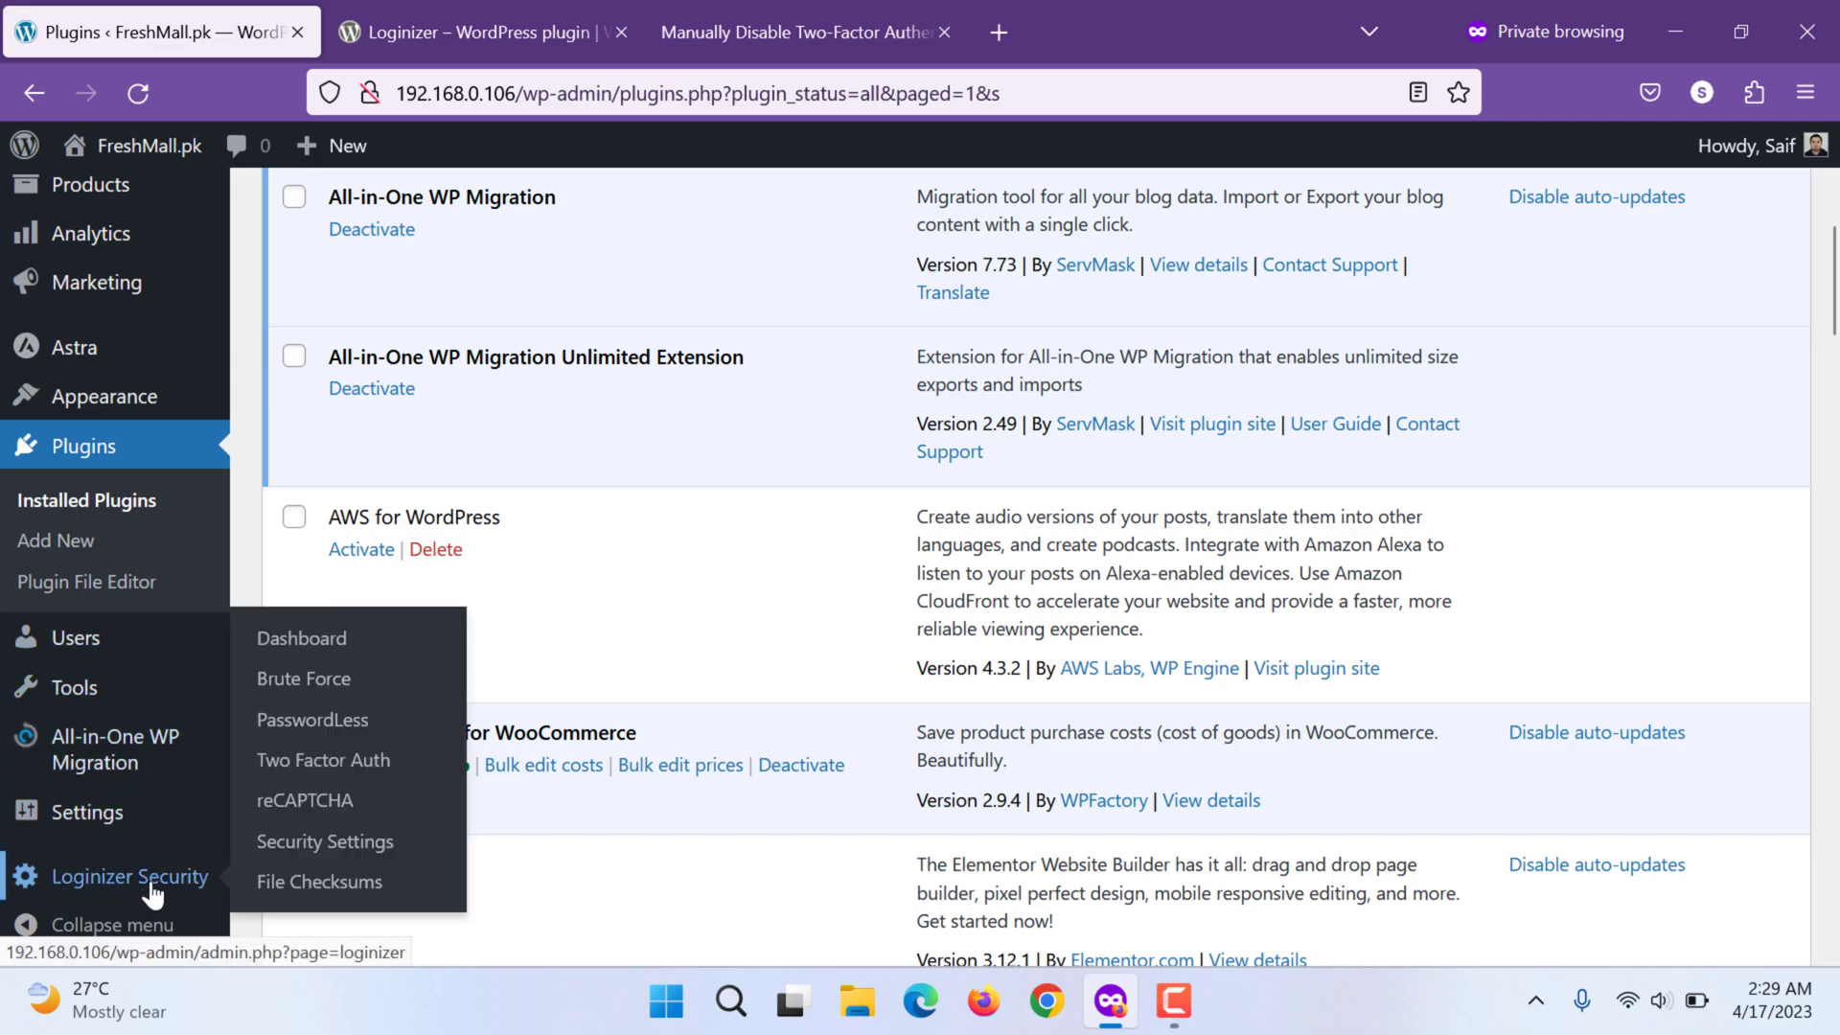
left_click(301, 637)
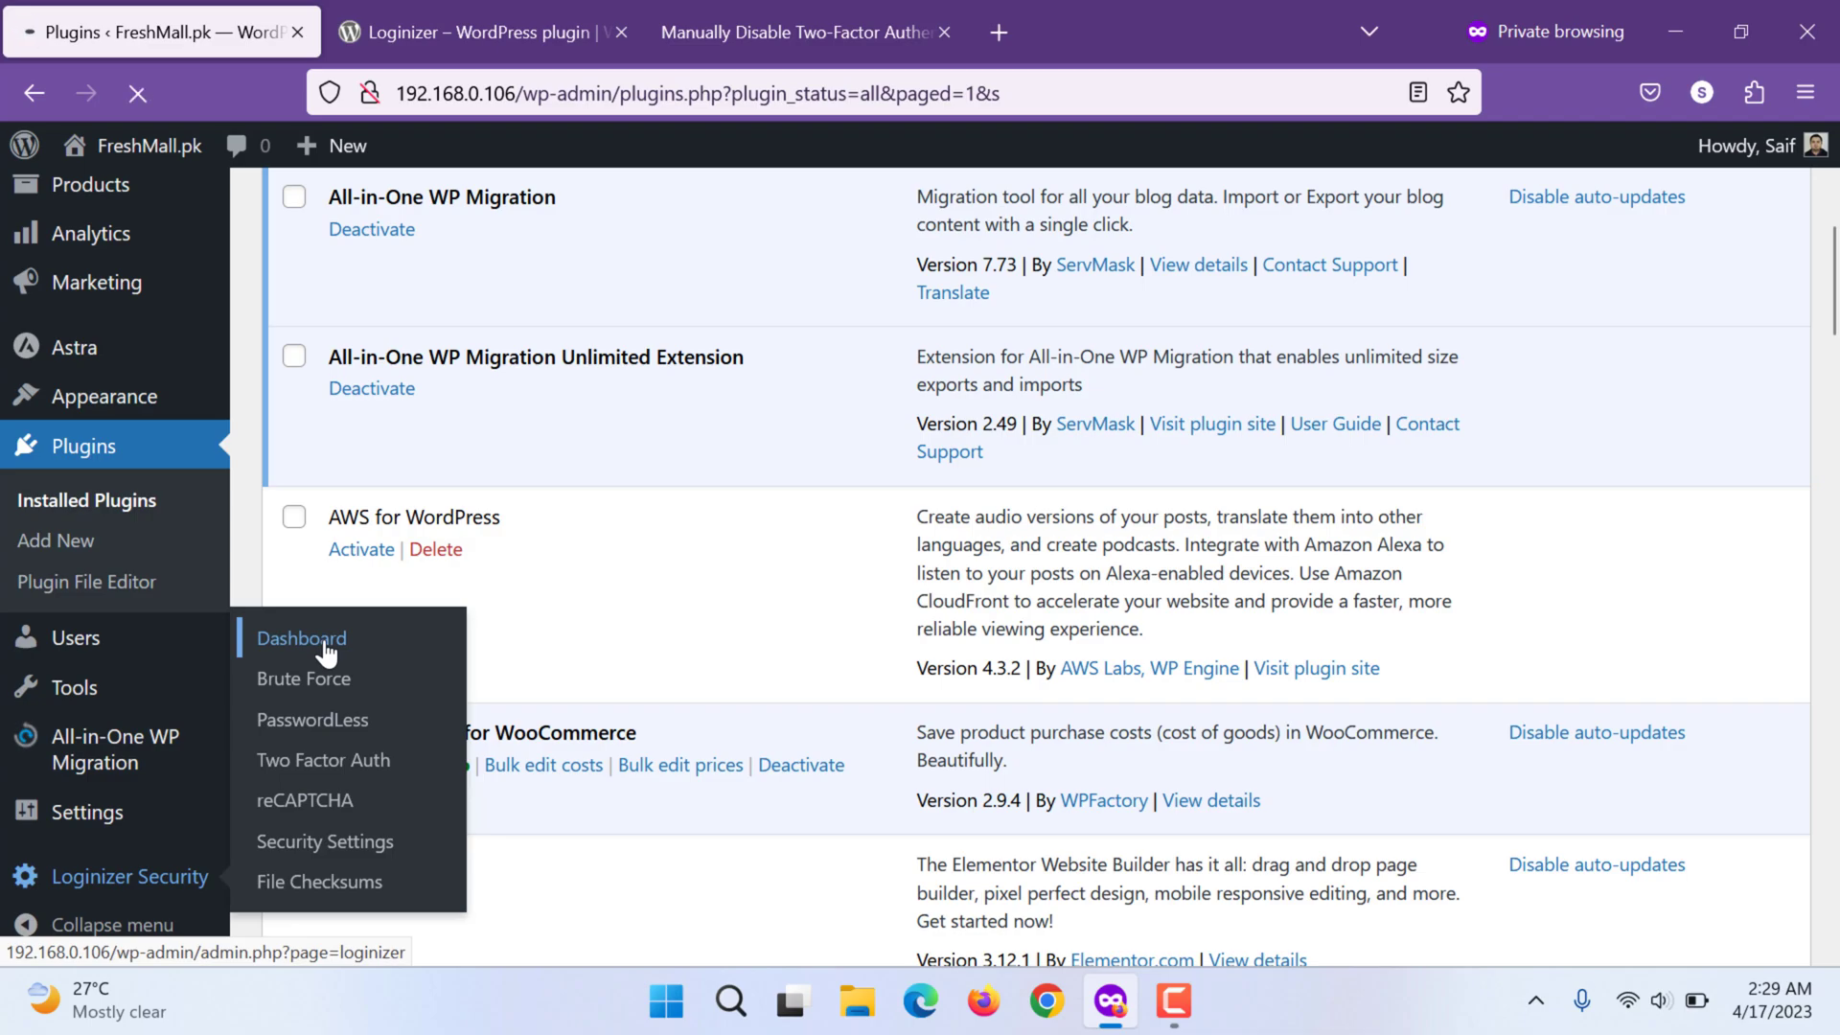
left_click(301, 638)
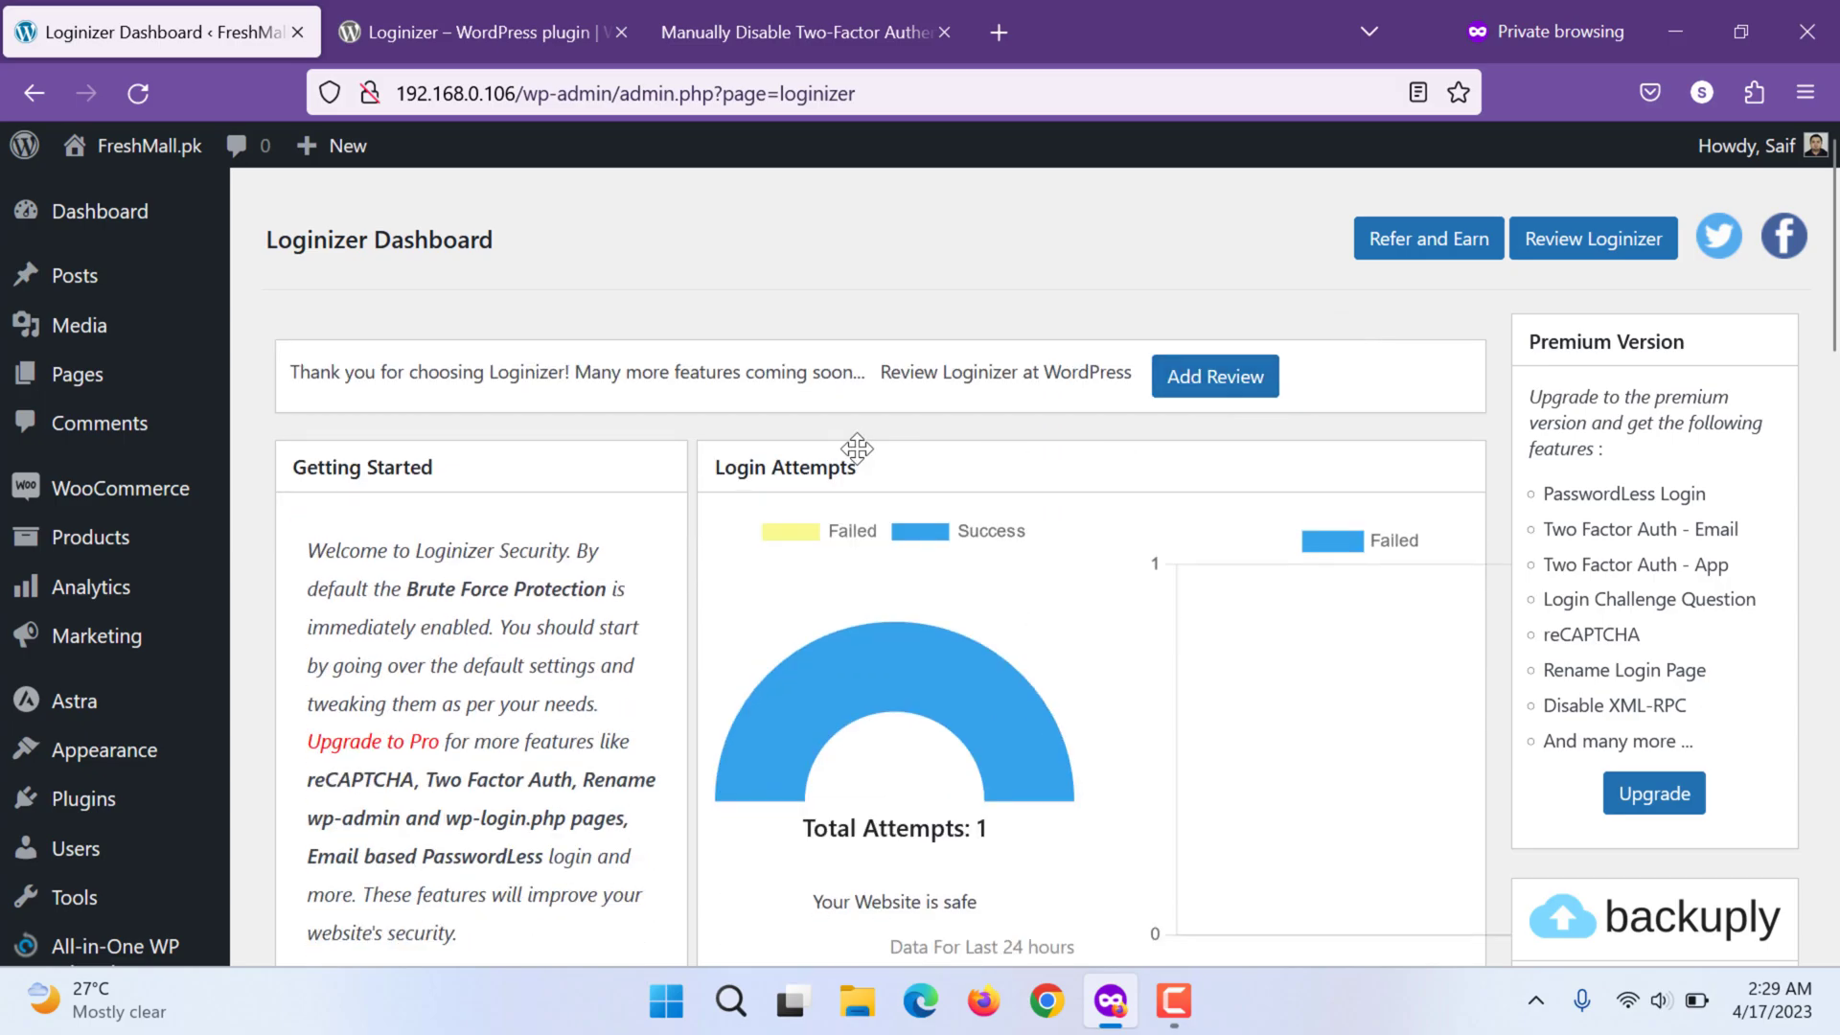
Review System Information and File Permissions, trying the IP detection Method dropdown including CUSTOM
scroll("down", 3)
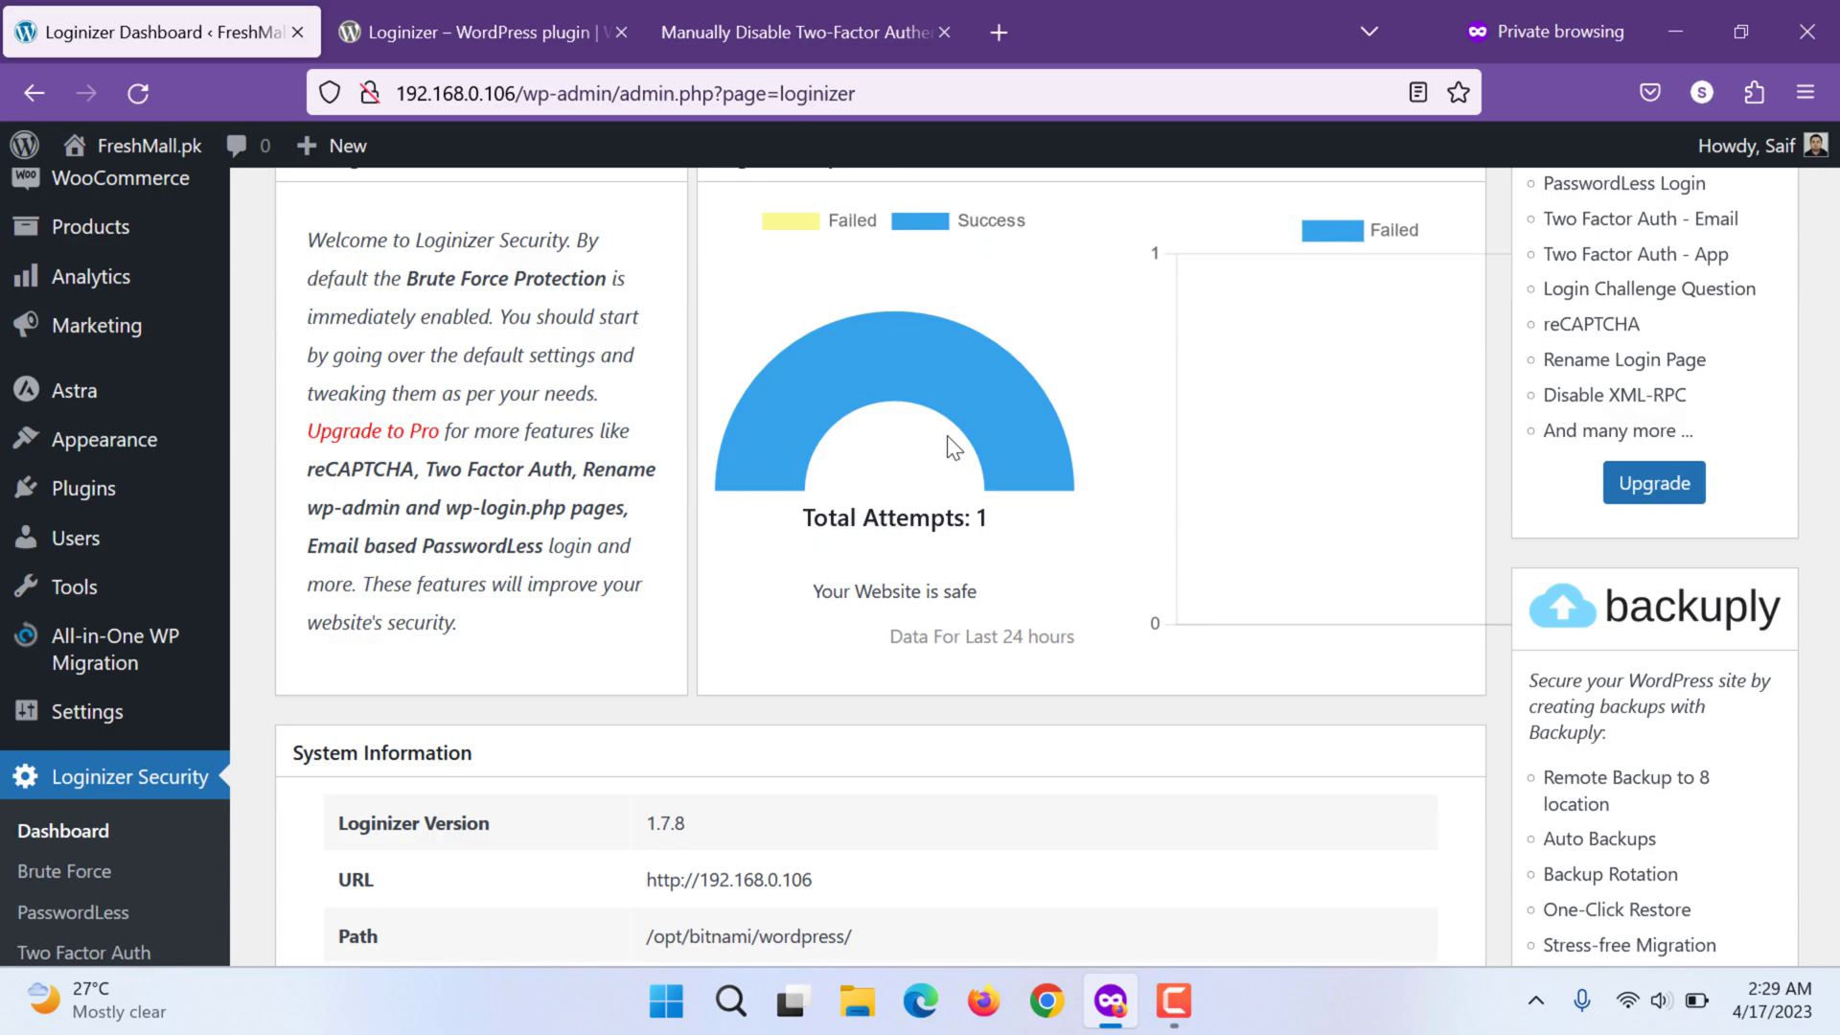
scroll("down", 3)
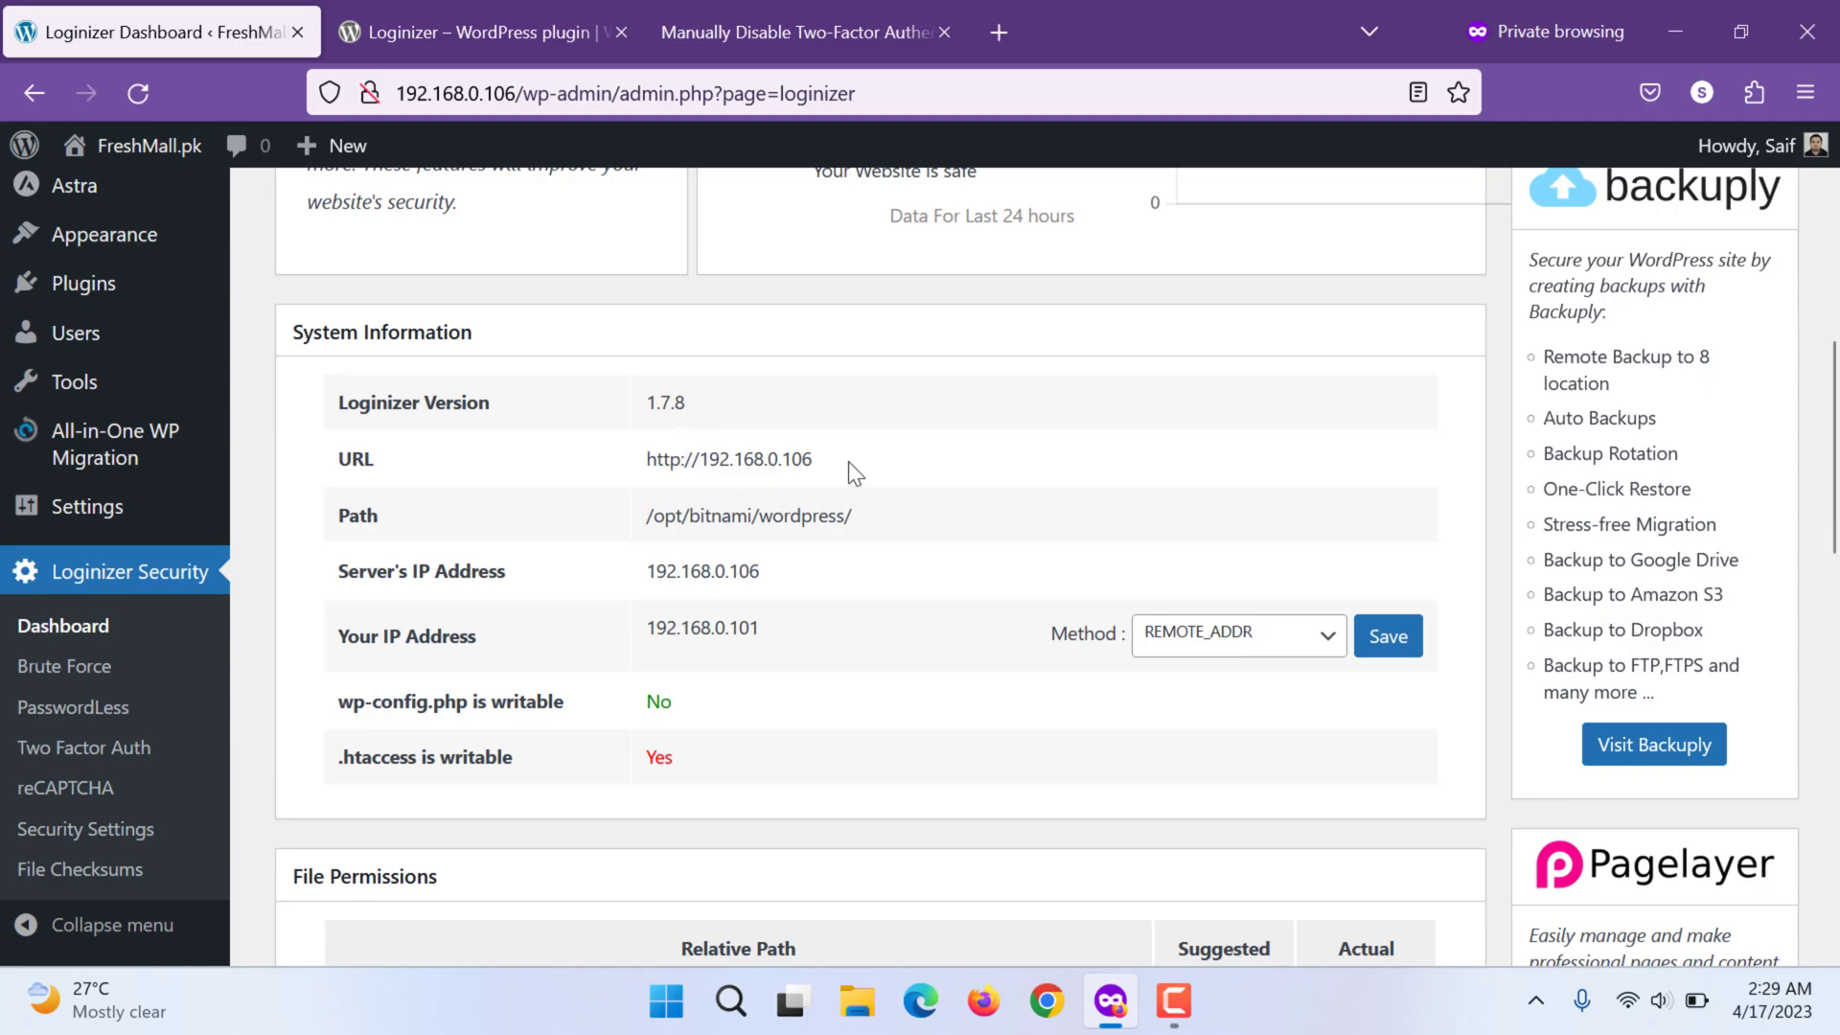
mouse_move(573, 589)
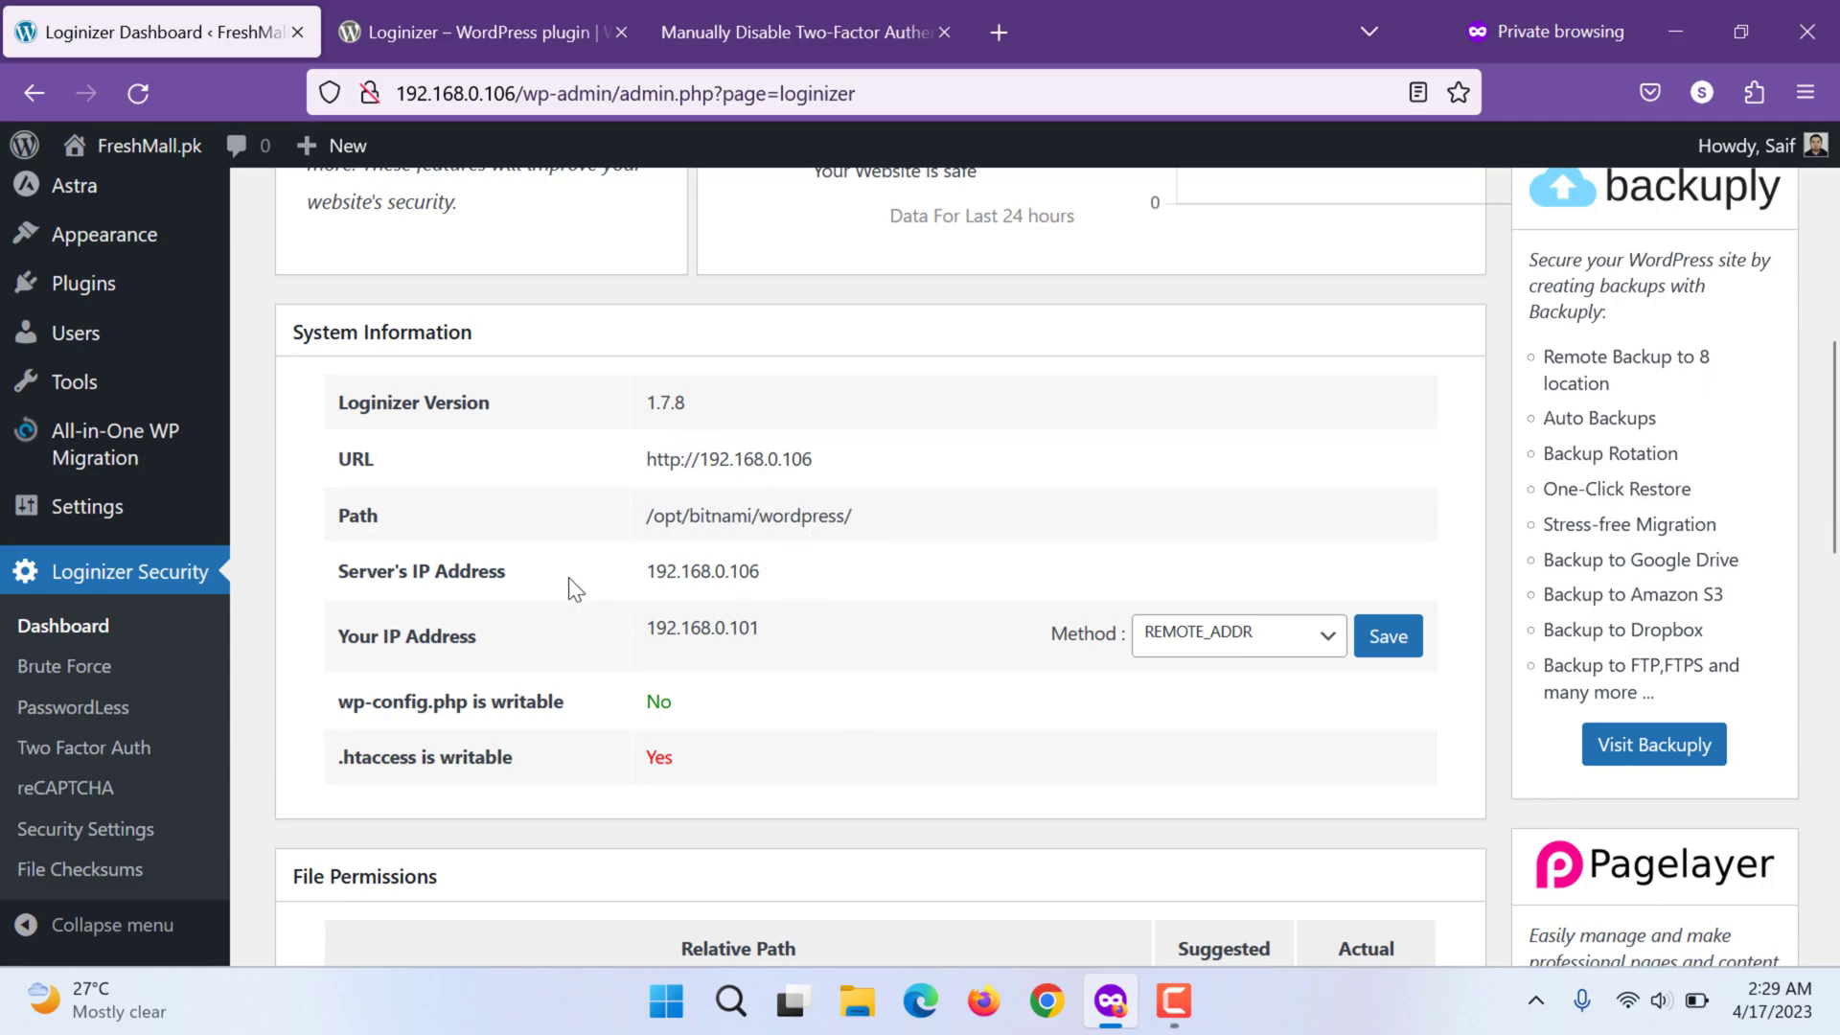
scroll("down", 3)
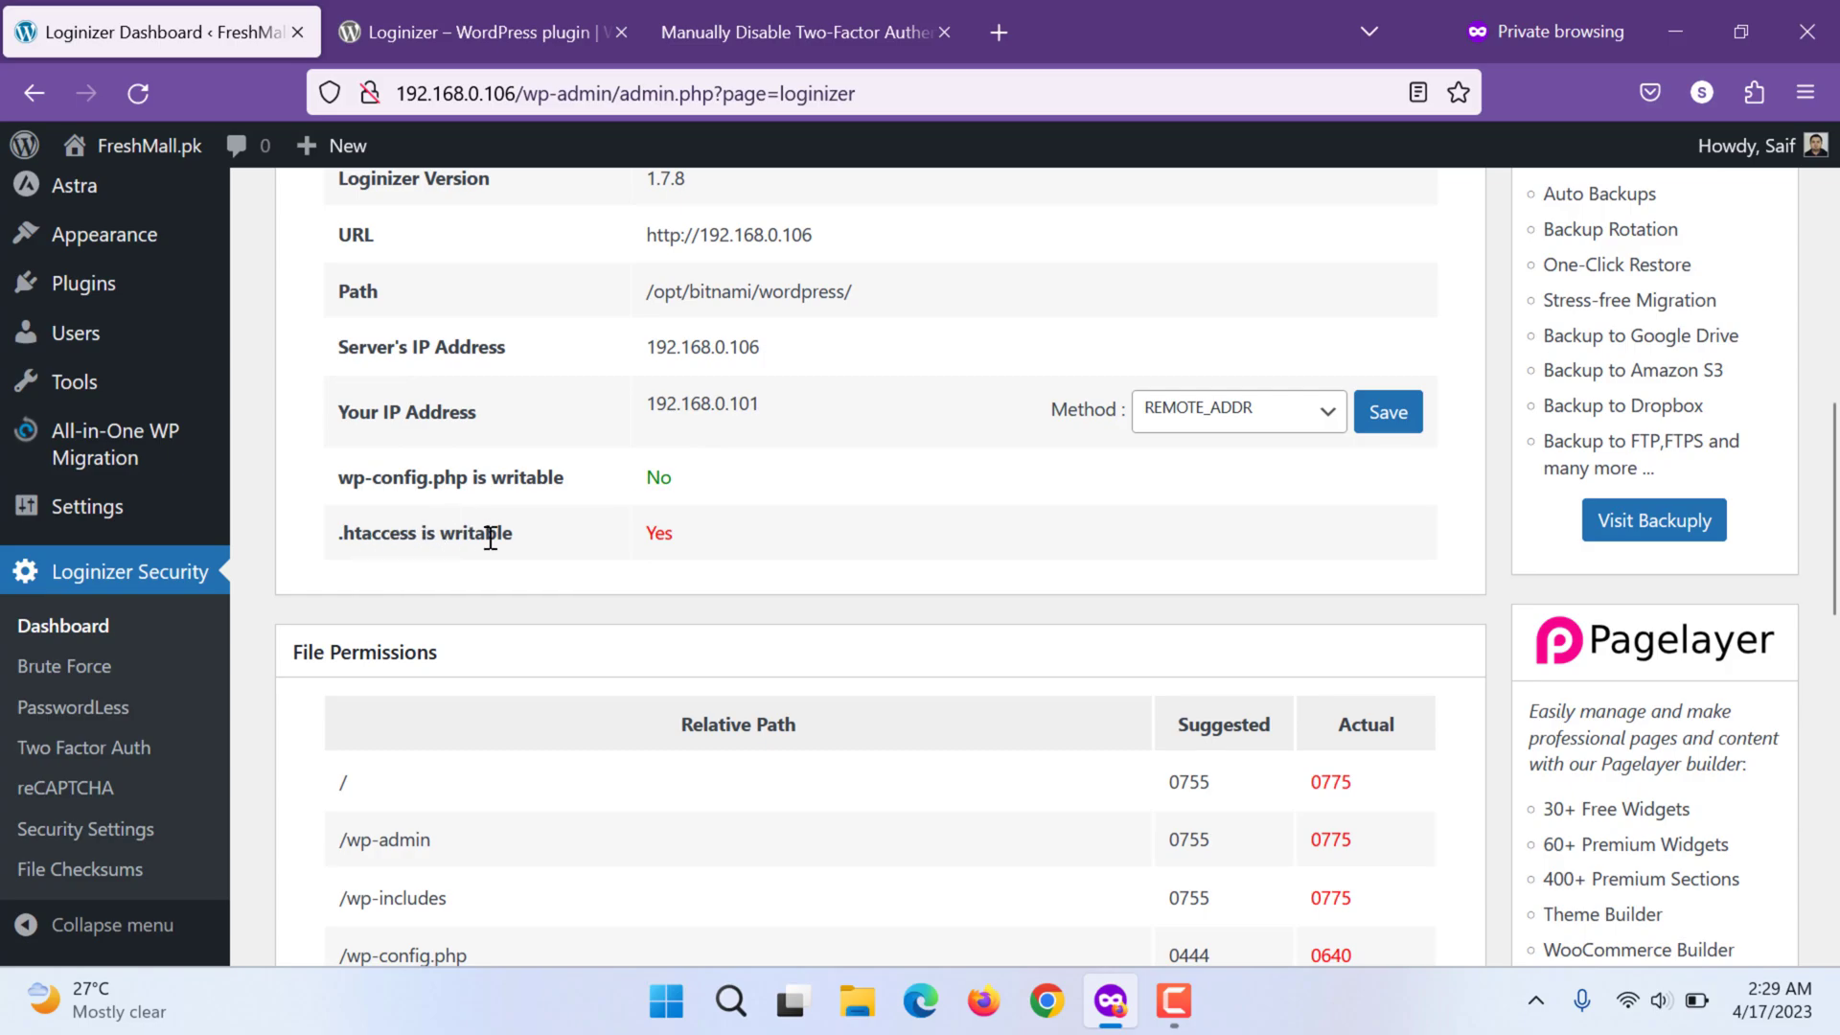
mouse_move(715, 519)
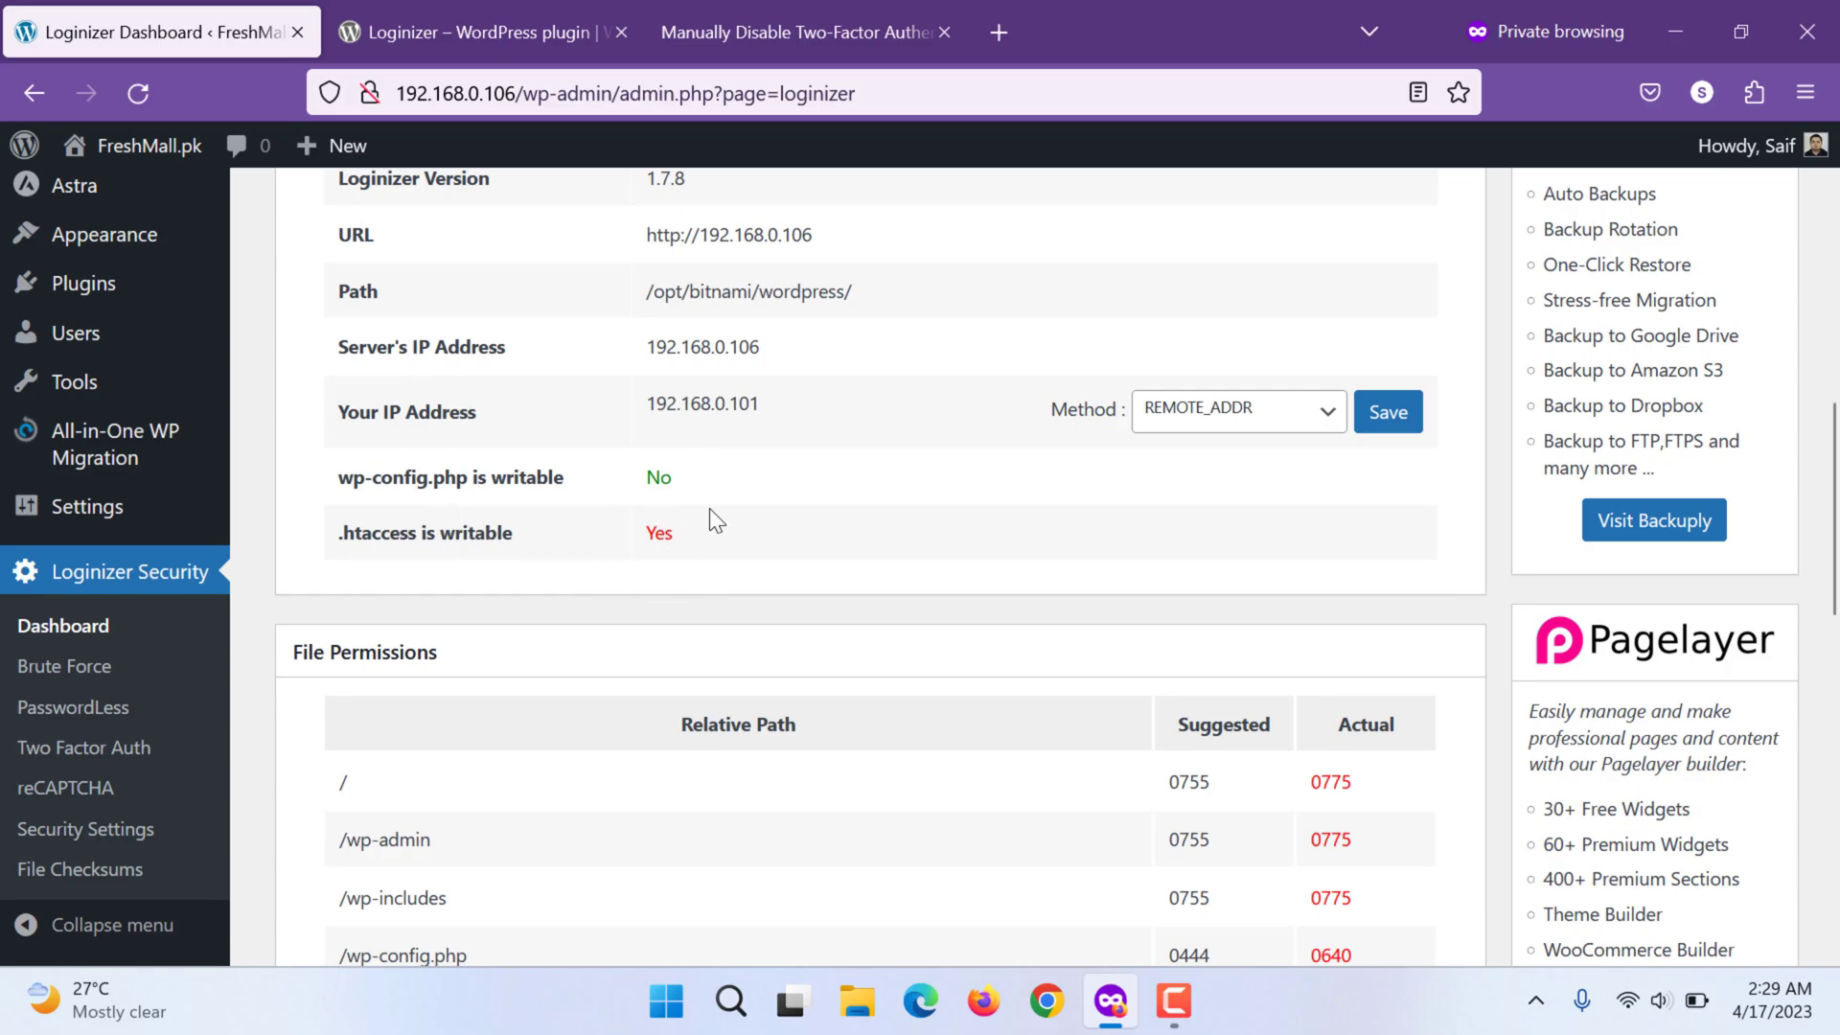
double_click(657, 533)
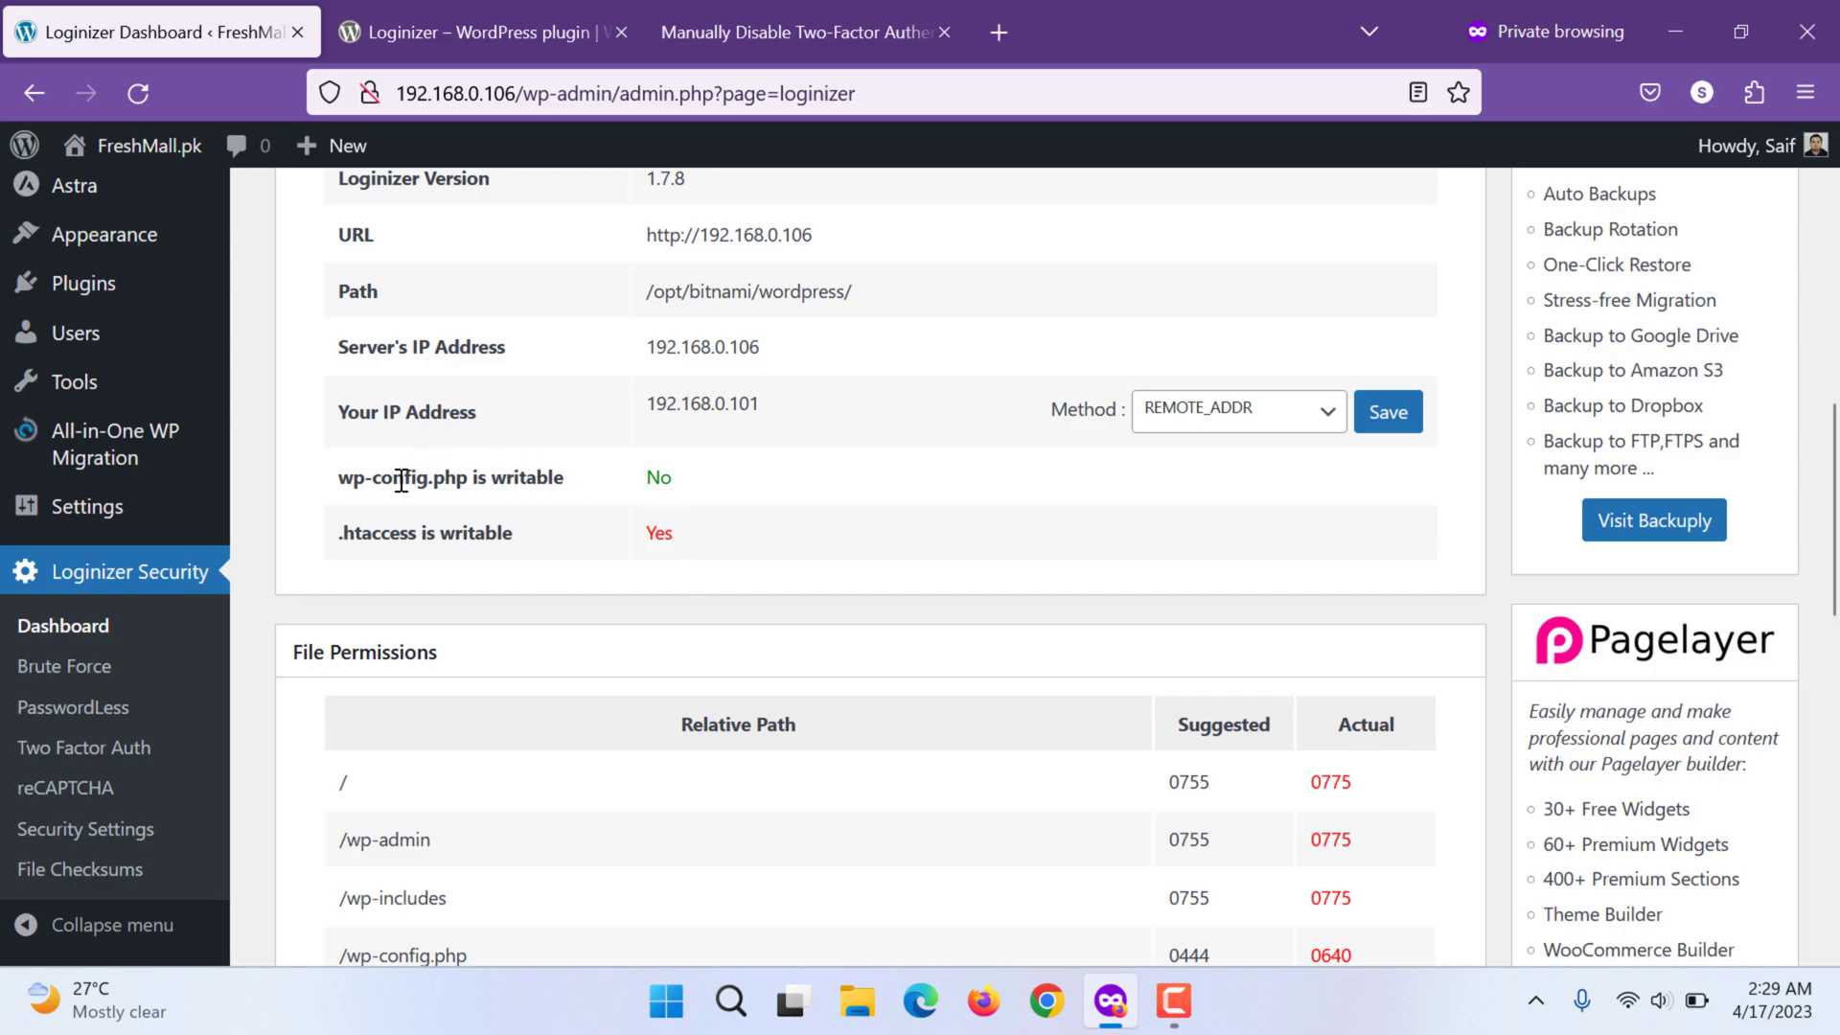
mouse_move(660, 492)
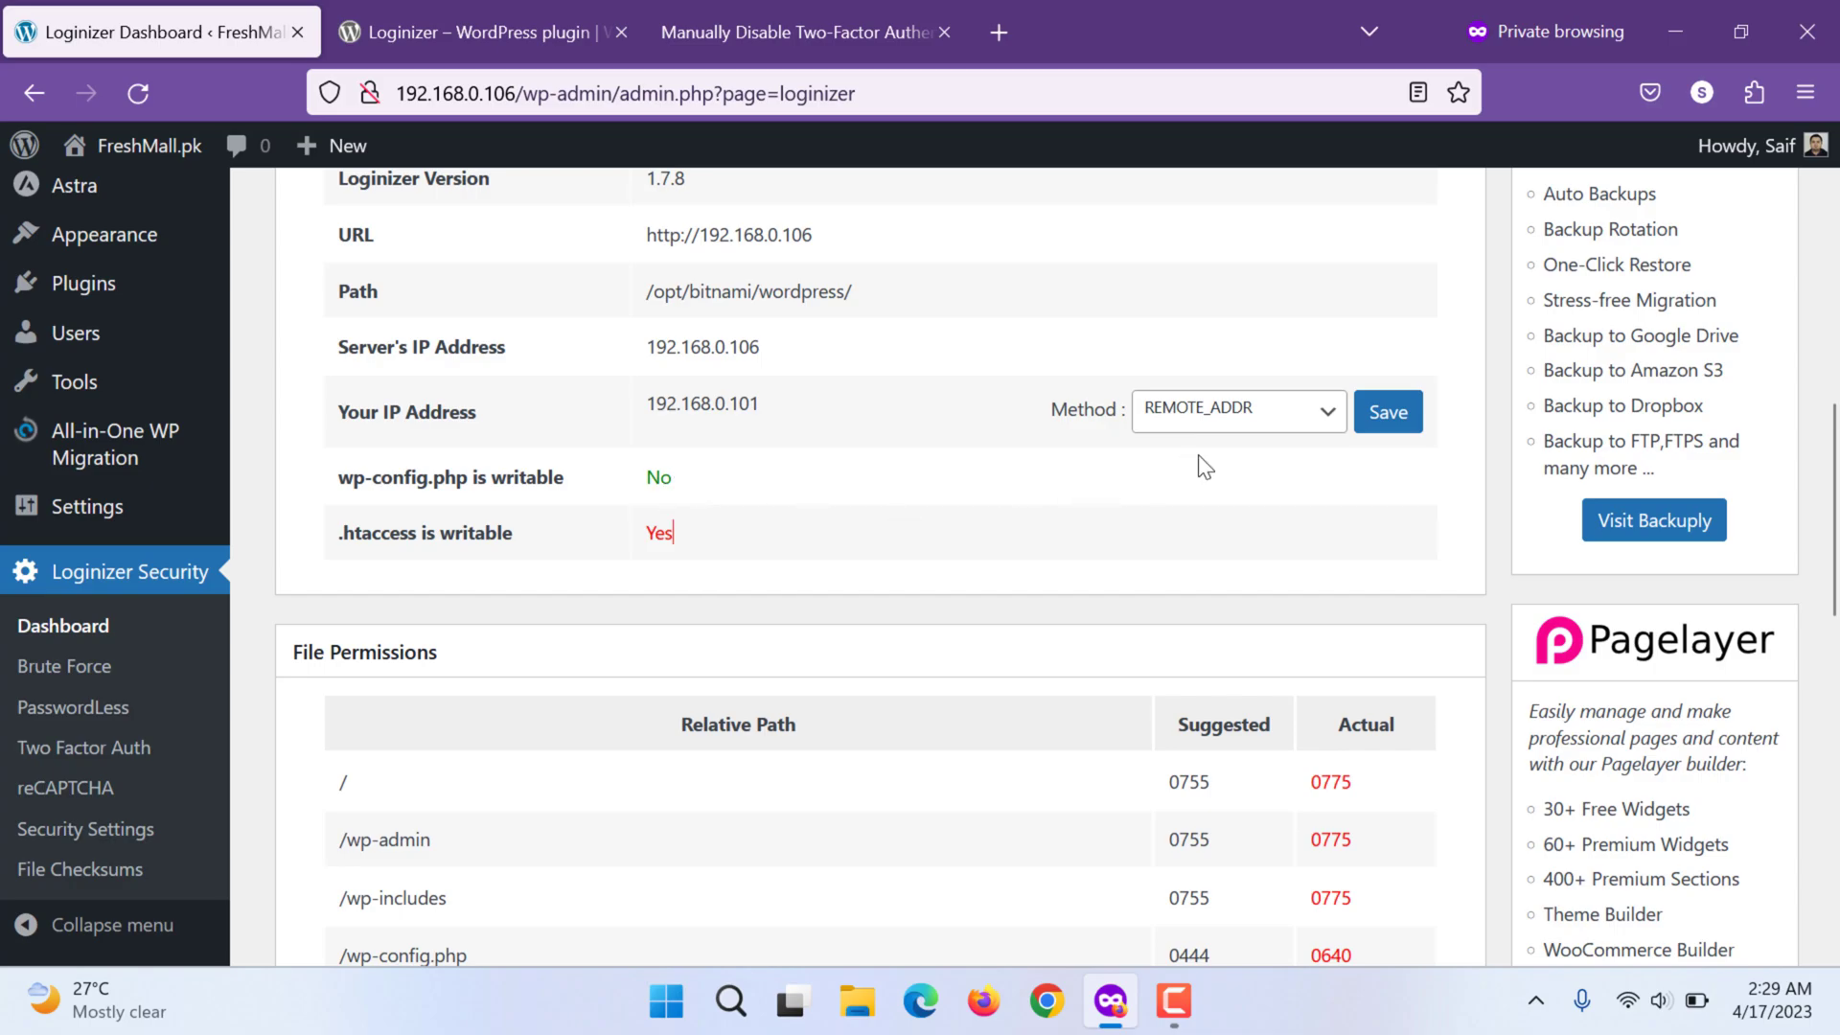
left_click(1237, 410)
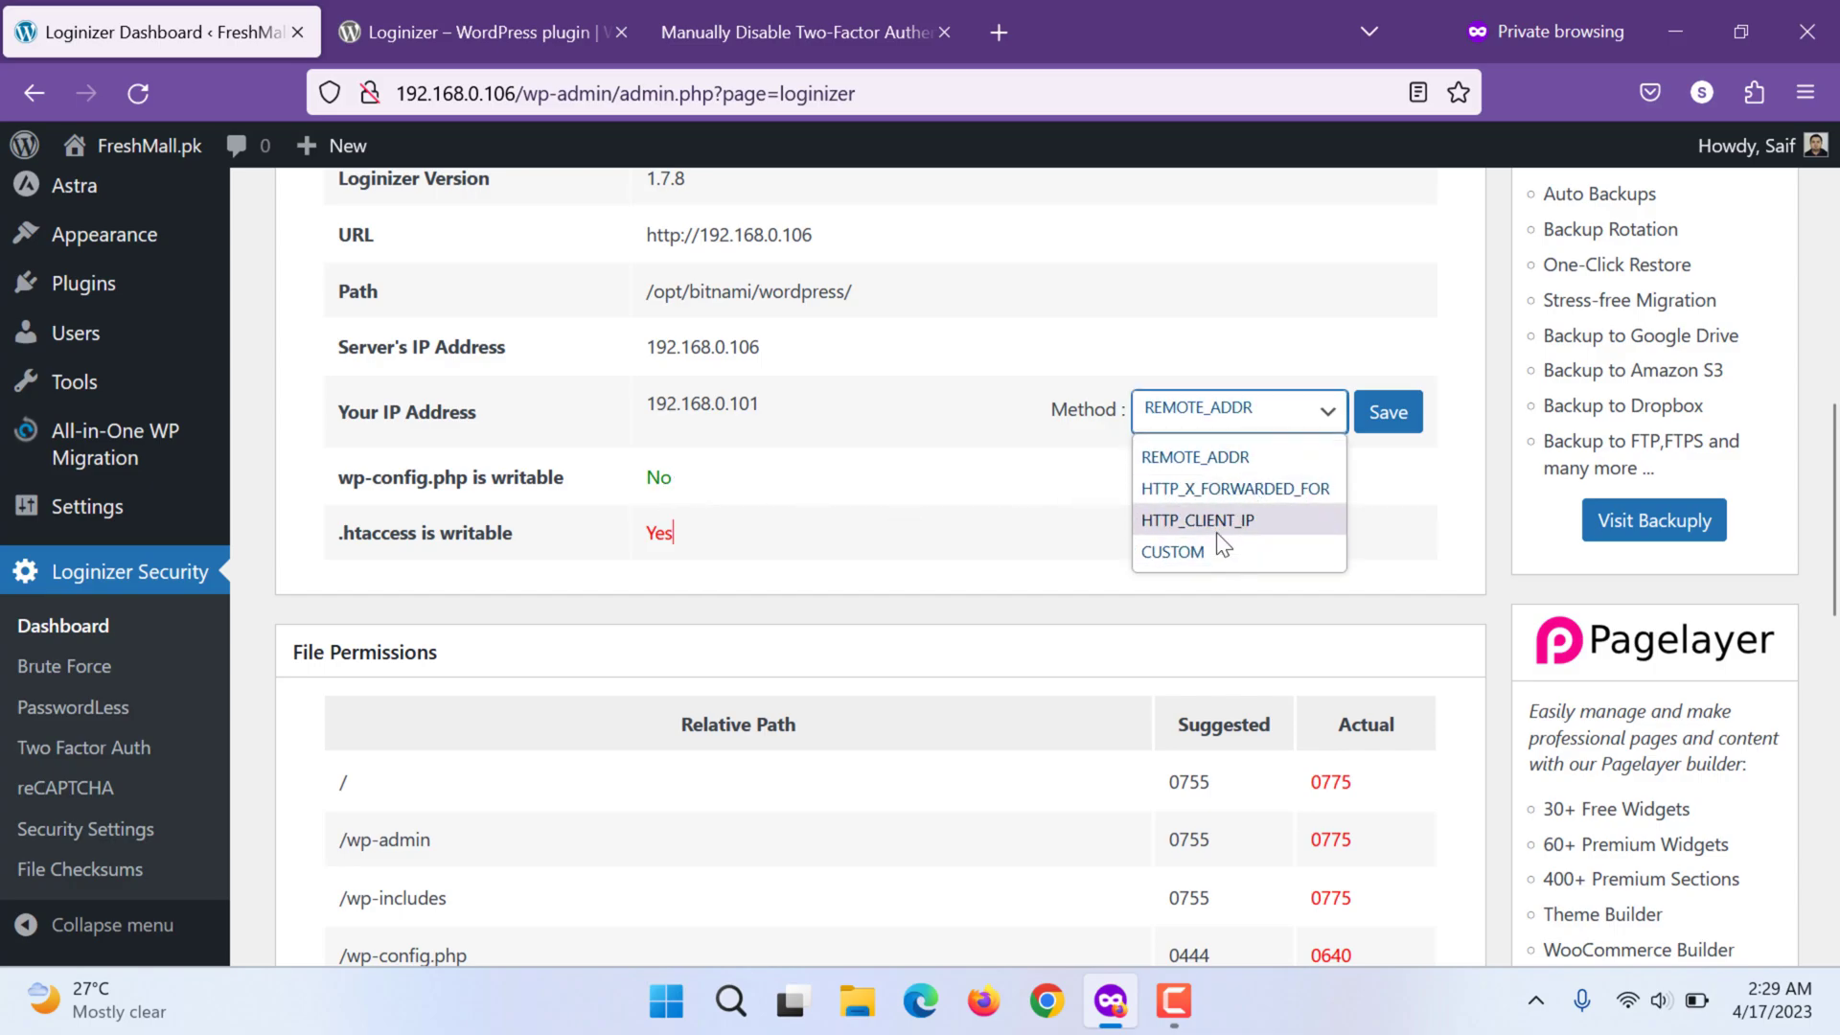
mouse_move(1237, 489)
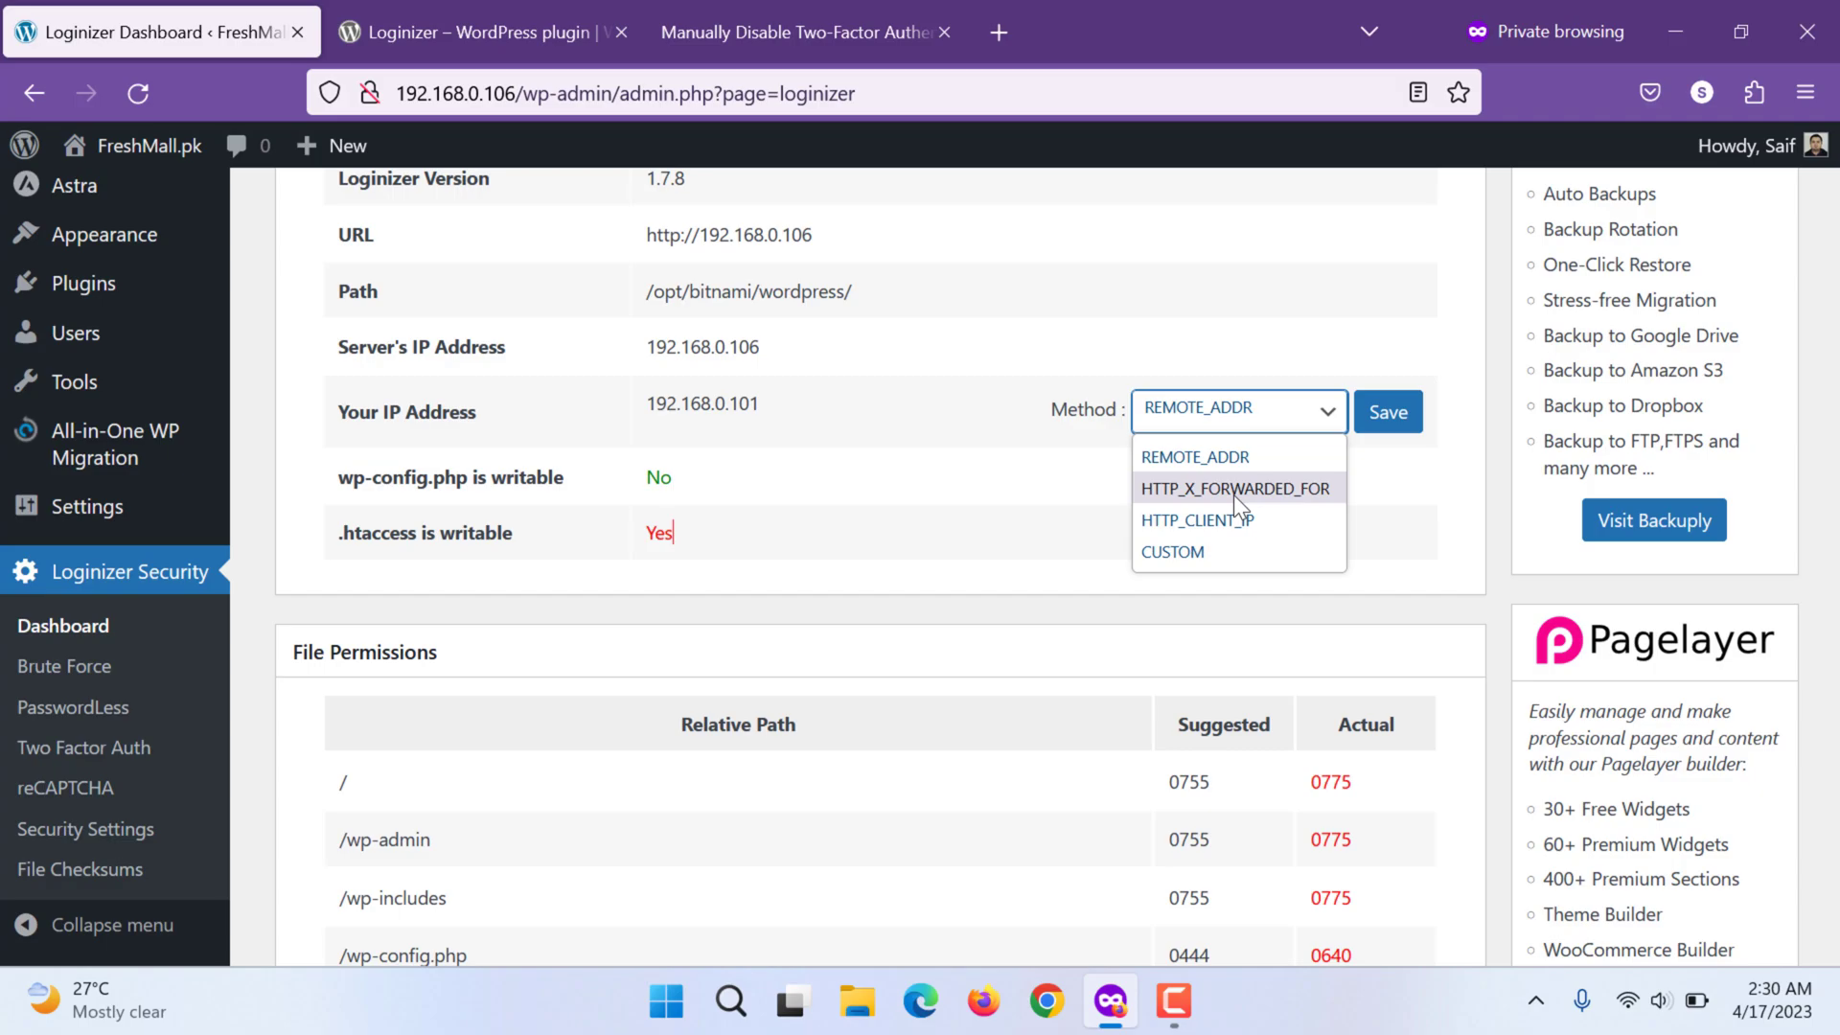
left_click(1169, 552)
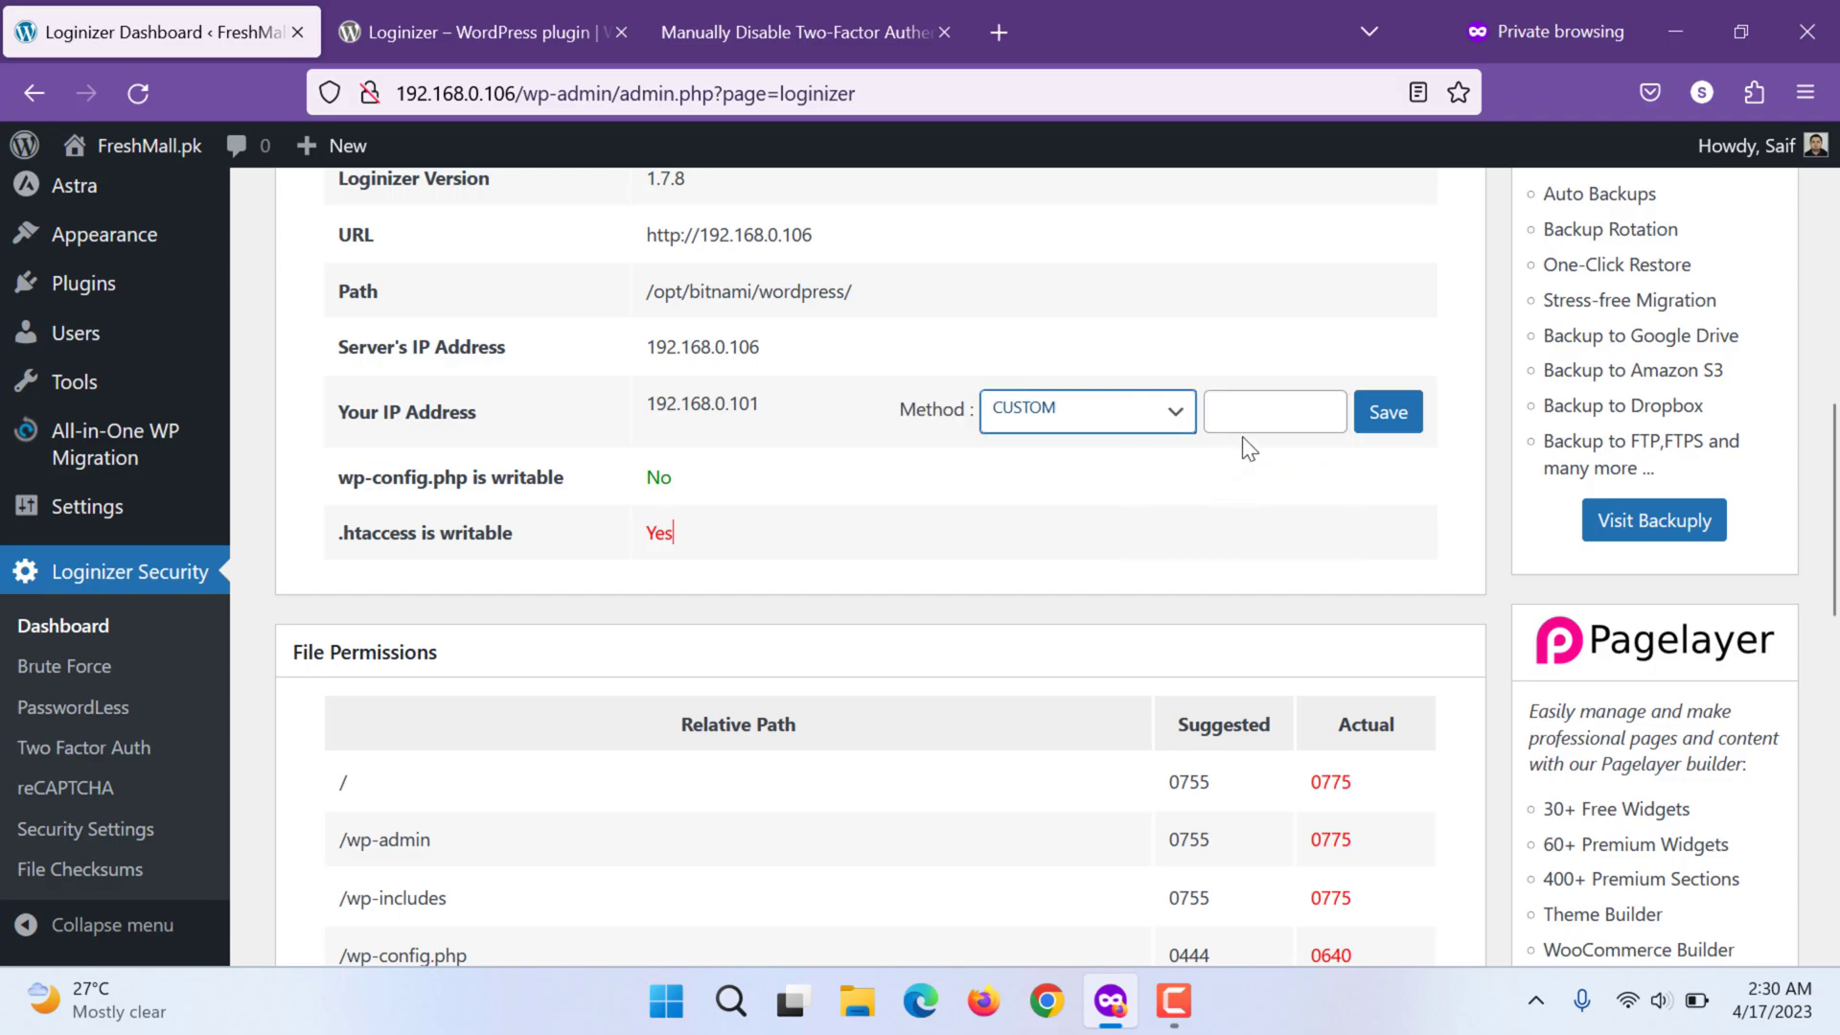
left_click(1085, 410)
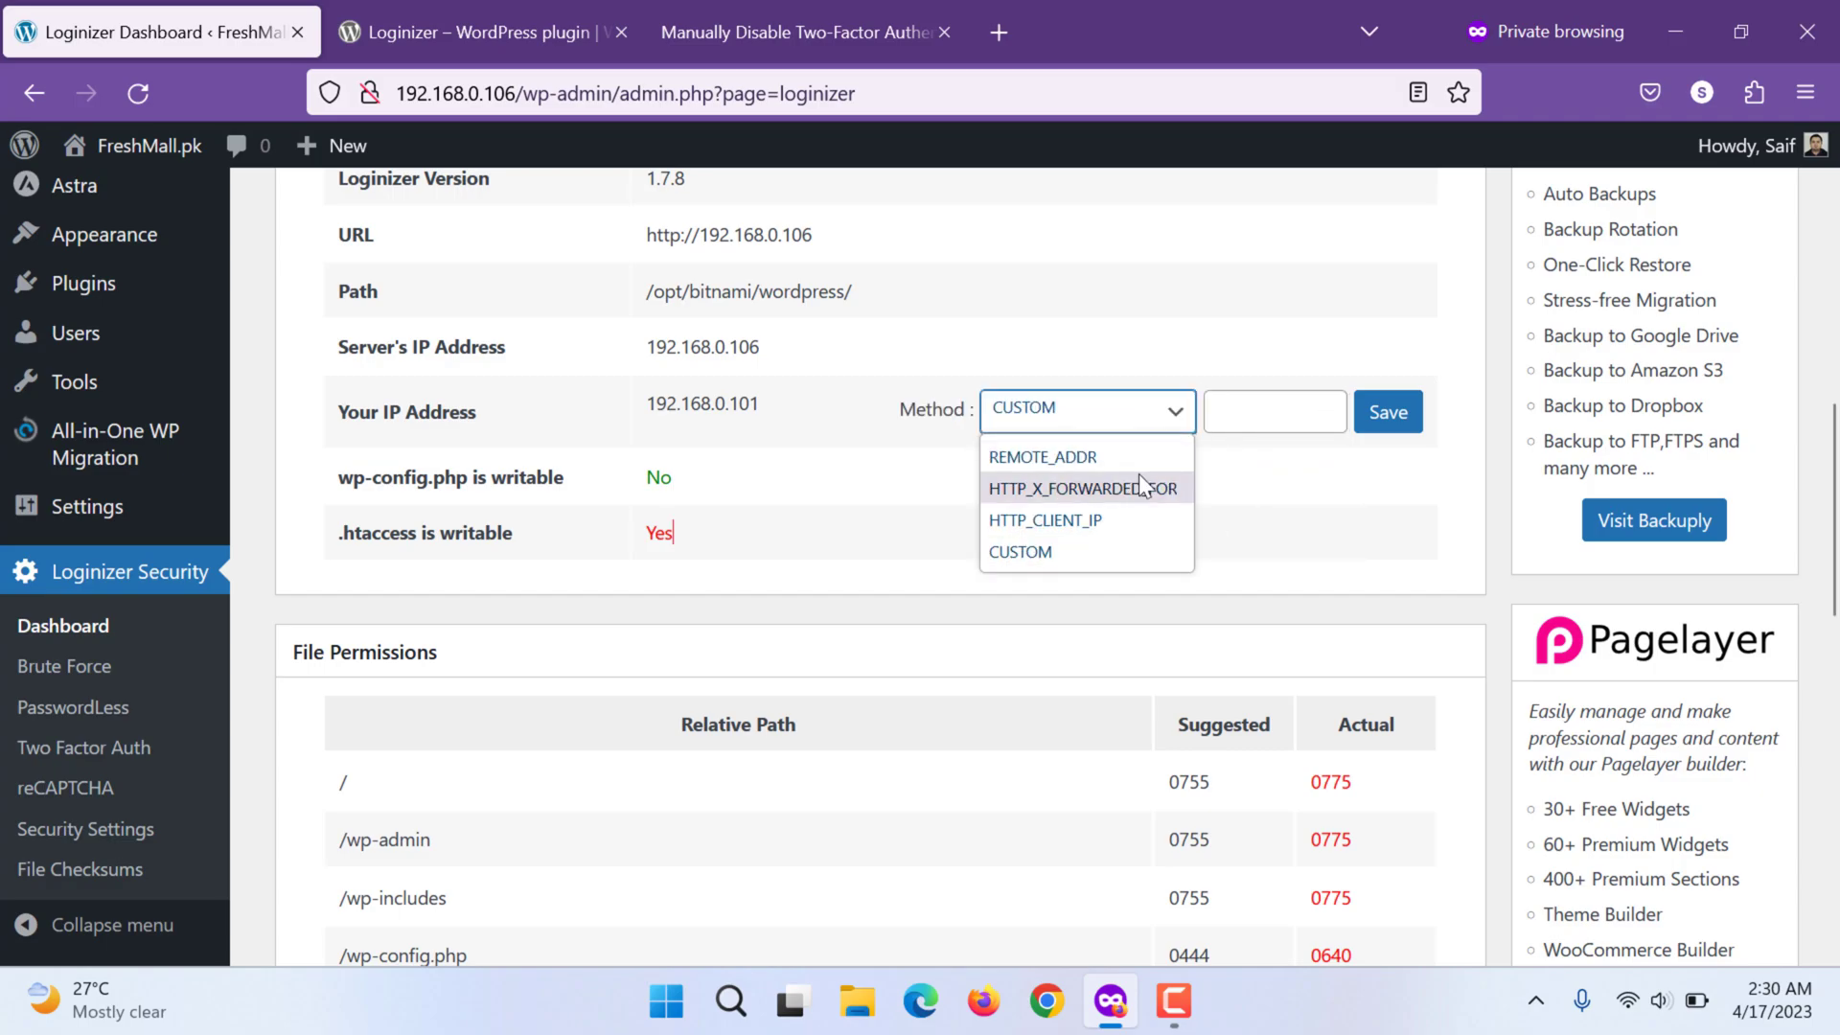
left_click(1041, 456)
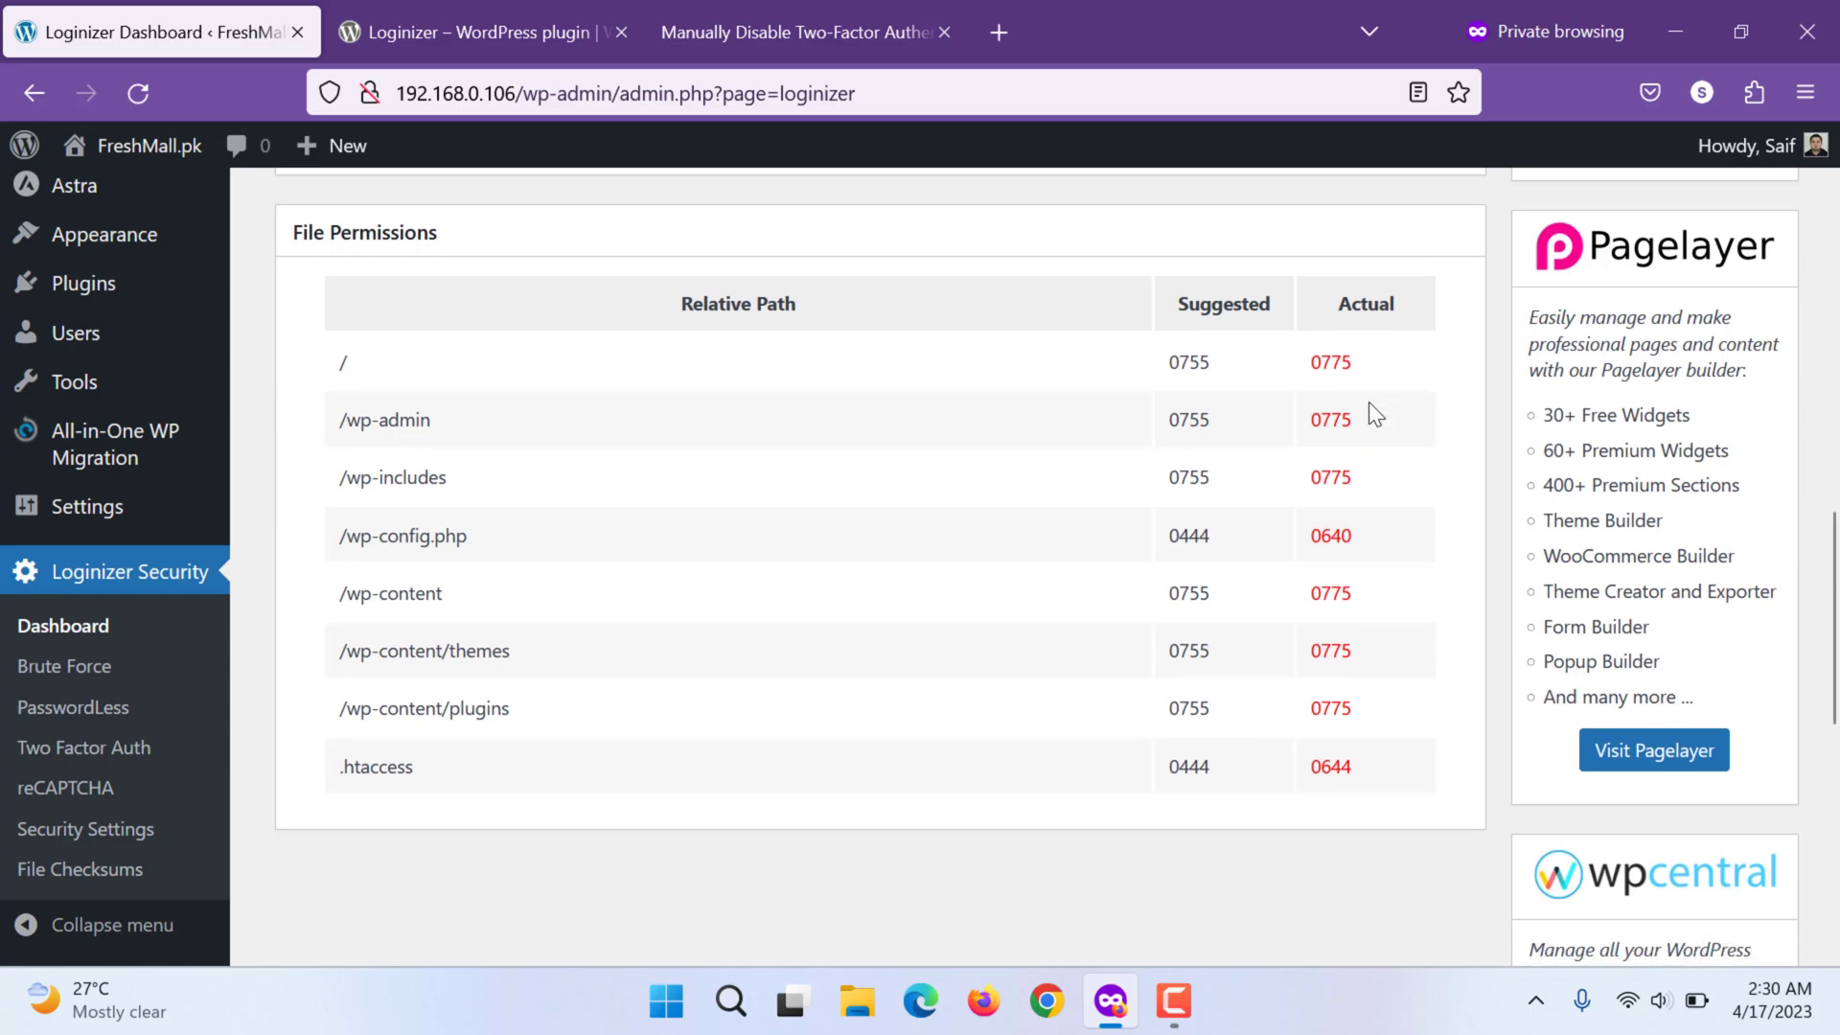
mouse_move(375, 378)
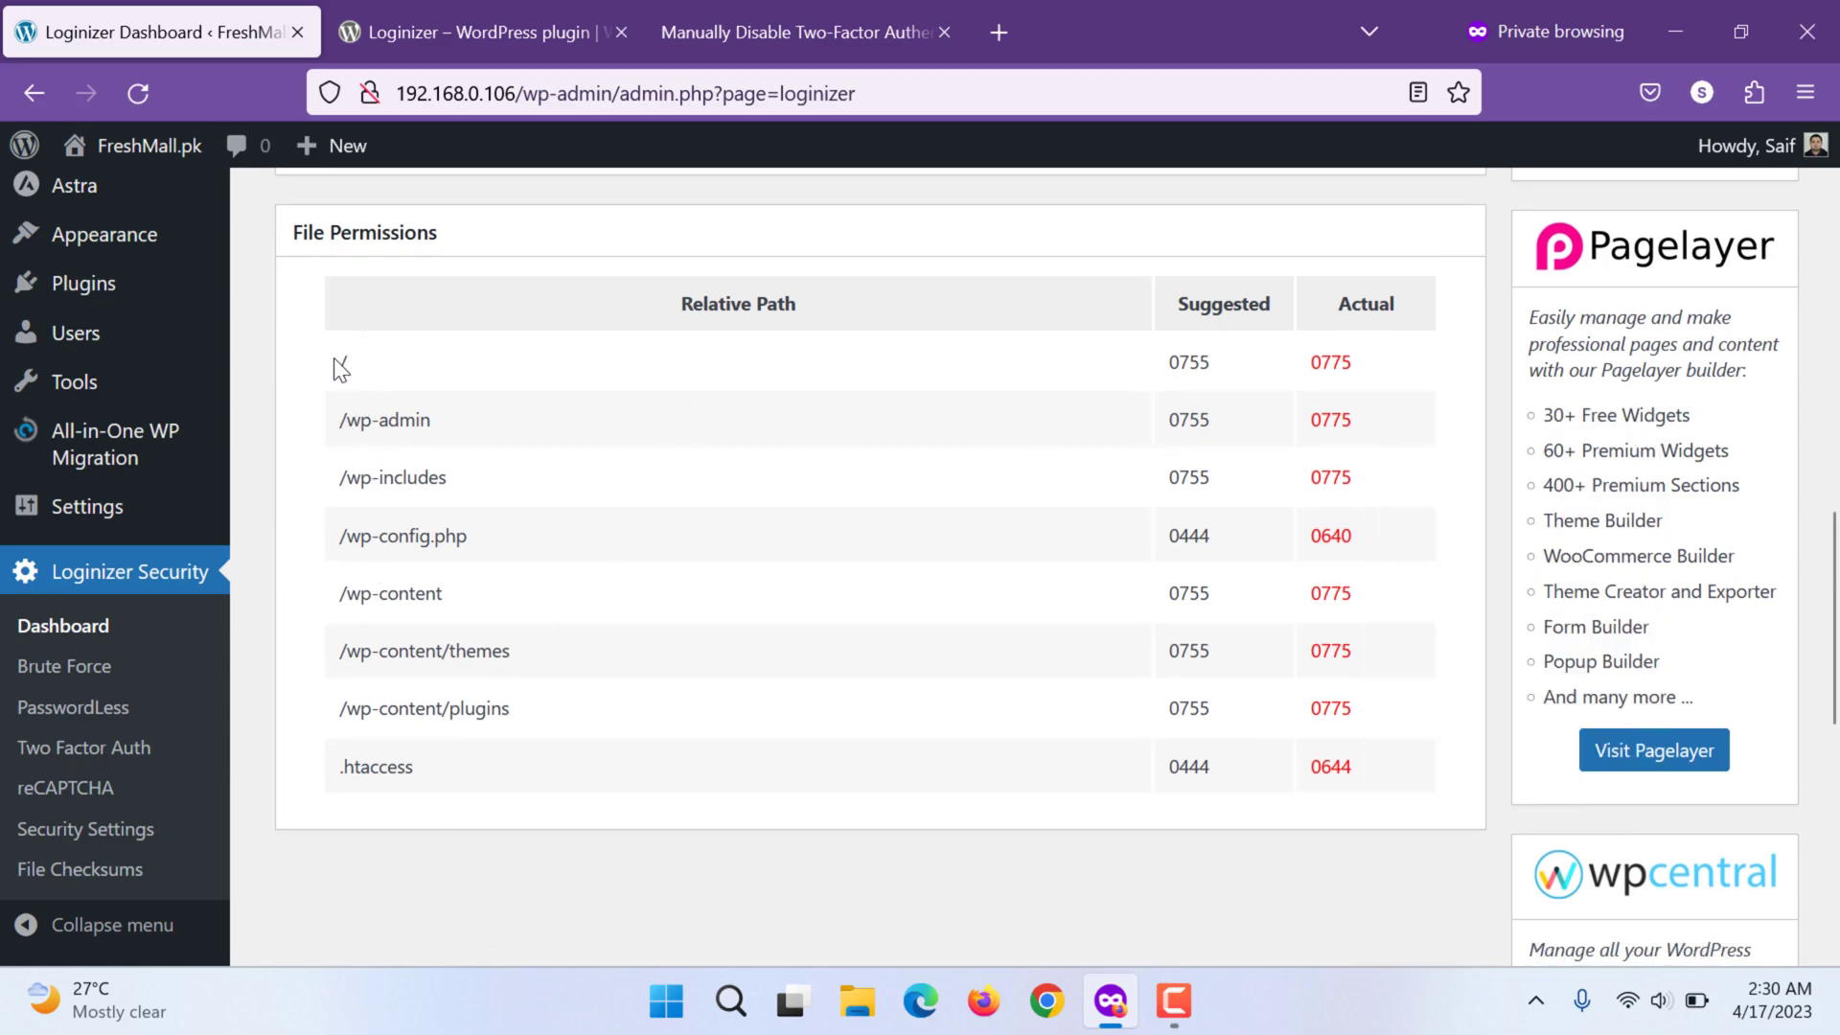
double_click(341, 363)
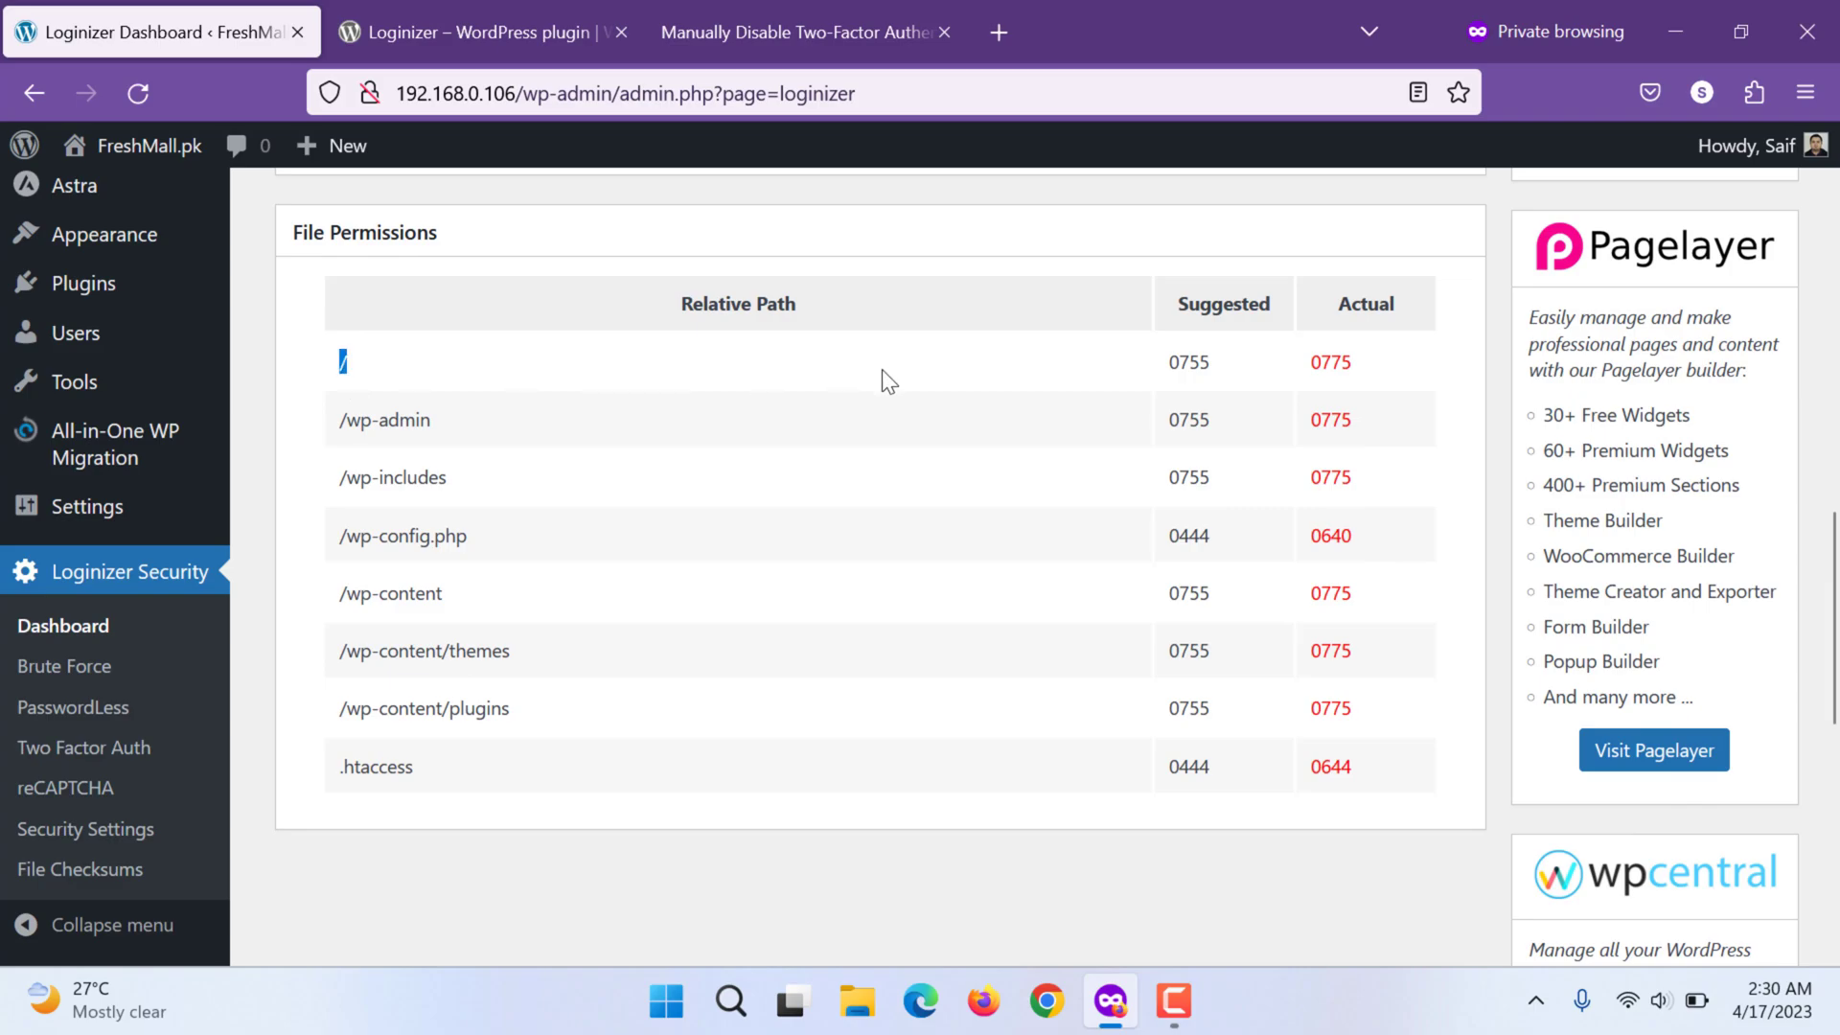
mouse_move(1257, 395)
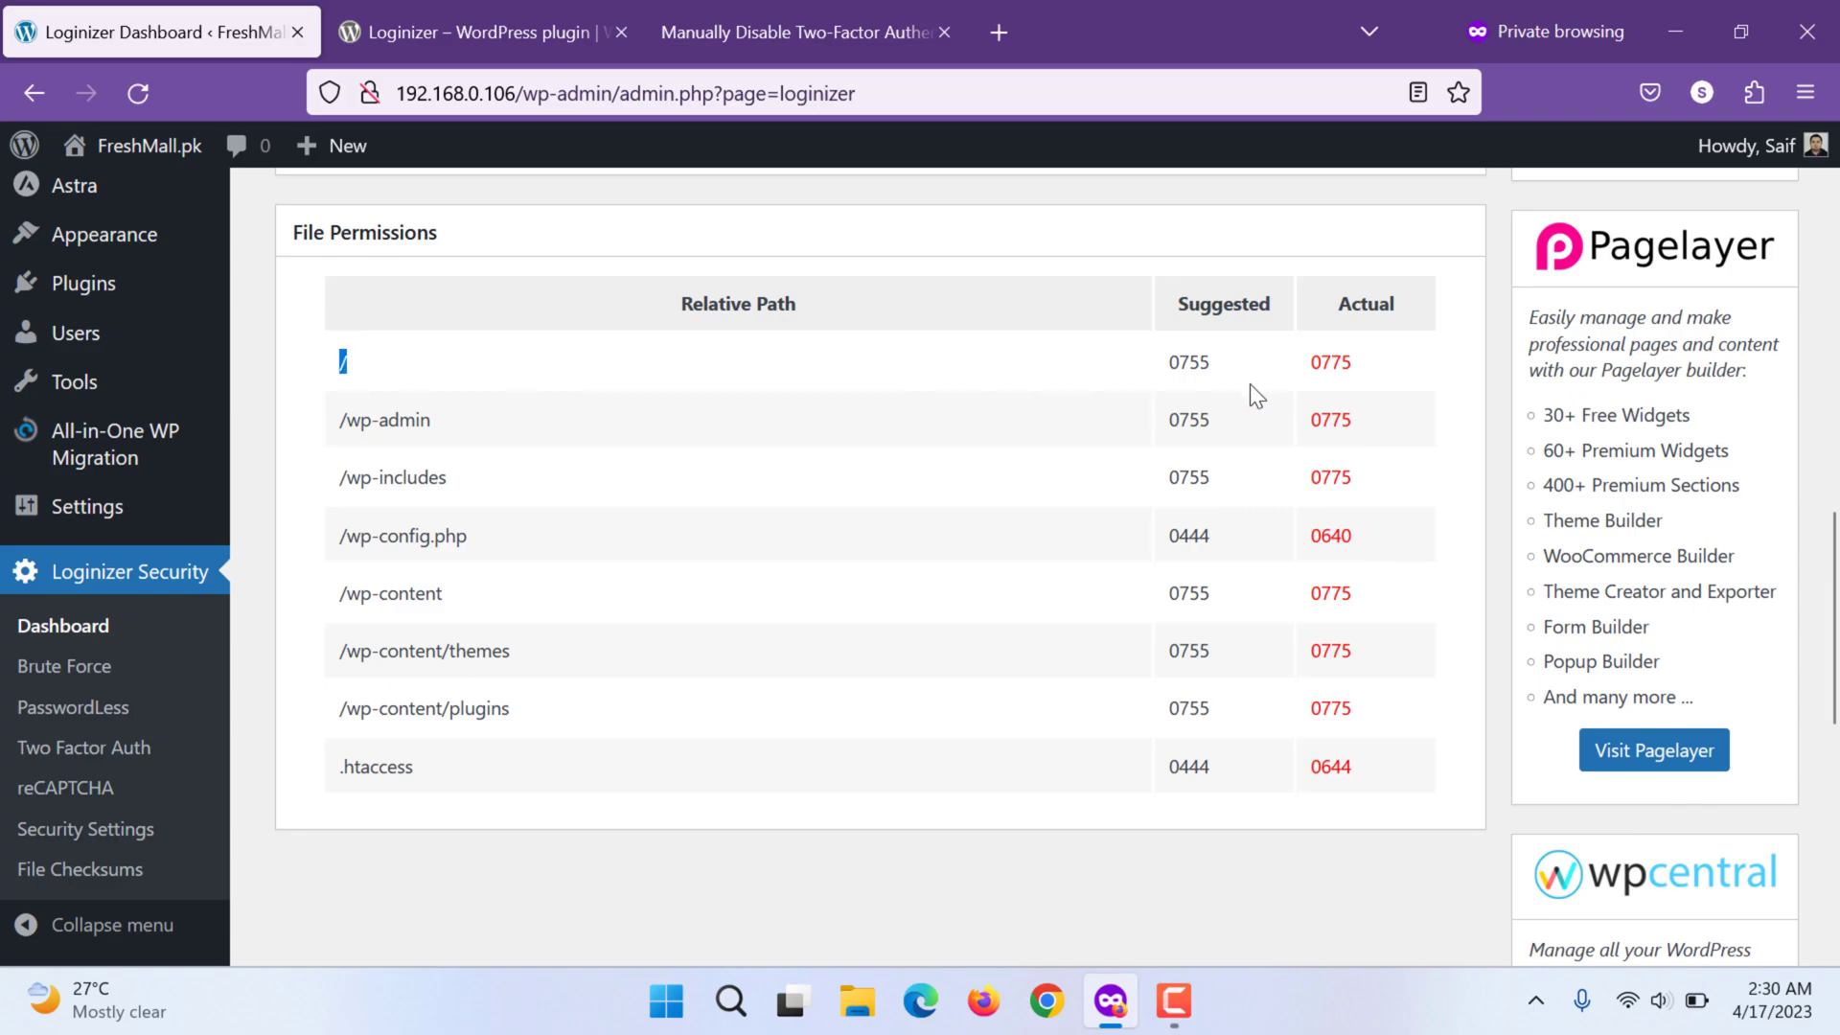
mouse_move(1352, 362)
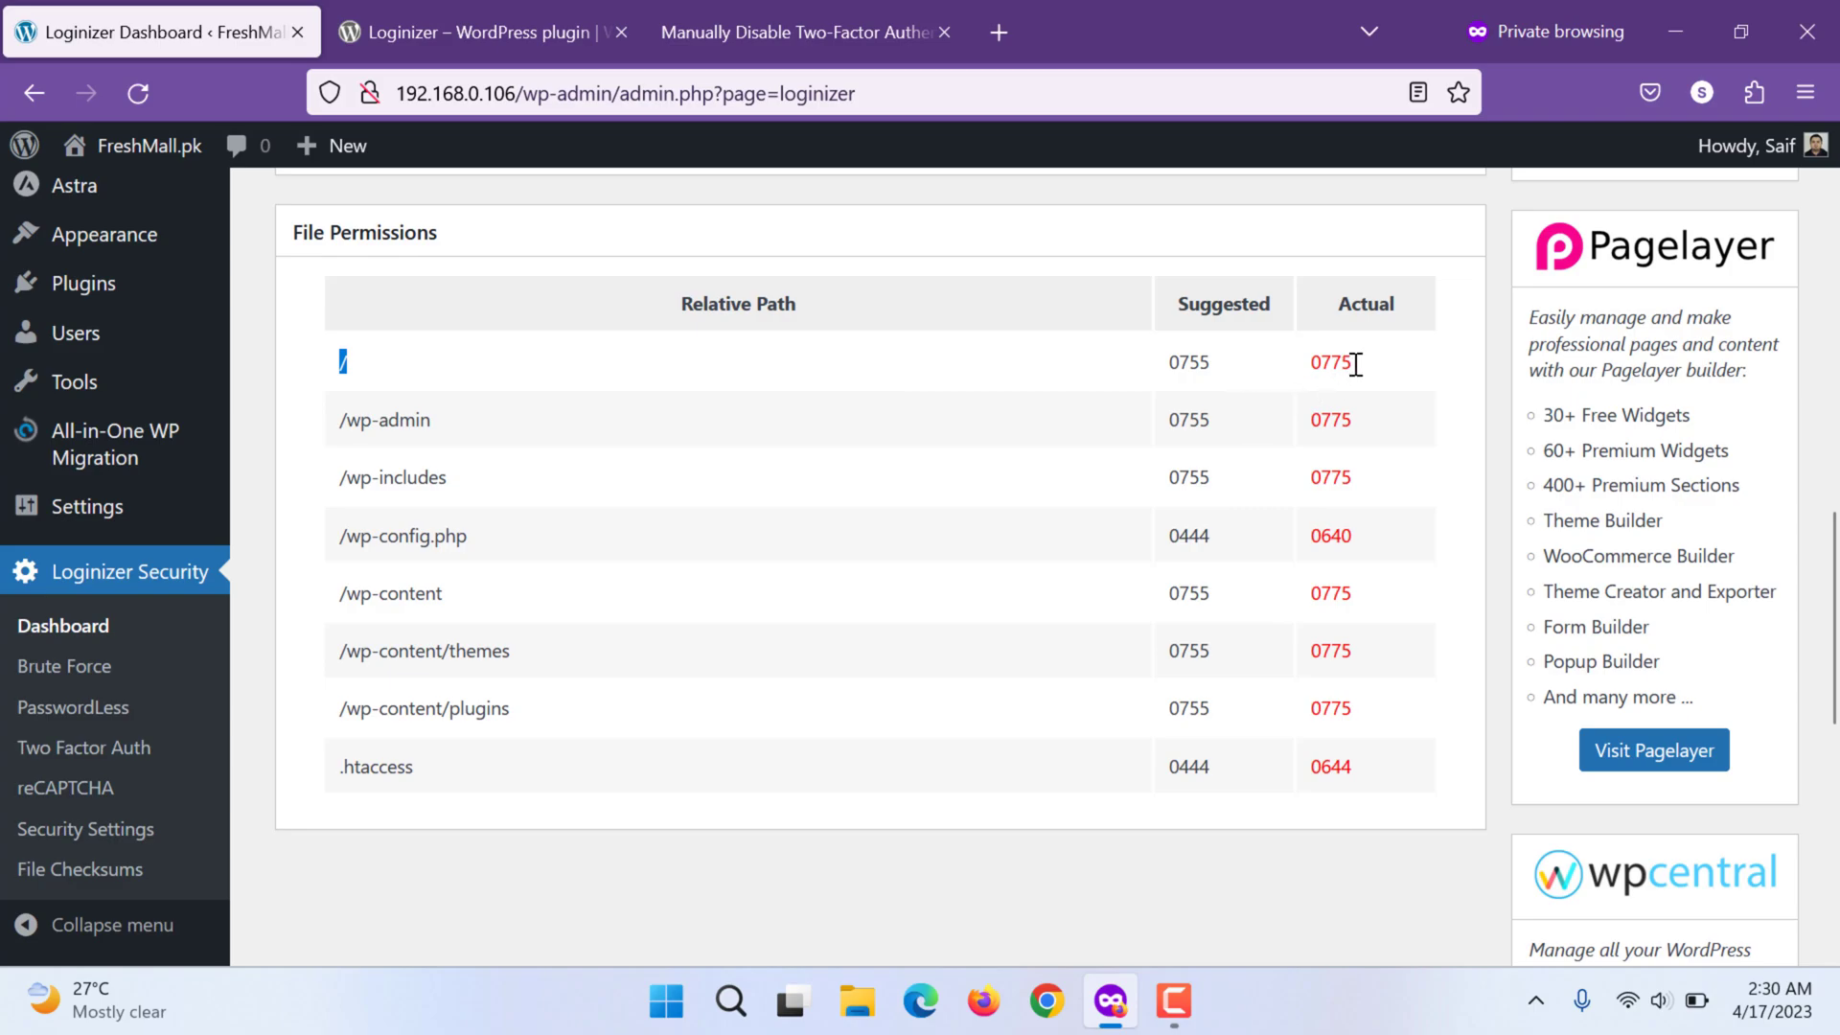
mouse_move(1227, 508)
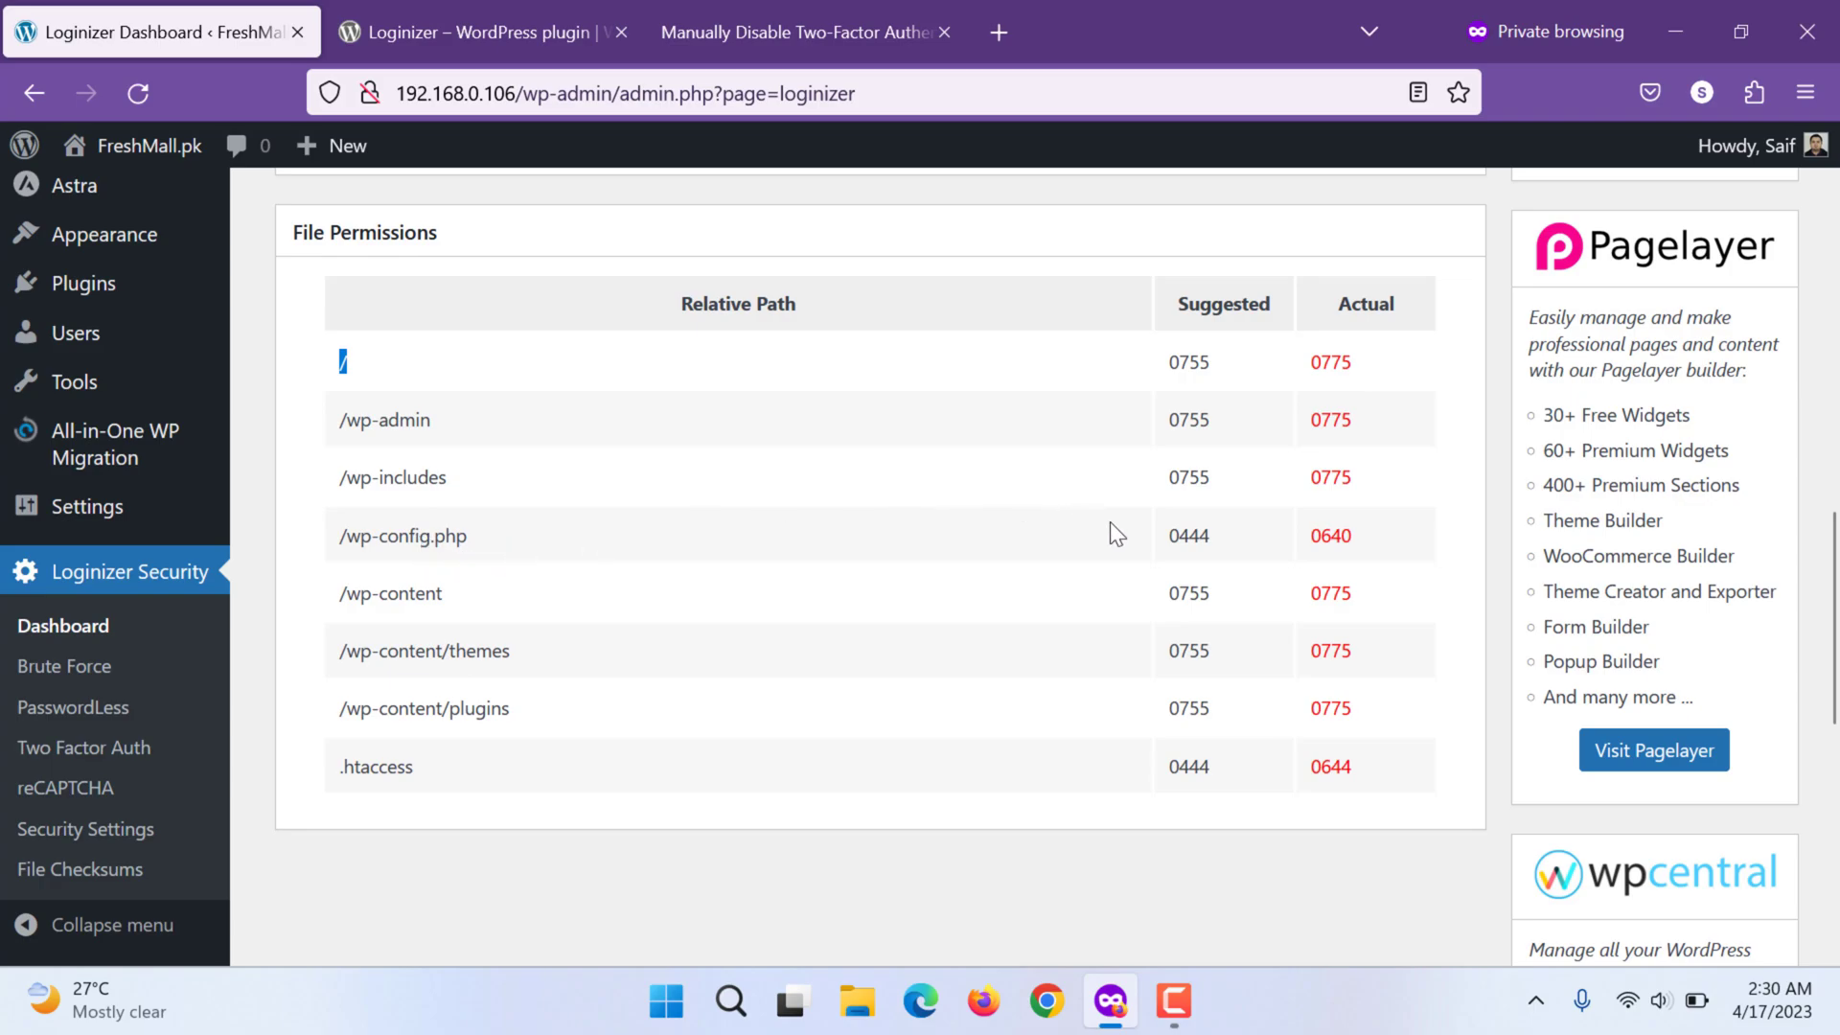
mouse_move(1374, 559)
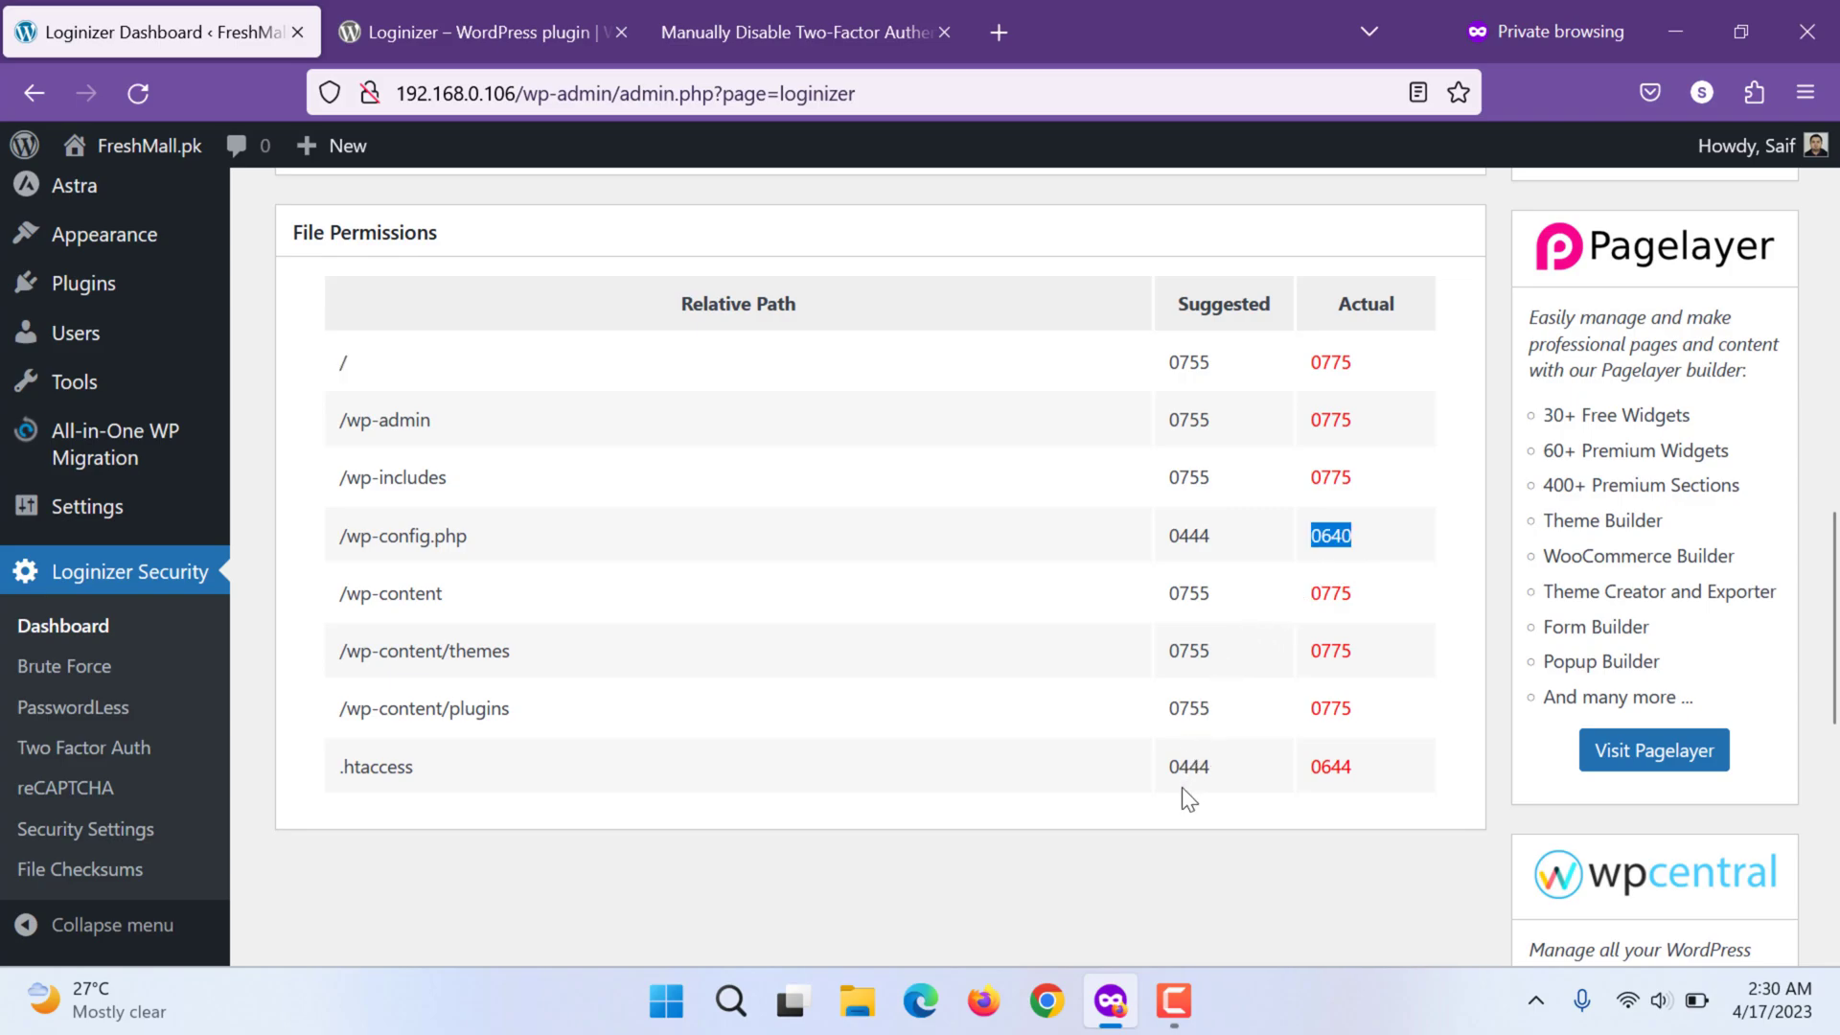
mouse_move(1202, 795)
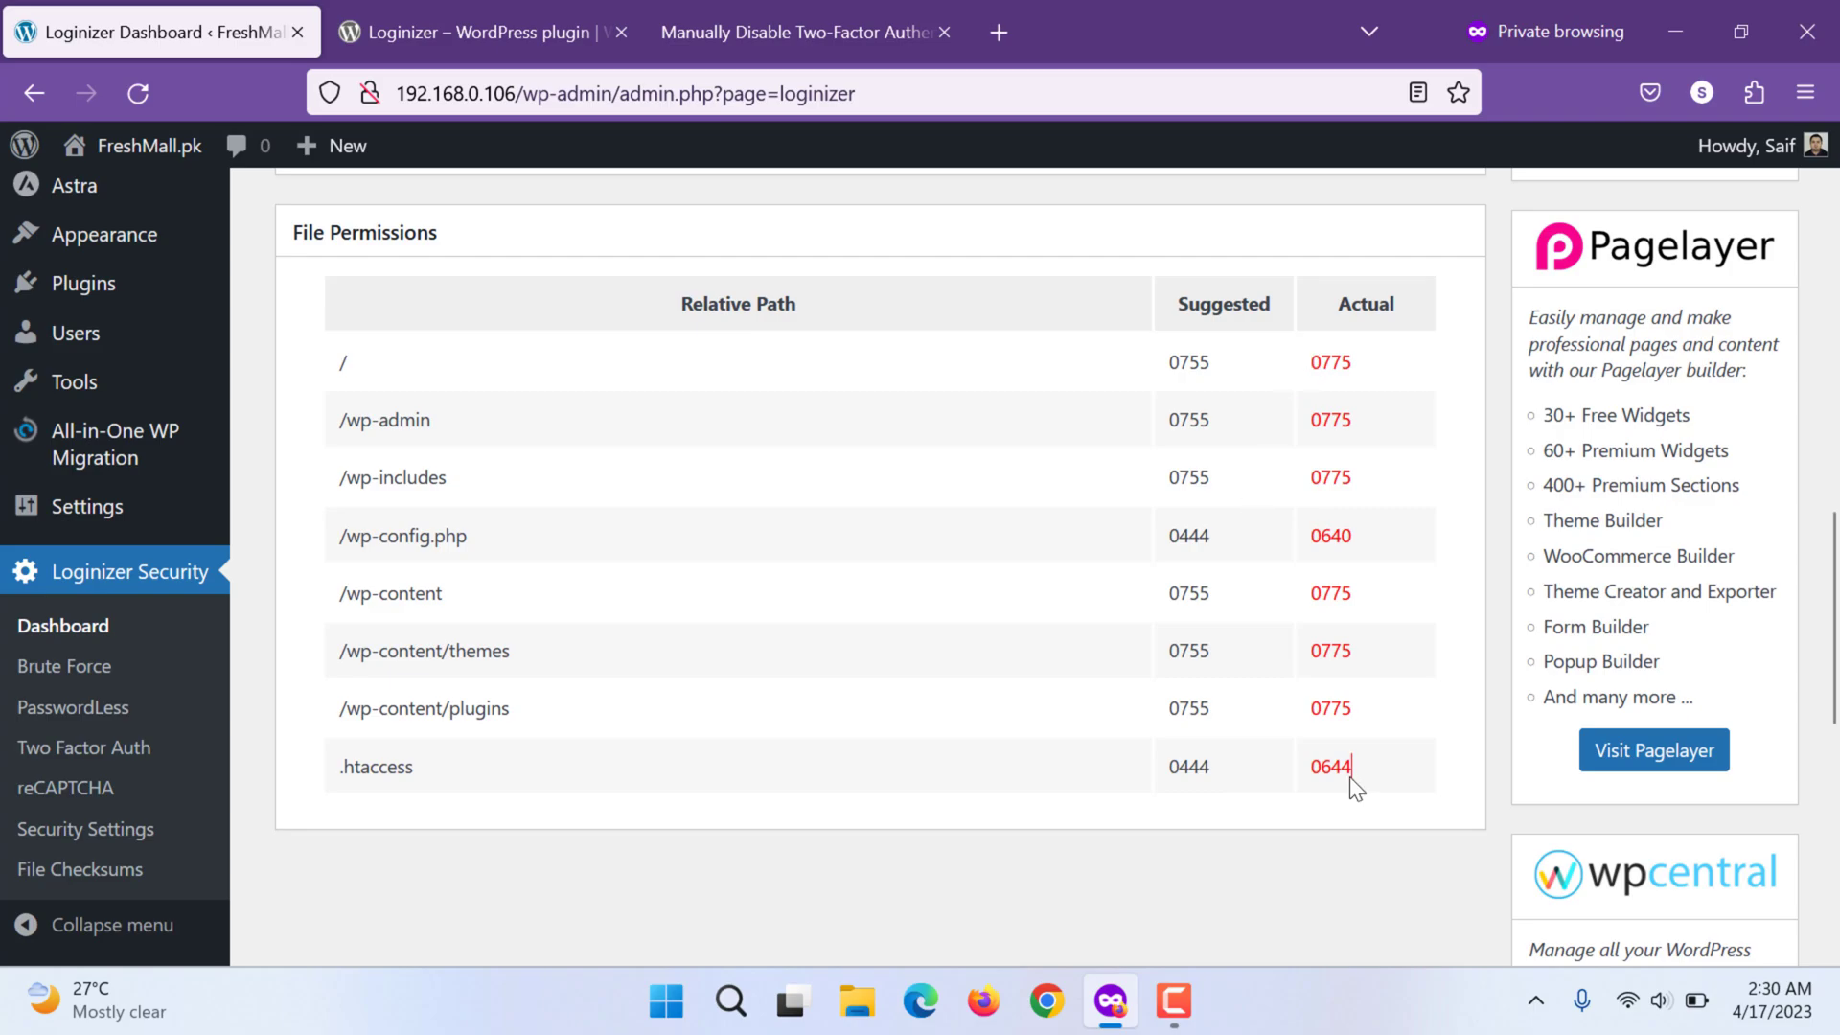
scroll("down", 3)
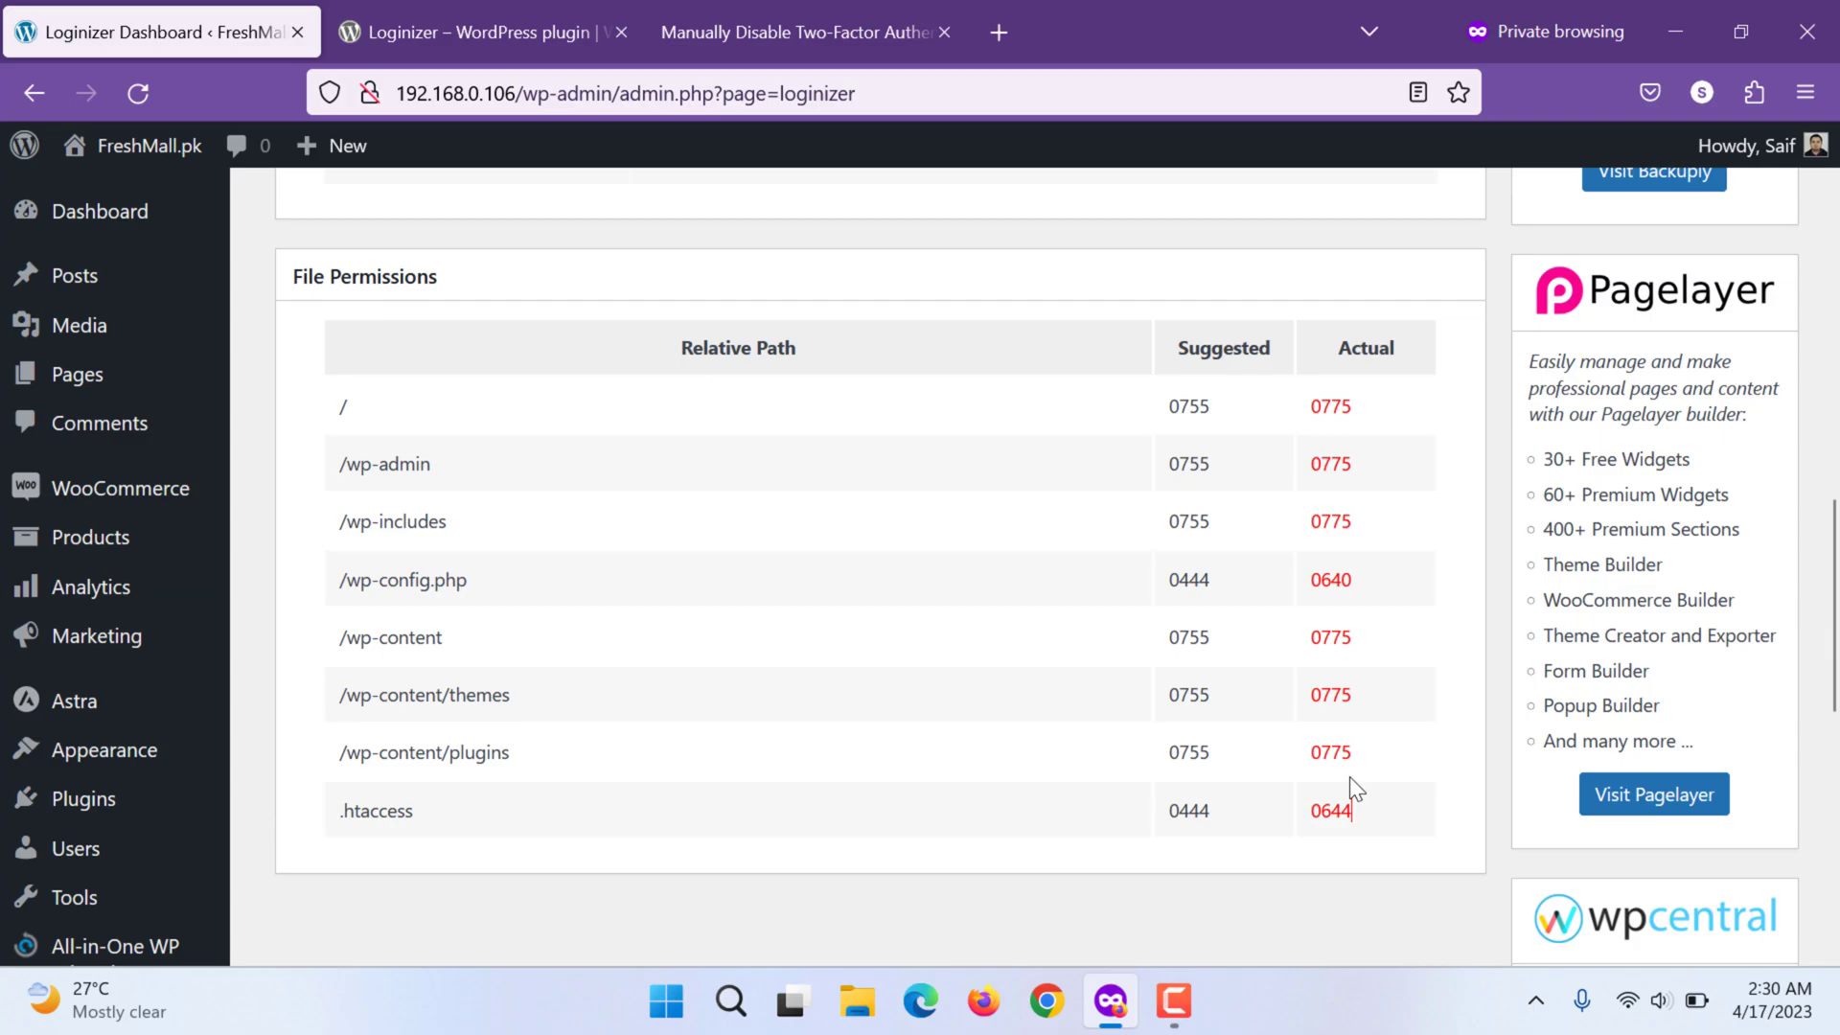
scroll("up", 3)
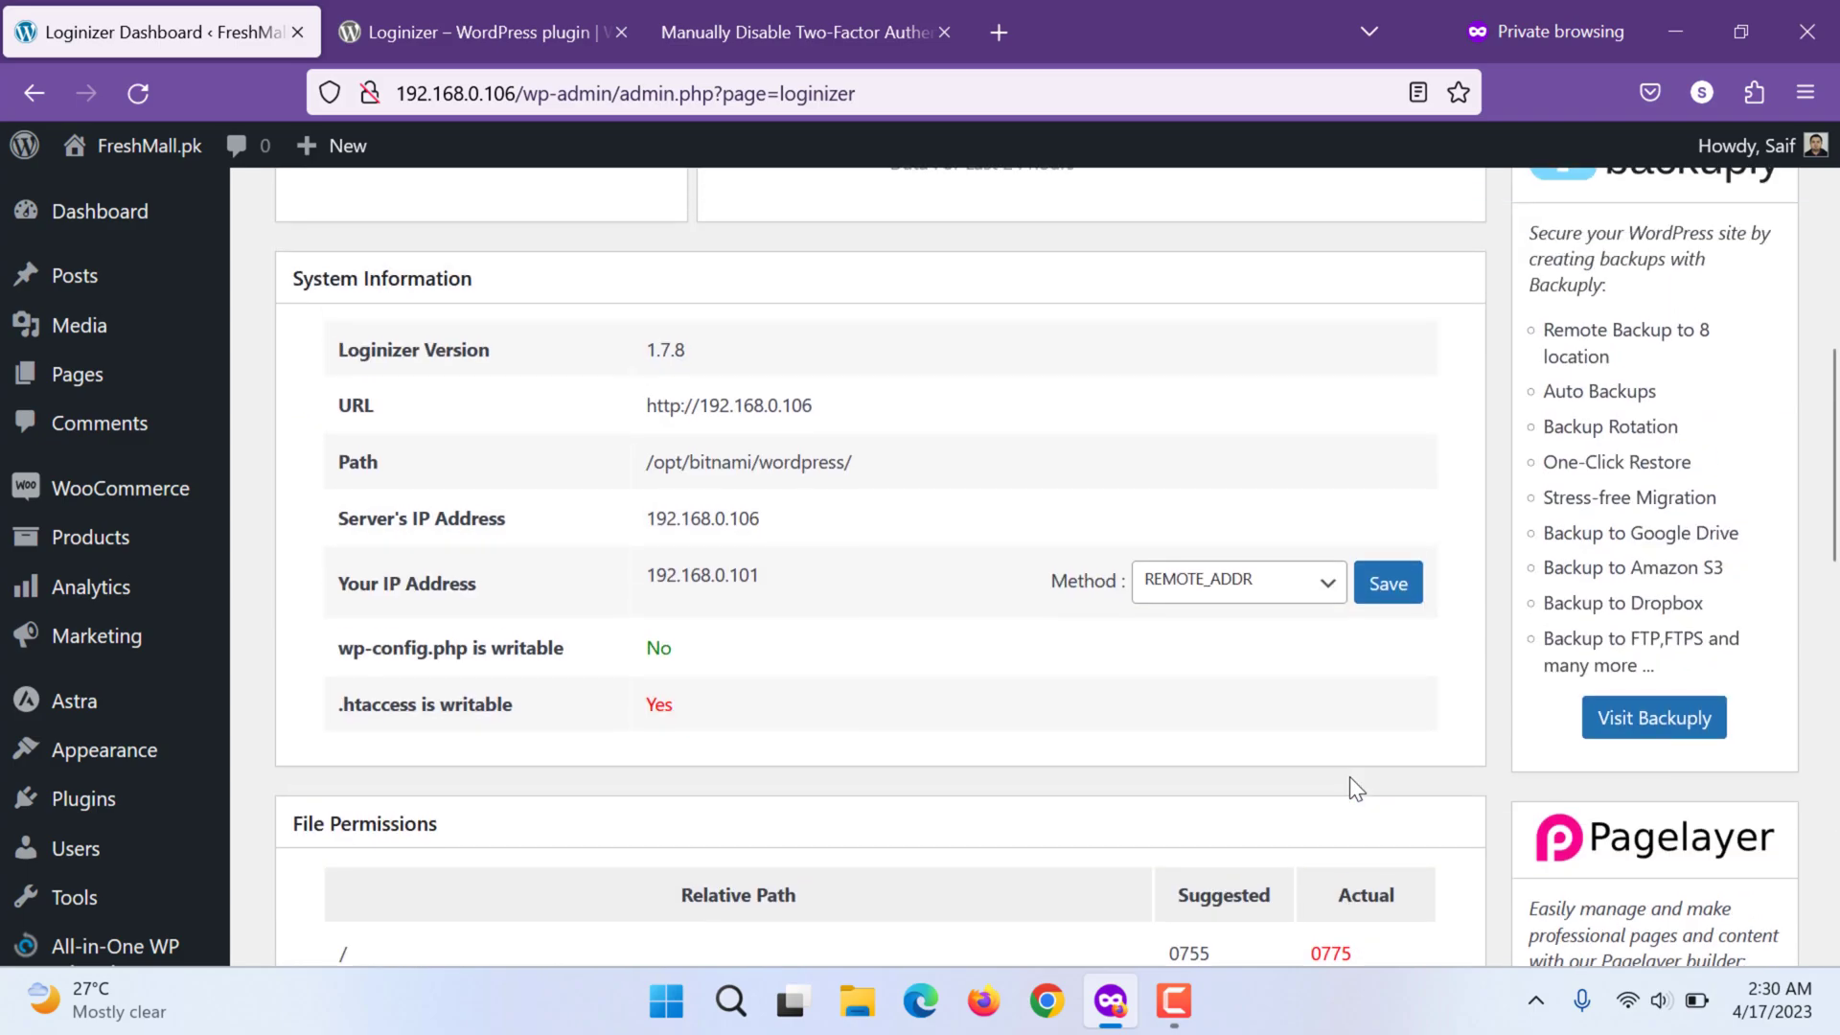
scroll("up", 3)
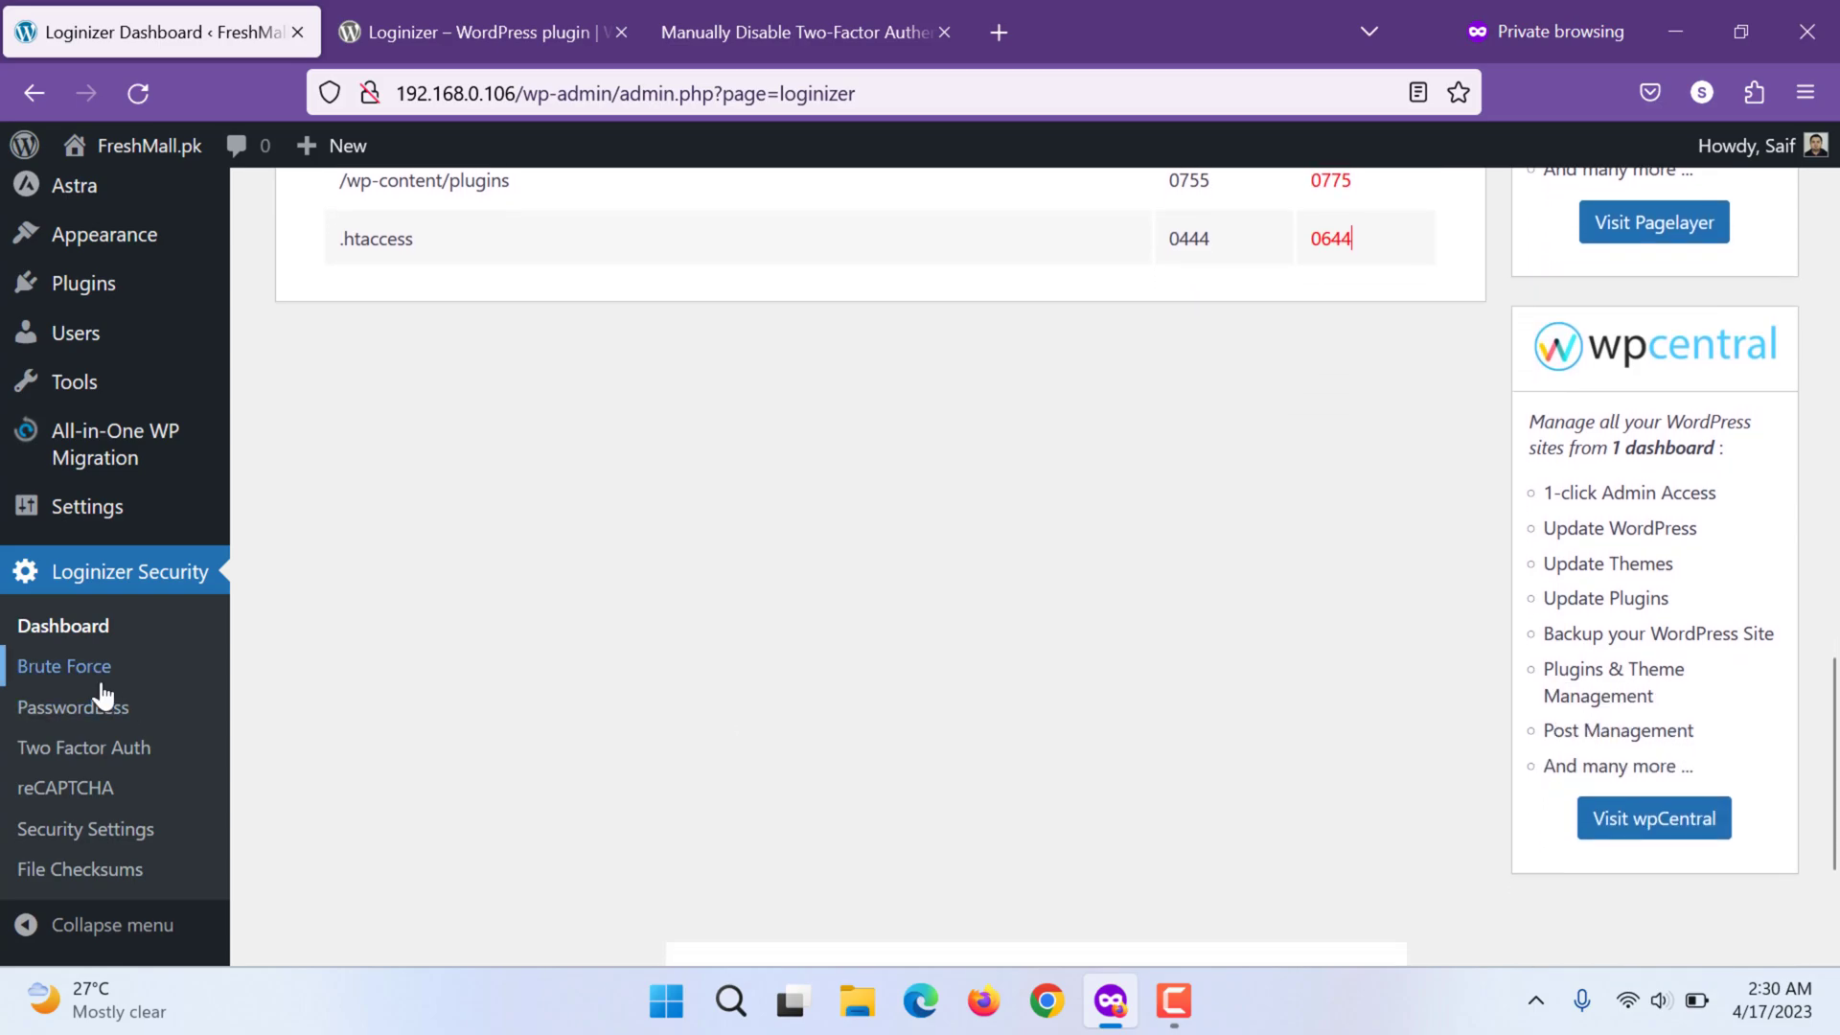
Bring up the Brute Force page and inspect the failed-login logs table columns Username and URL
left_click(63, 665)
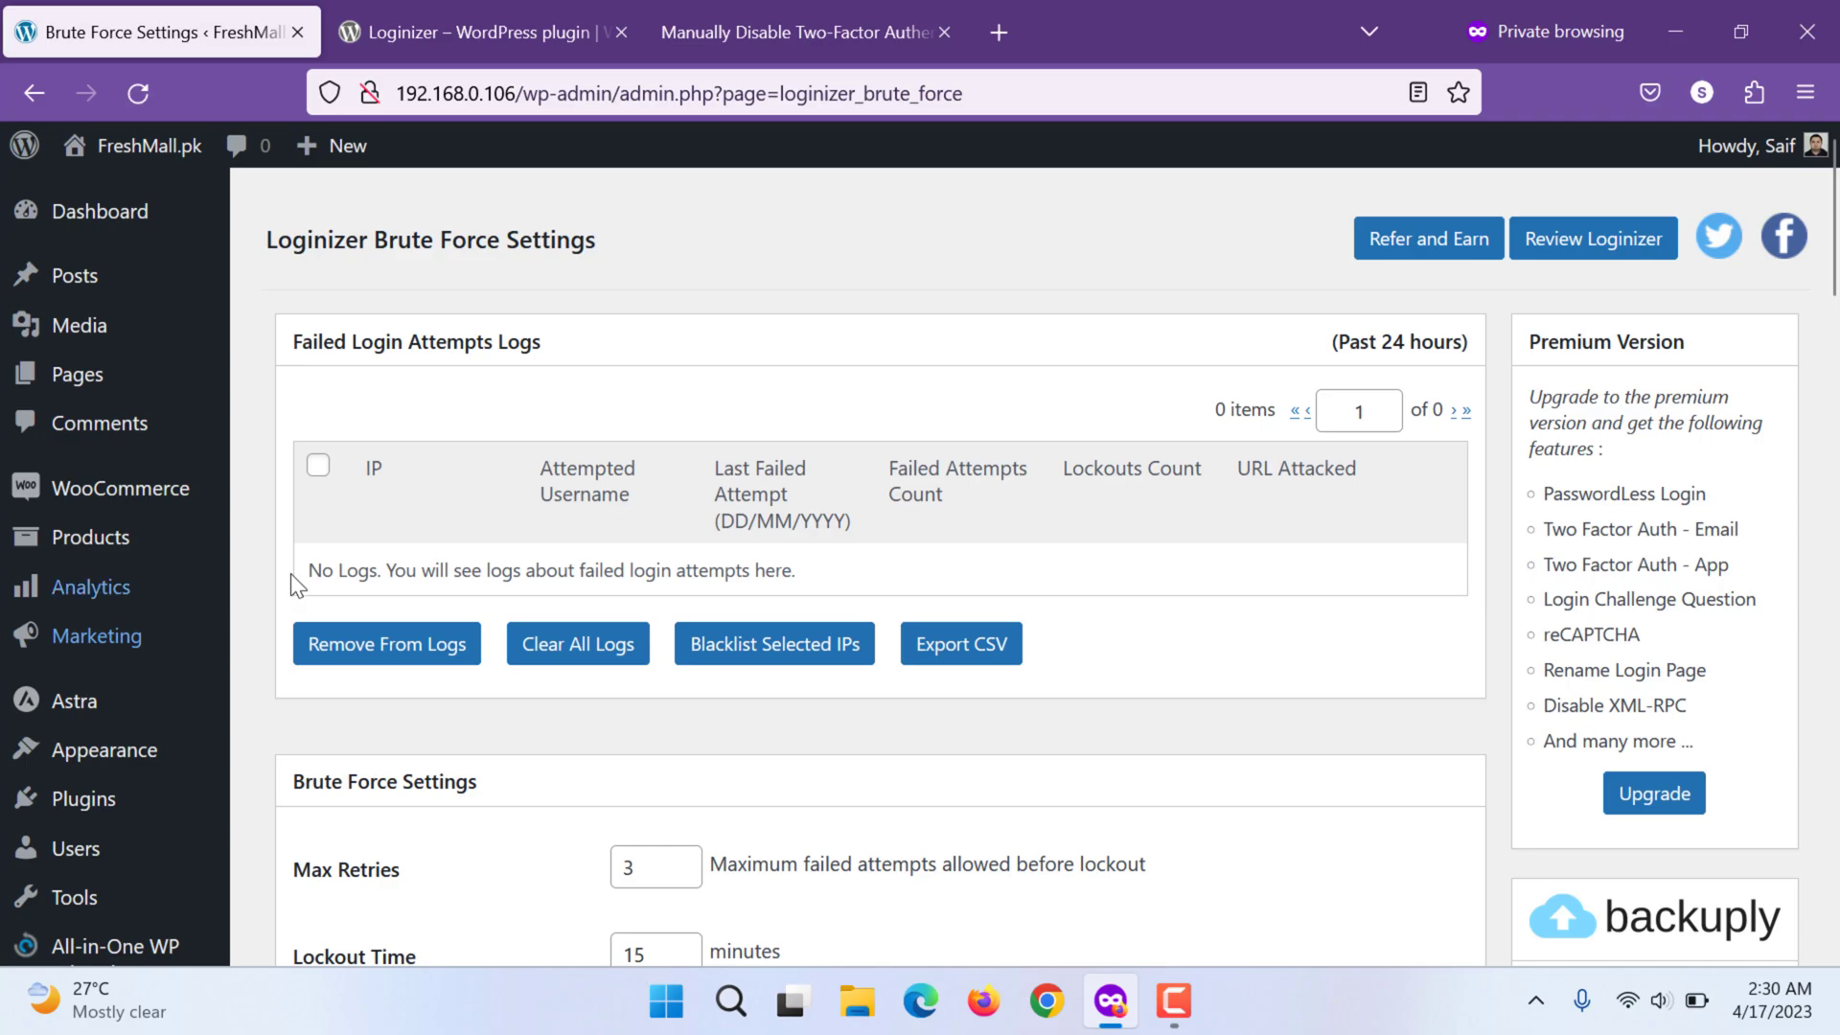
scroll("down", 3)
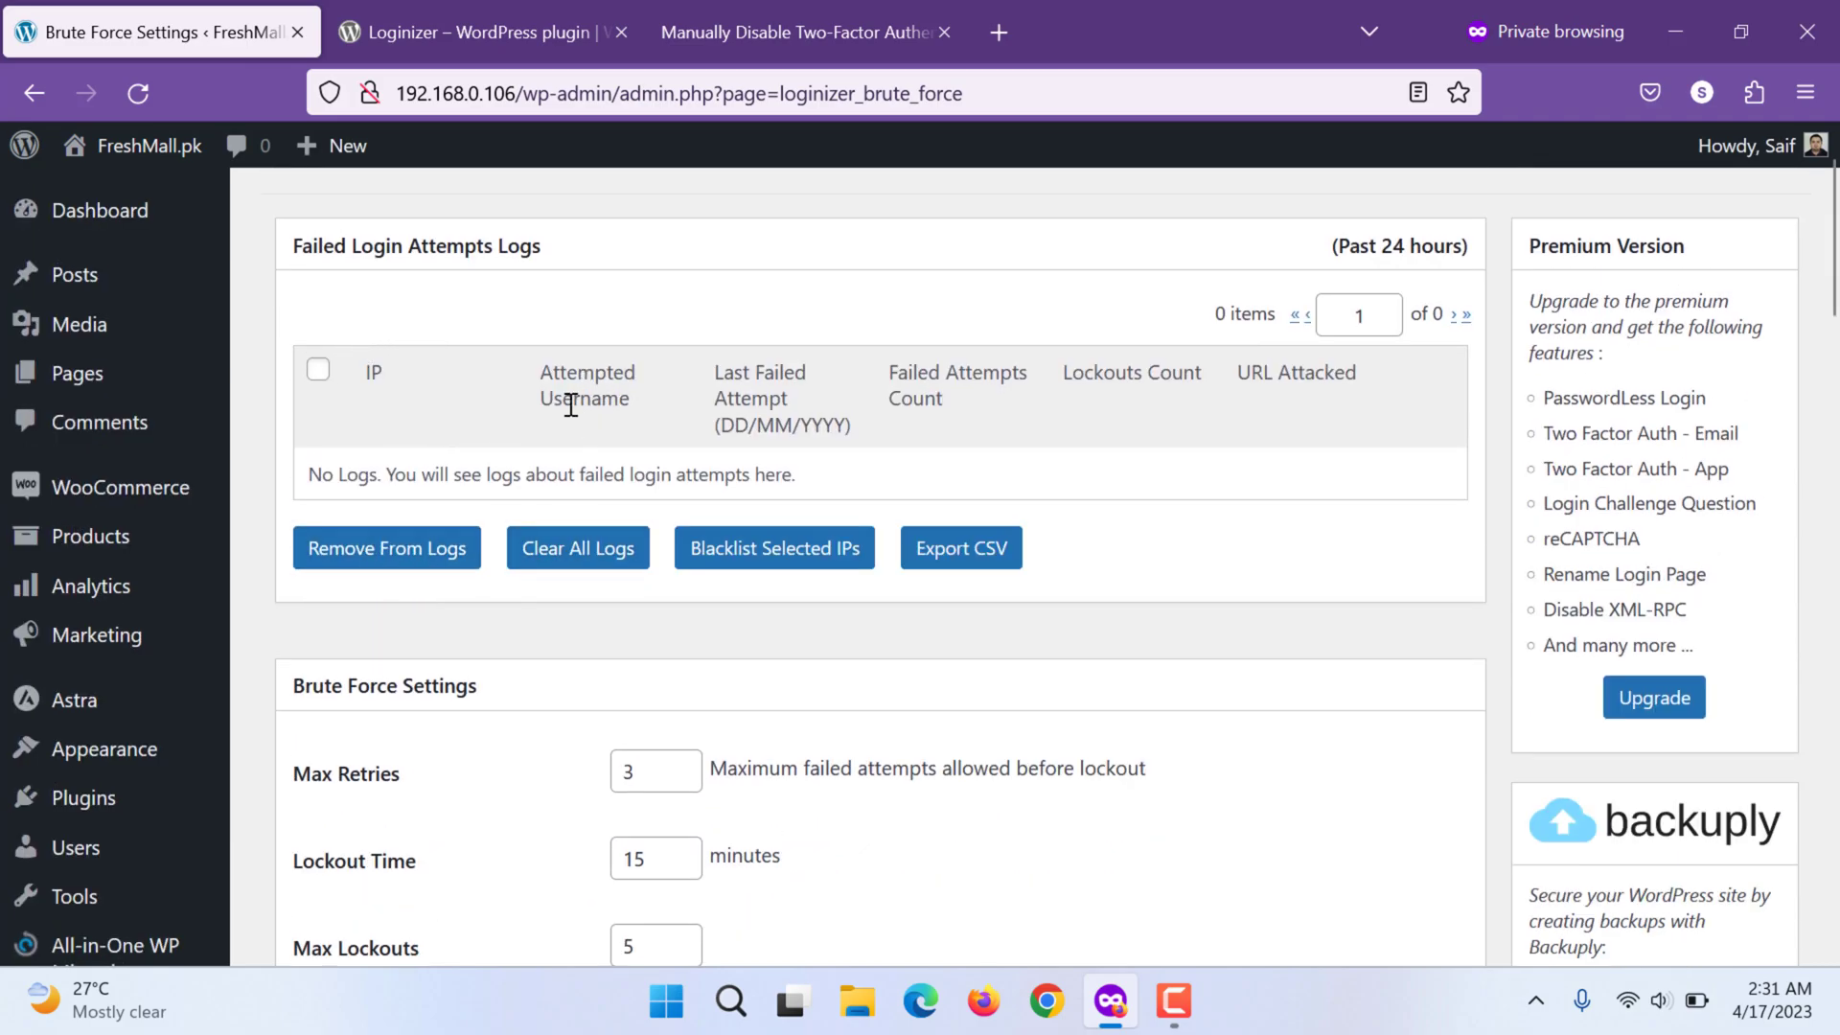
right_click(585, 399)
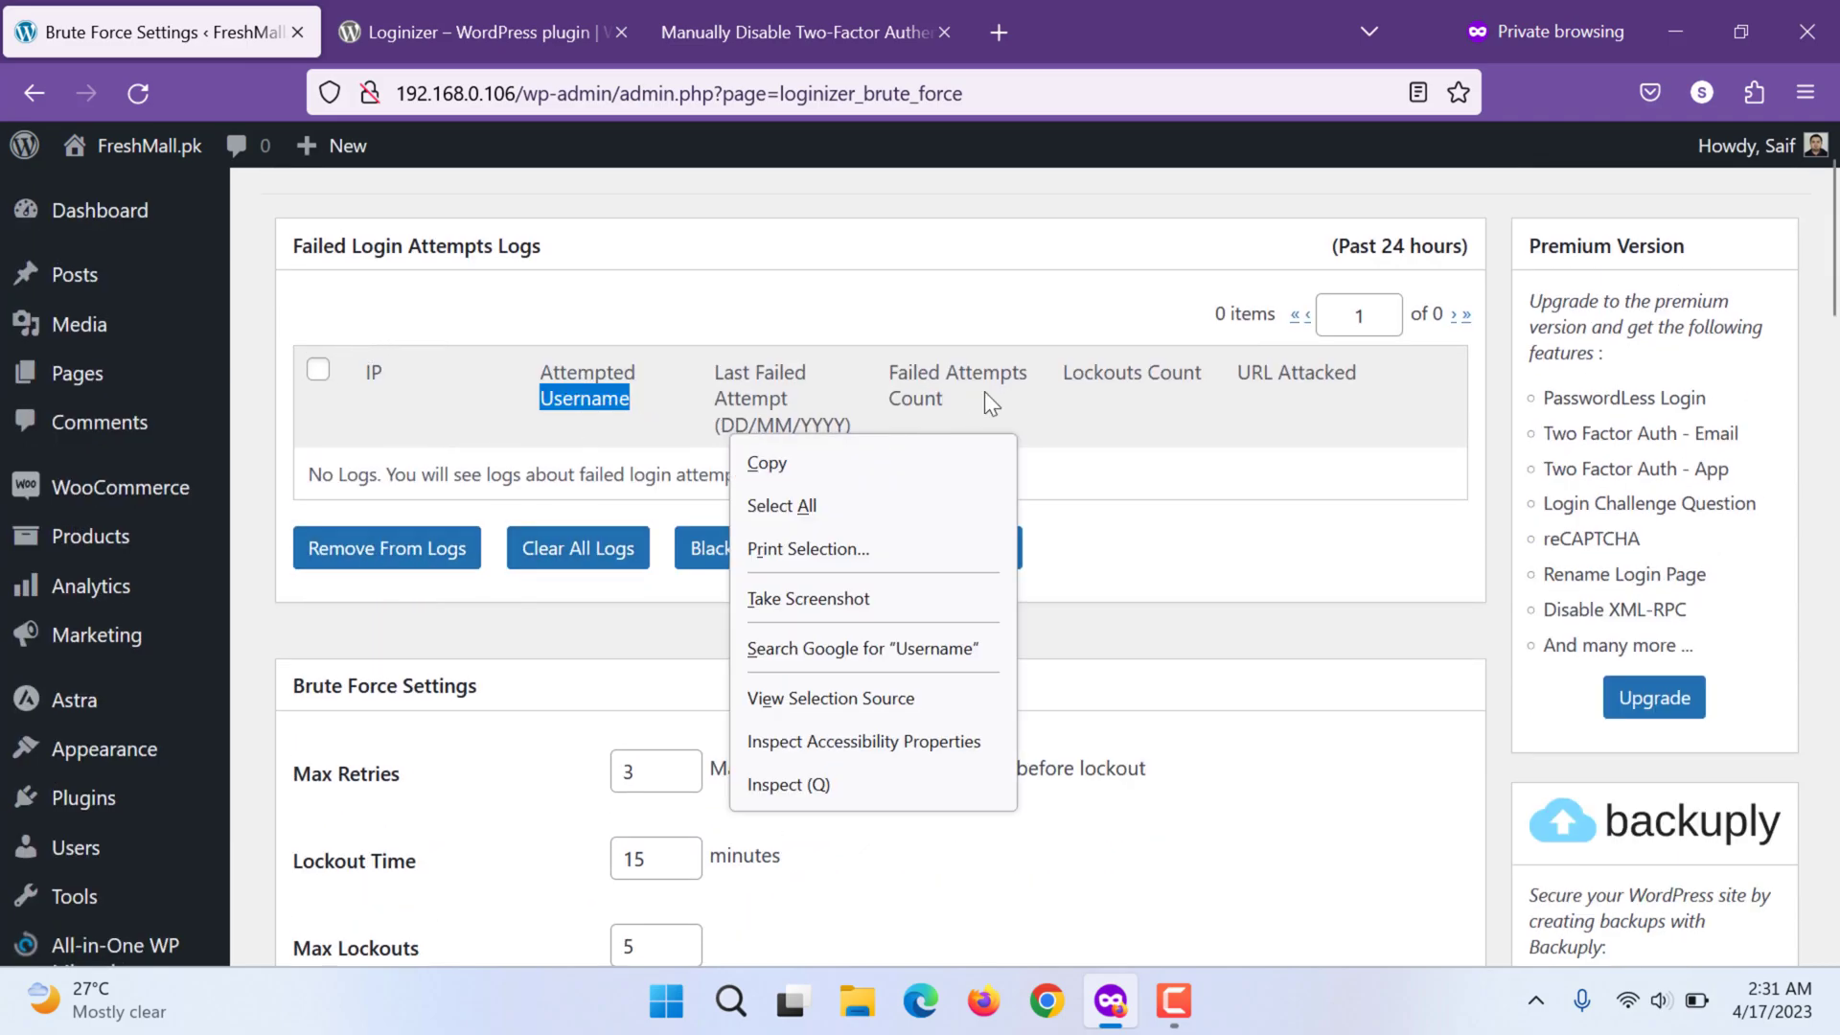
left_click(1269, 374)
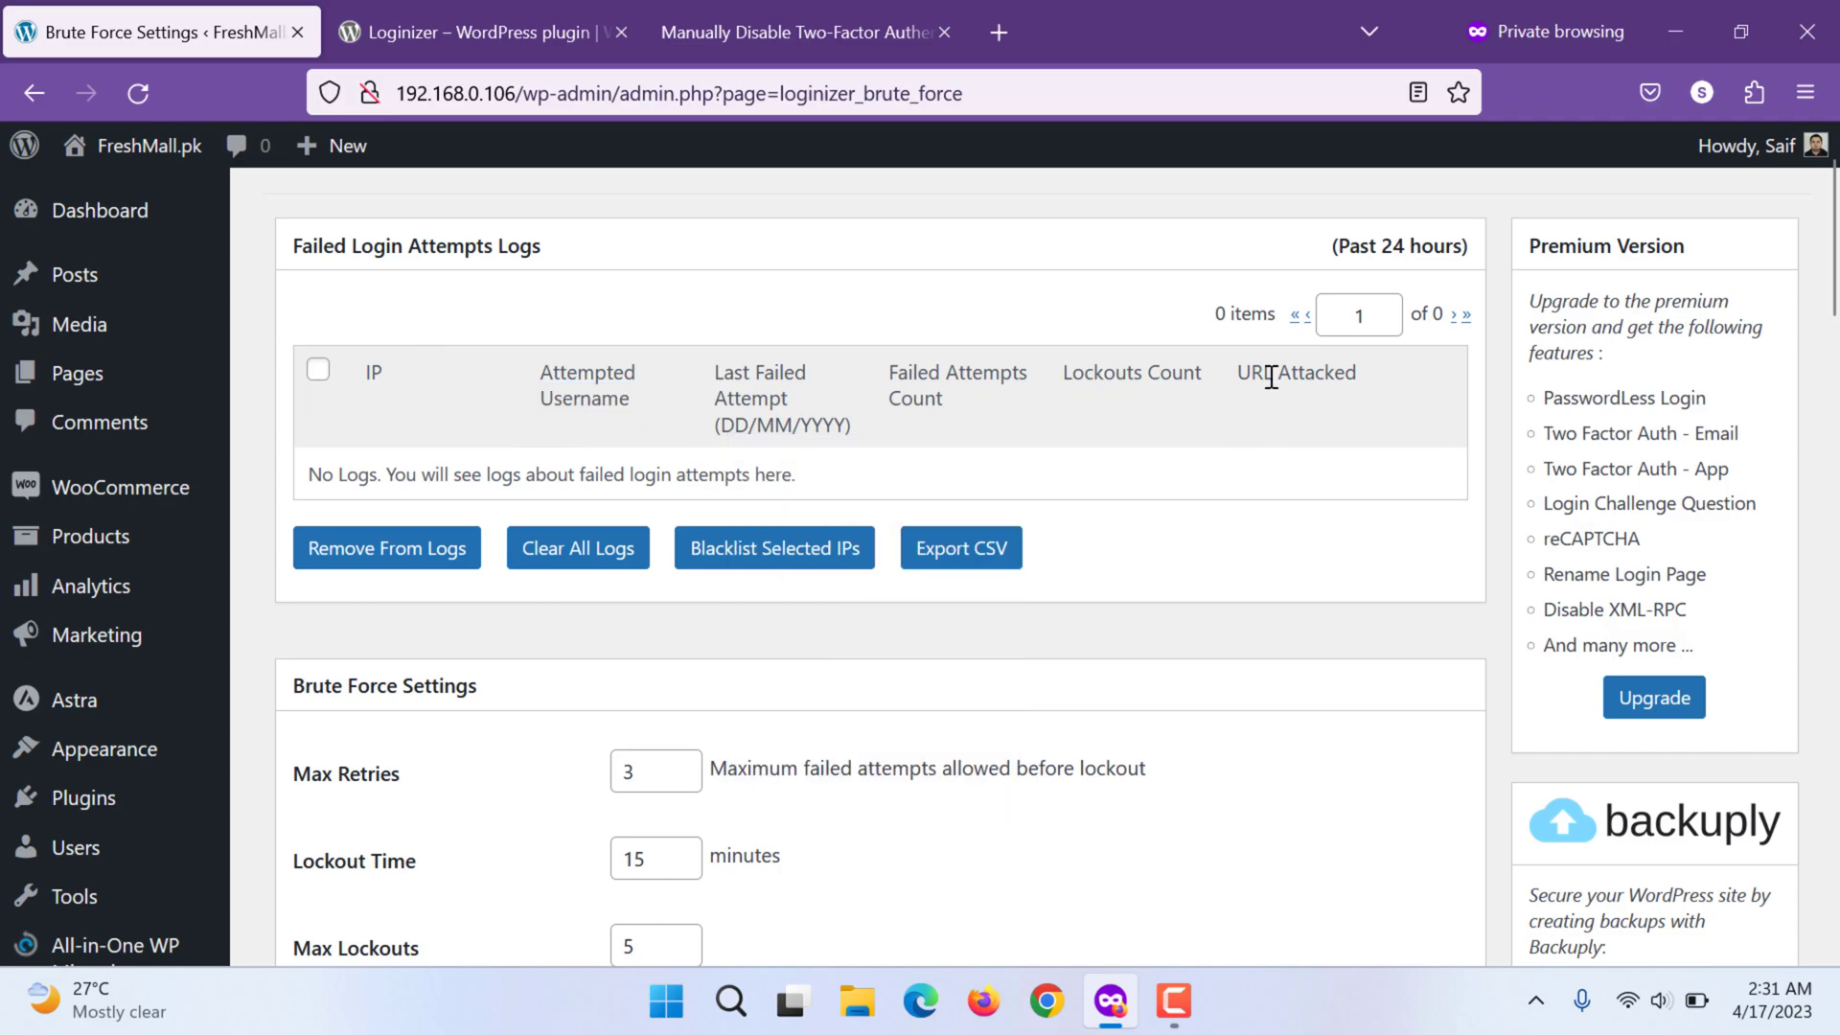
double_click(1254, 370)
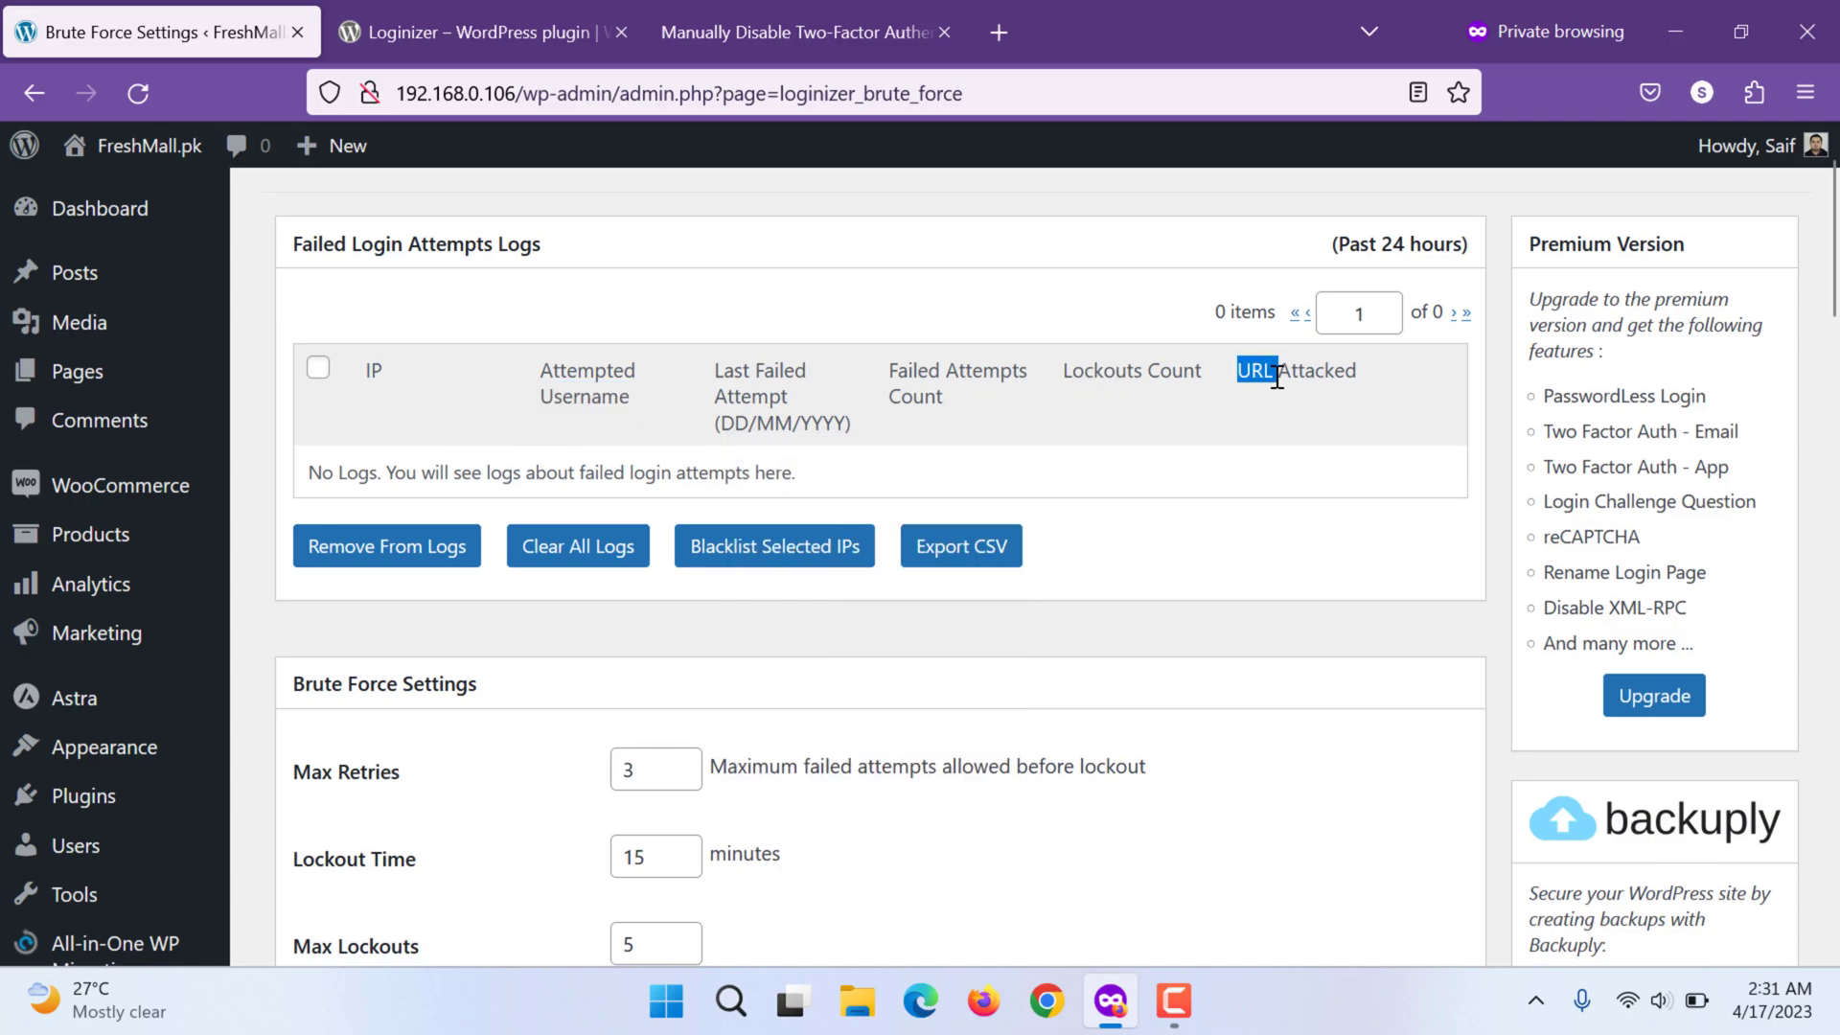
Scroll through Brute Force Settings lockout values down to Email Notification and Trusted IPs
scroll("down", 3)
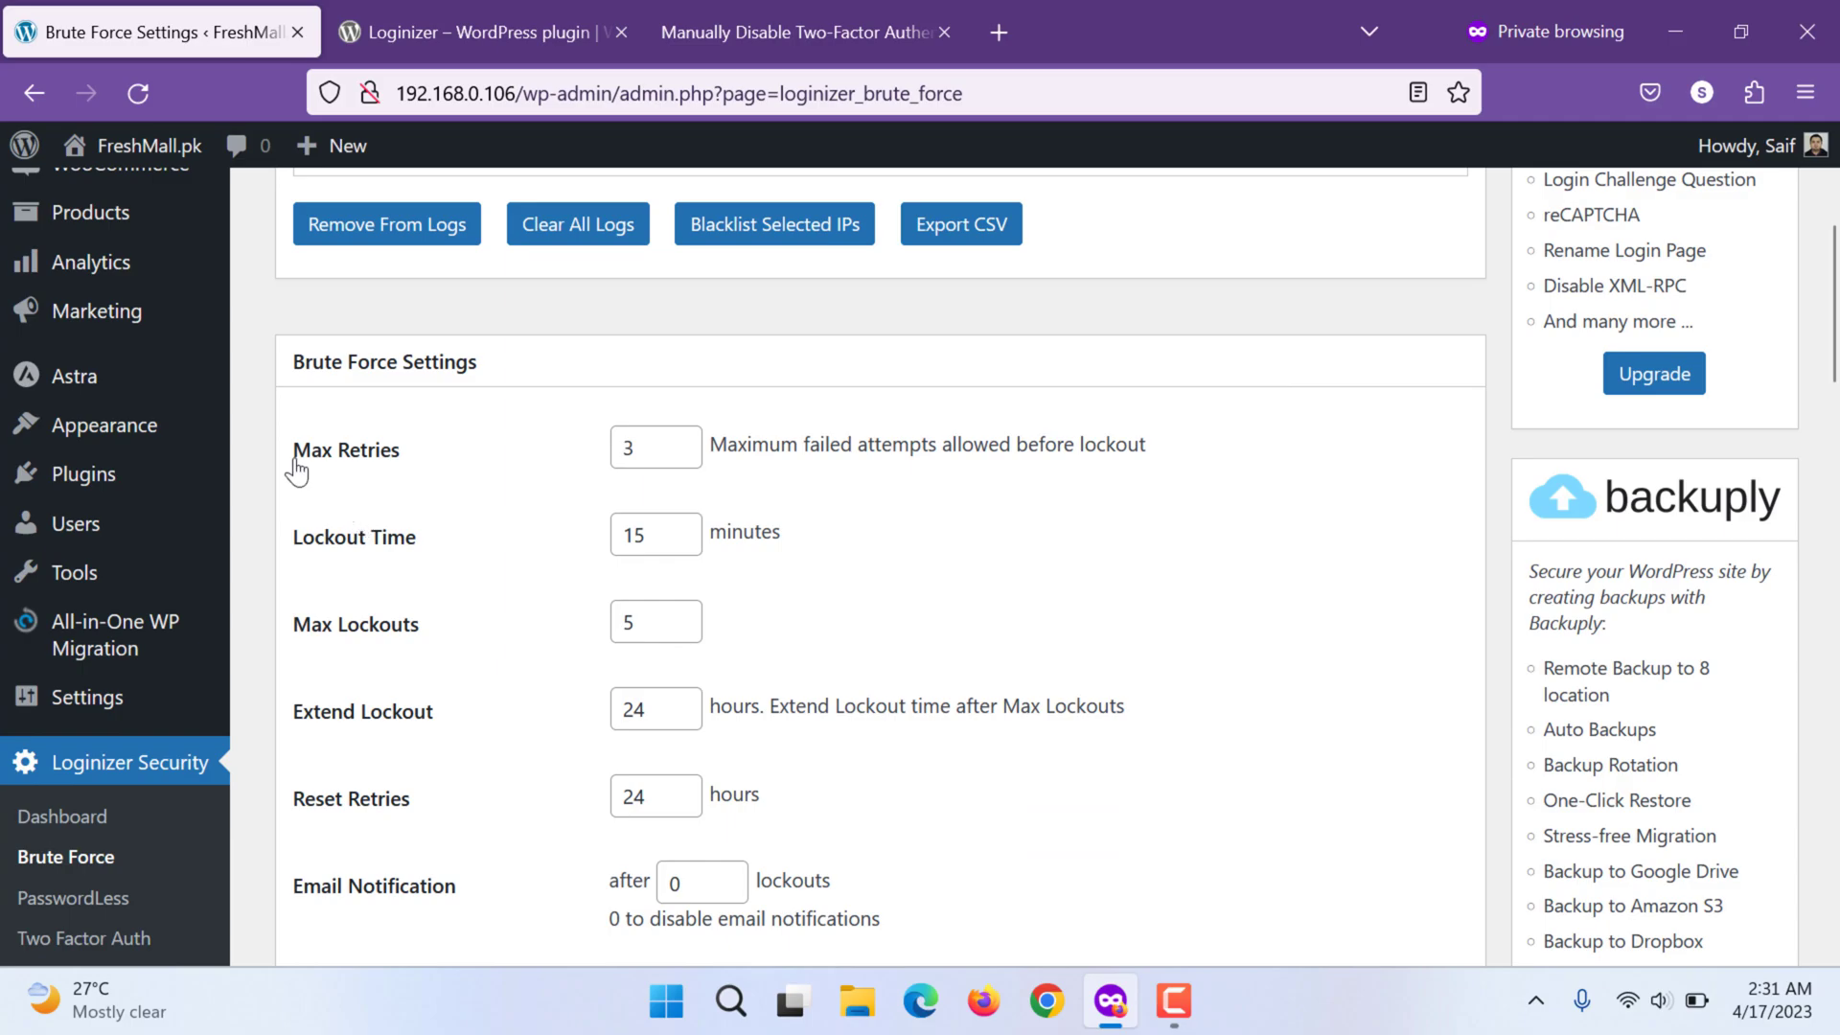
scroll("down", 3)
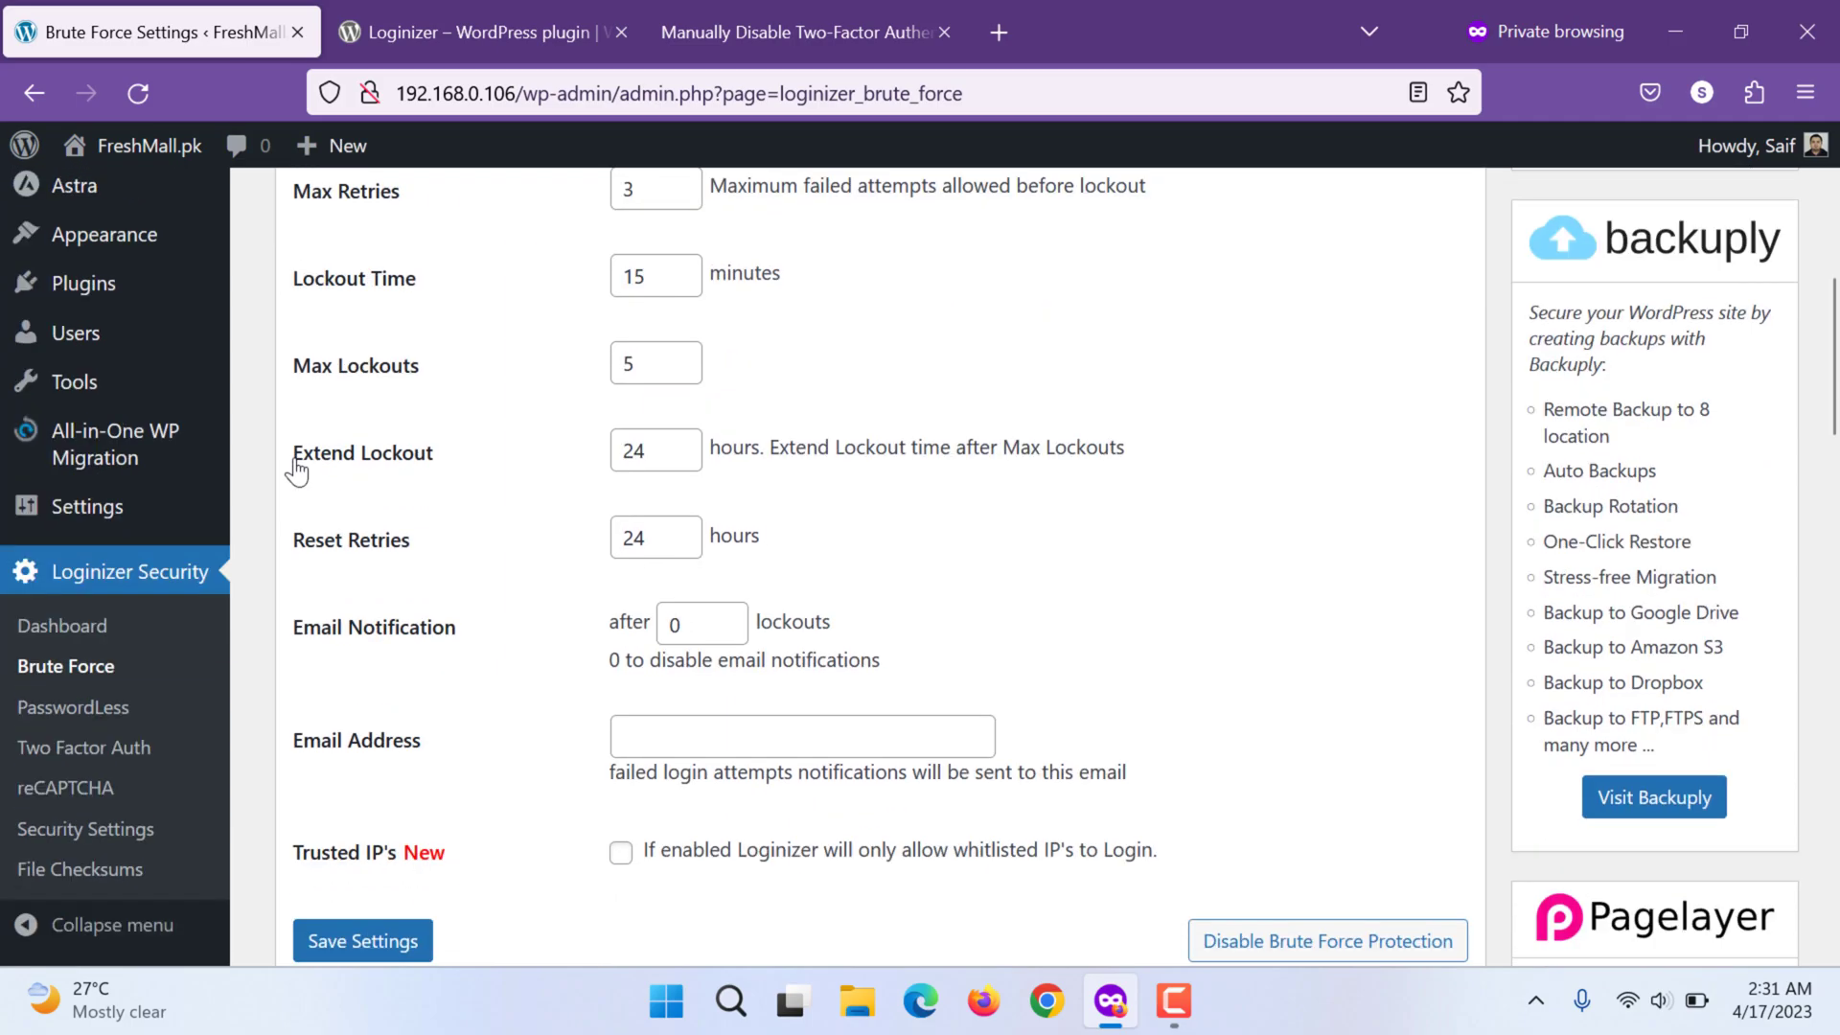
scroll("down", 3)
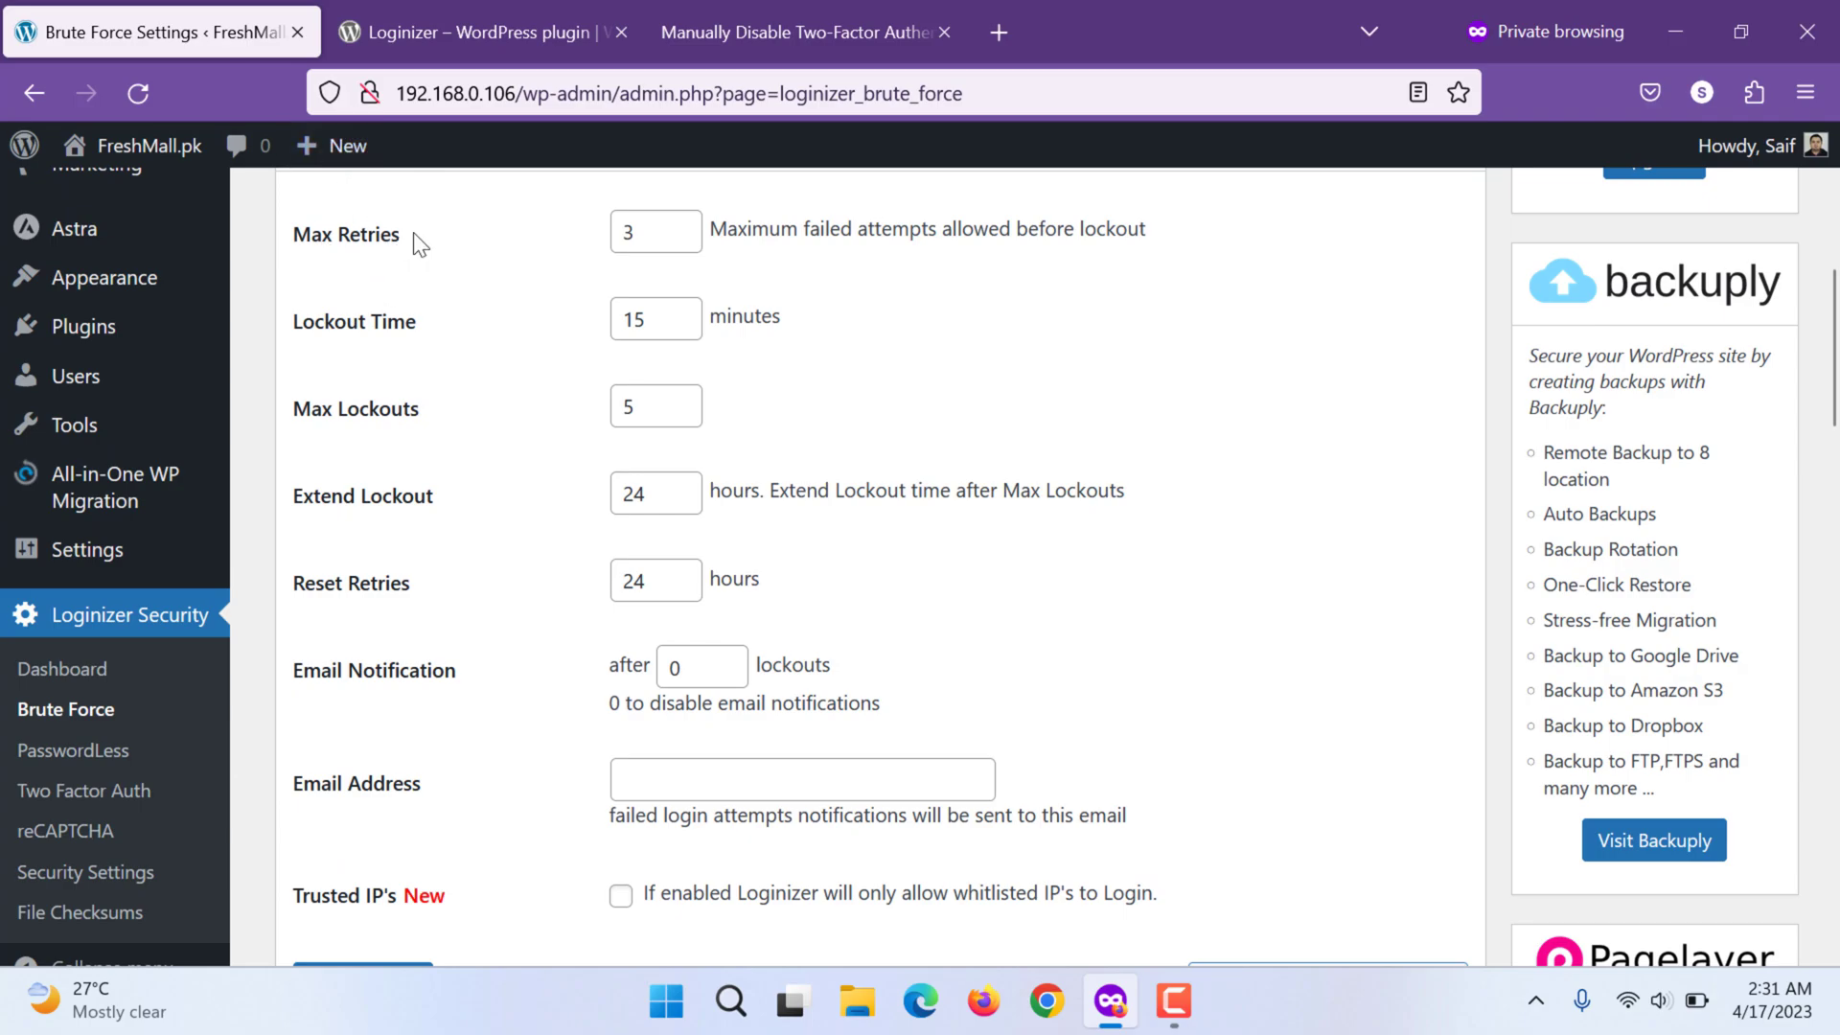
mouse_move(385, 437)
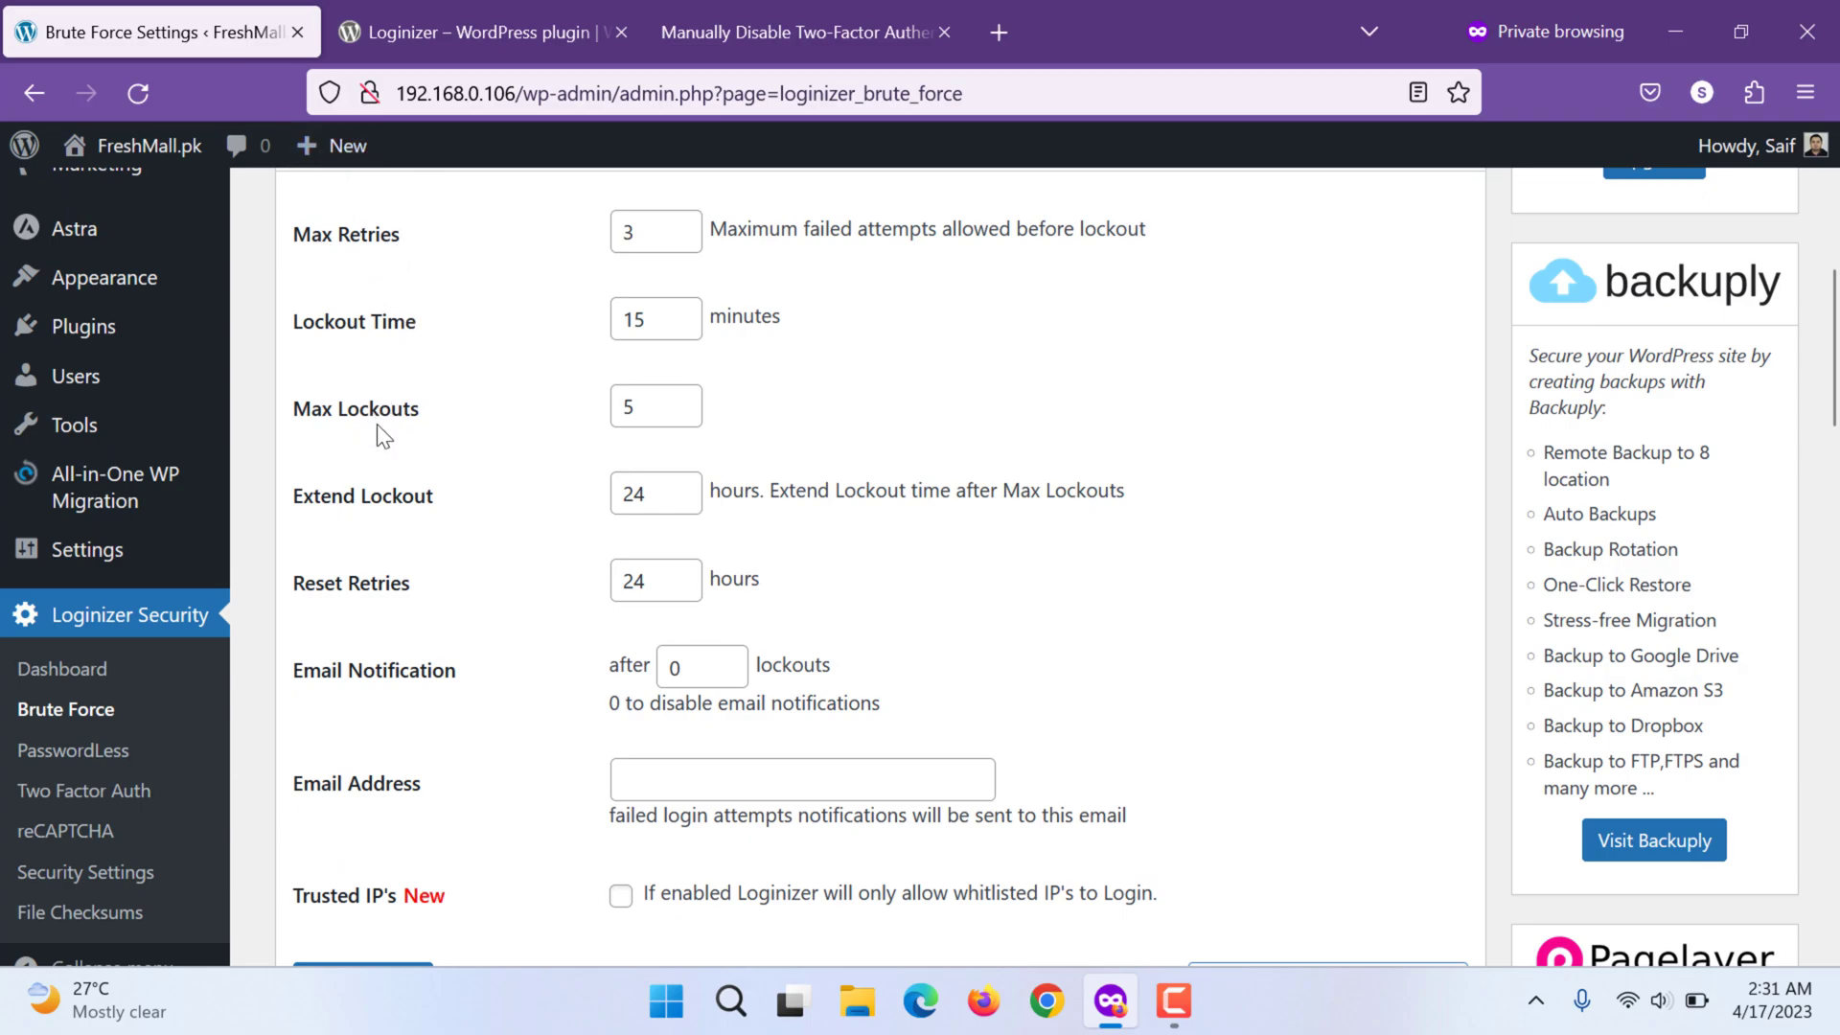
mouse_move(391, 523)
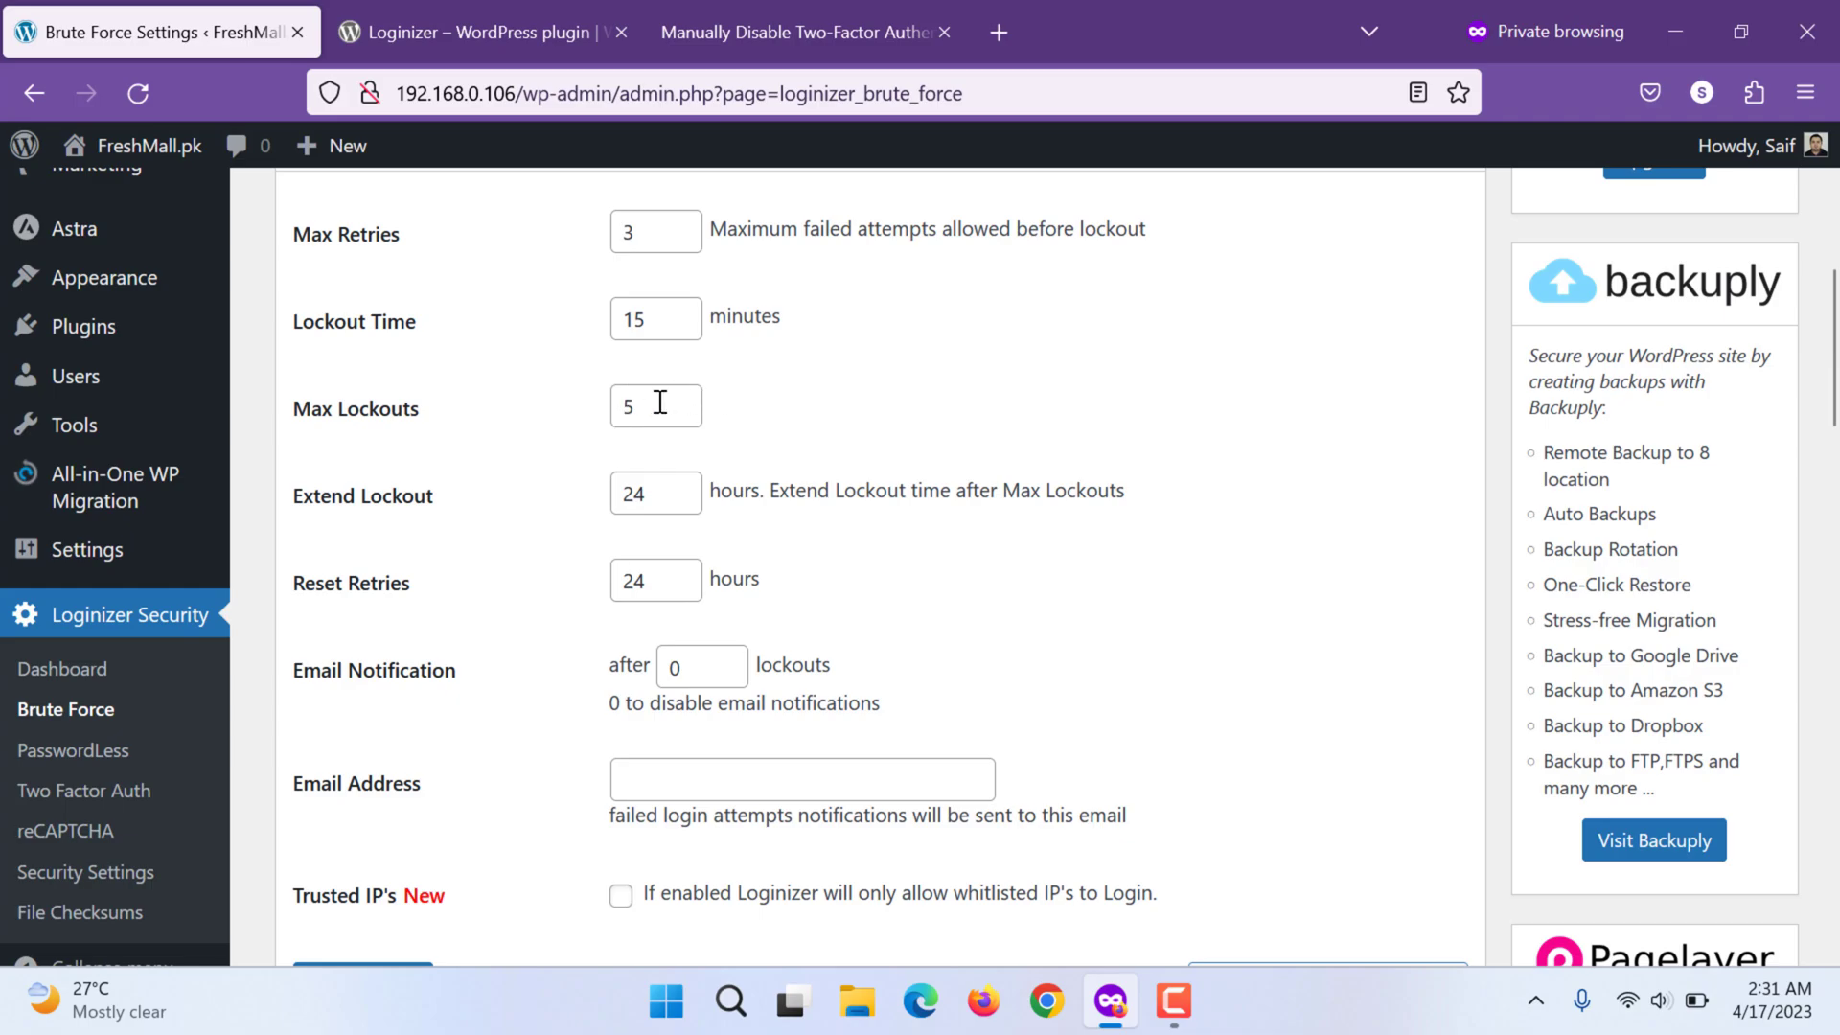
scroll("down", 3)
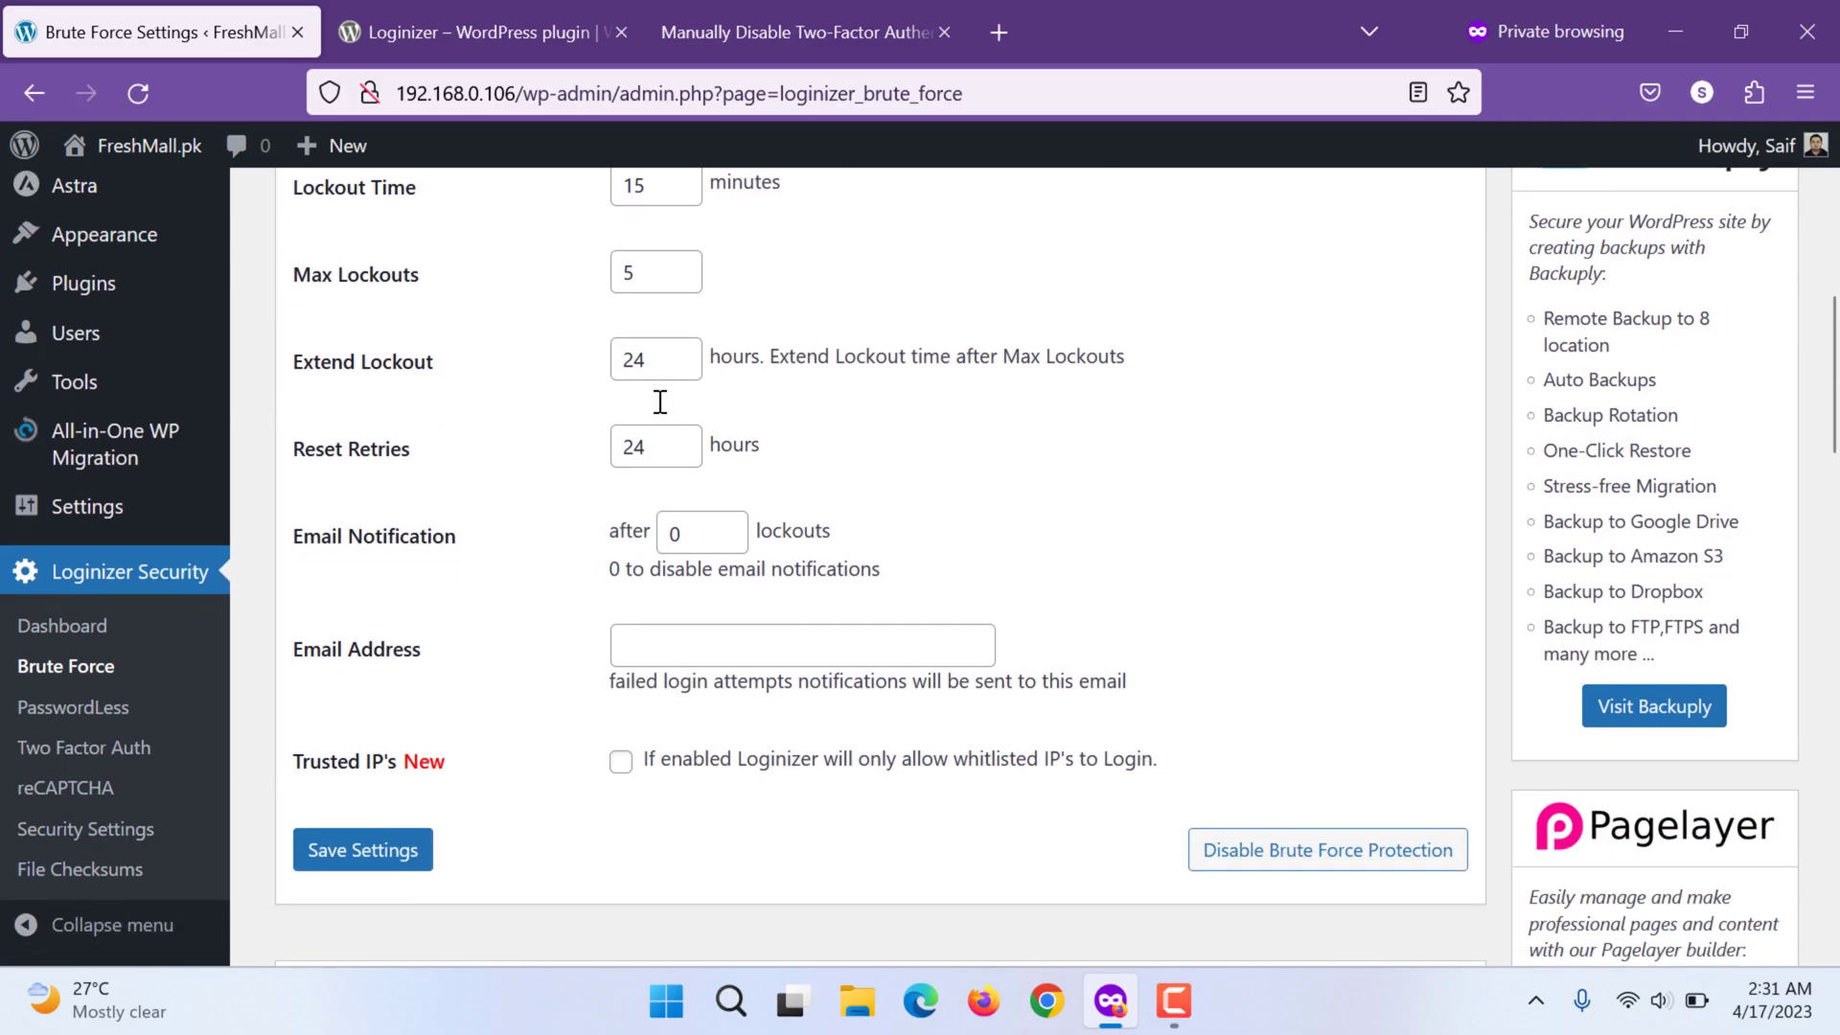
mouse_move(470, 443)
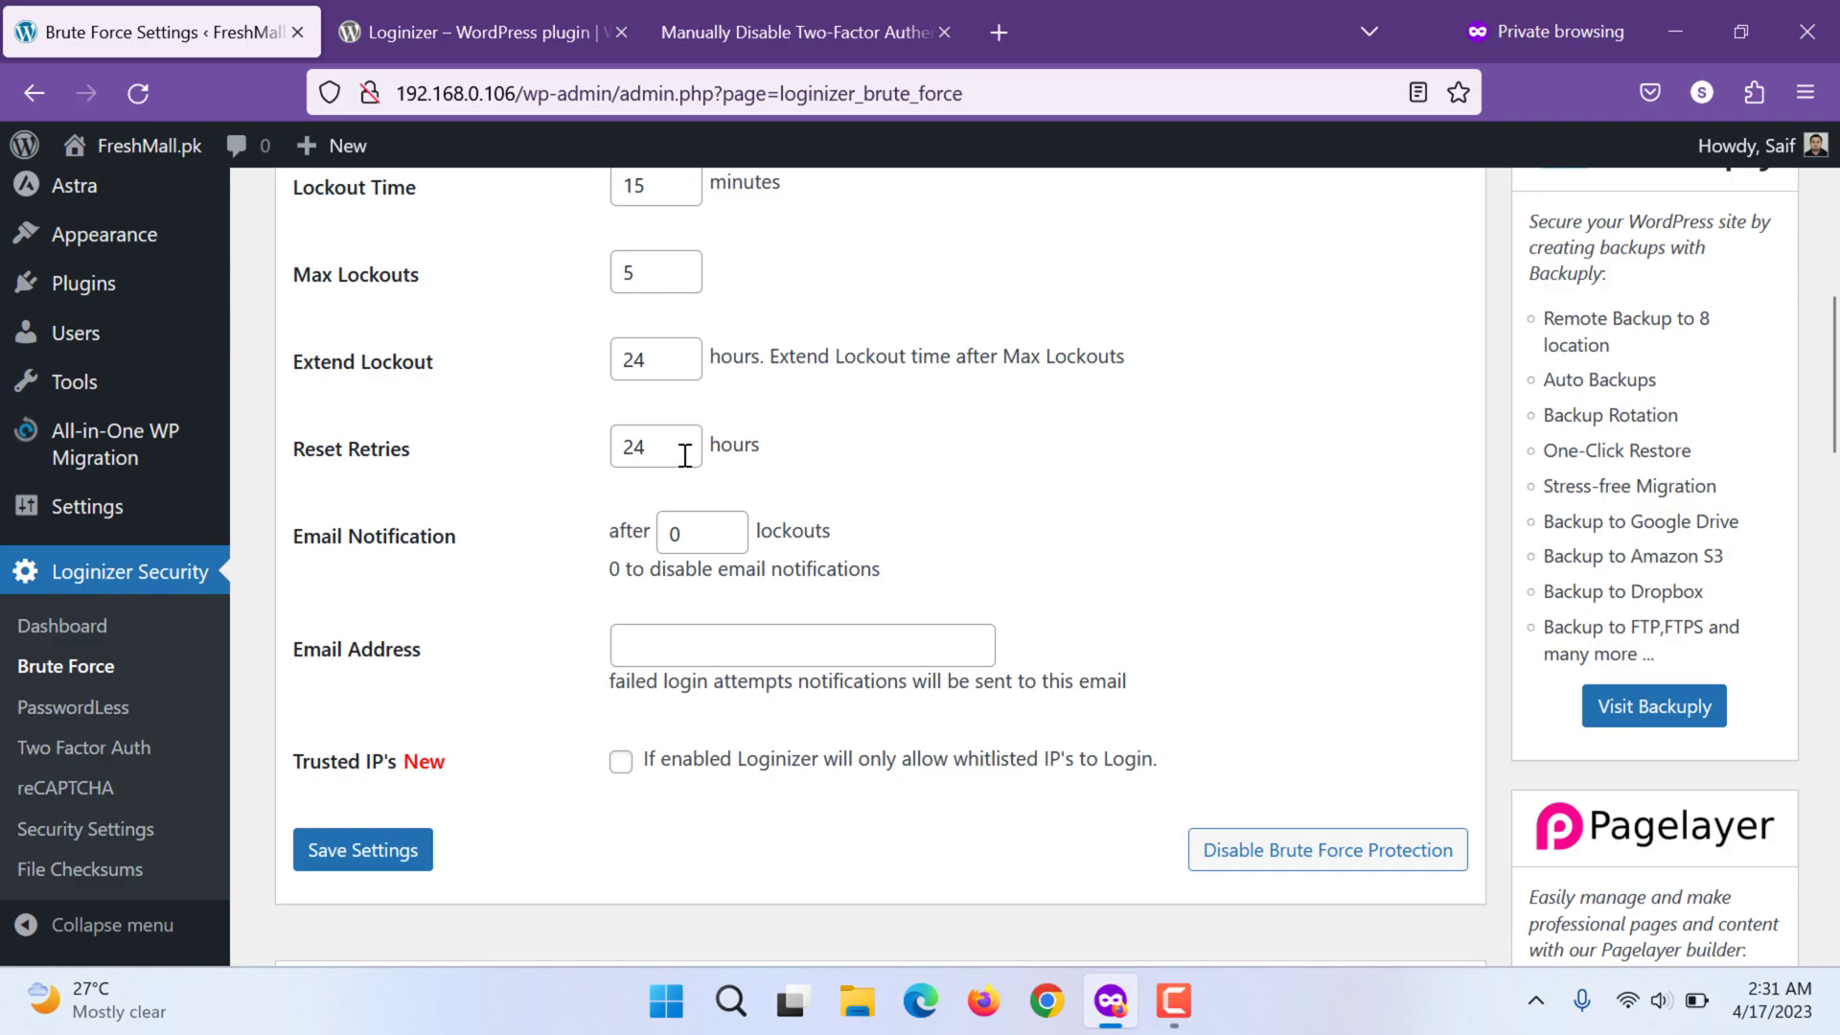
scroll("down", 3)
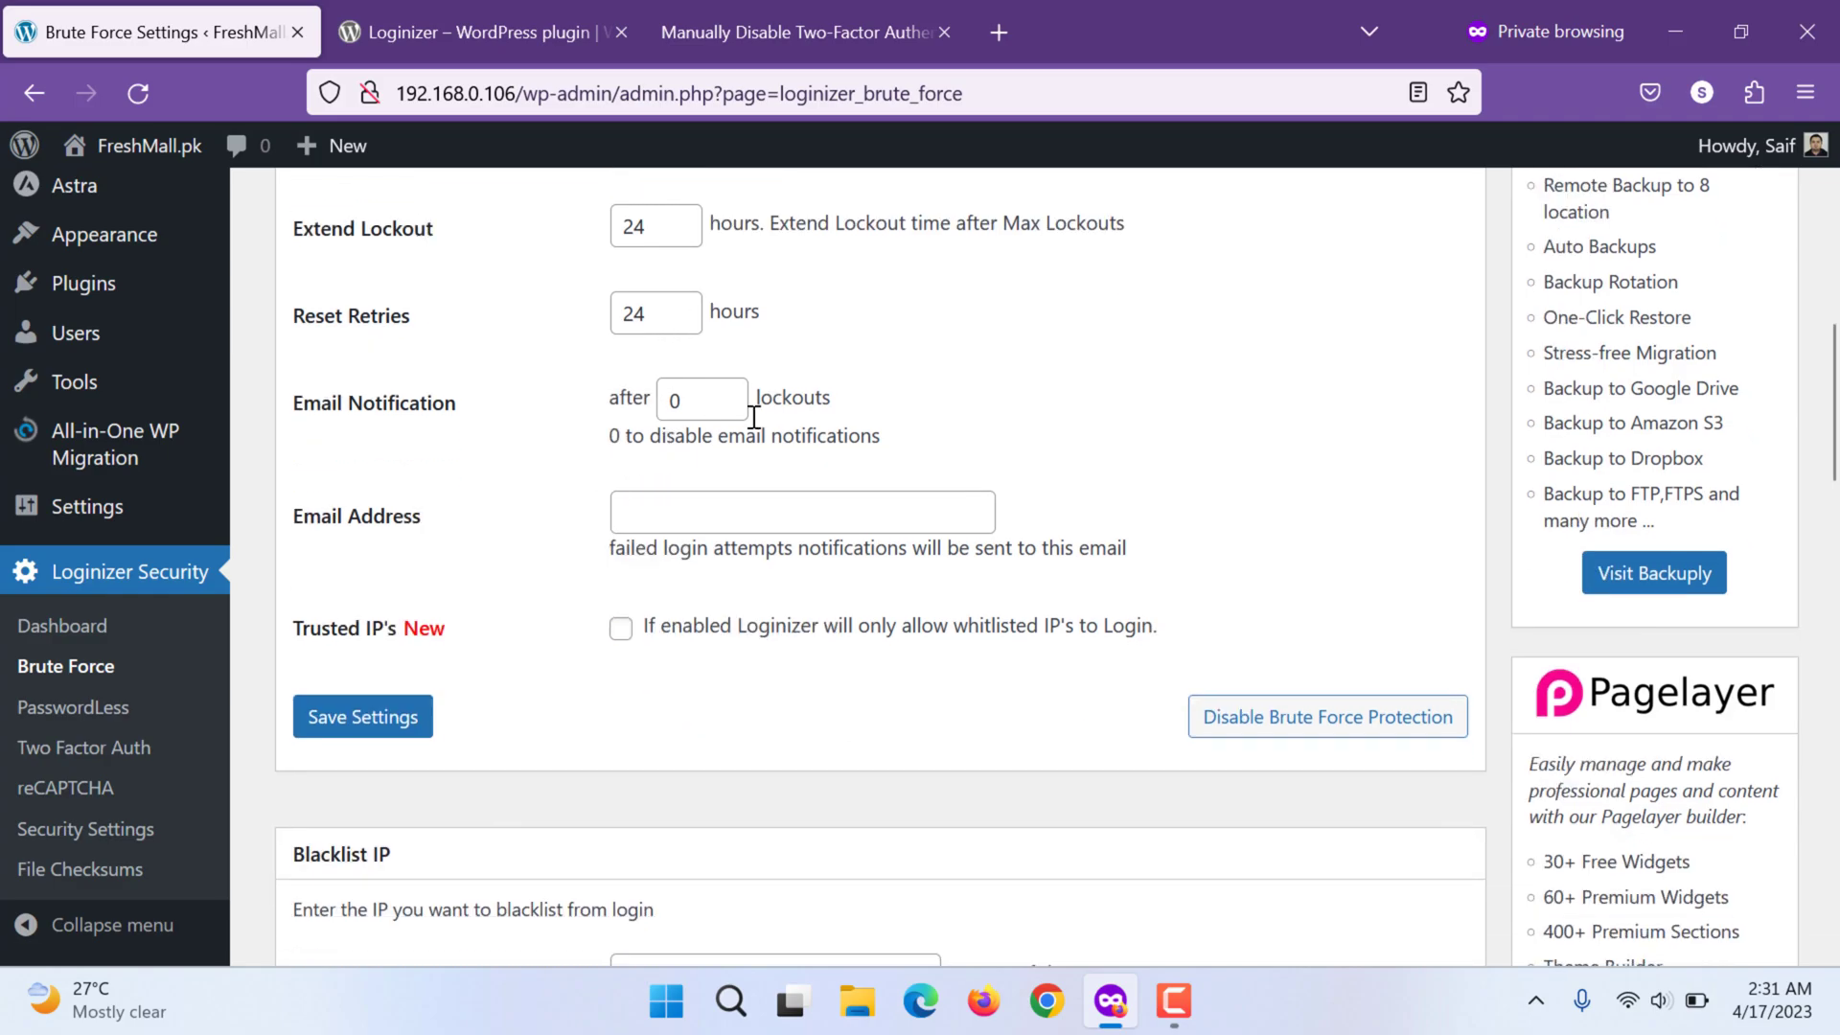
mouse_move(687, 463)
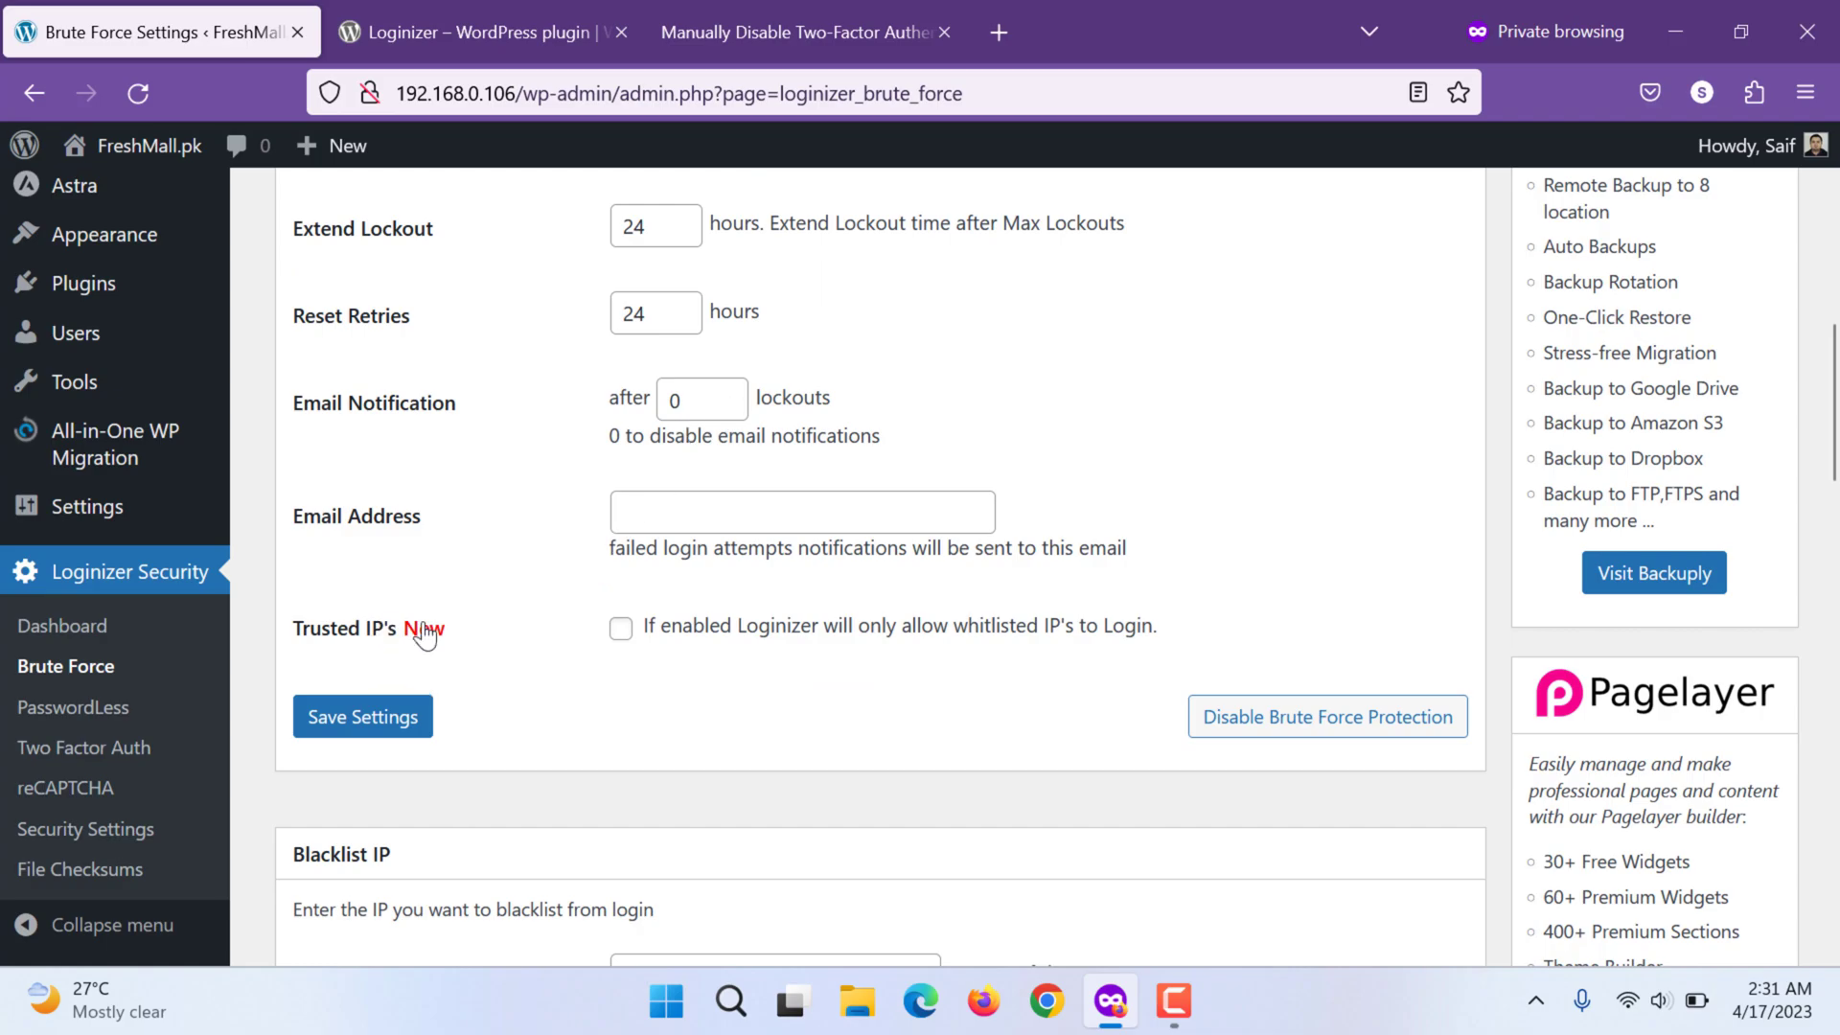
mouse_move(462, 598)
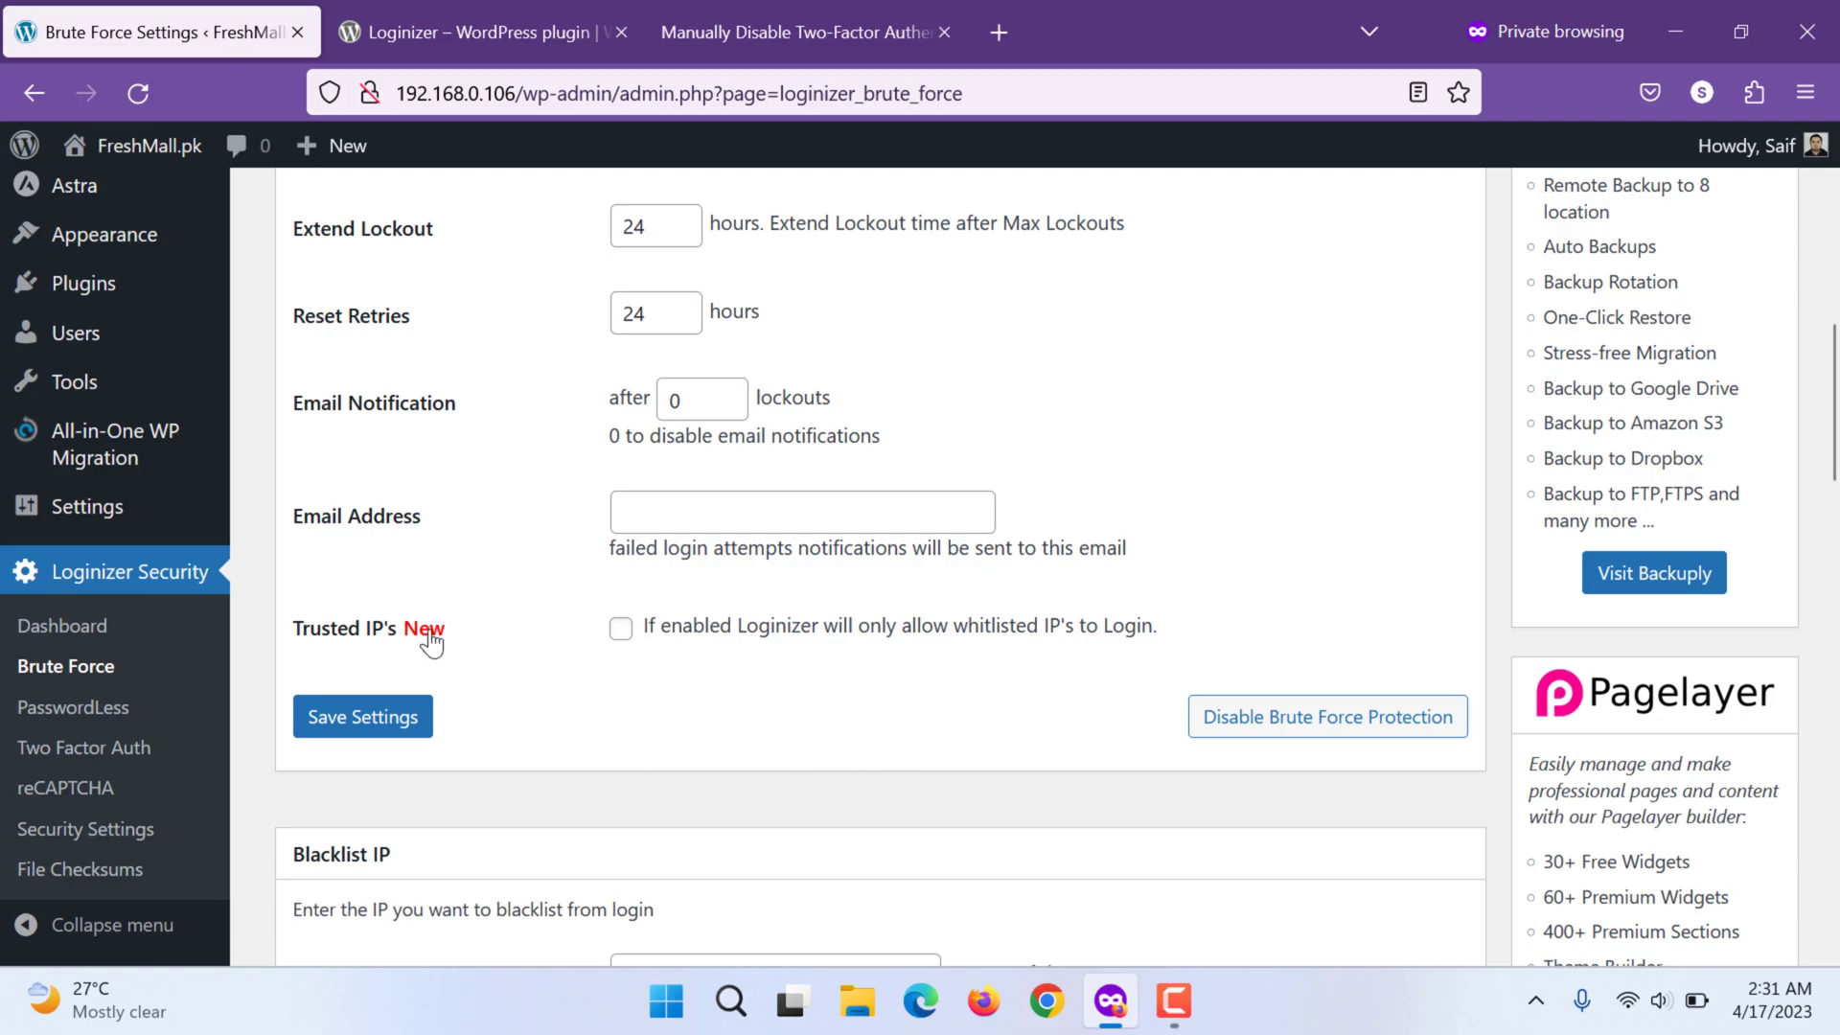
Enable Trusted IP's whitelist-only login, save the Brute Force settings, and start a new private tab
left_click(619, 629)
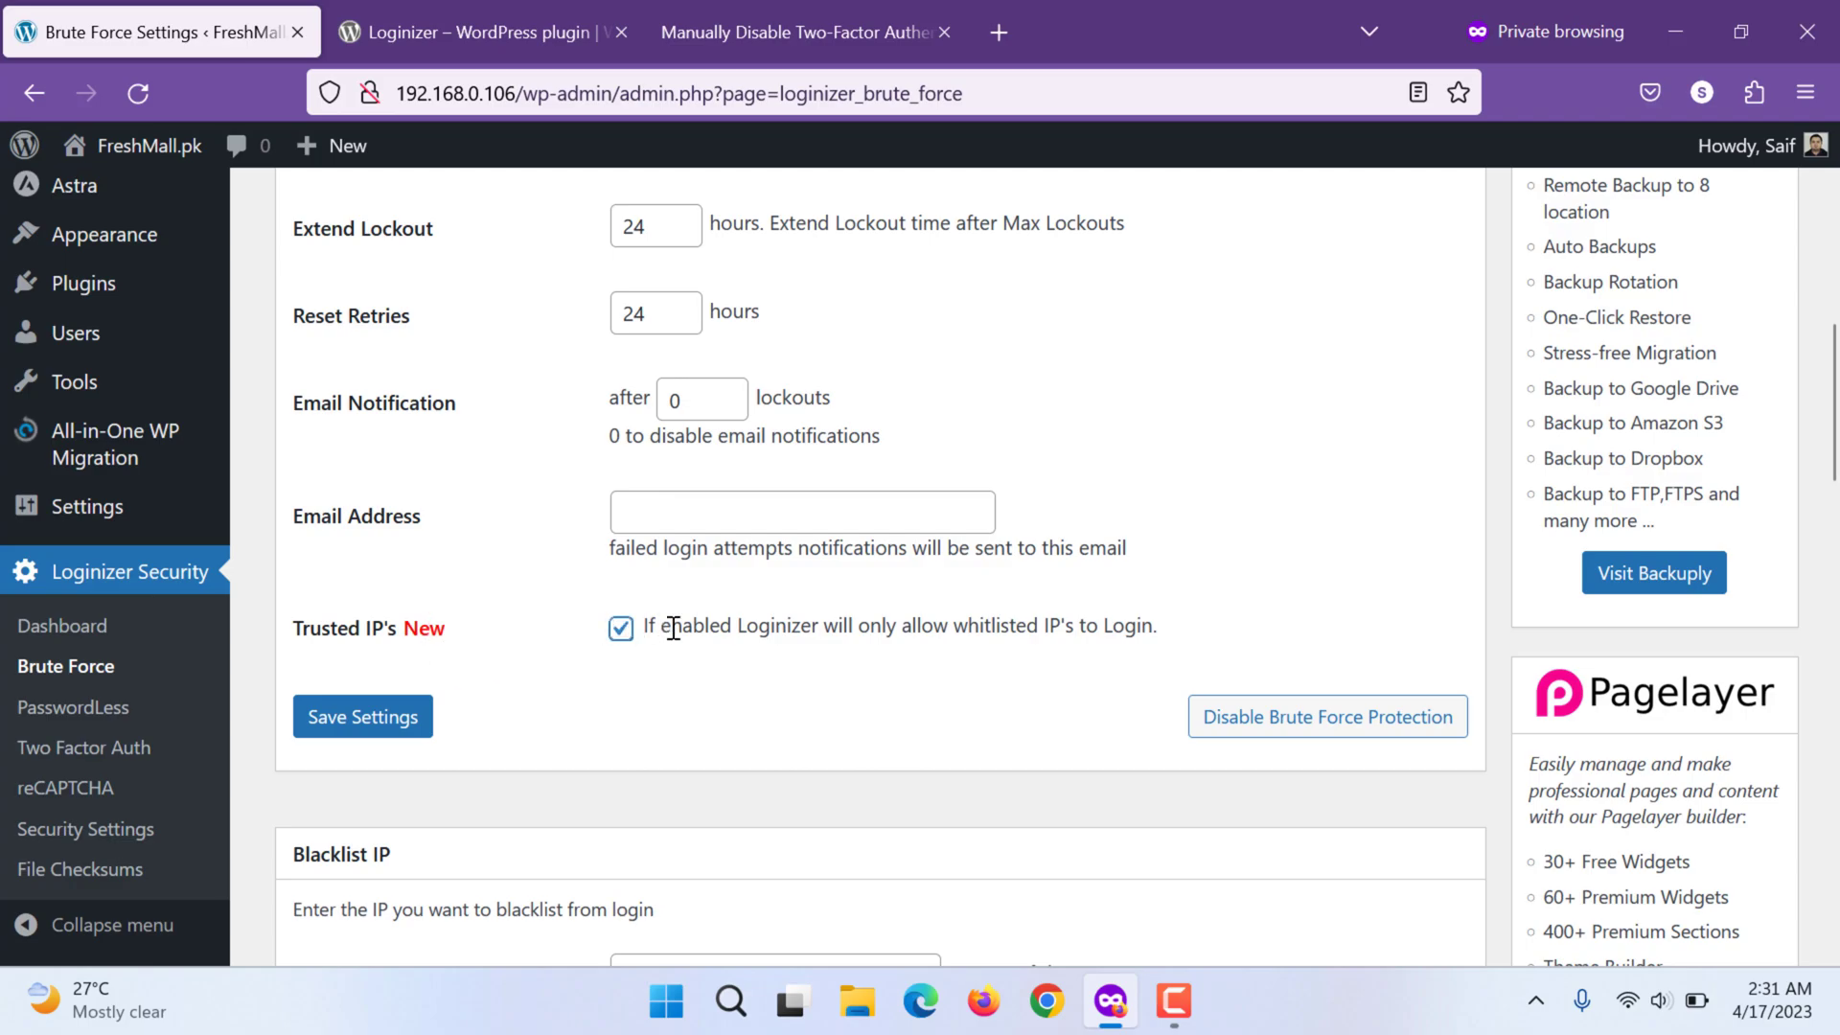
mouse_move(671, 629)
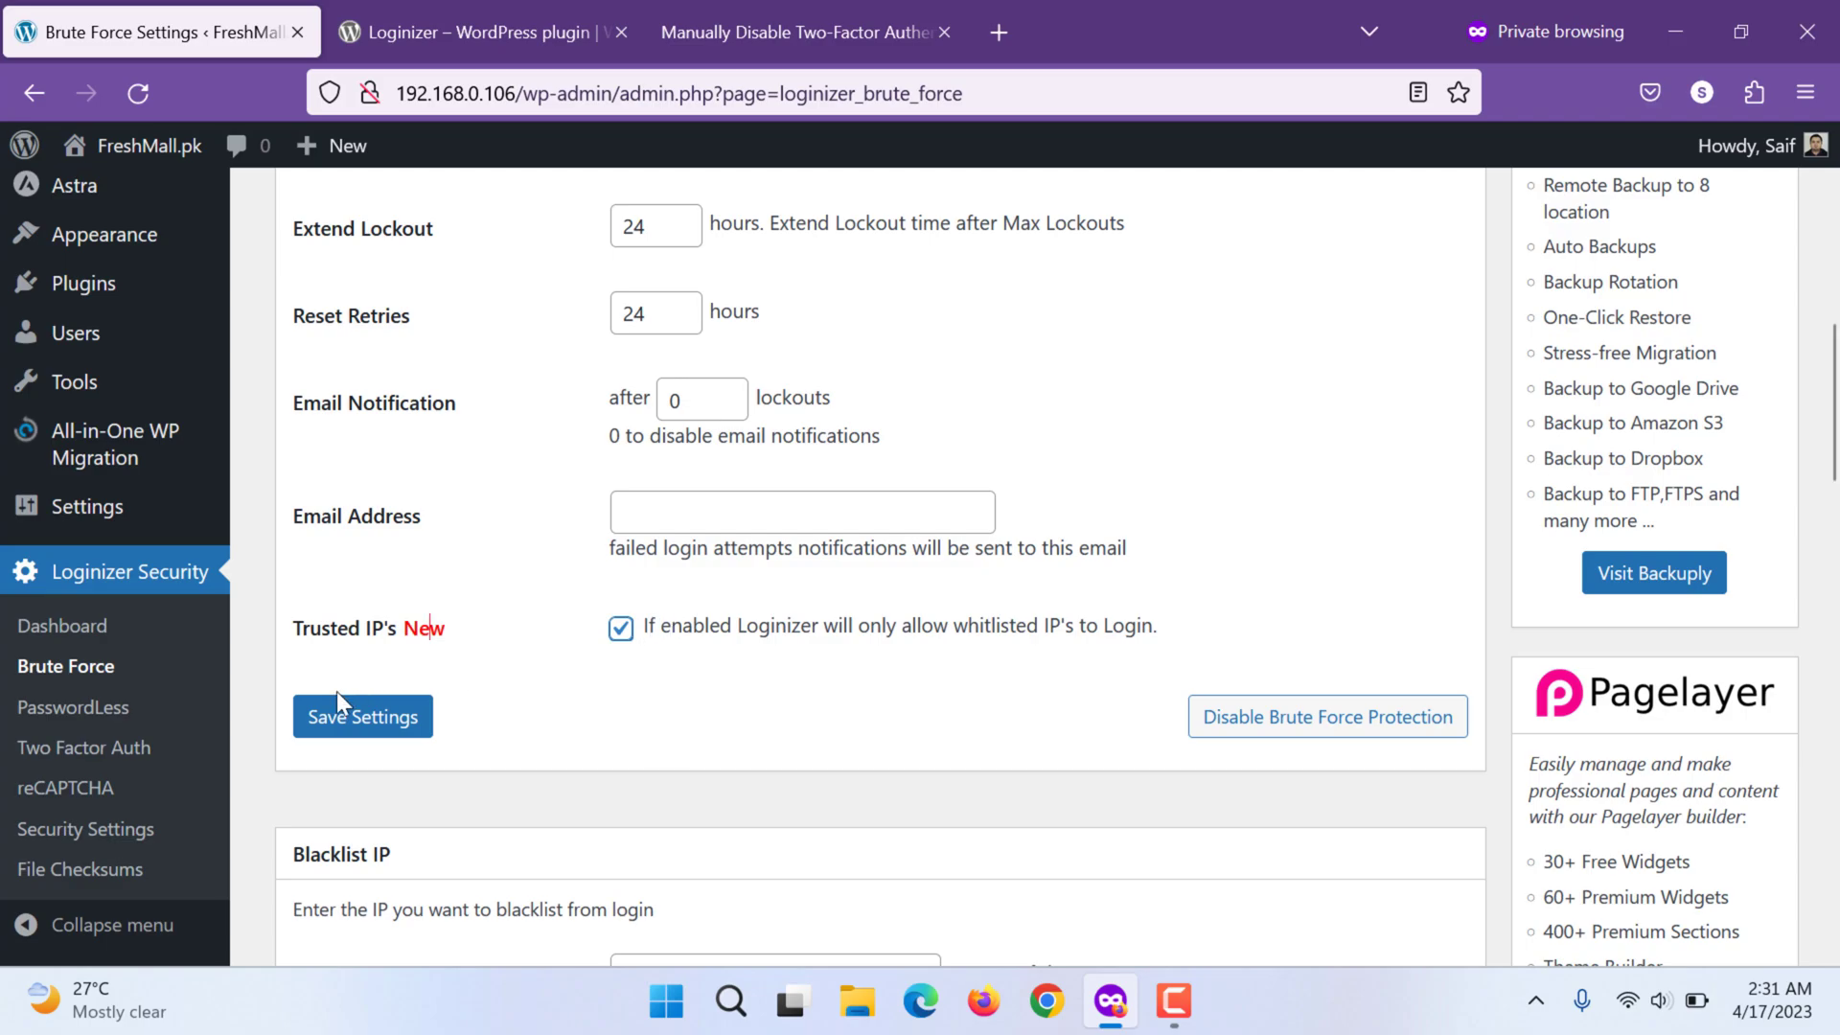
mouse_move(782, 683)
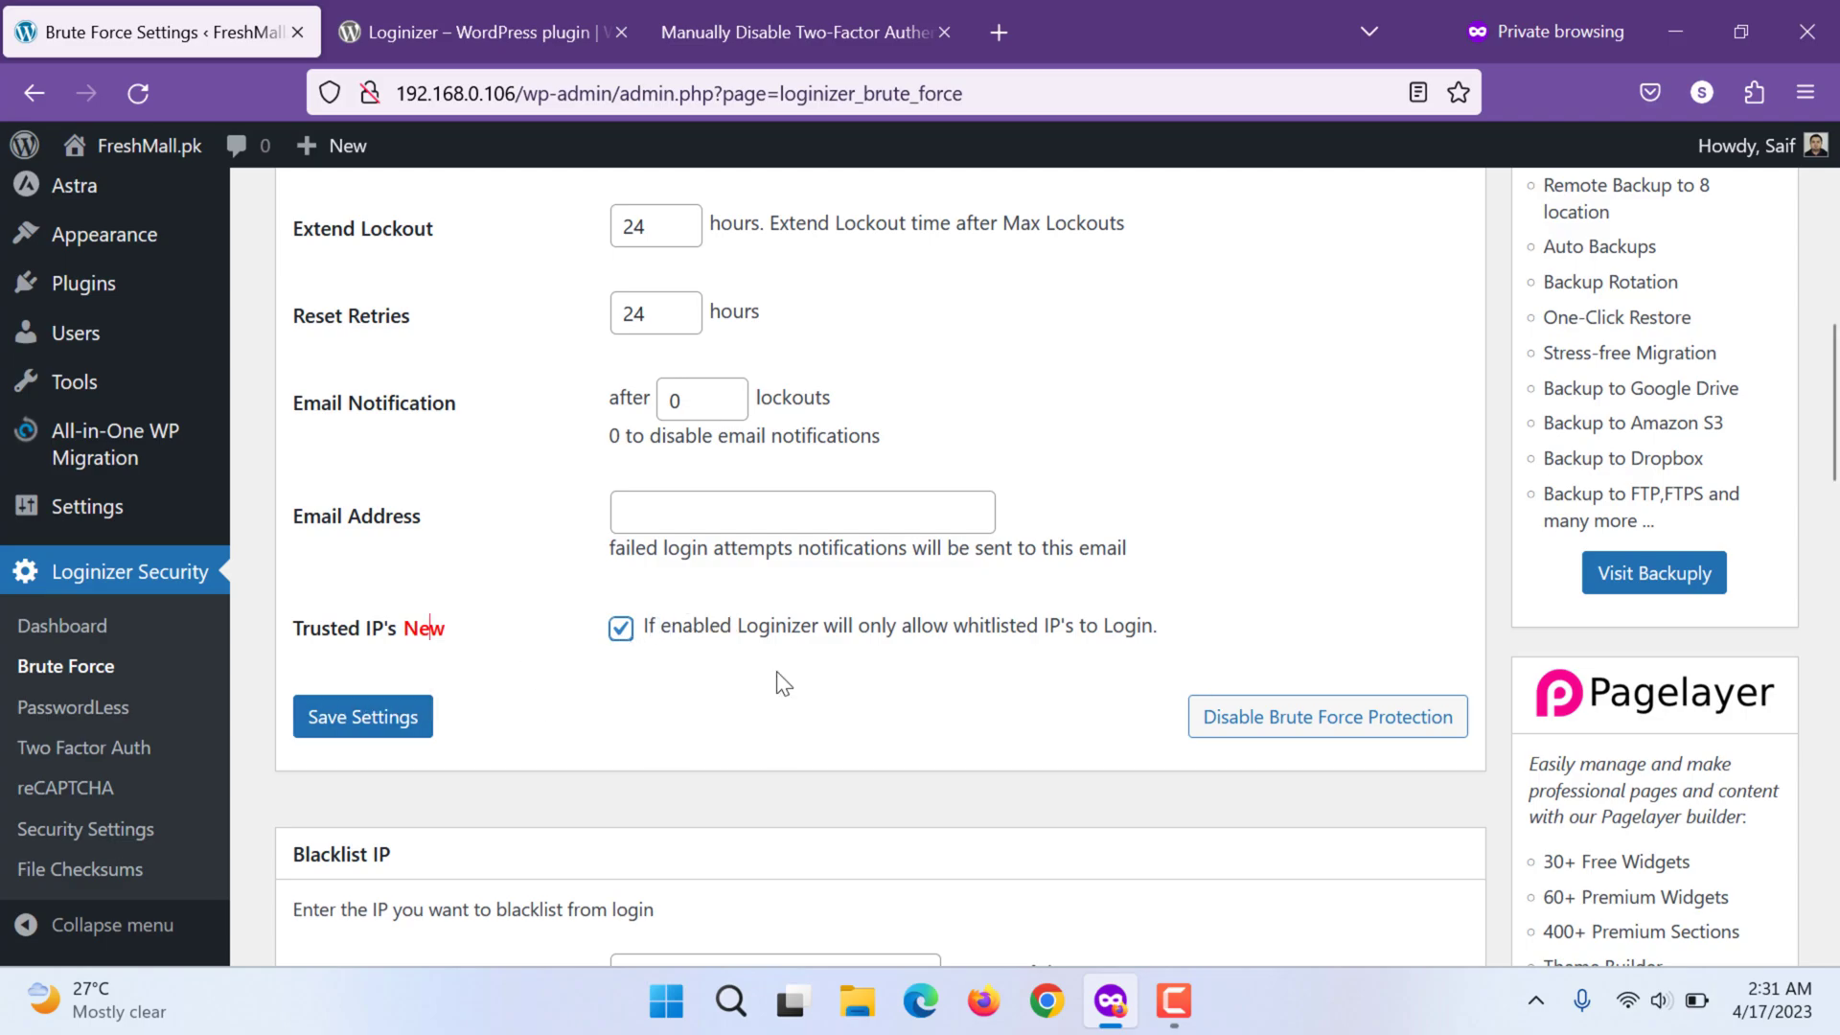
mouse_move(916, 654)
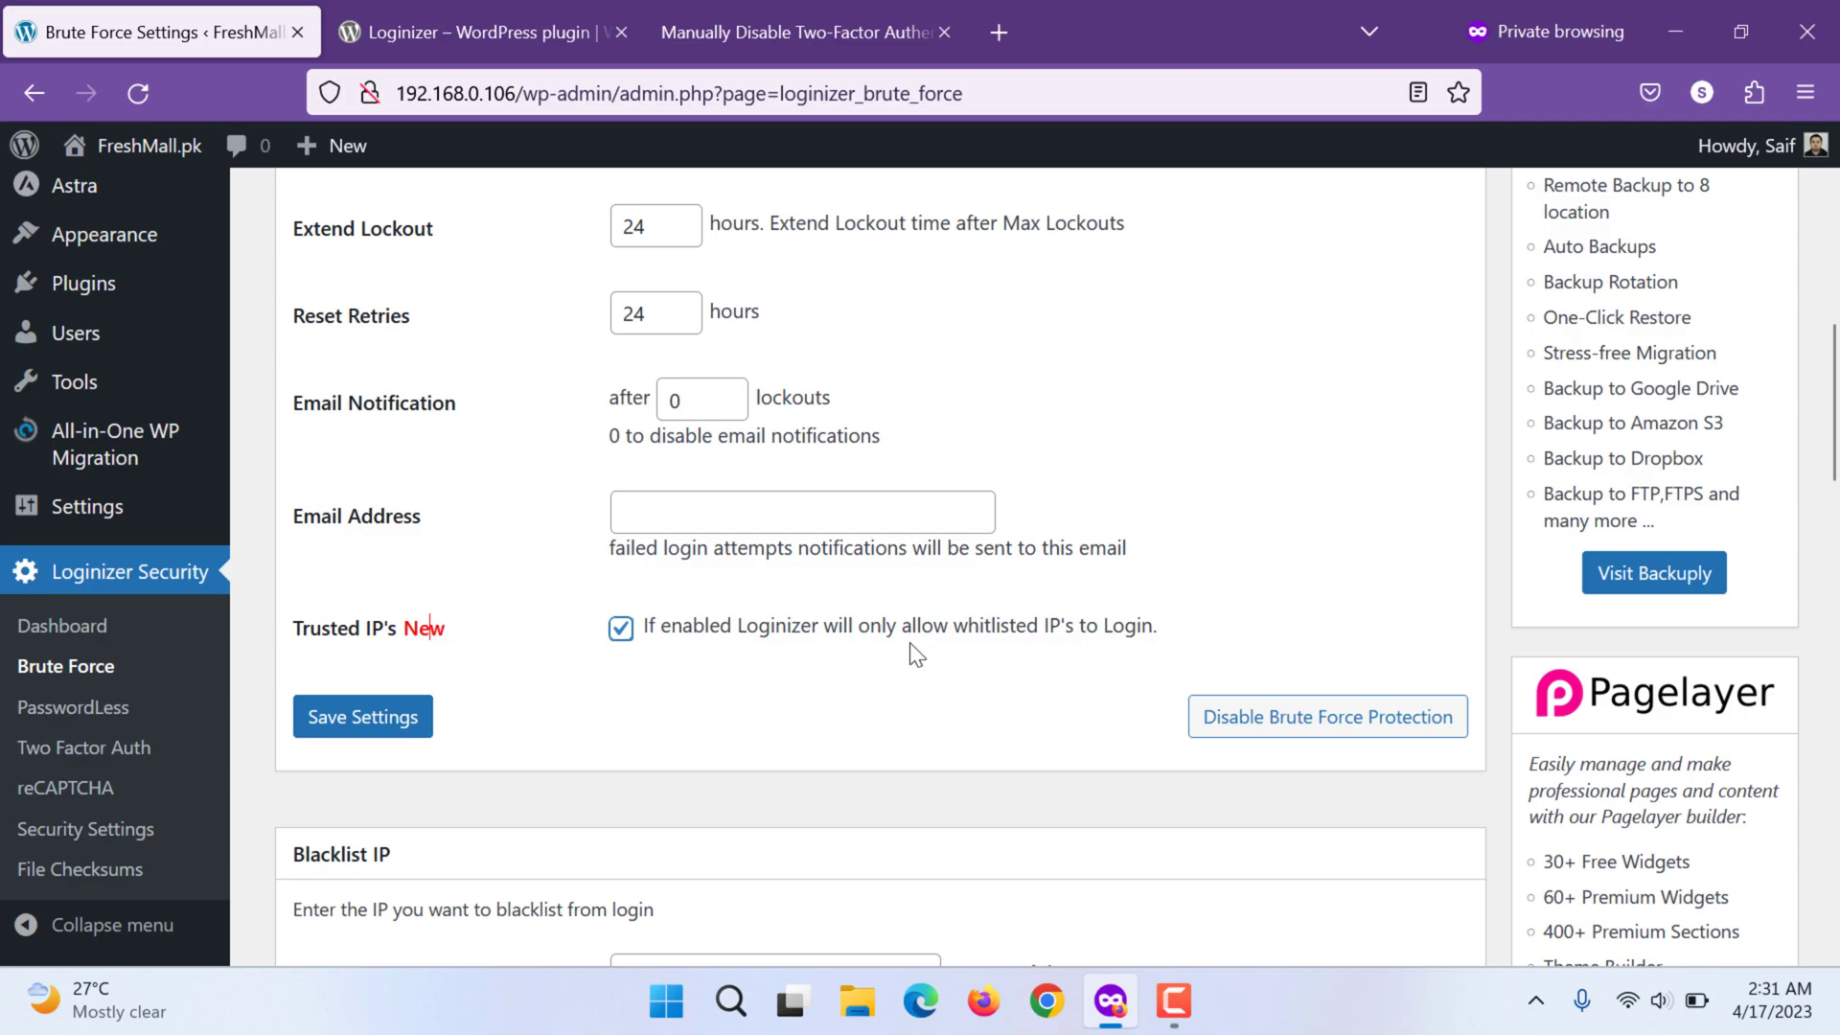
mouse_move(1111, 636)
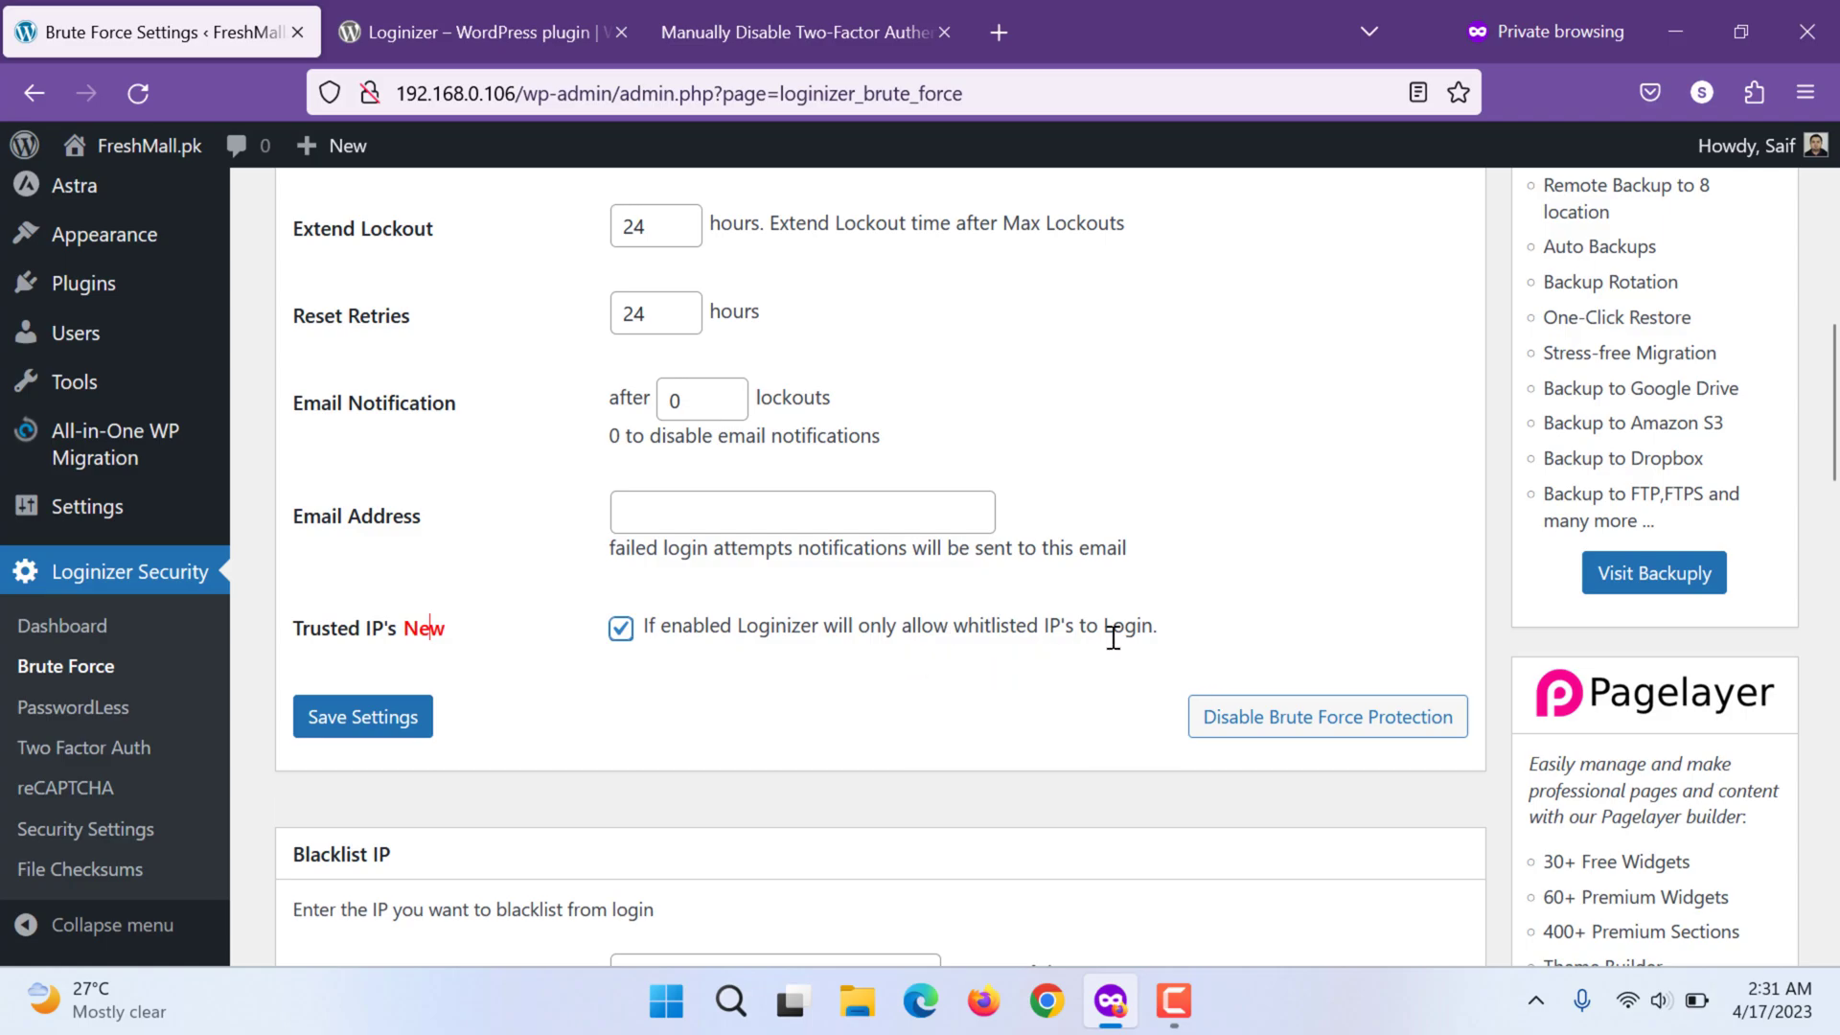
left_click(362, 717)
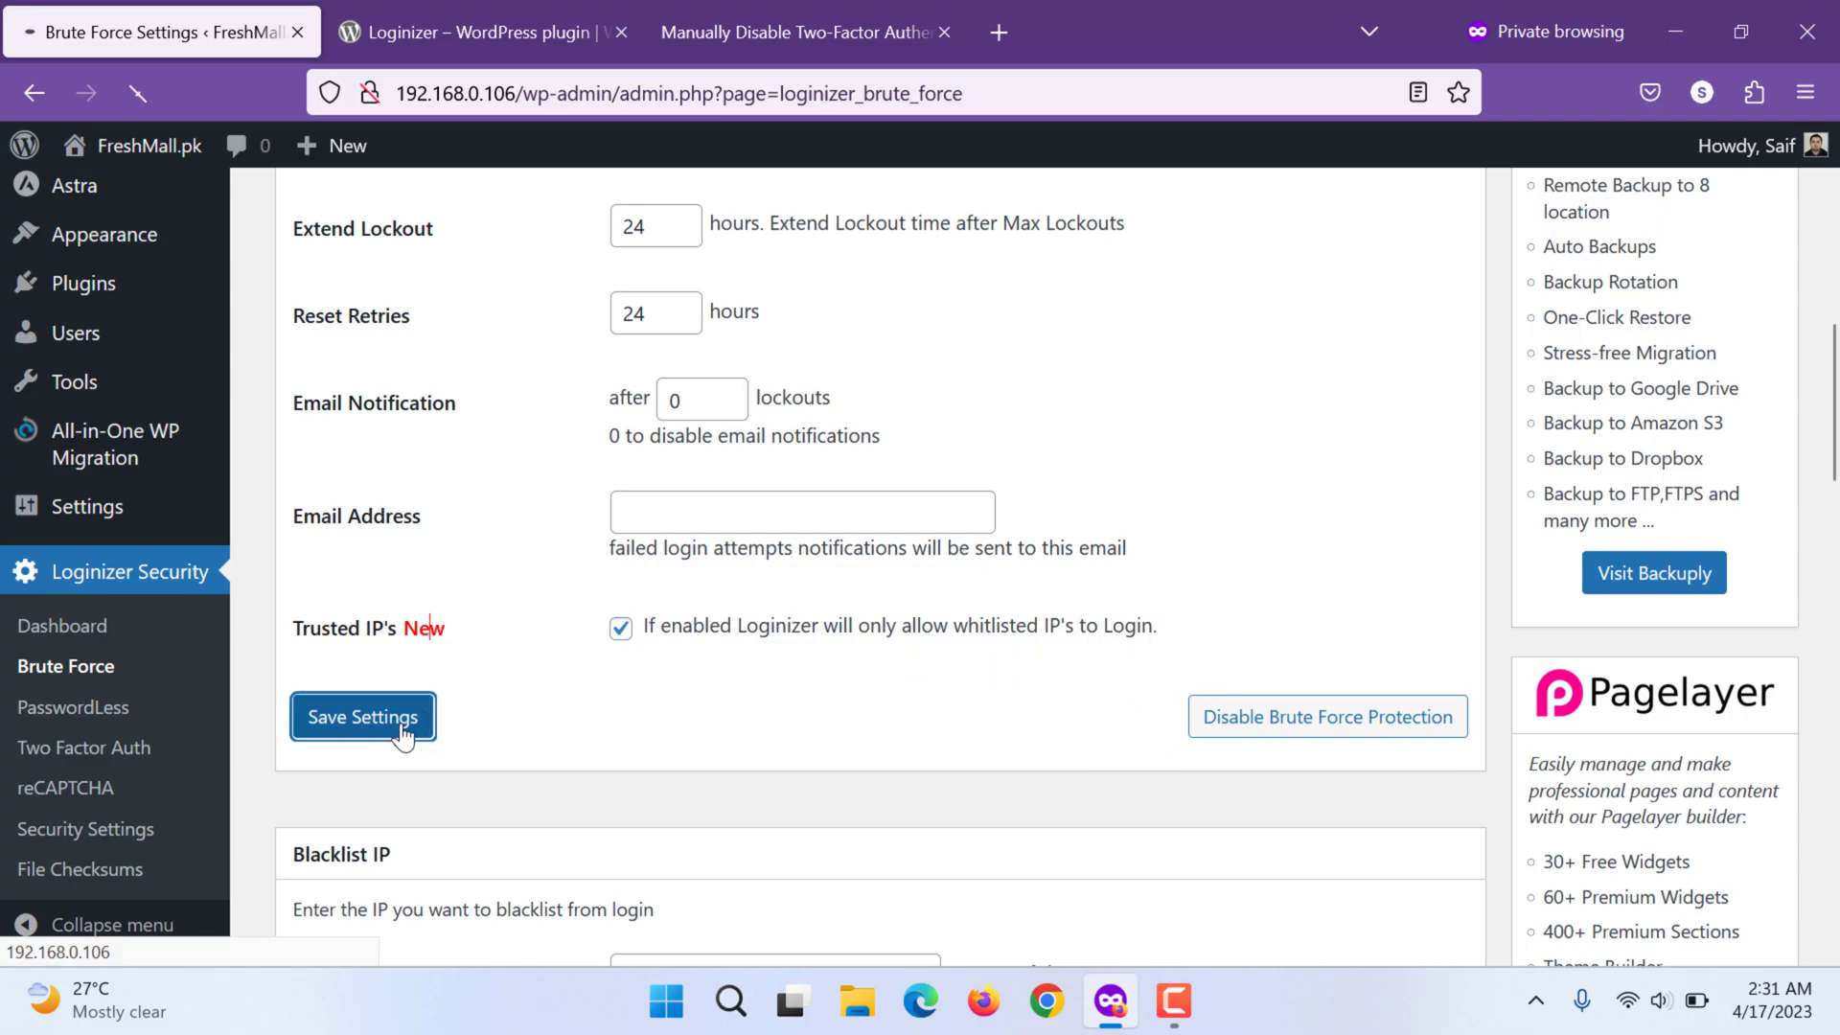
left_click(362, 717)
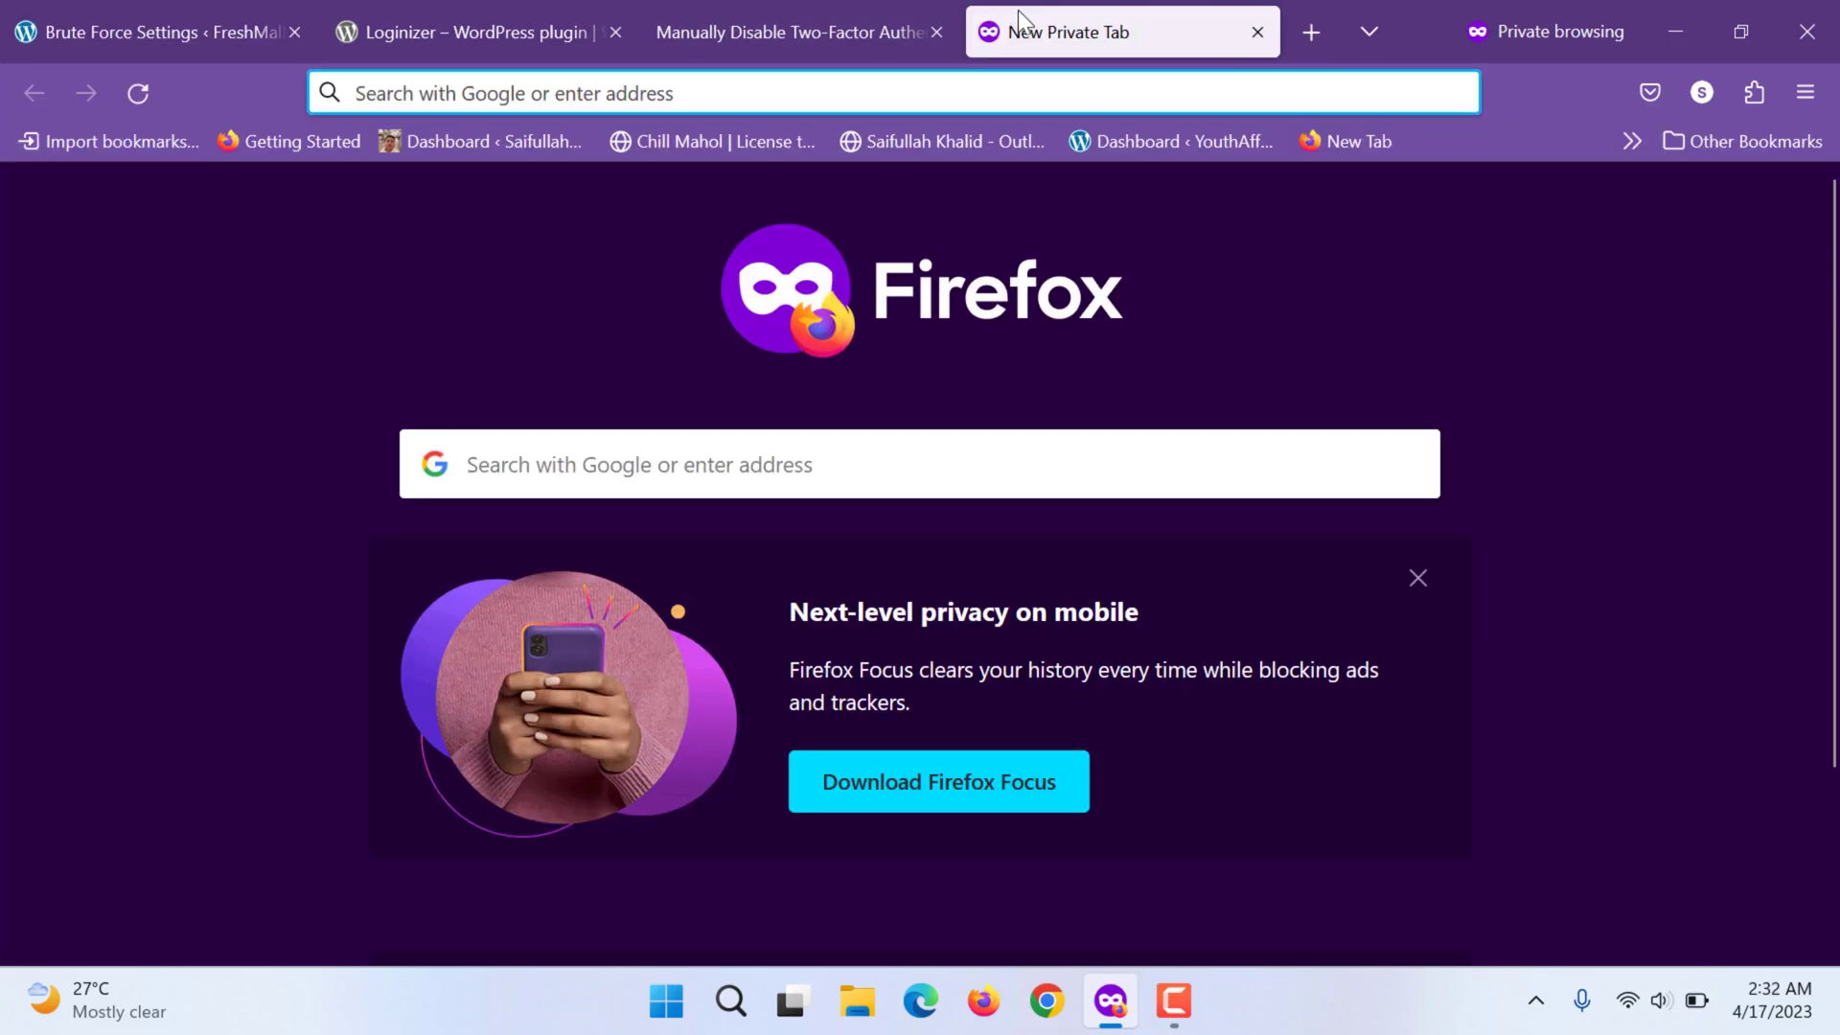
Google 'myip', check the public IP on MyIP.com, and return to the Brute Force settings tab
type("https://www.google.com/search?client=firefox-b-d&q=myip")
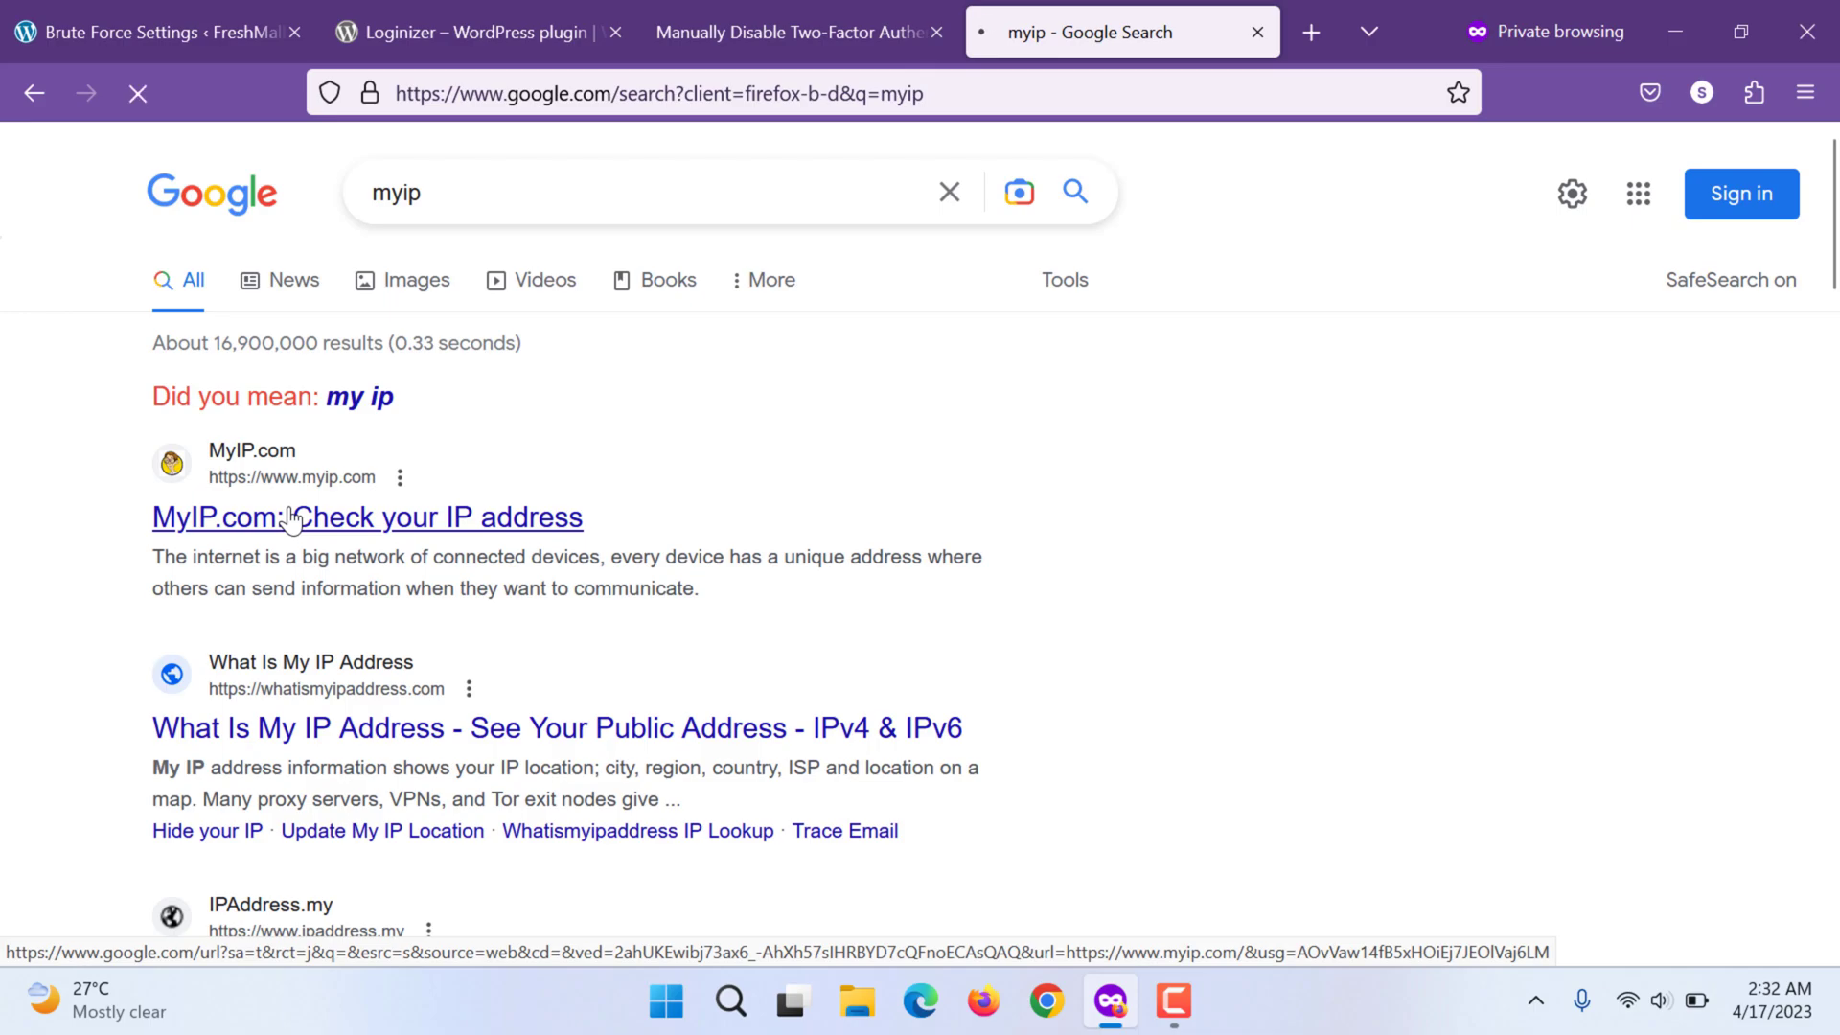
left_click(368, 518)
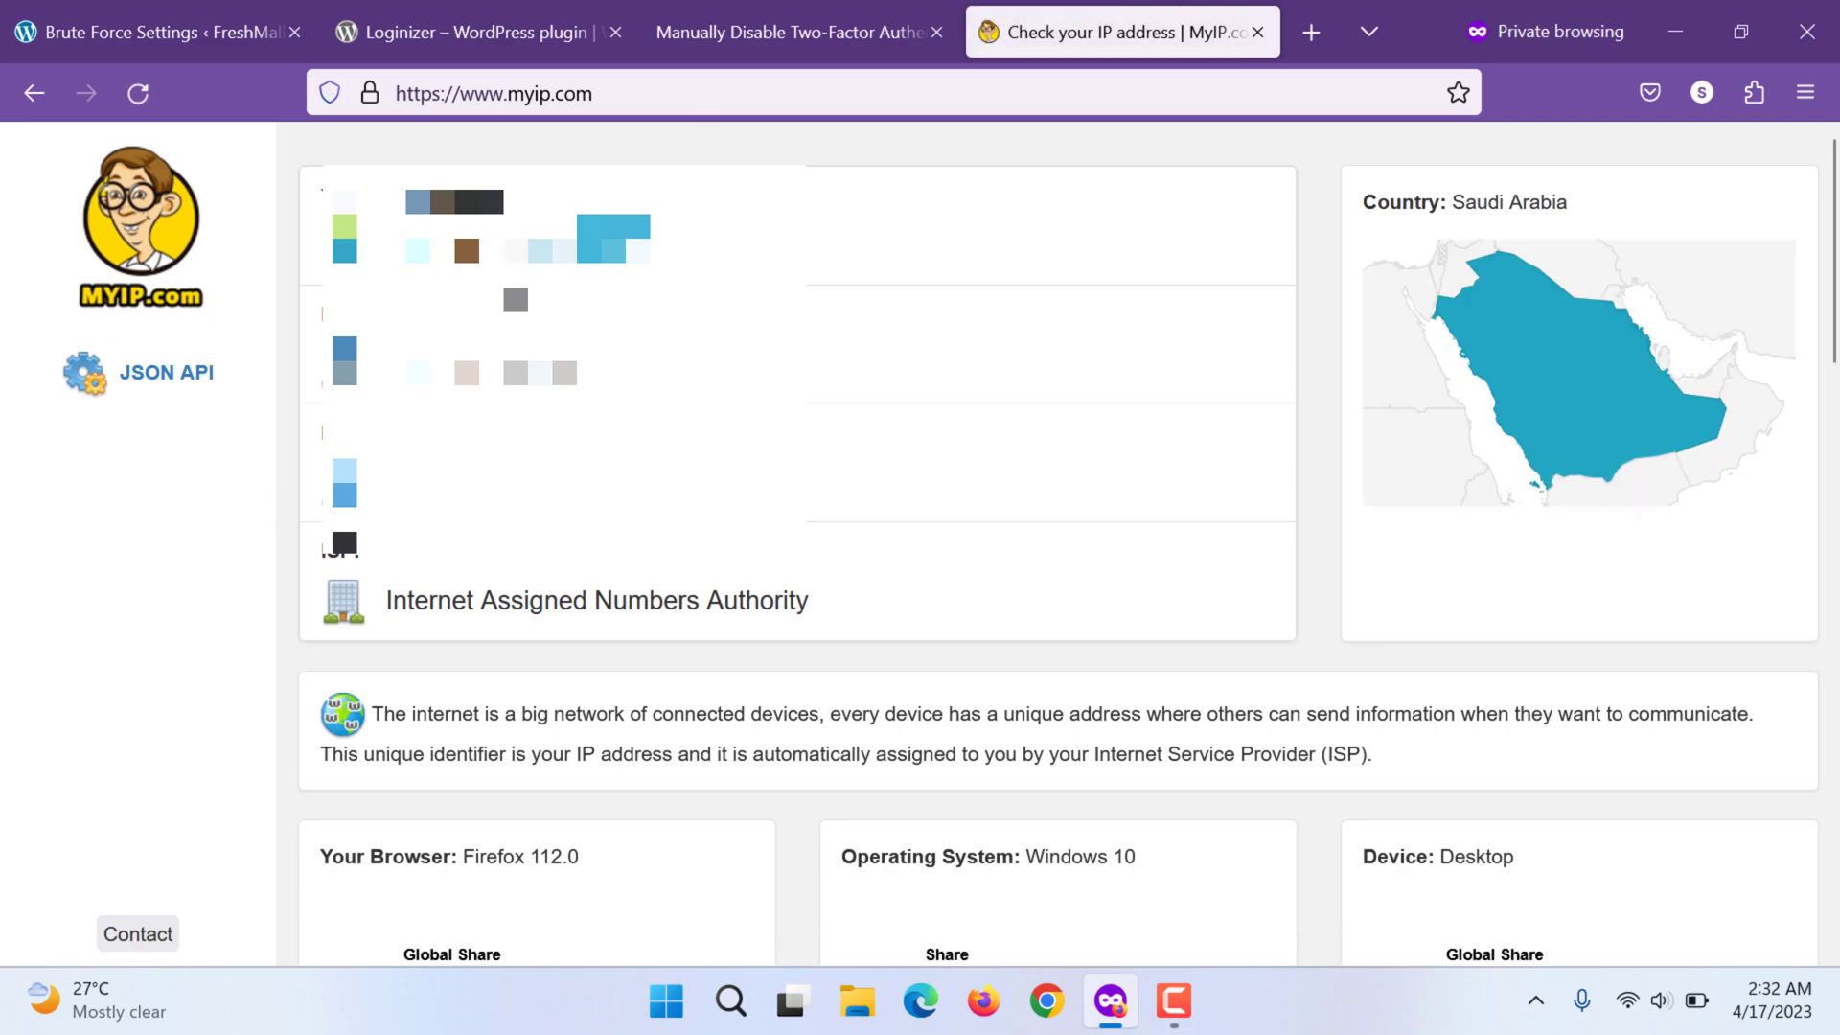
left_click(154, 33)
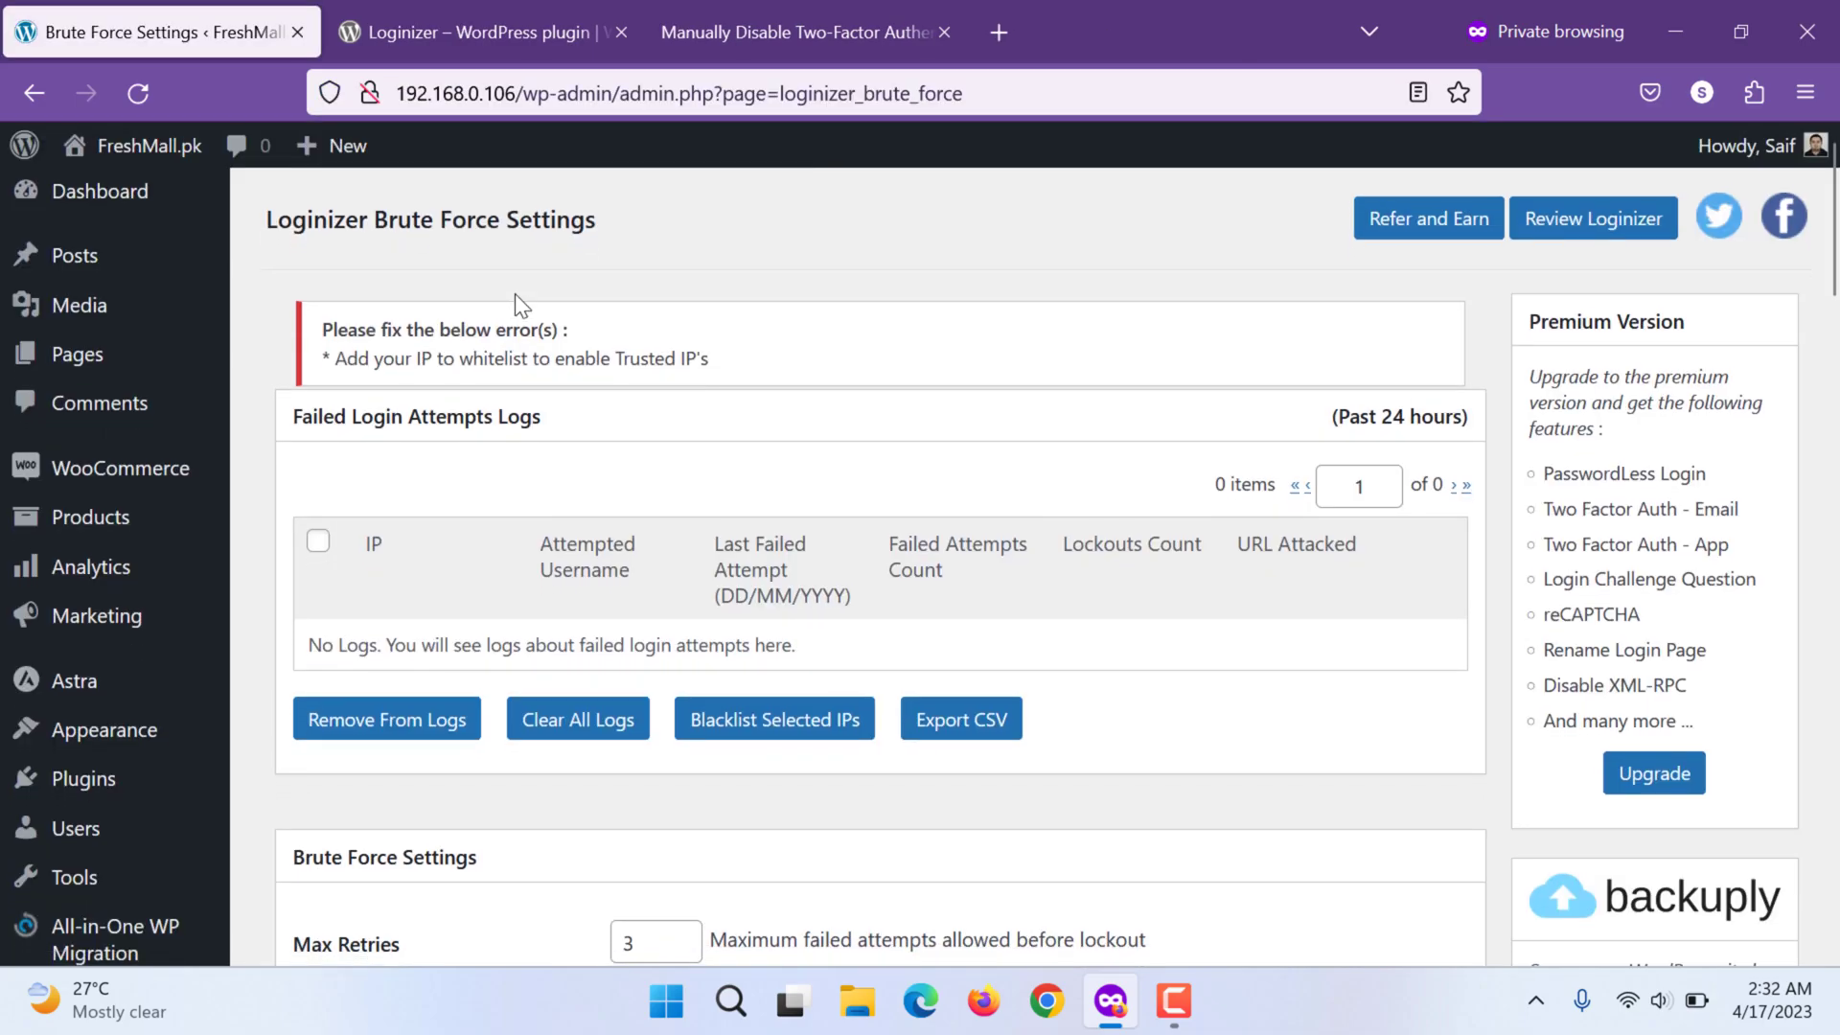
scroll("down", 3)
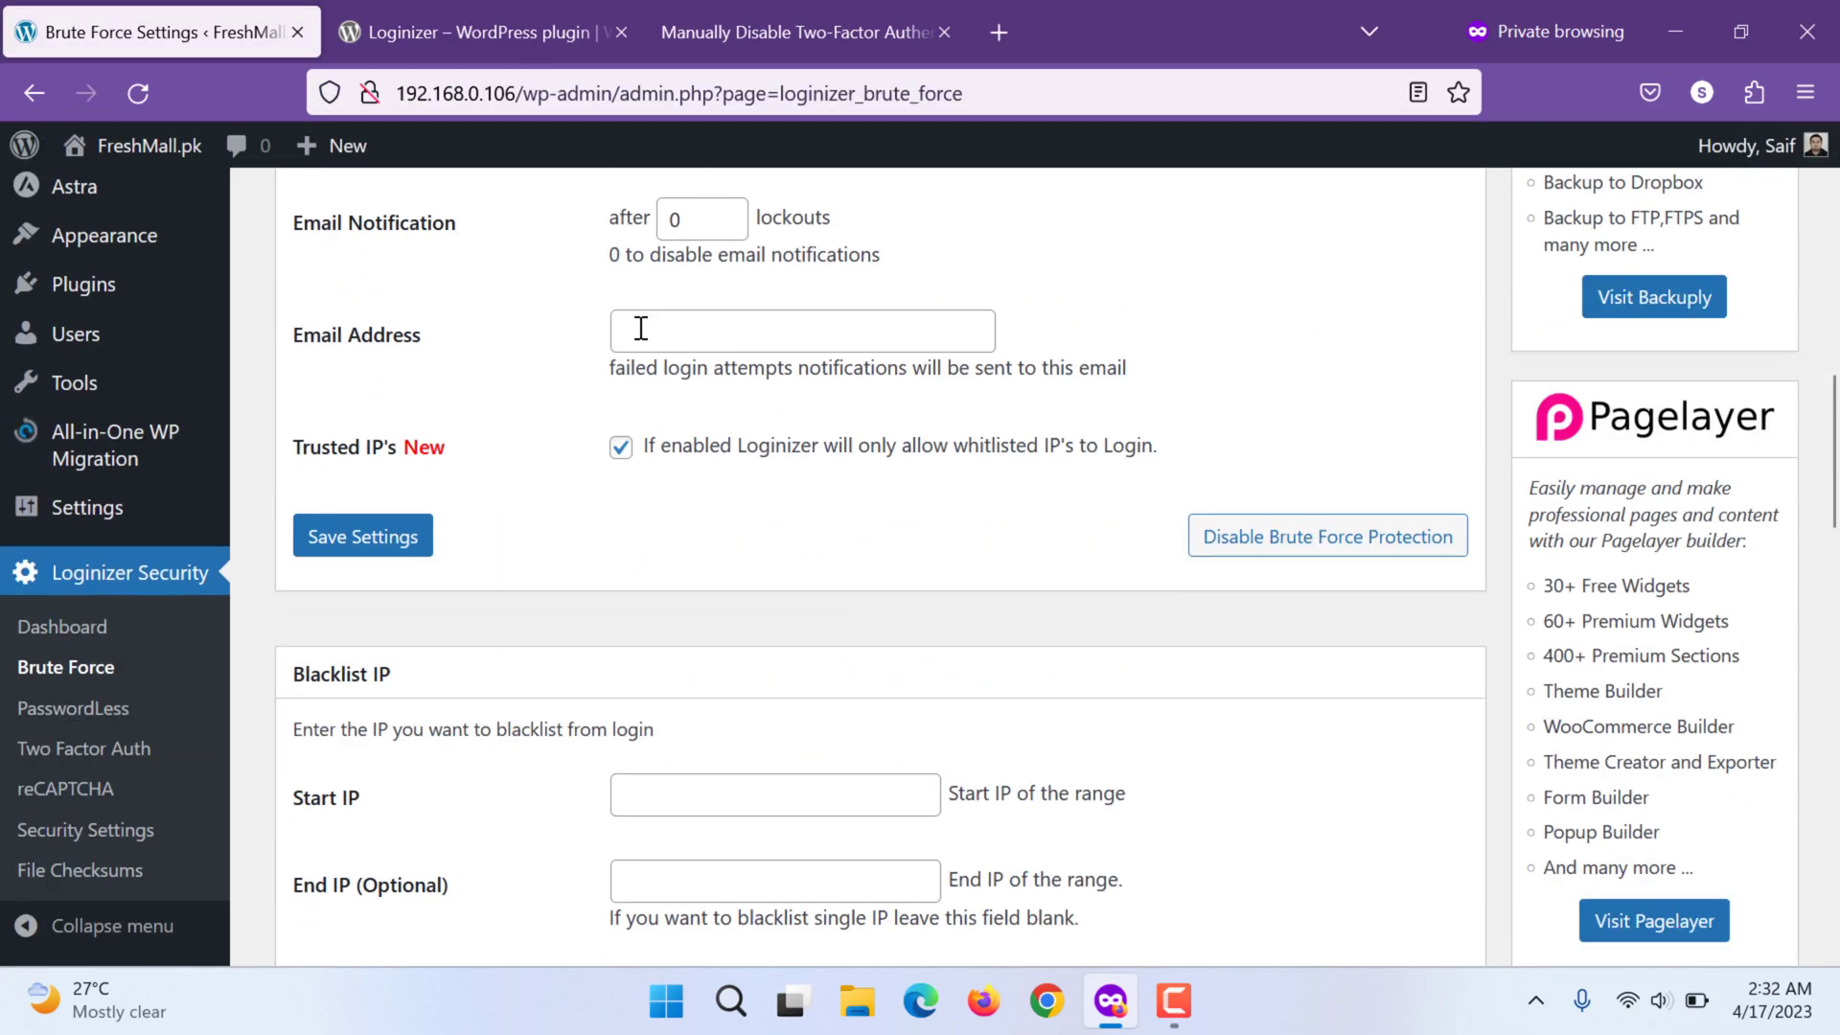
scroll("down", 3)
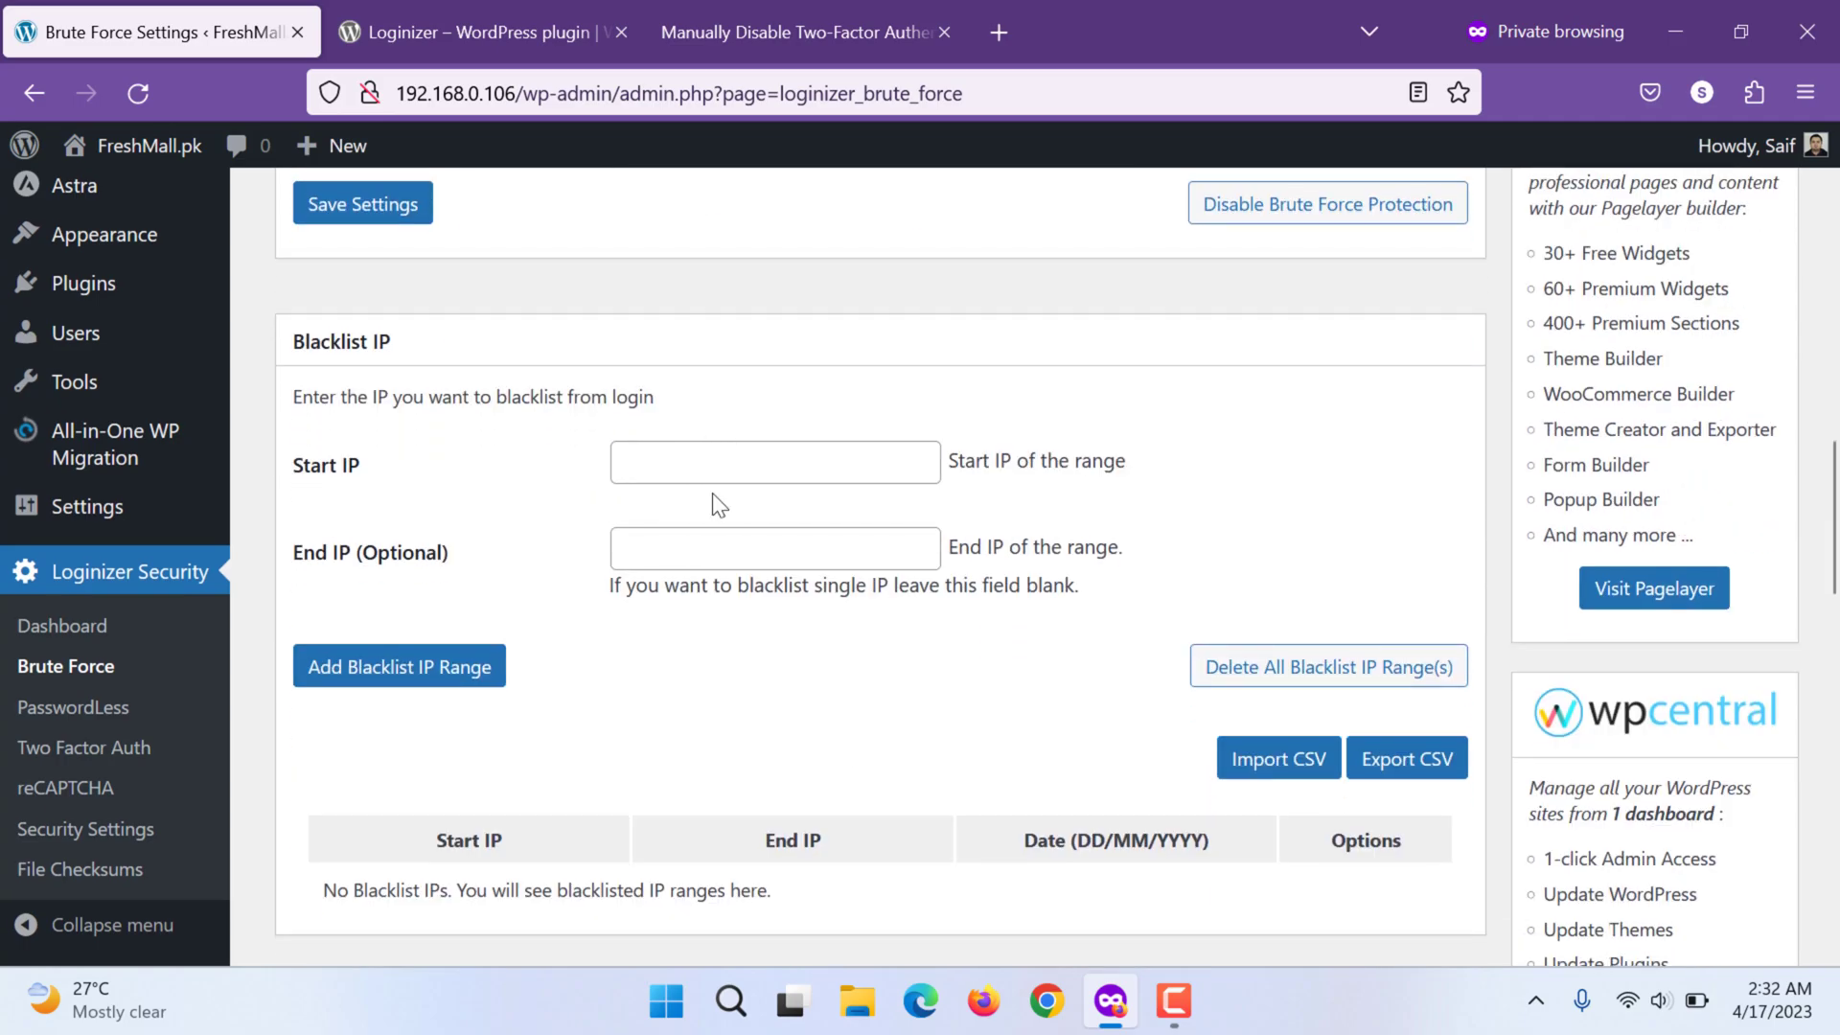
scroll("up", 3)
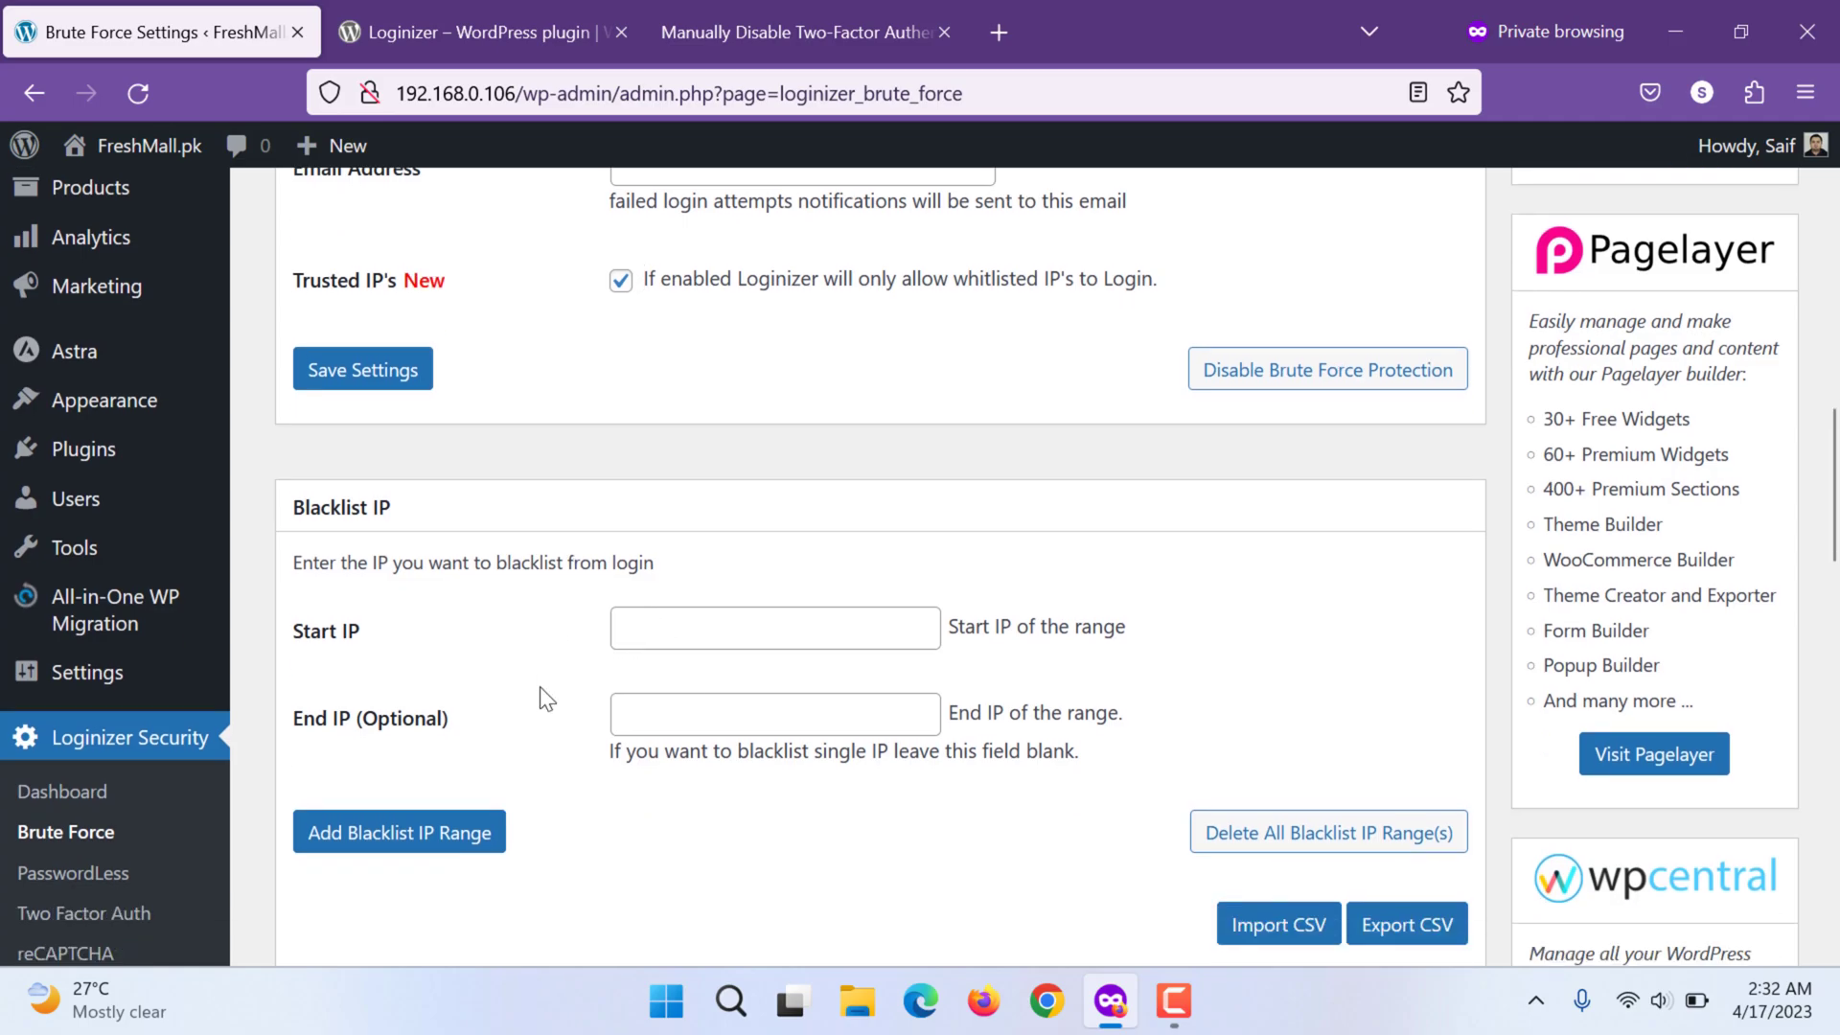
scroll("down", 3)
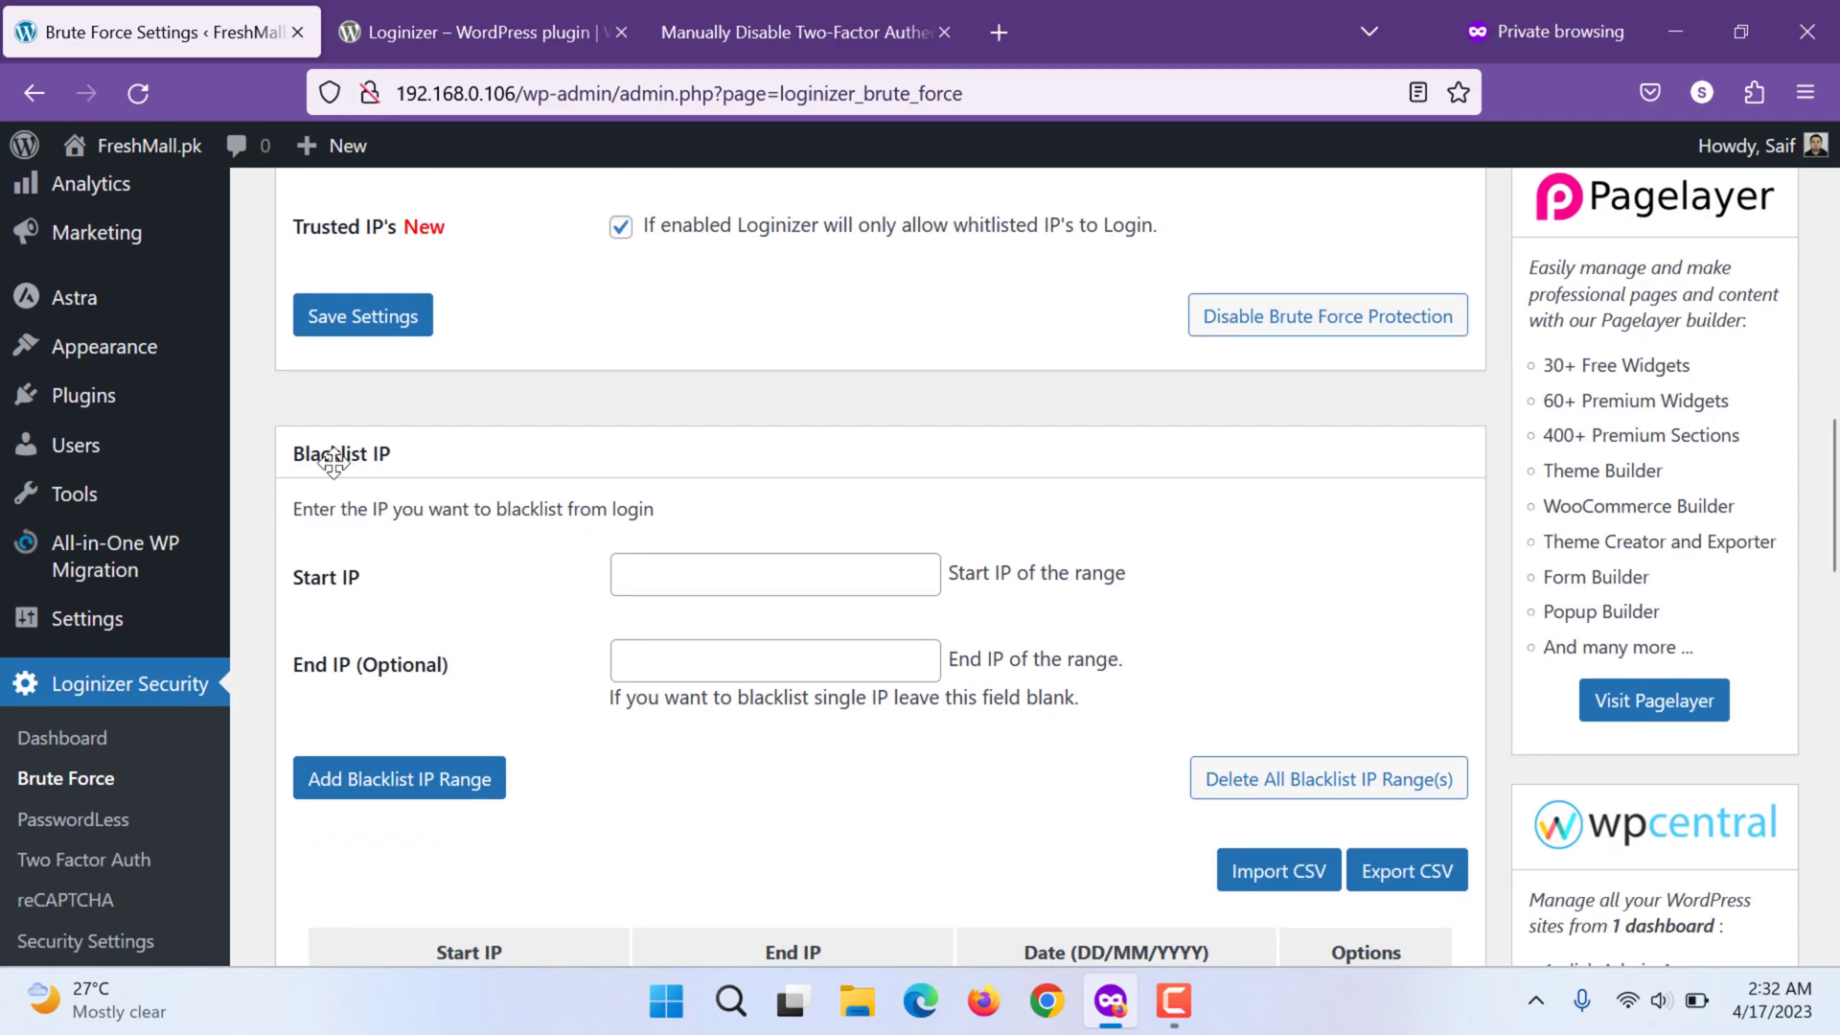
scroll("down", 3)
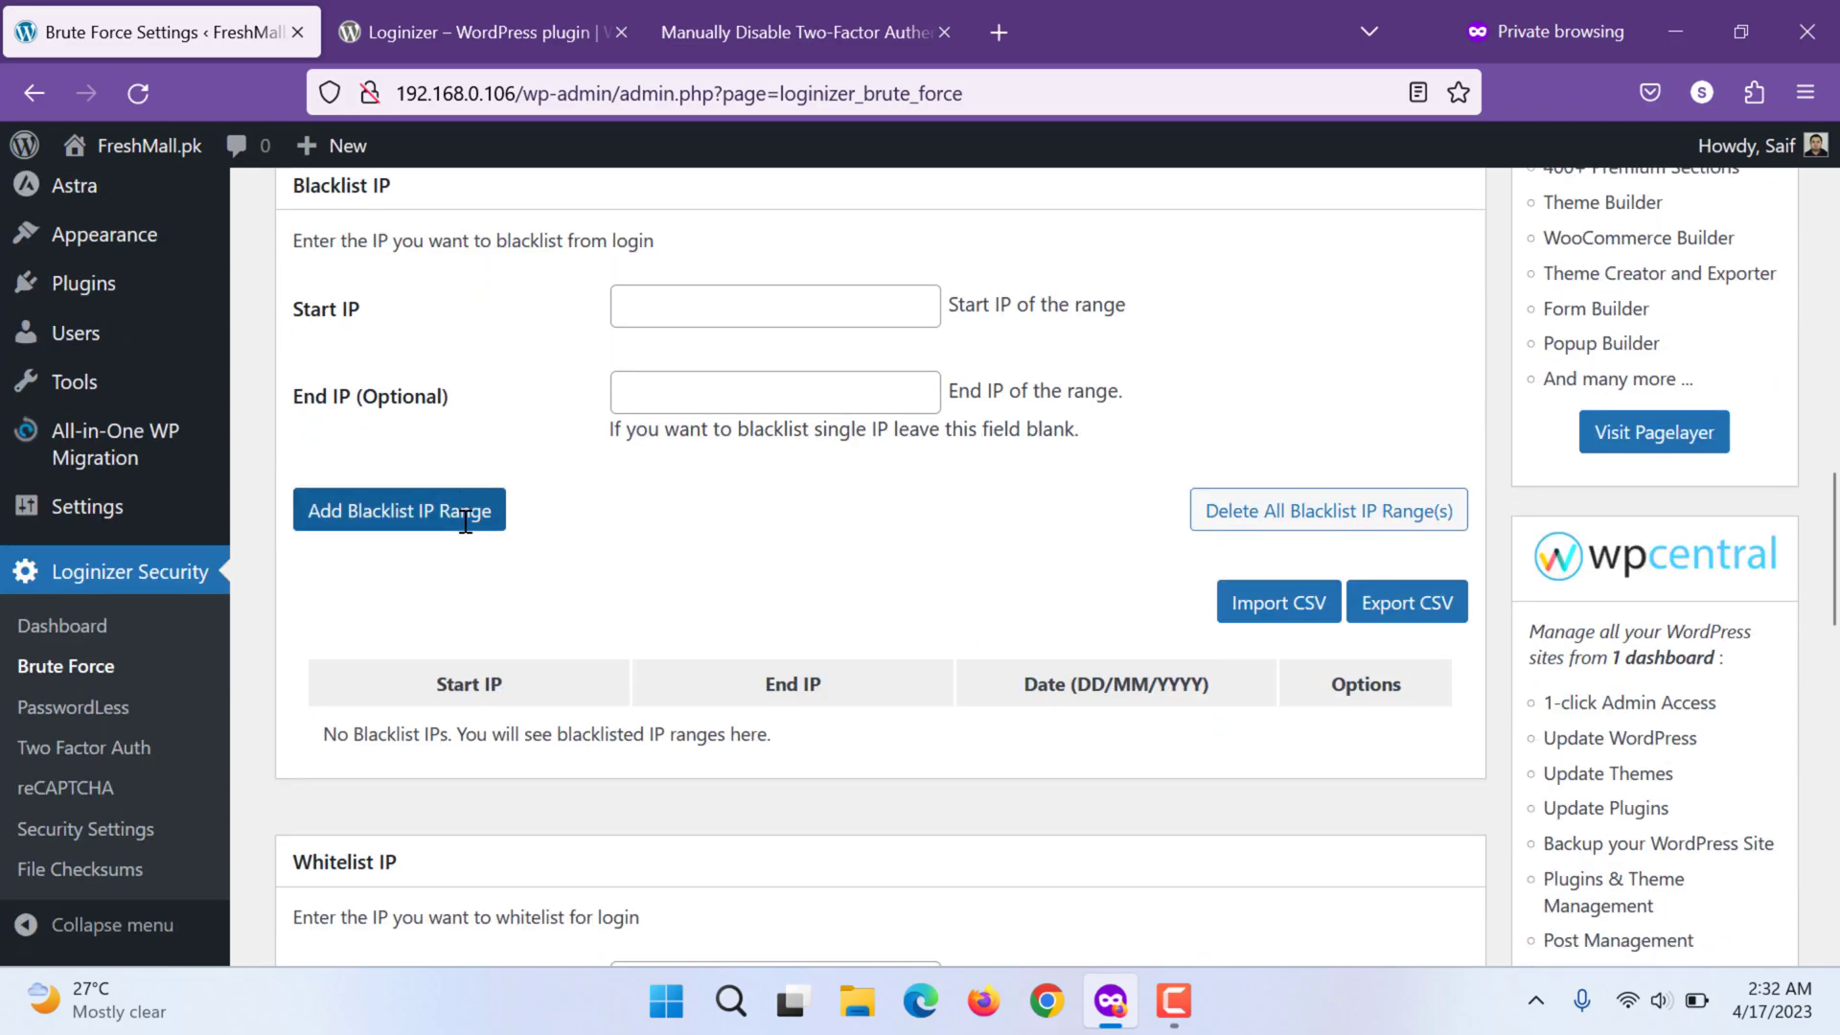
scroll("down", 3)
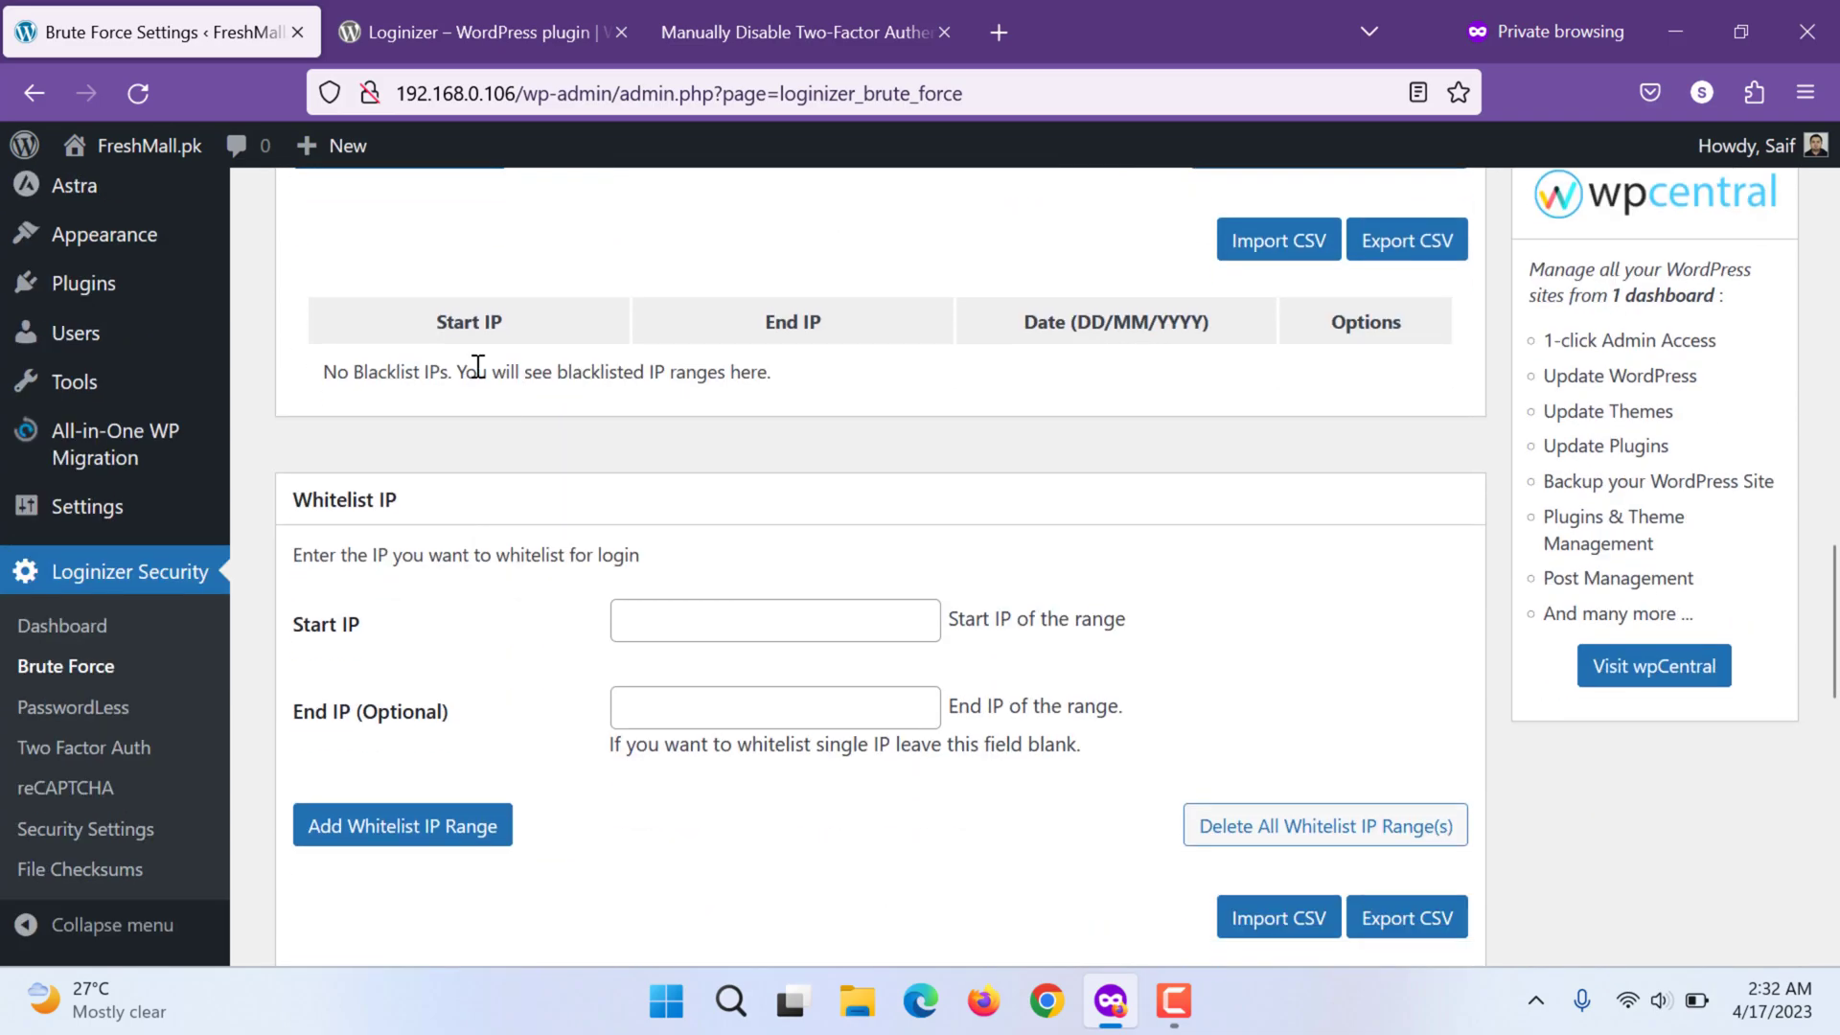
scroll("down", 3)
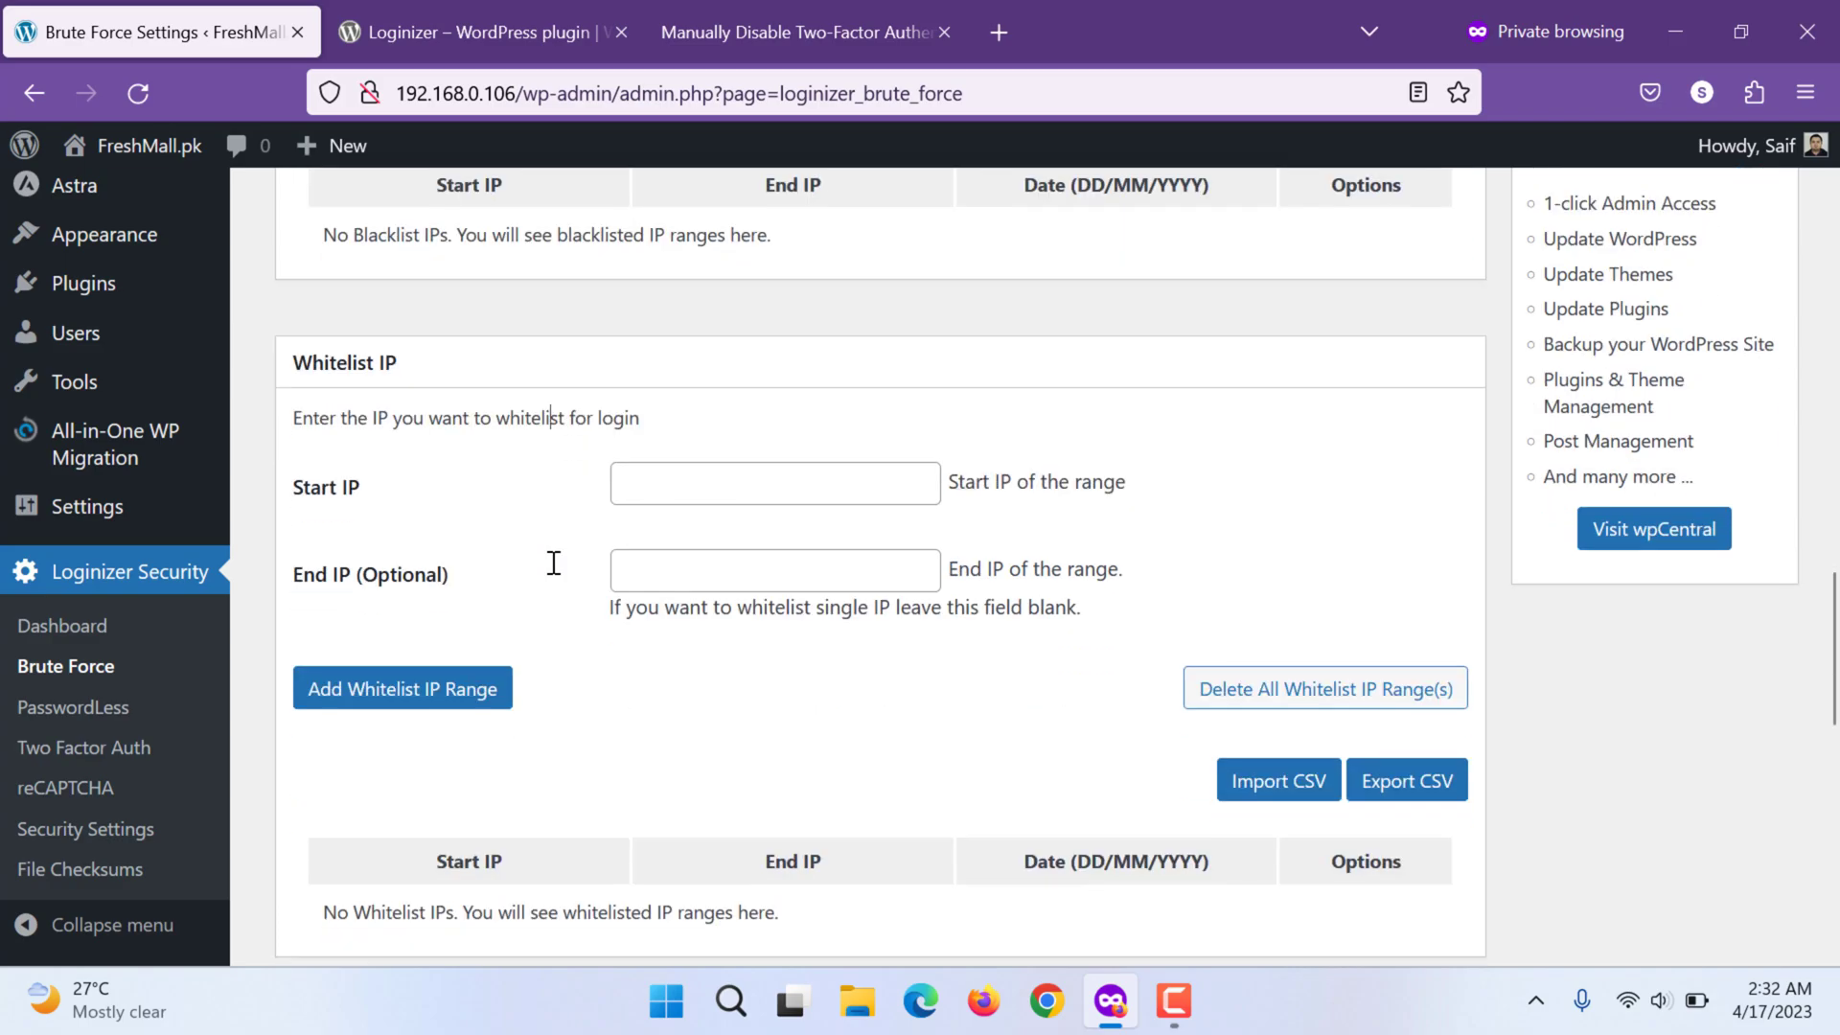
left_click(775, 443)
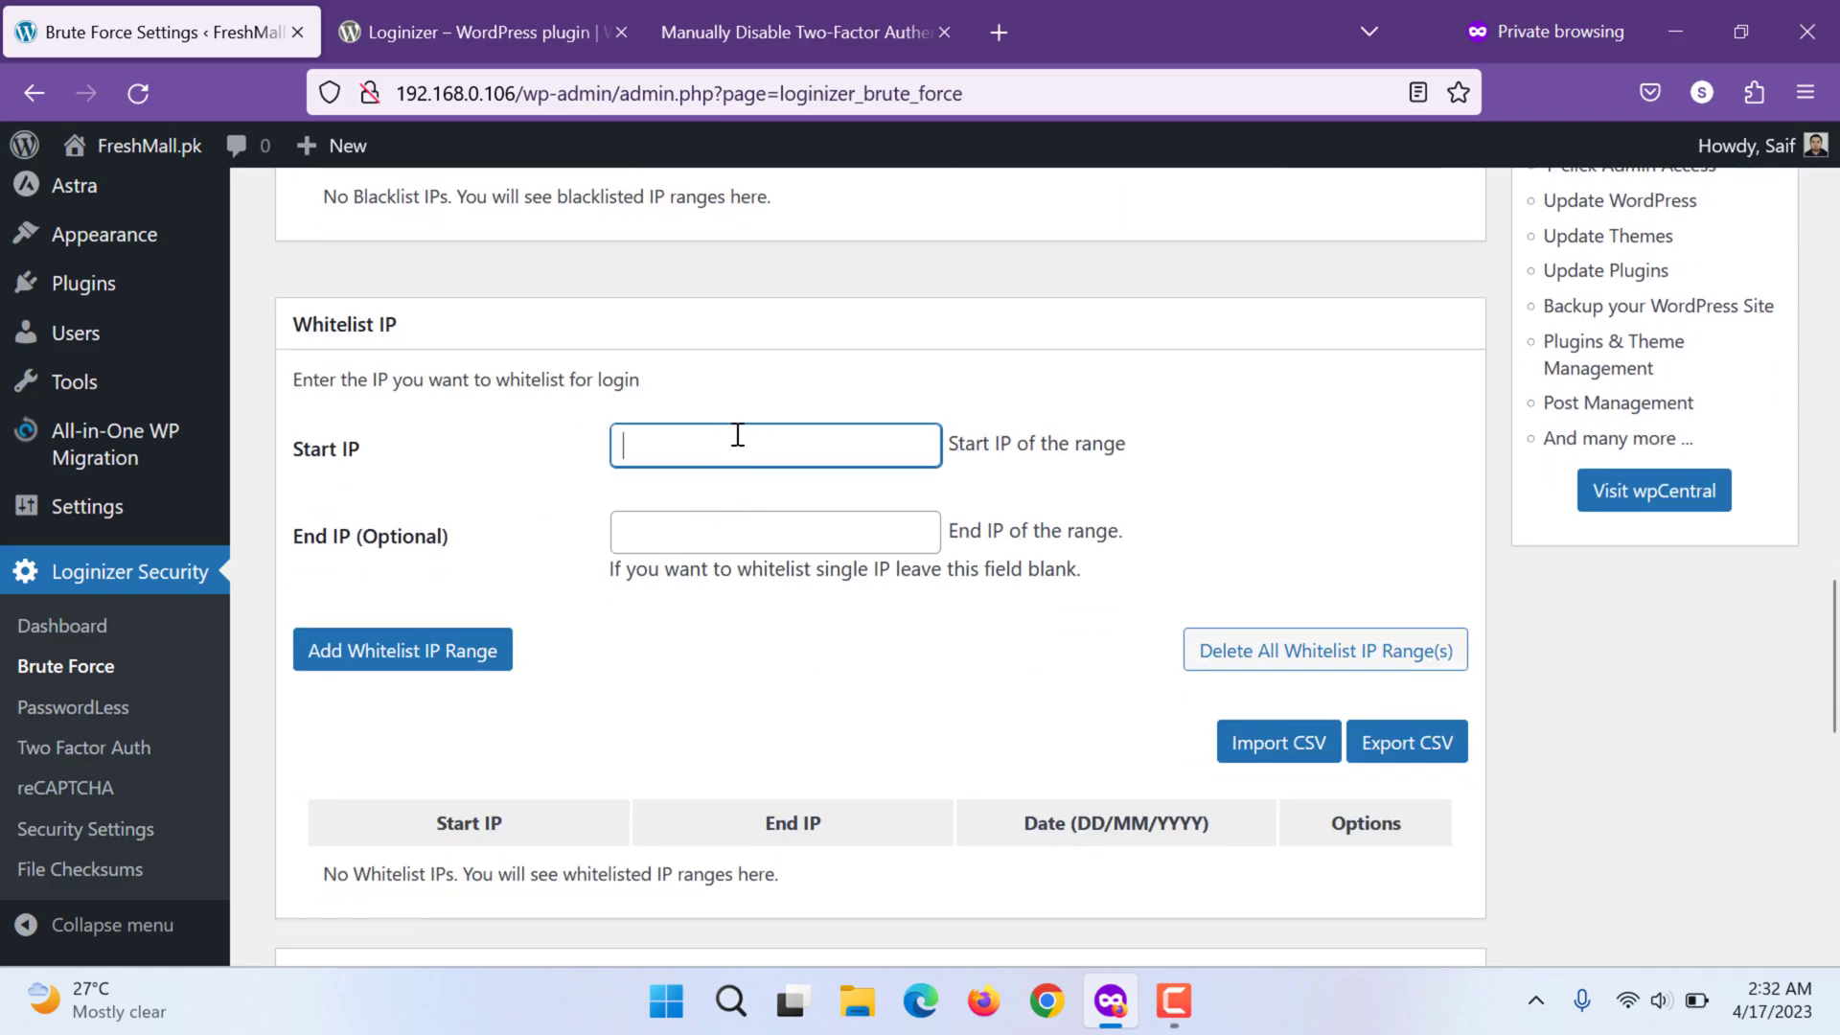
scroll("down", 3)
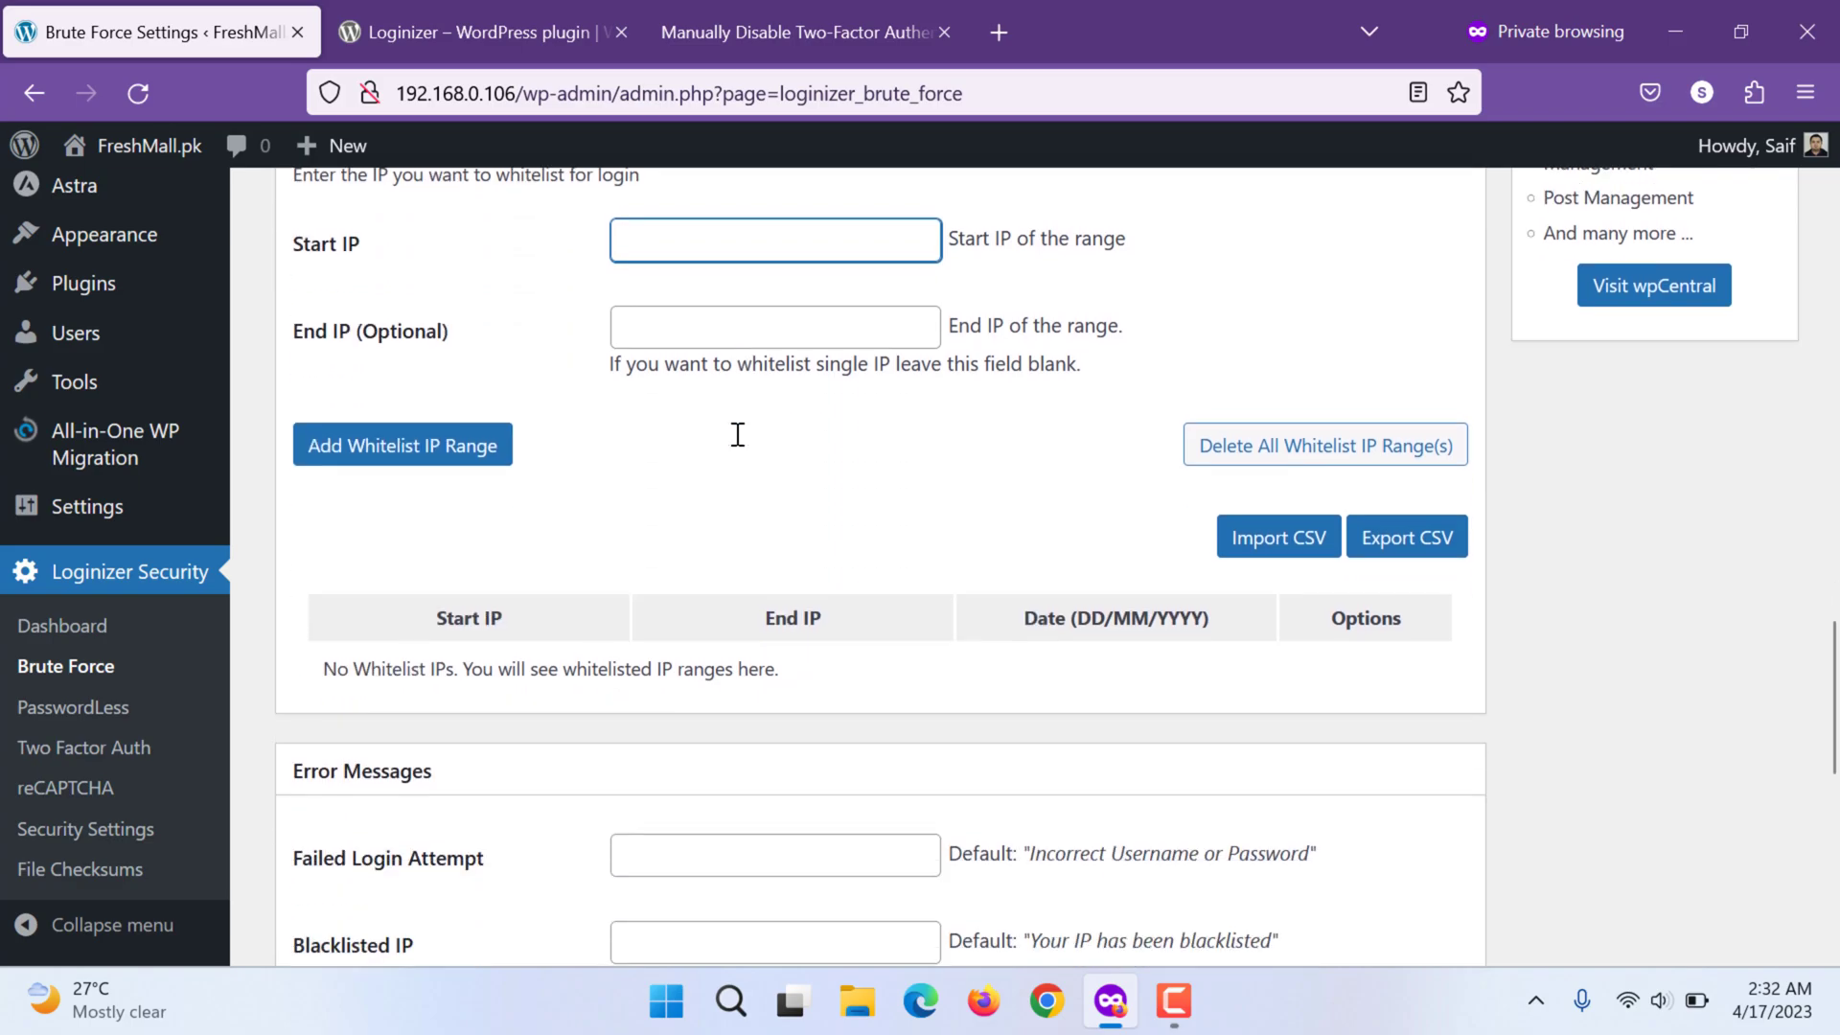
scroll("down", 3)
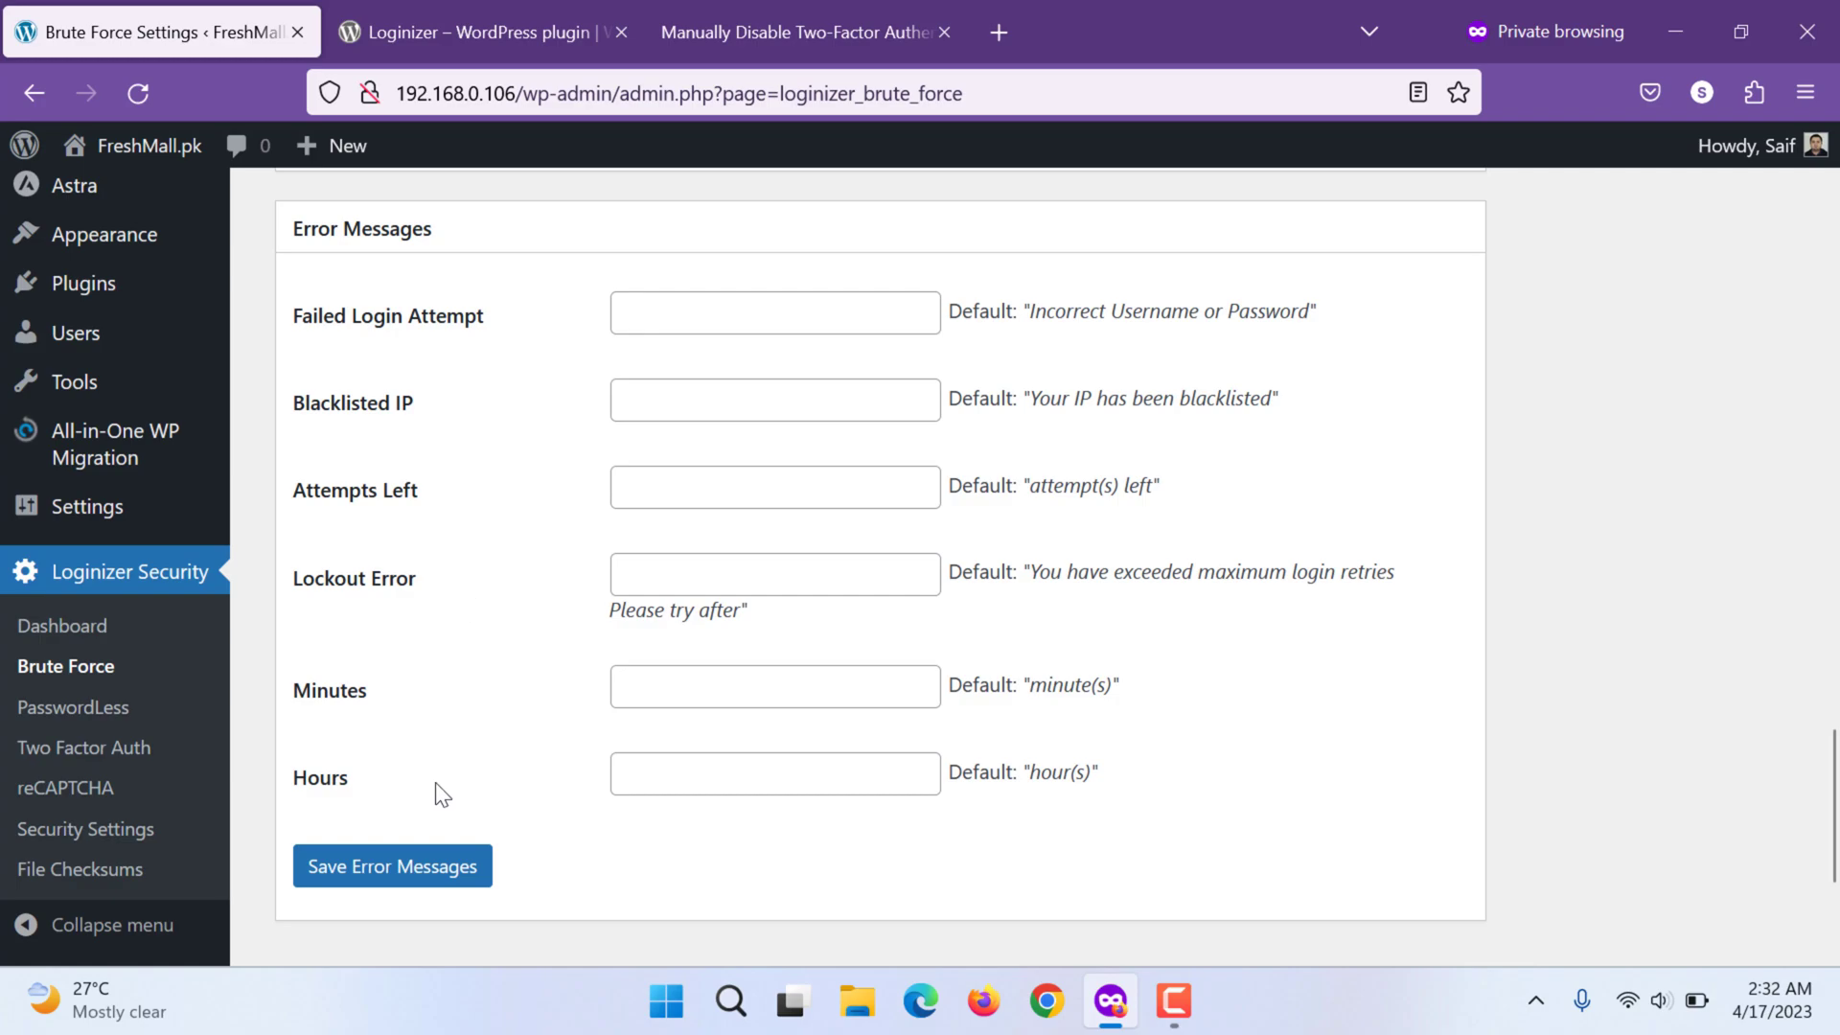
mouse_move(541, 314)
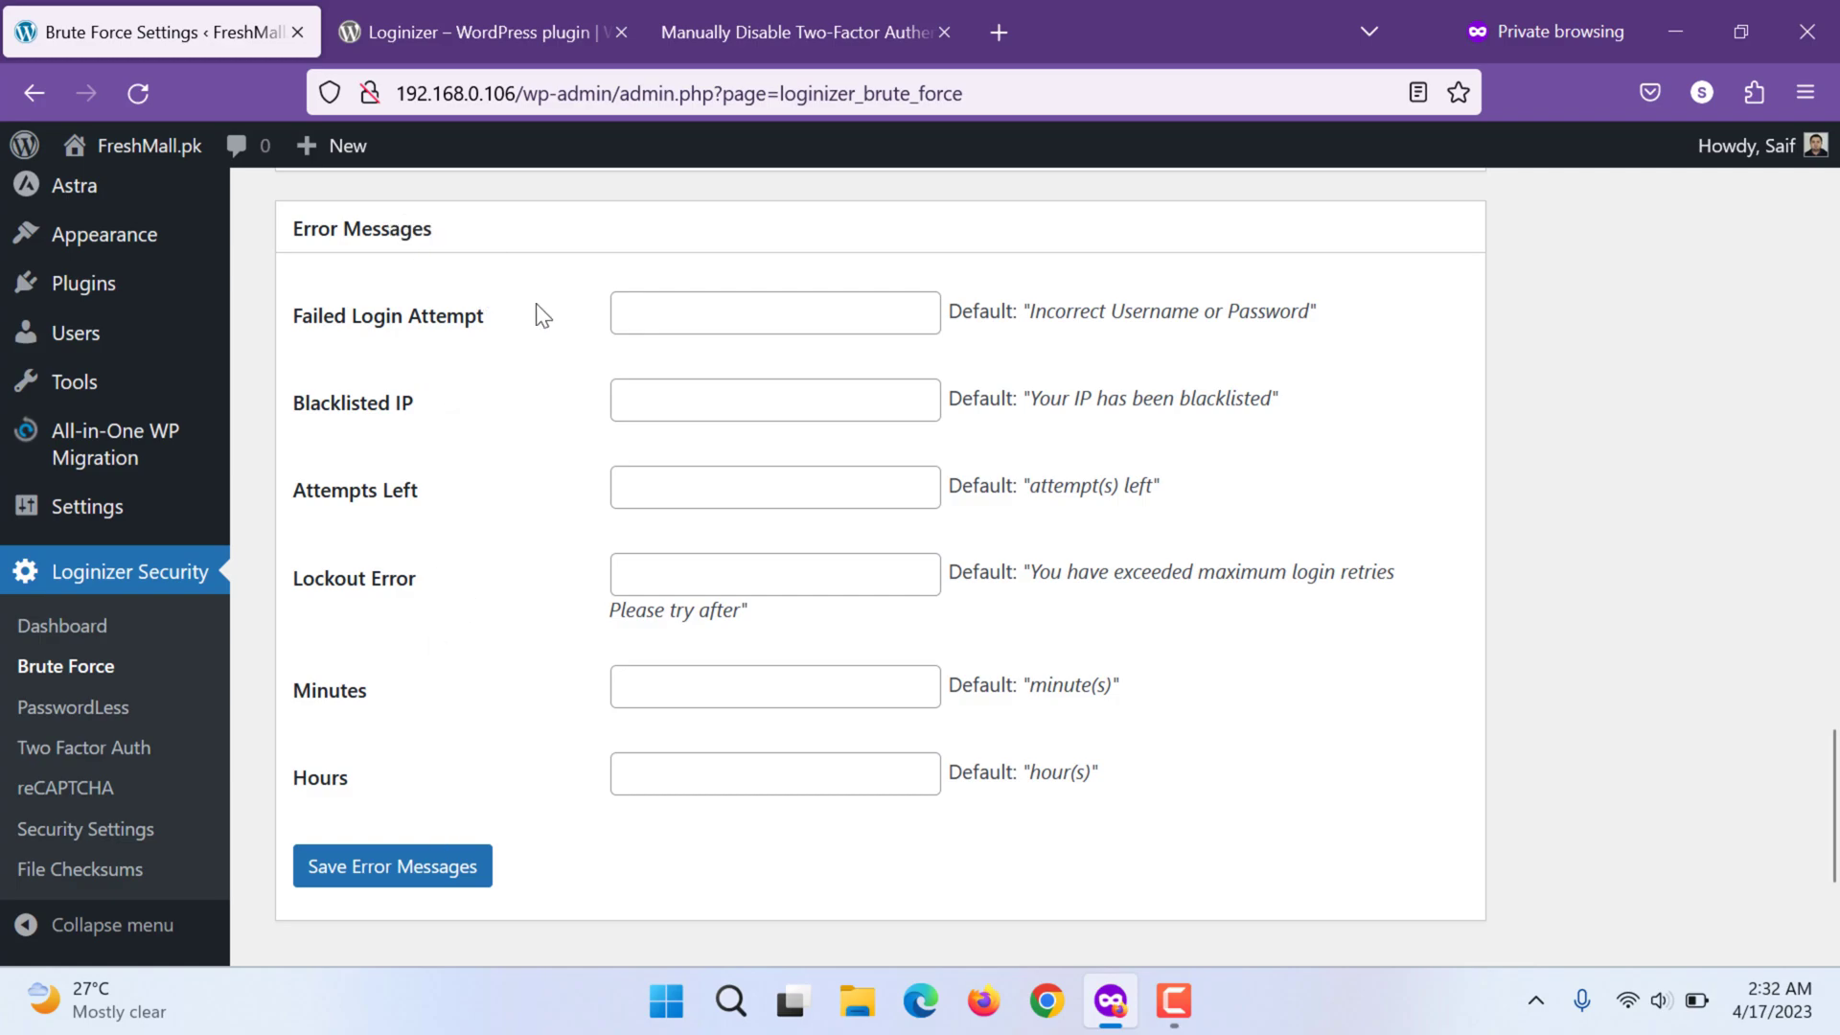
mouse_move(556, 878)
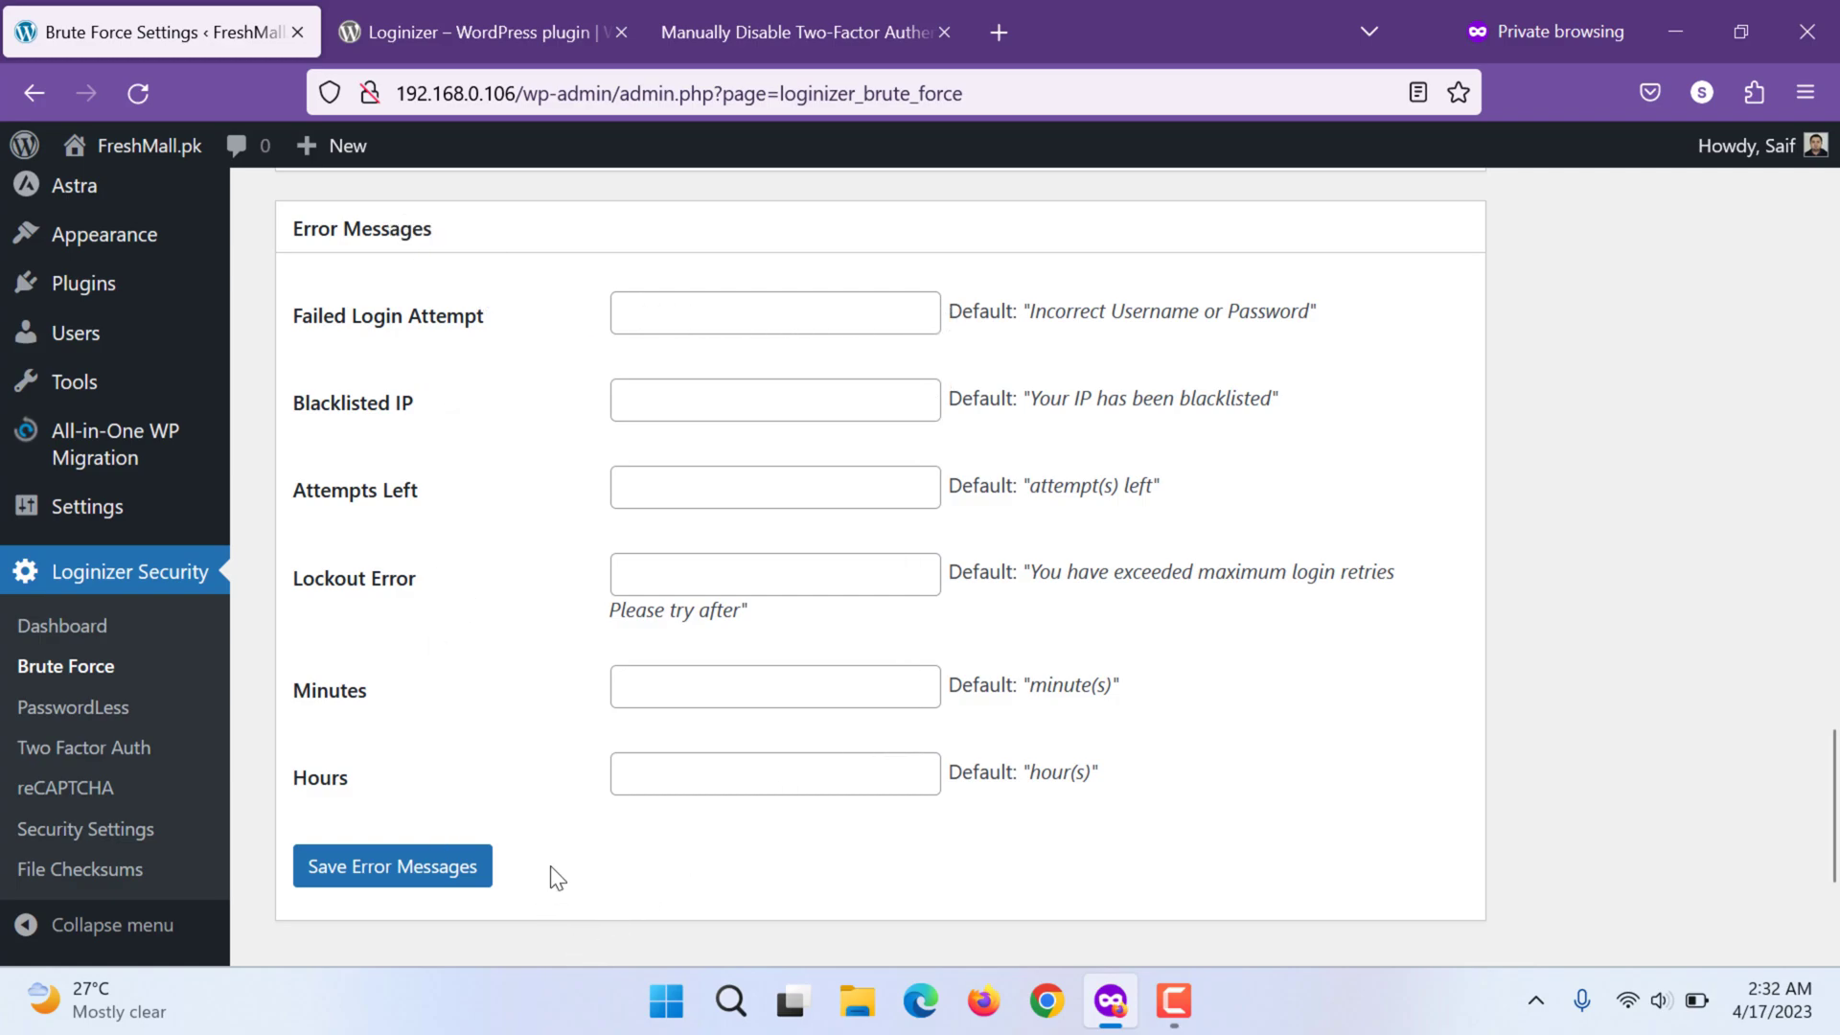
scroll("up", 3)
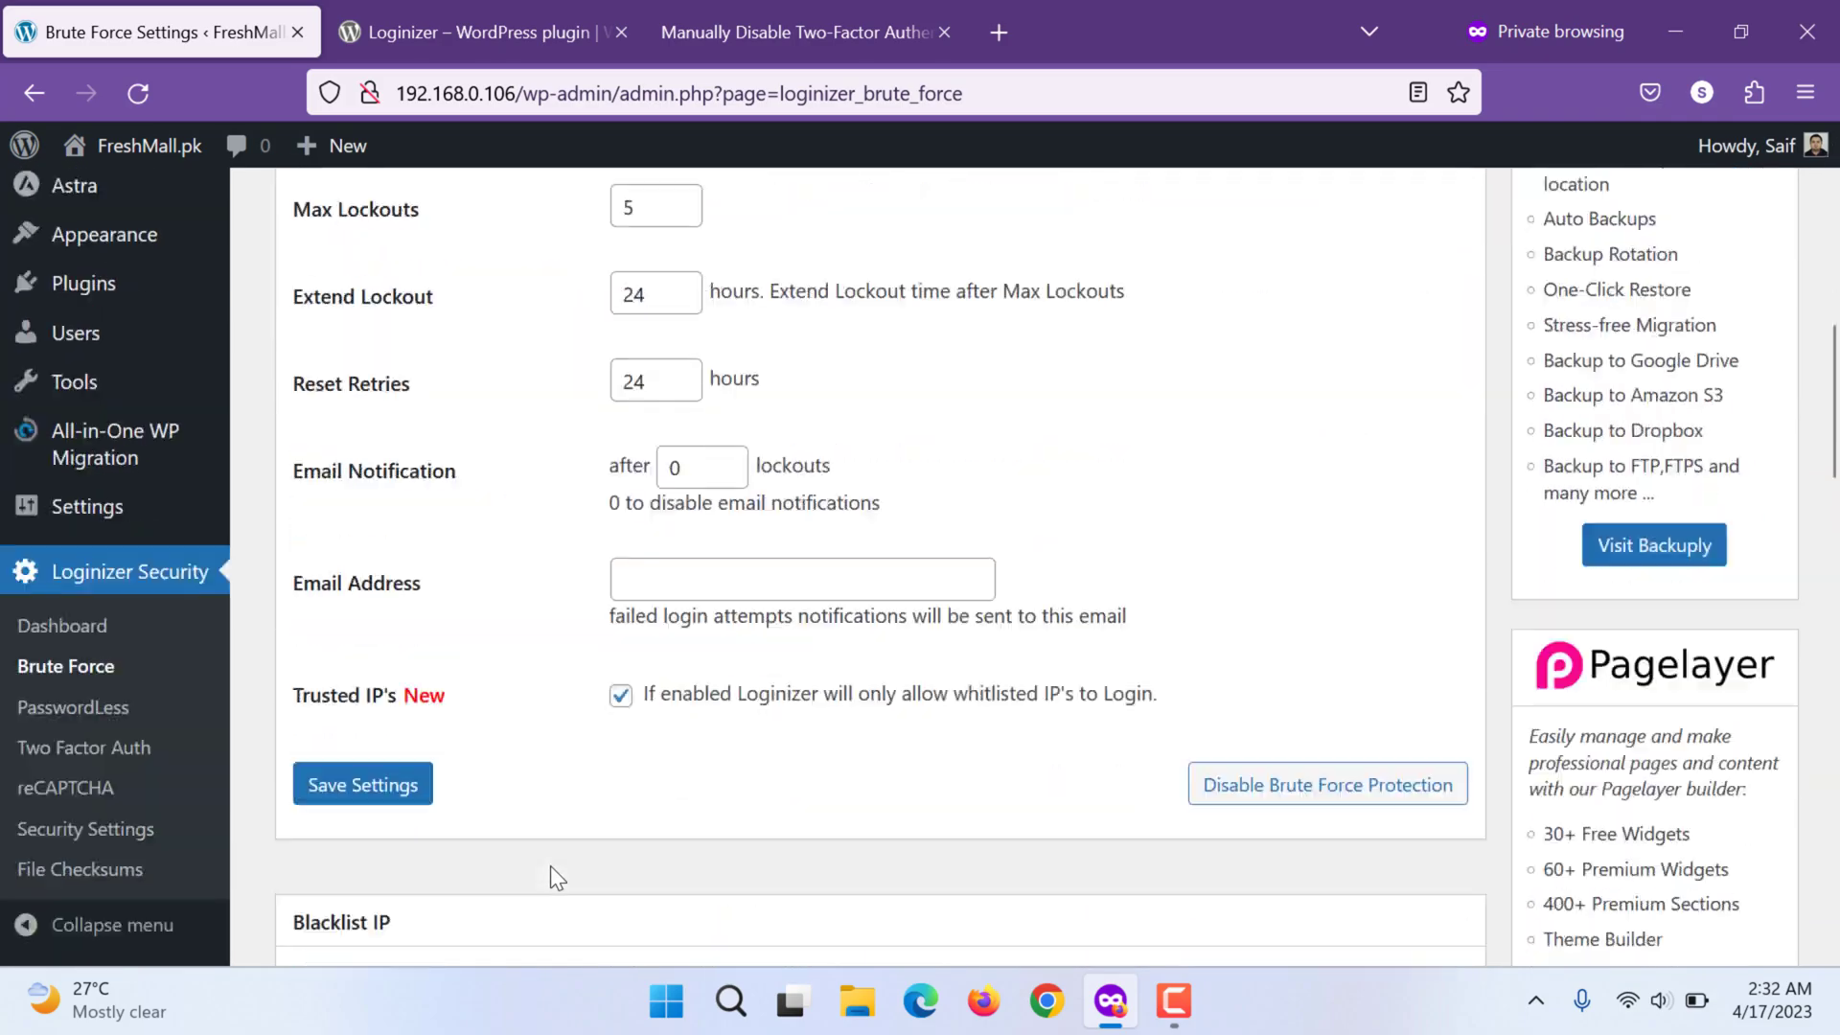
scroll("down", 3)
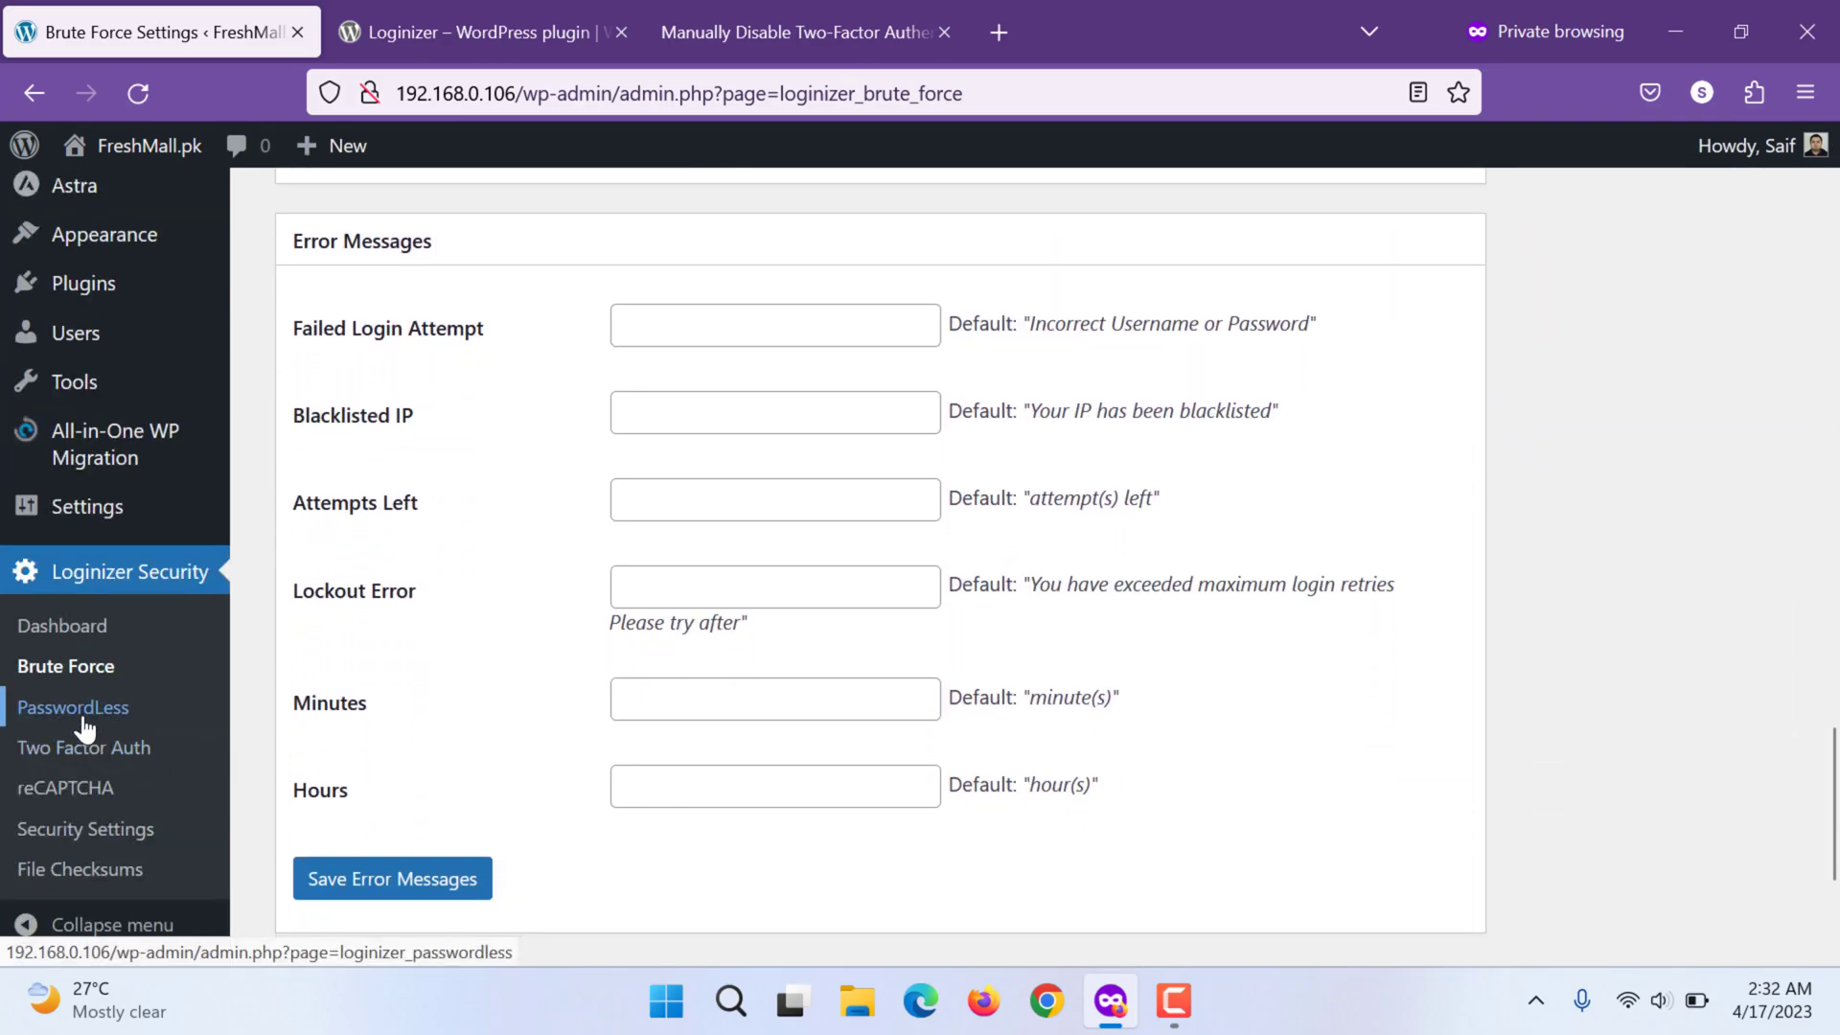
Review the PasswordLess settings page, then head to Two Factor Auth
left_click(73, 707)
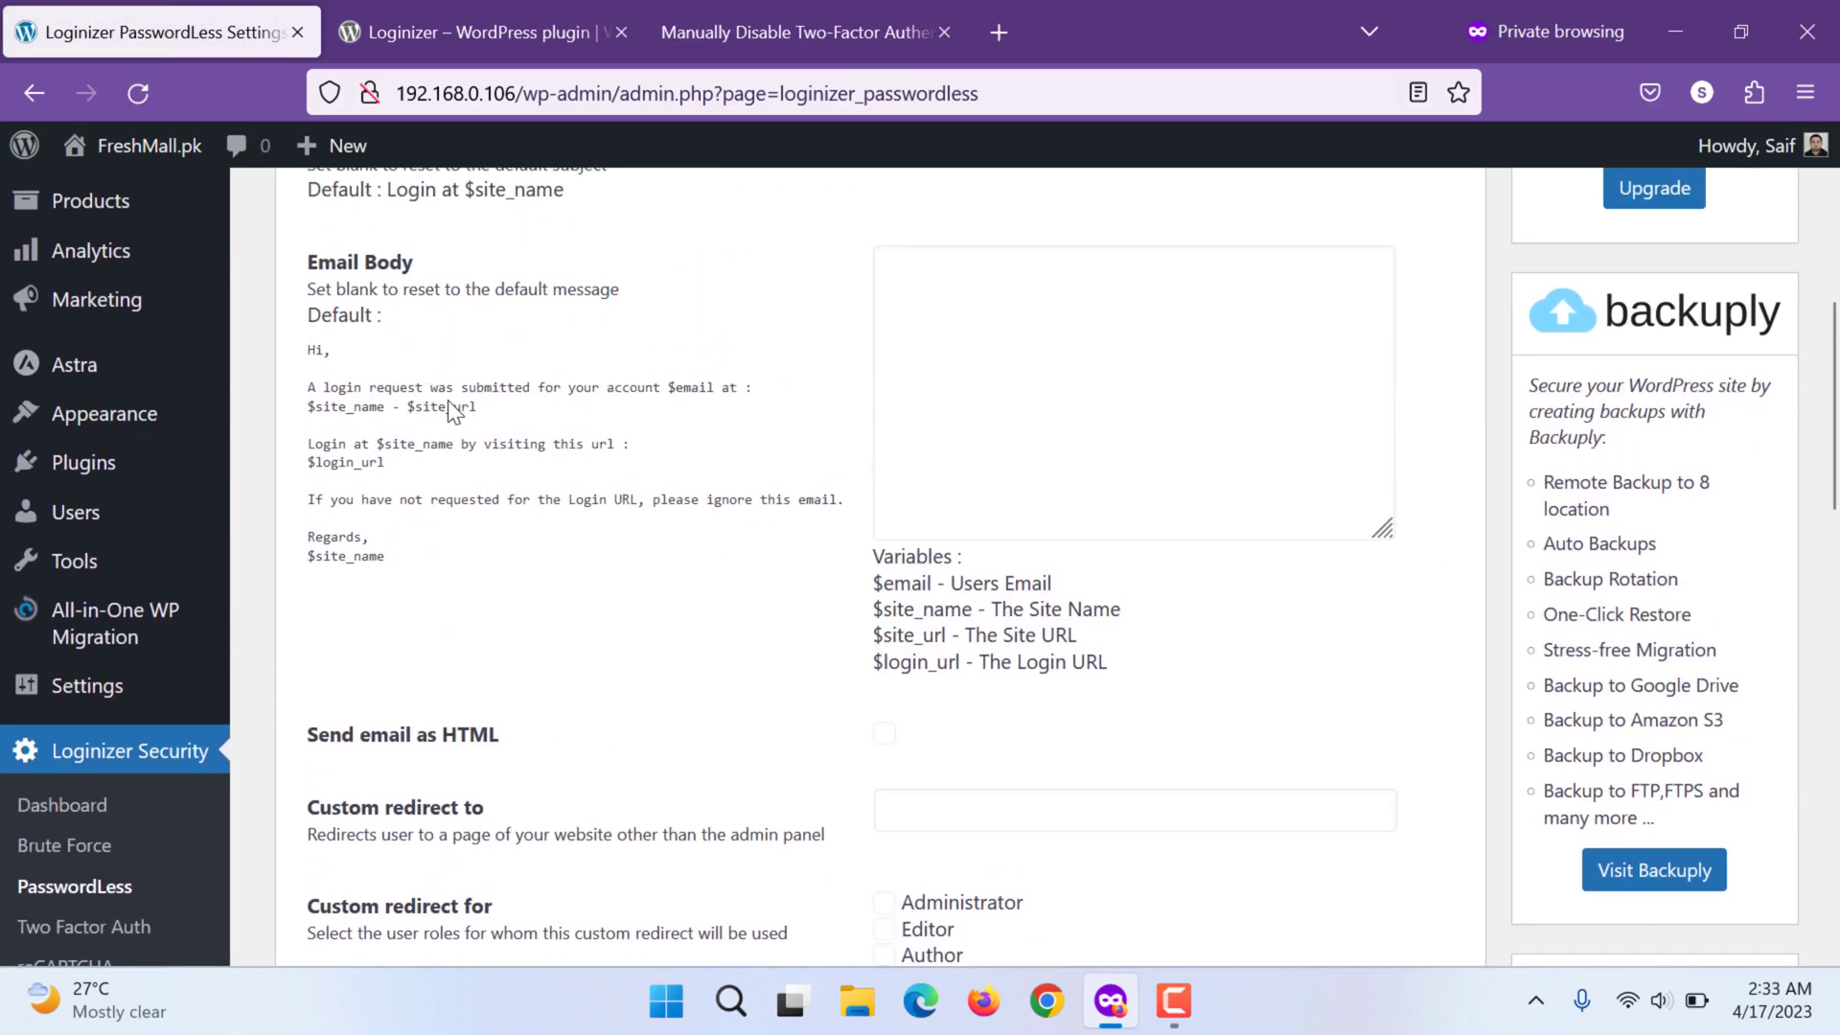
mouse_move(489, 498)
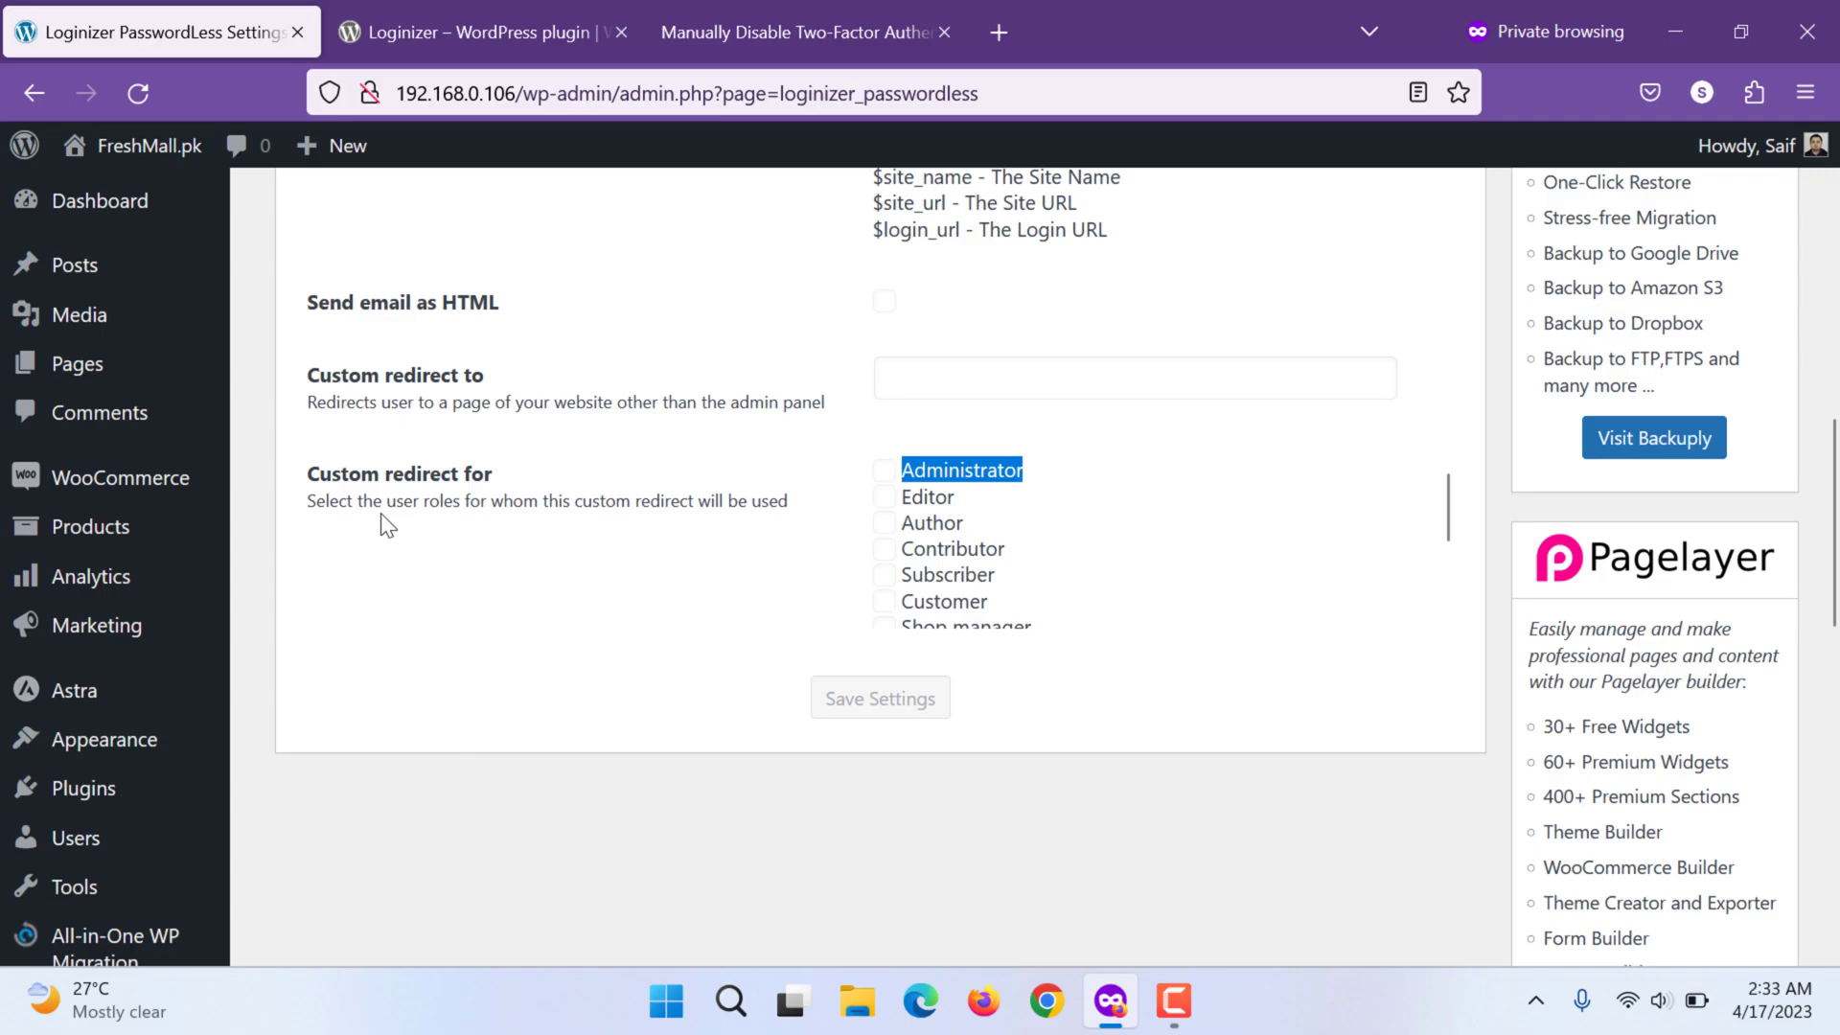
scroll("down", 3)
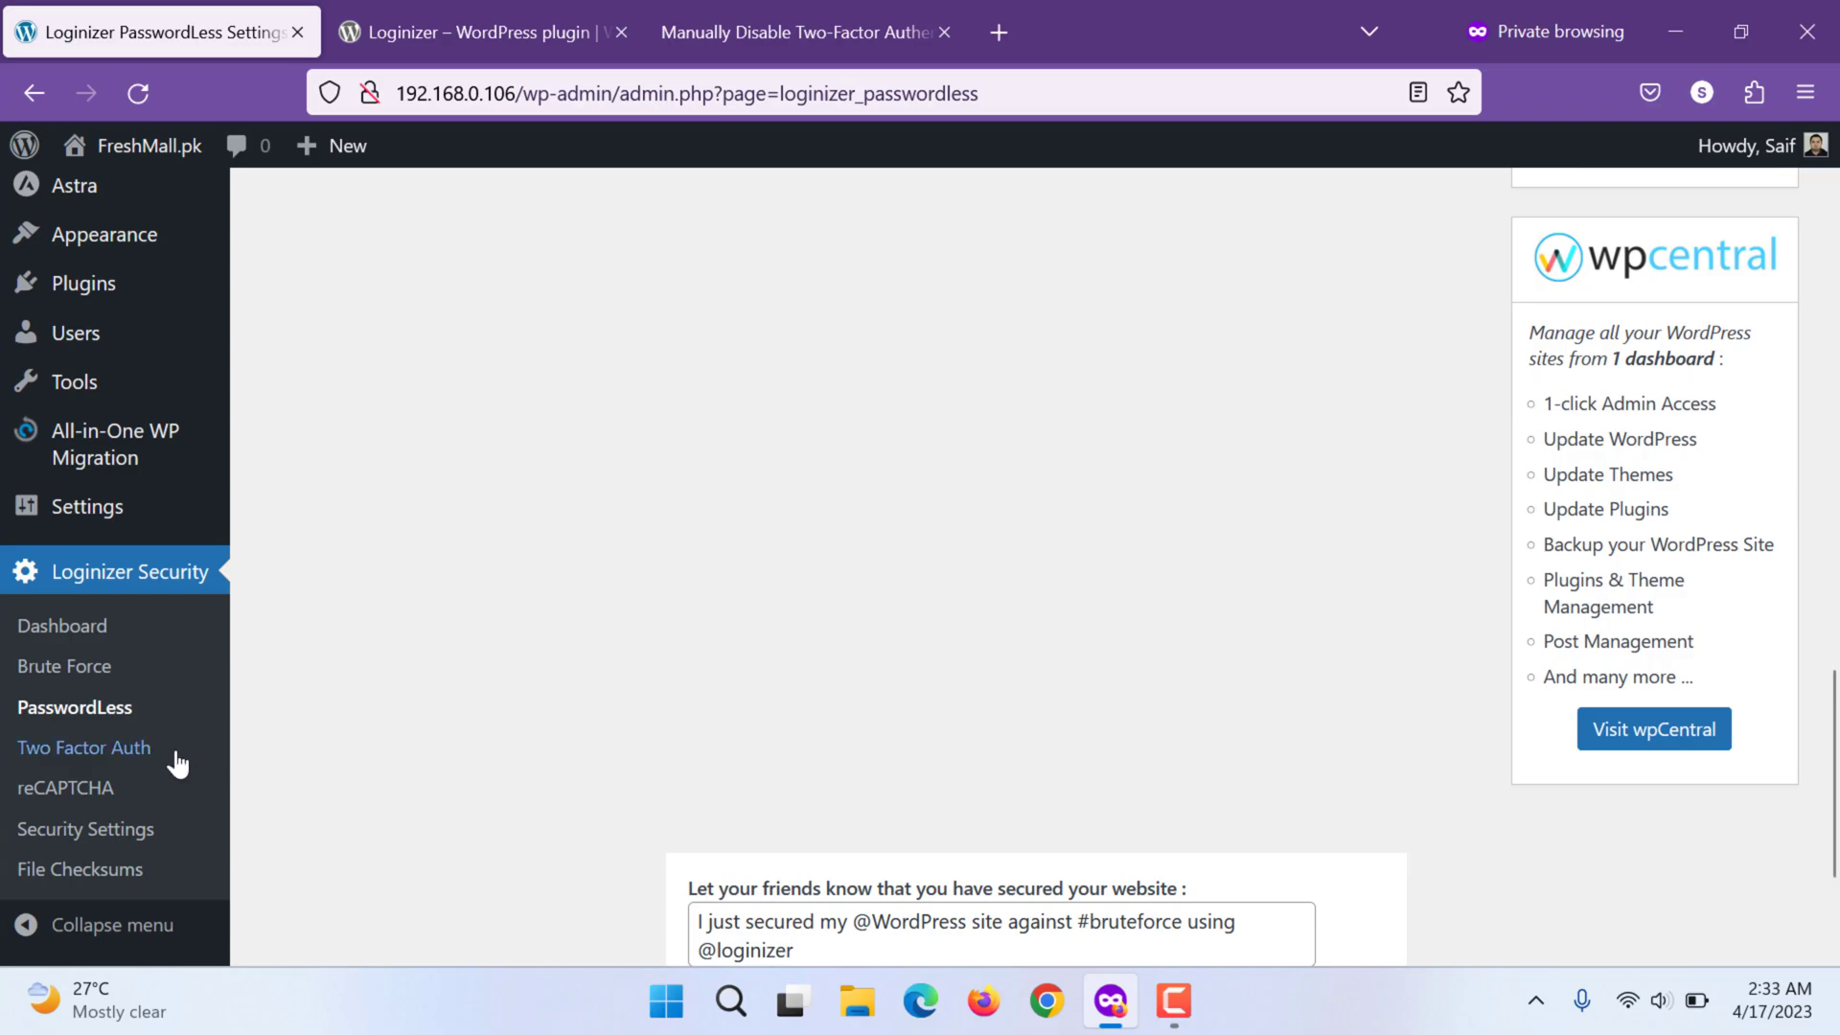
left_click(82, 748)
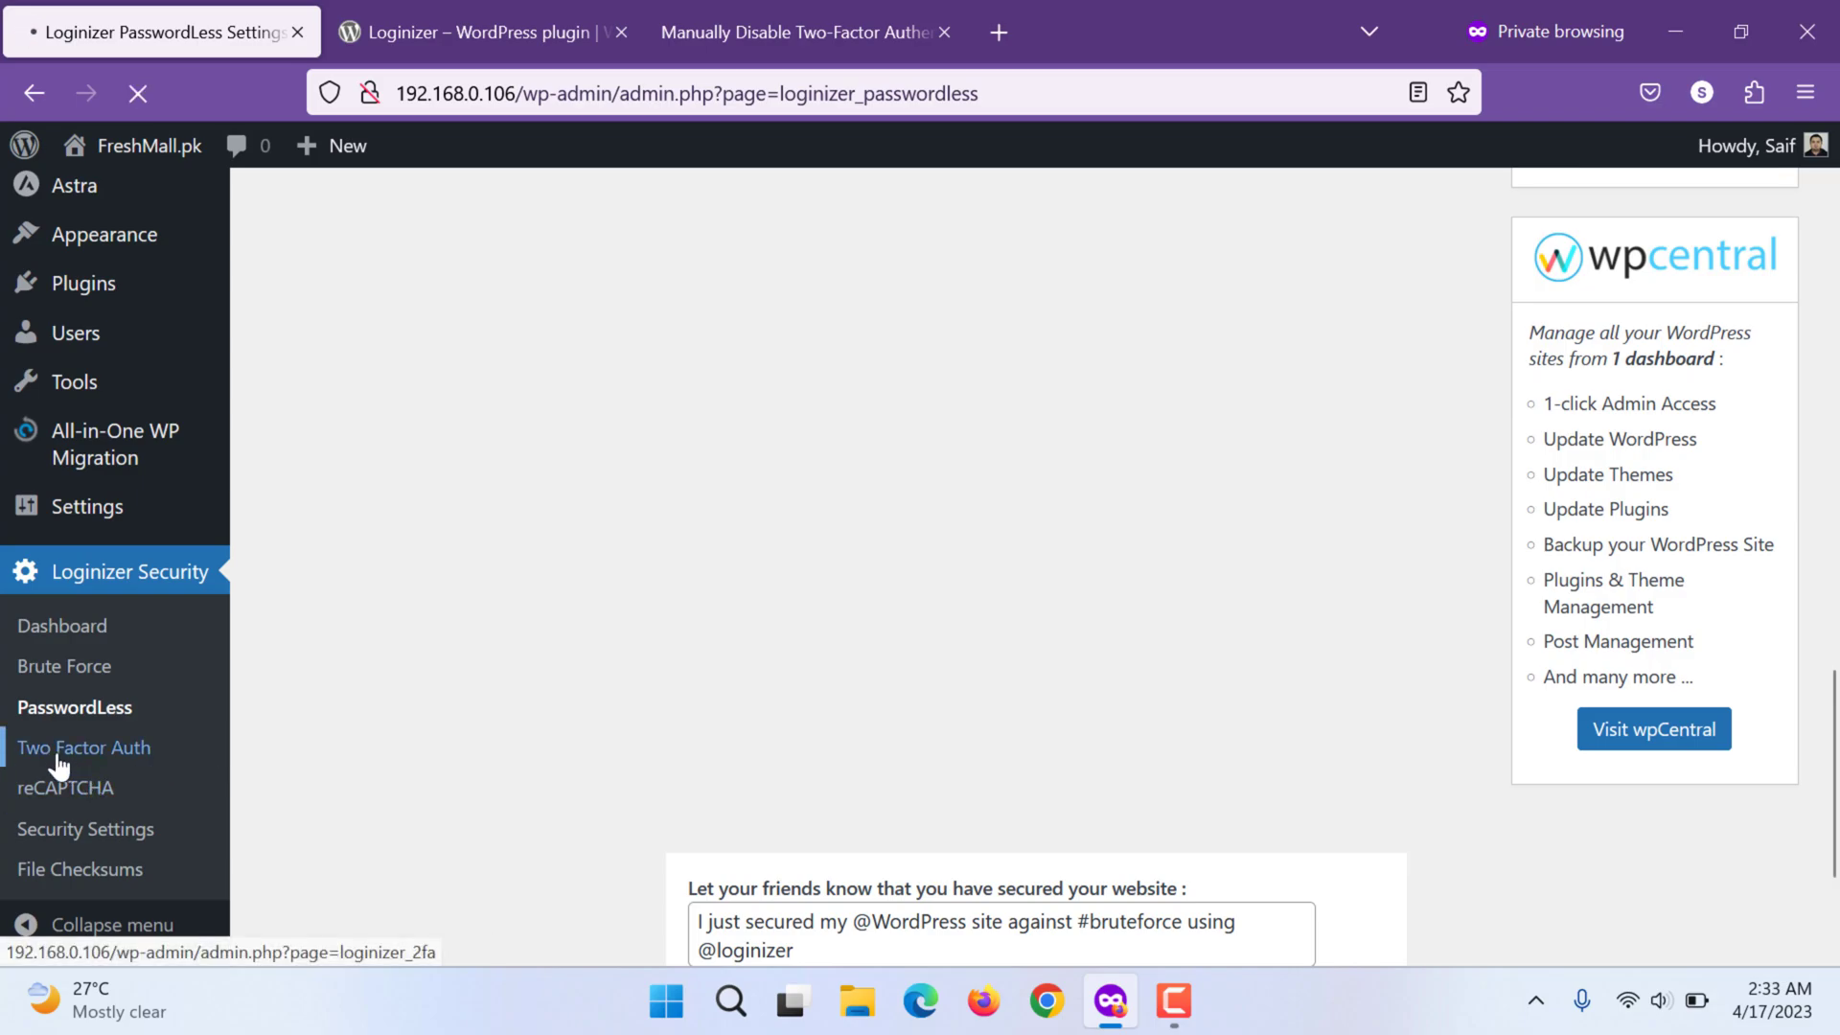
left_click(84, 748)
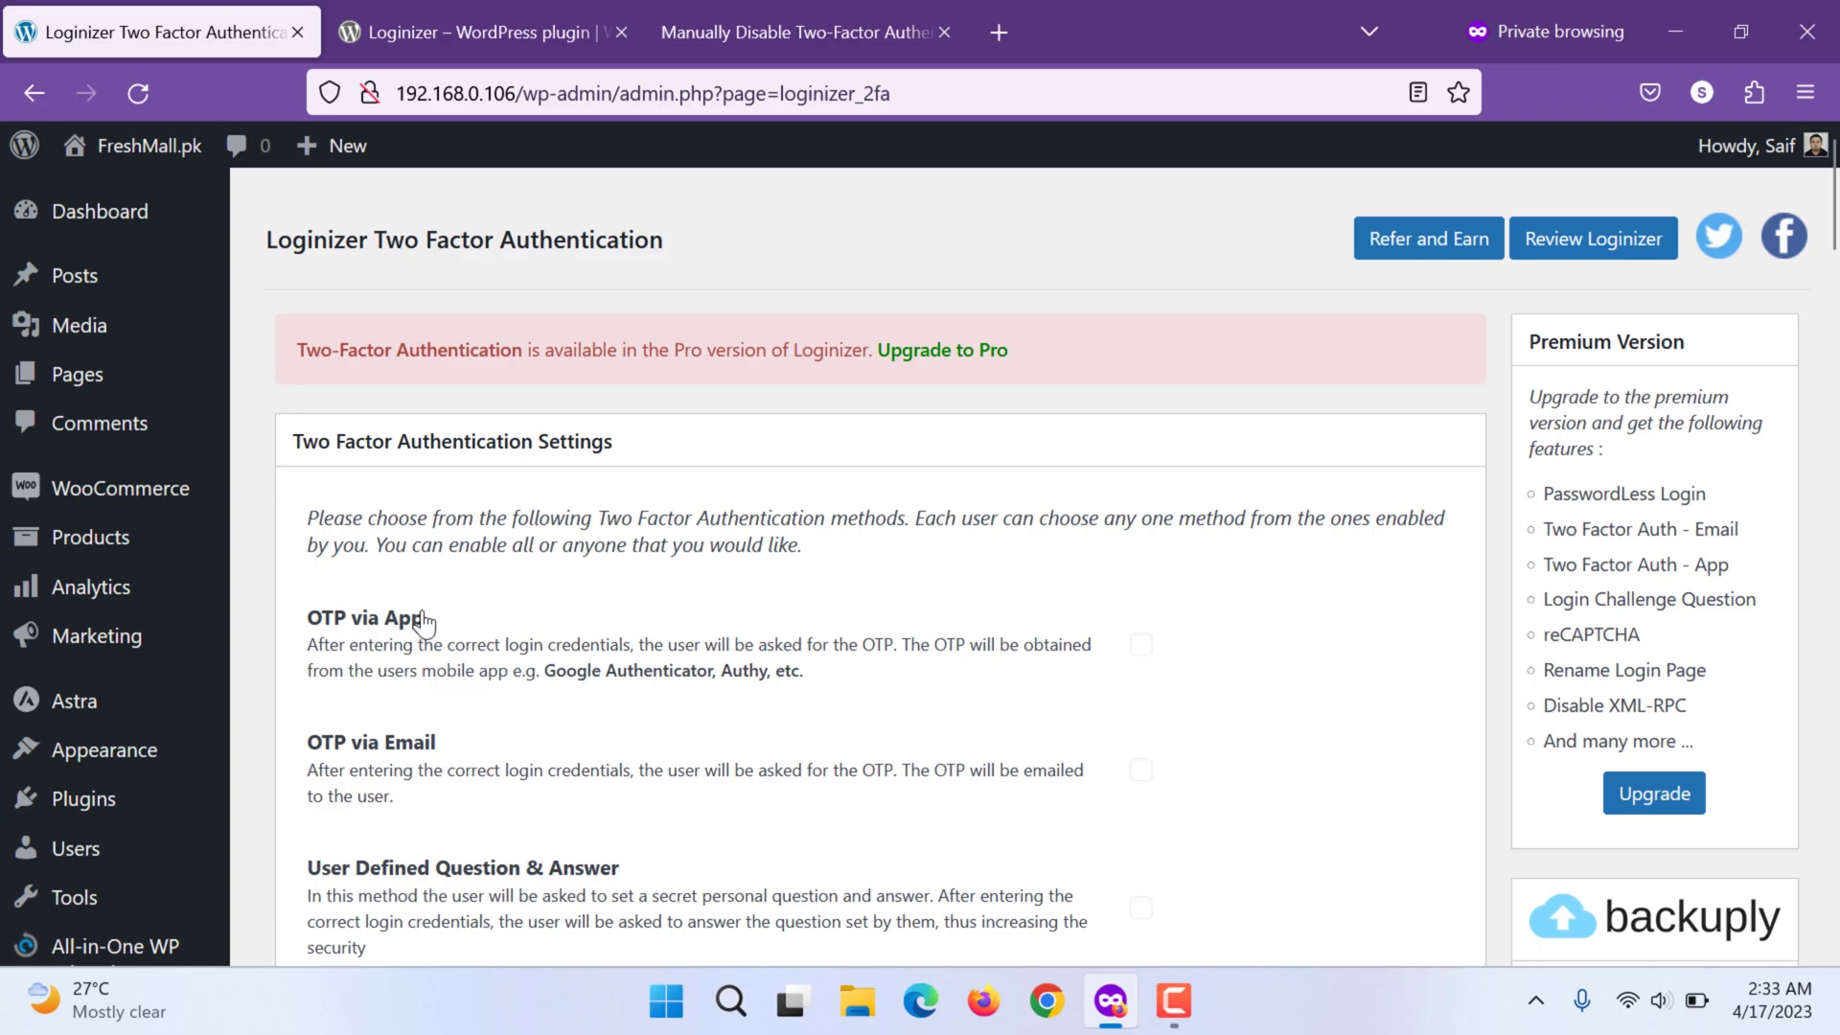
scroll("down", 3)
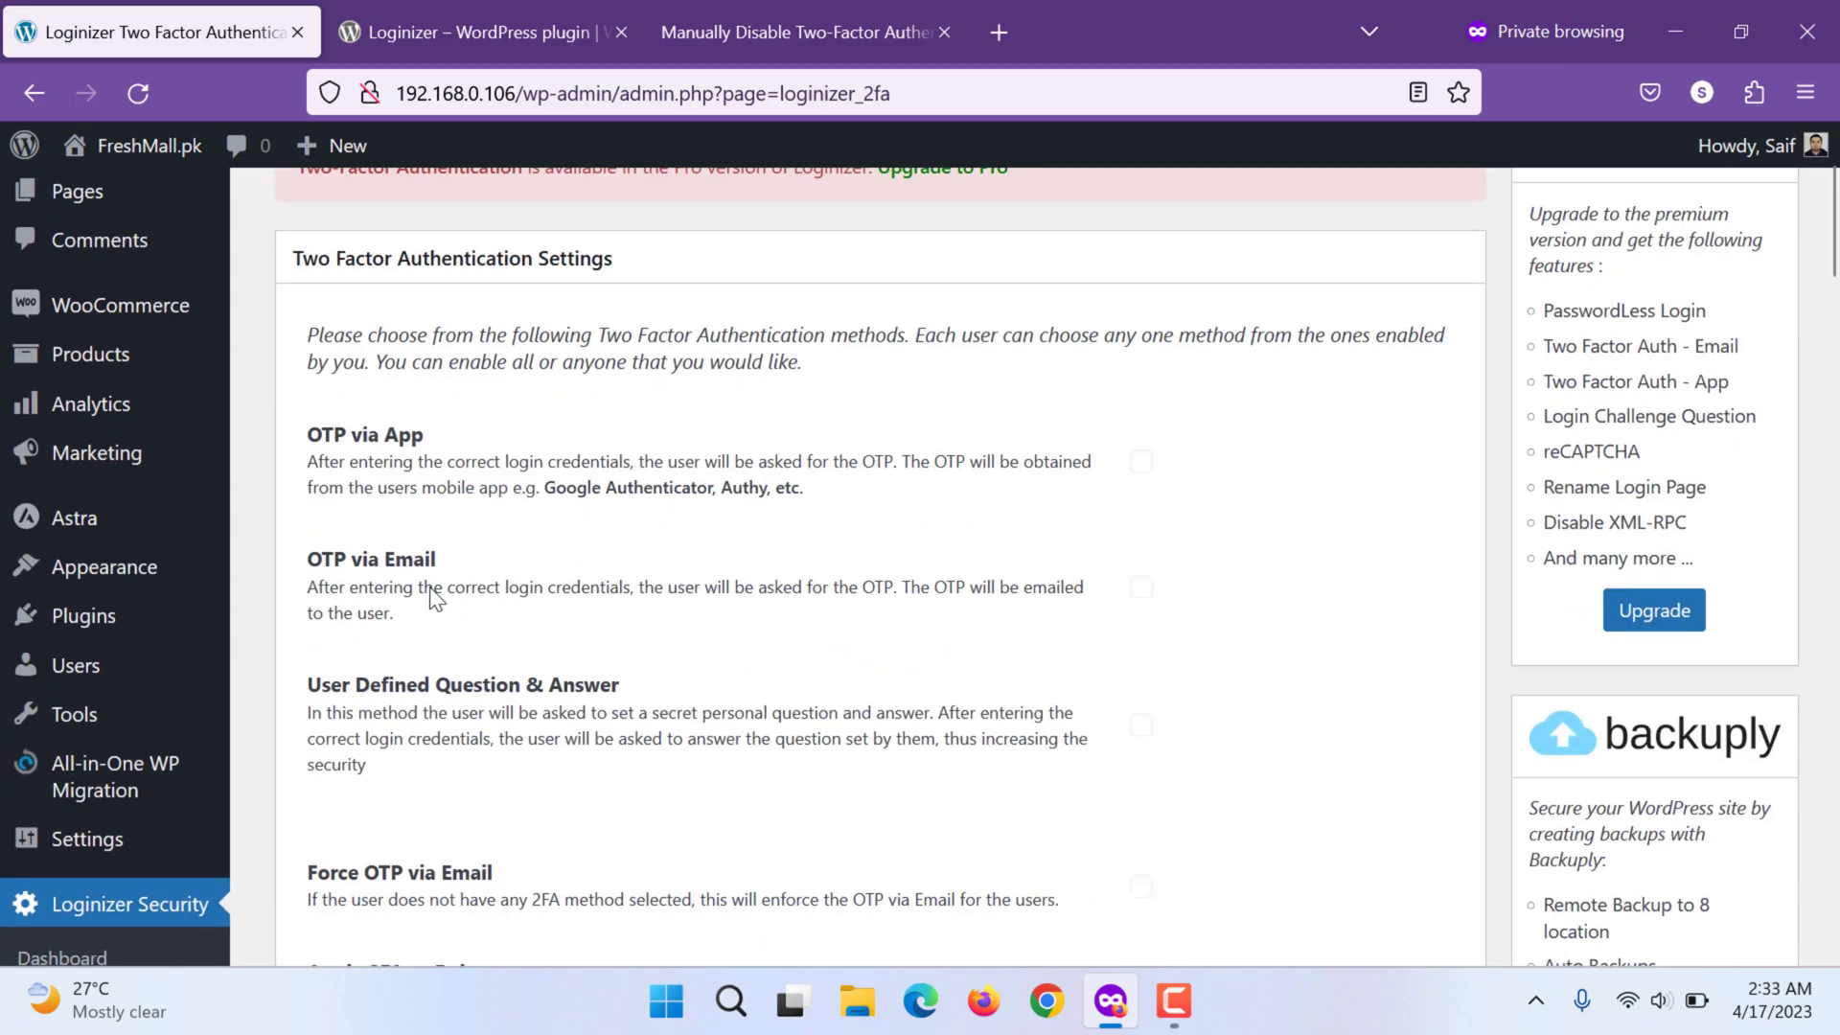
scroll("down", 3)
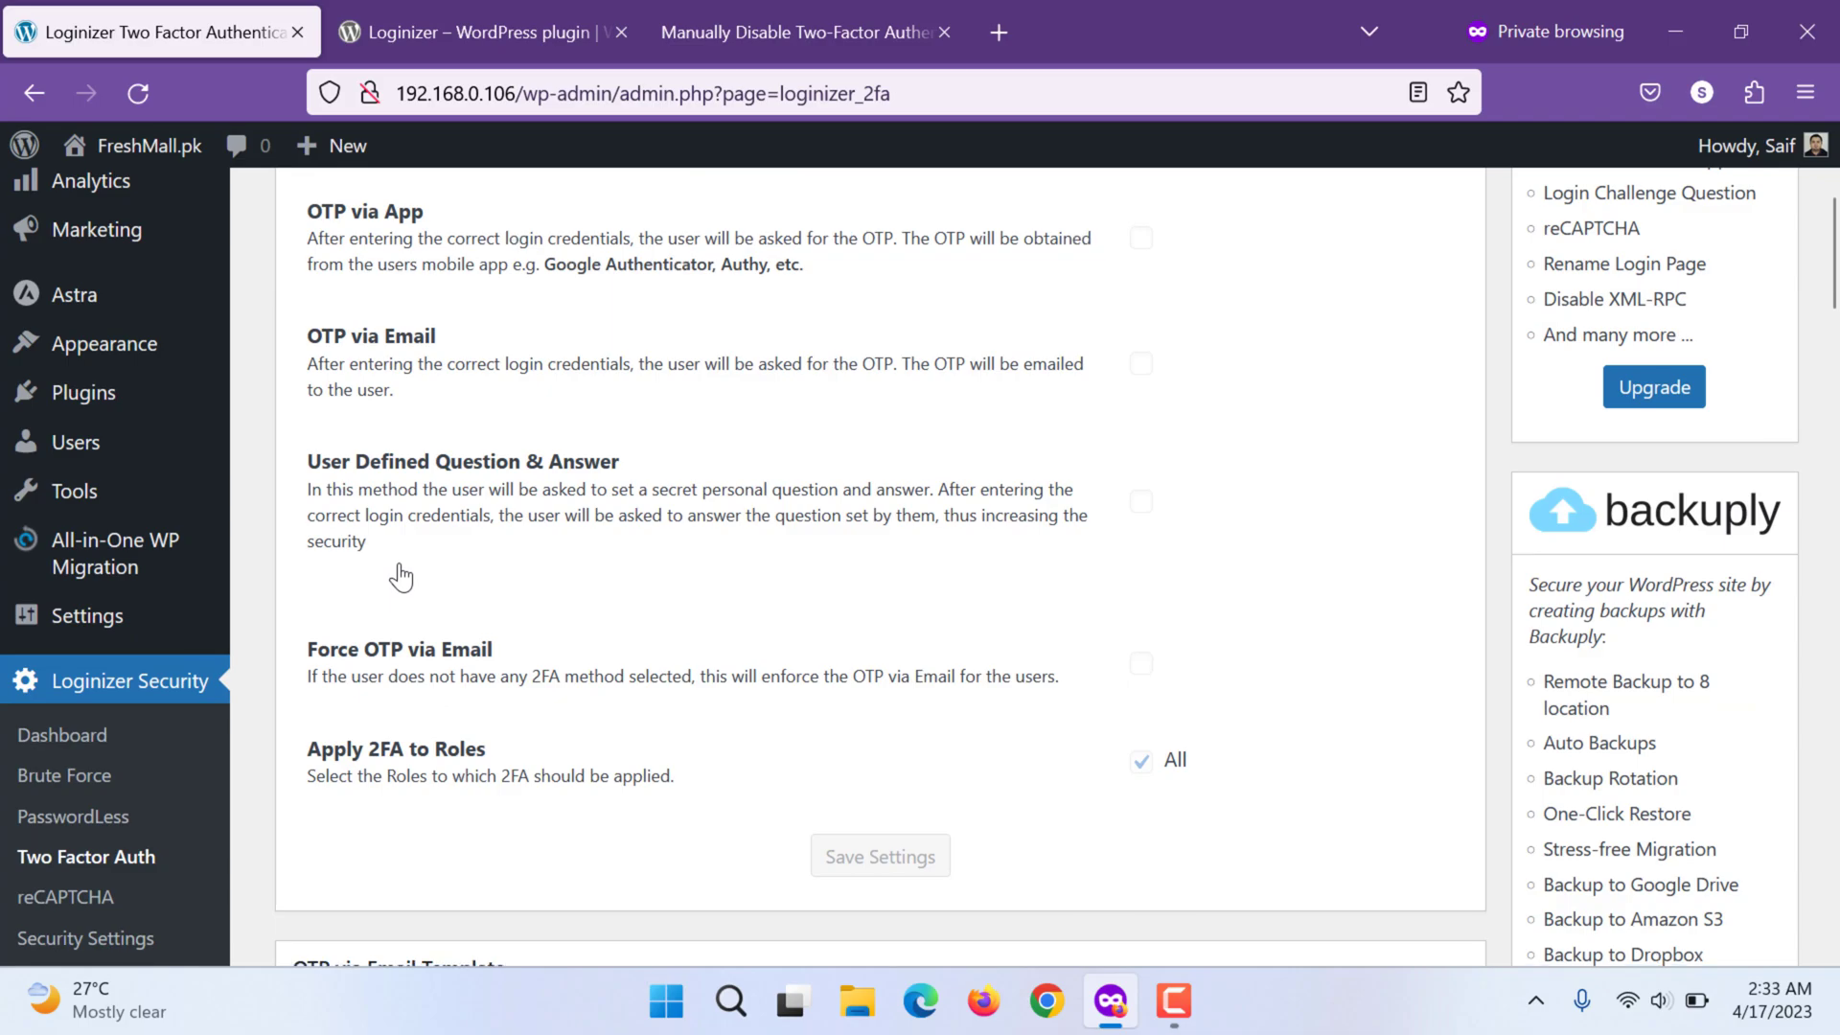
mouse_move(514, 475)
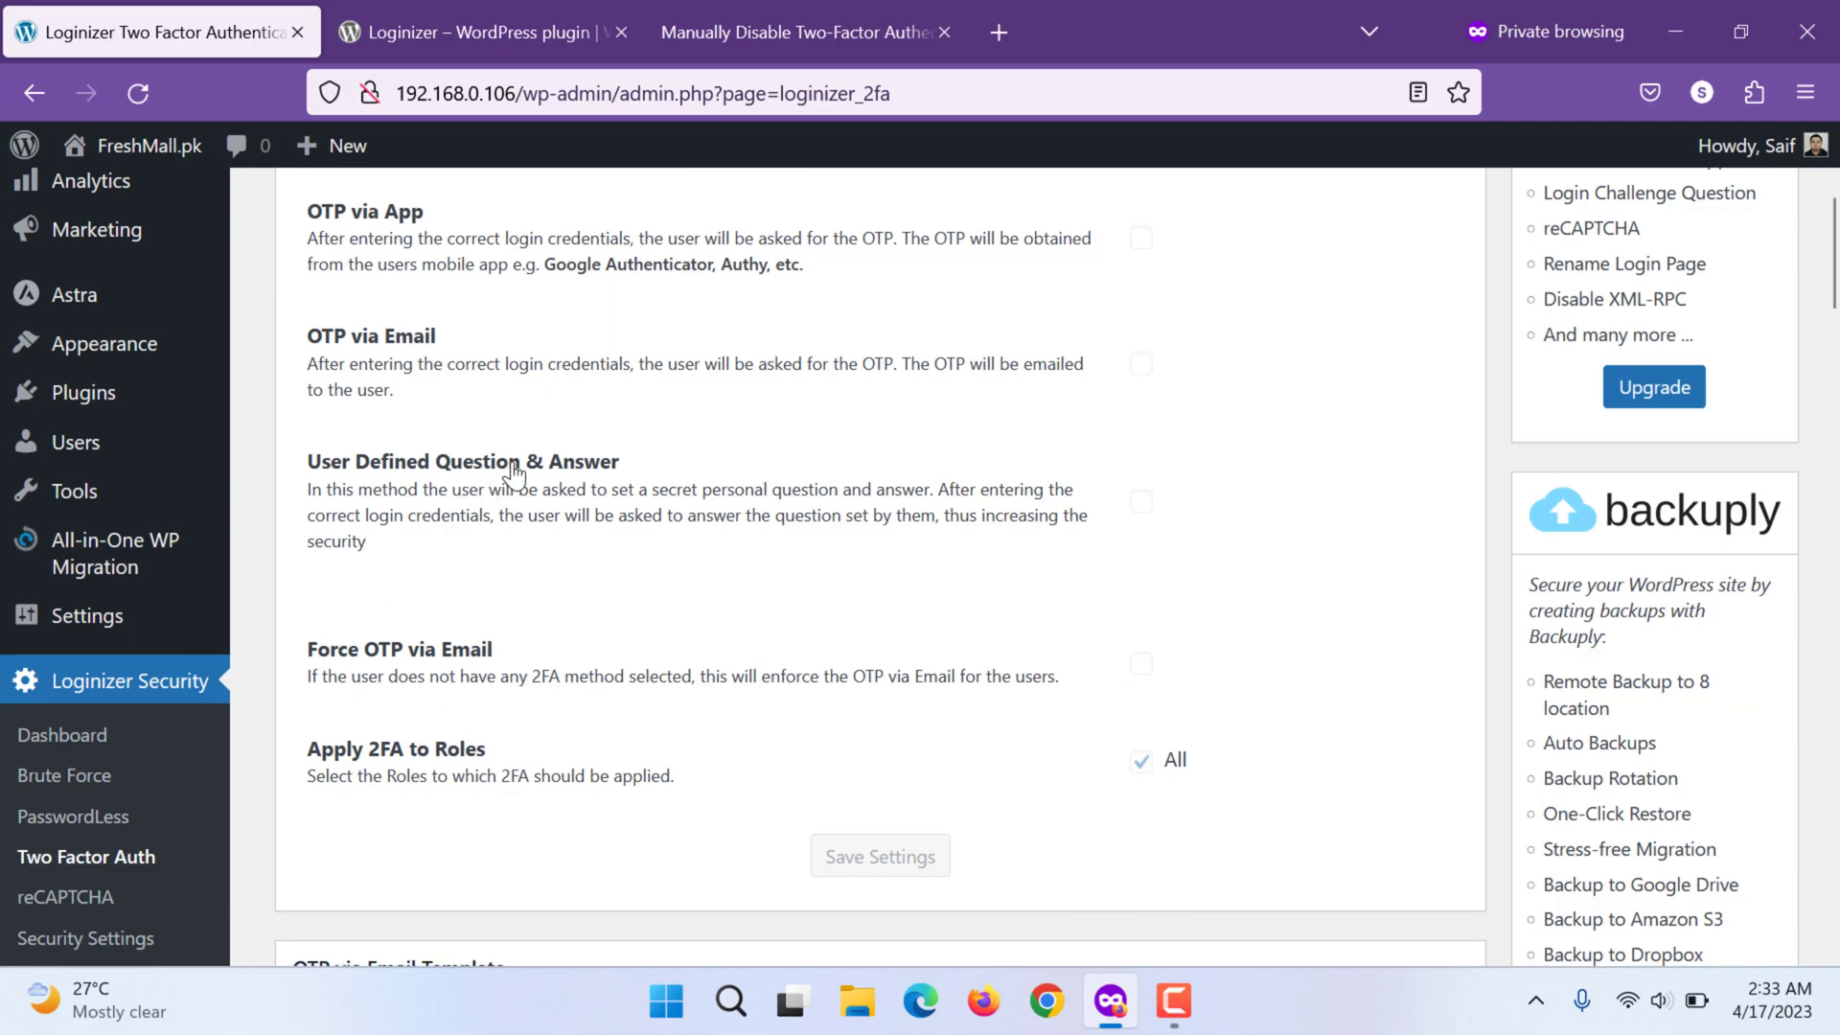
scroll("down", 3)
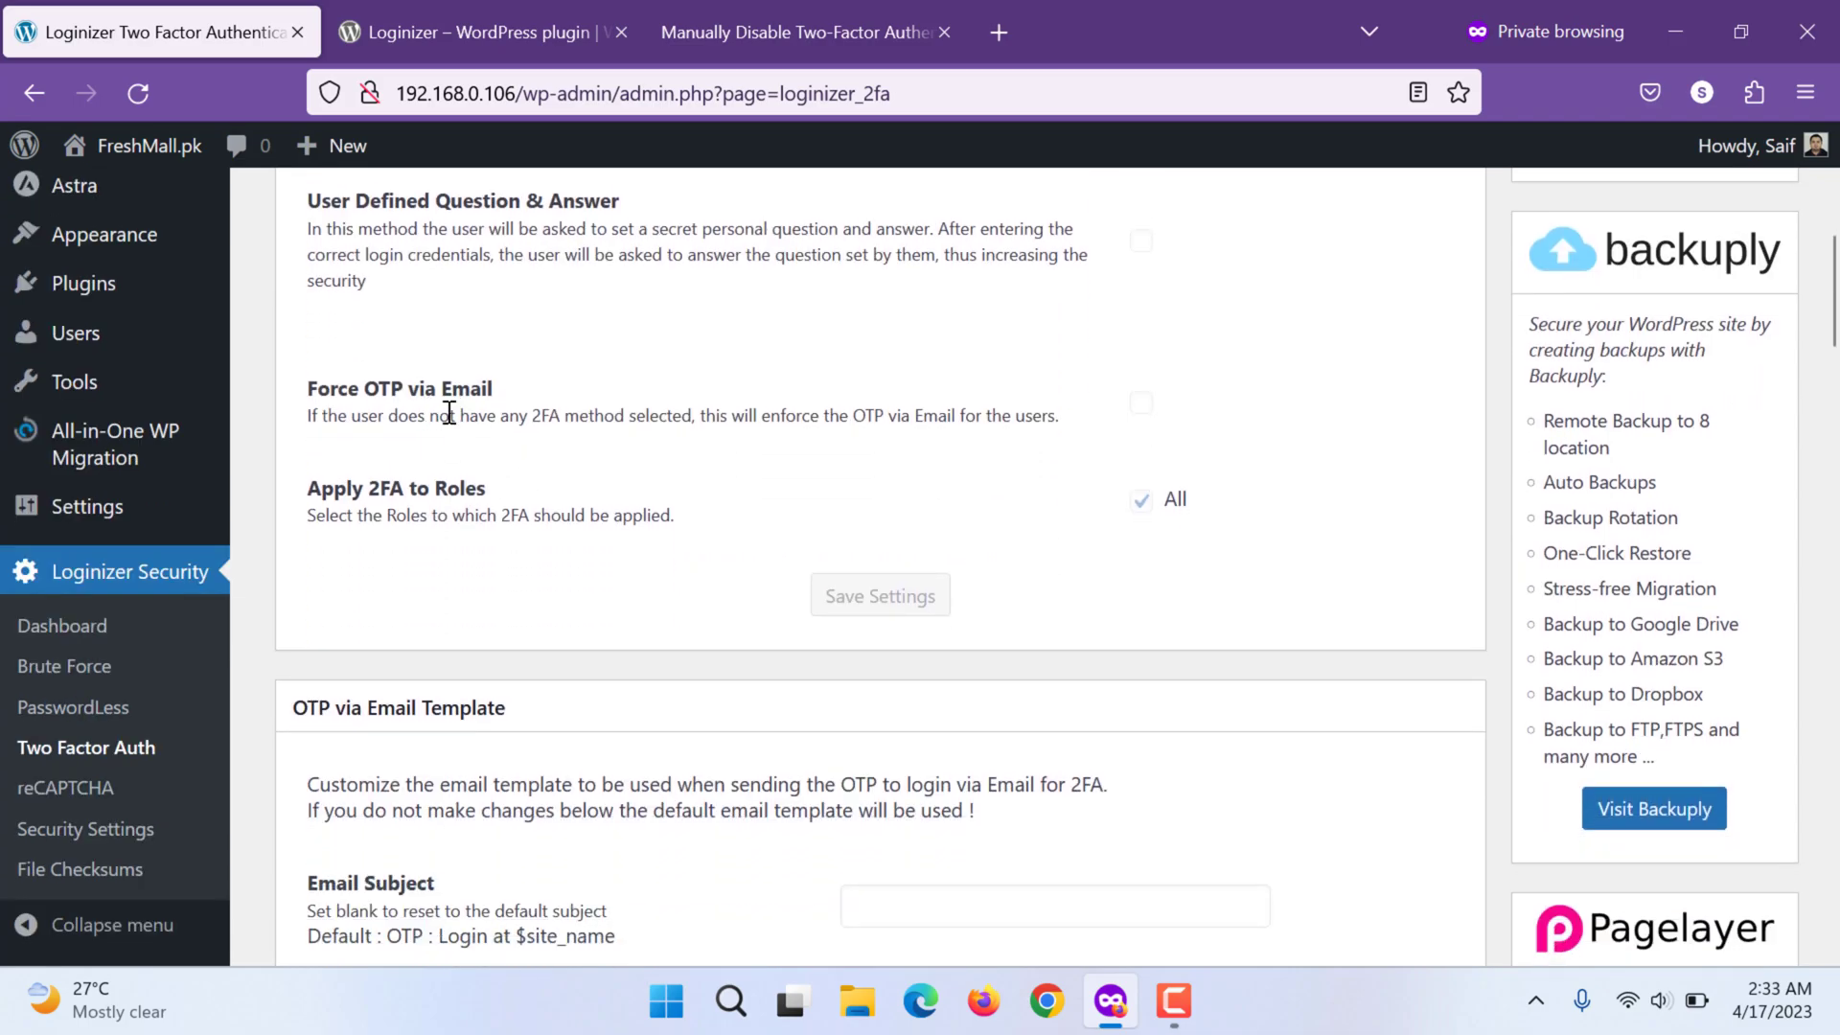
mouse_move(448, 508)
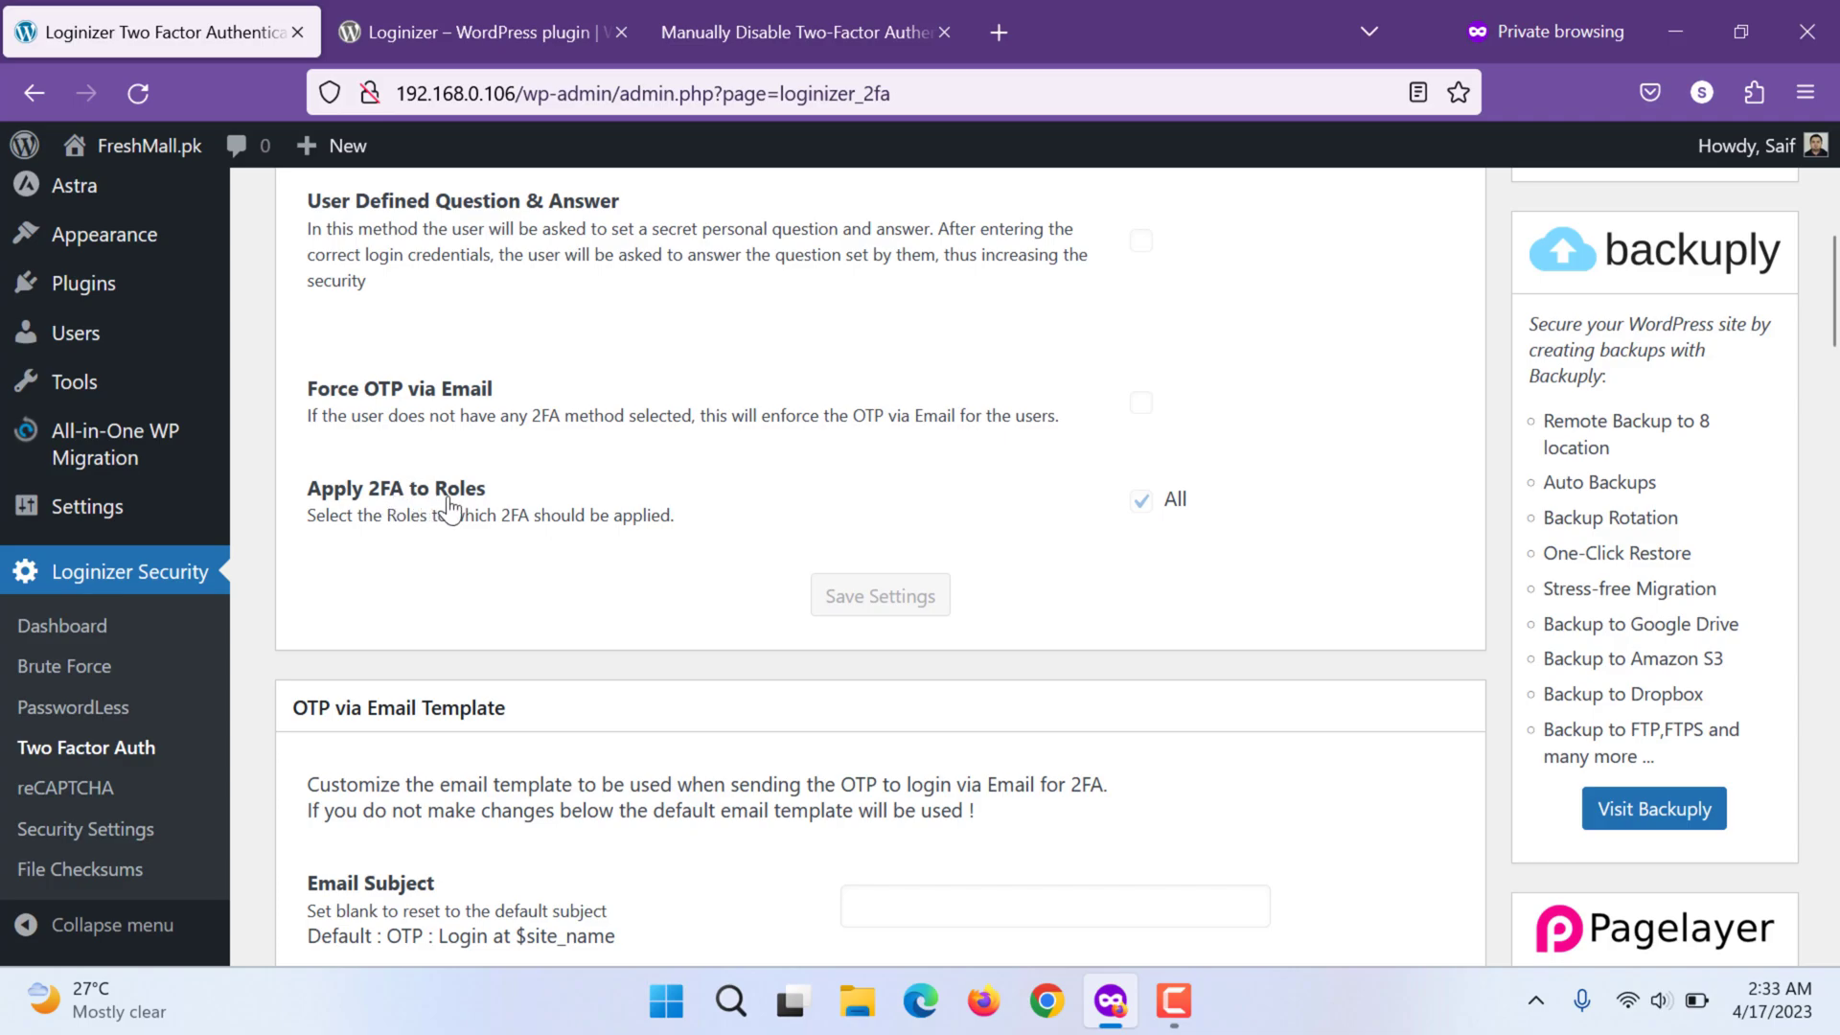
mouse_move(1135, 523)
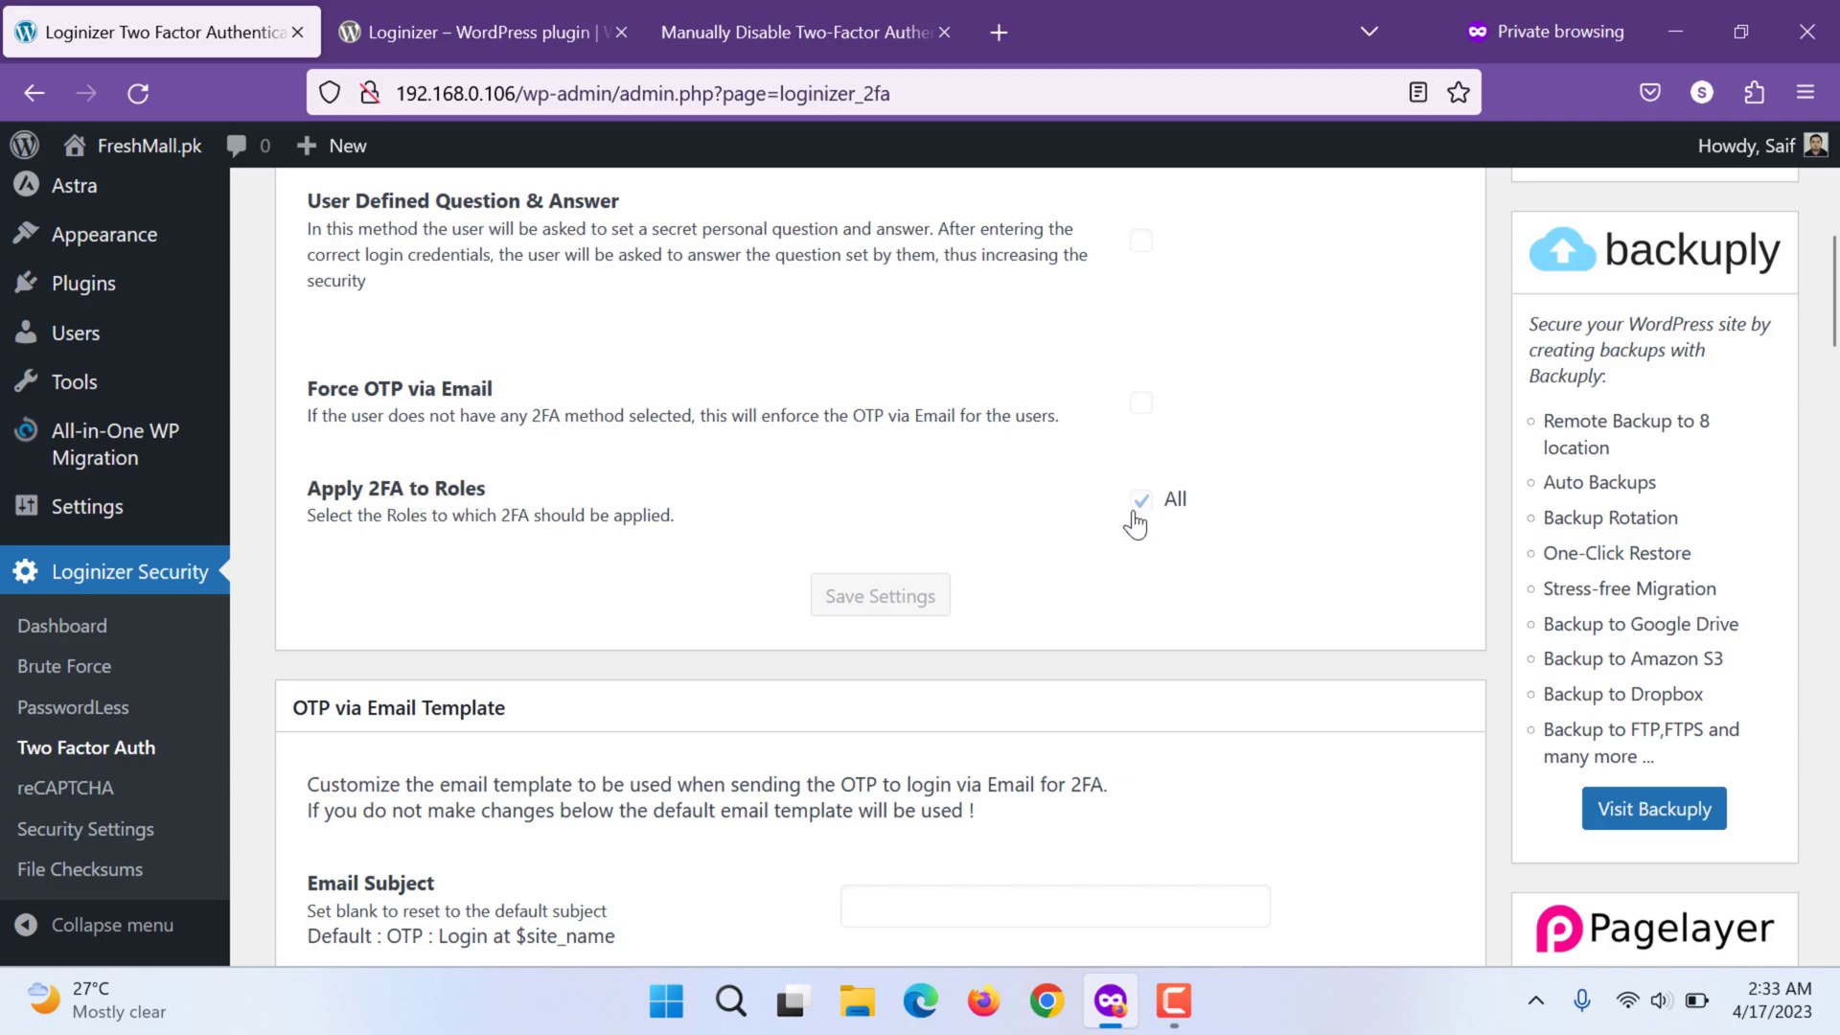
mouse_move(1188, 502)
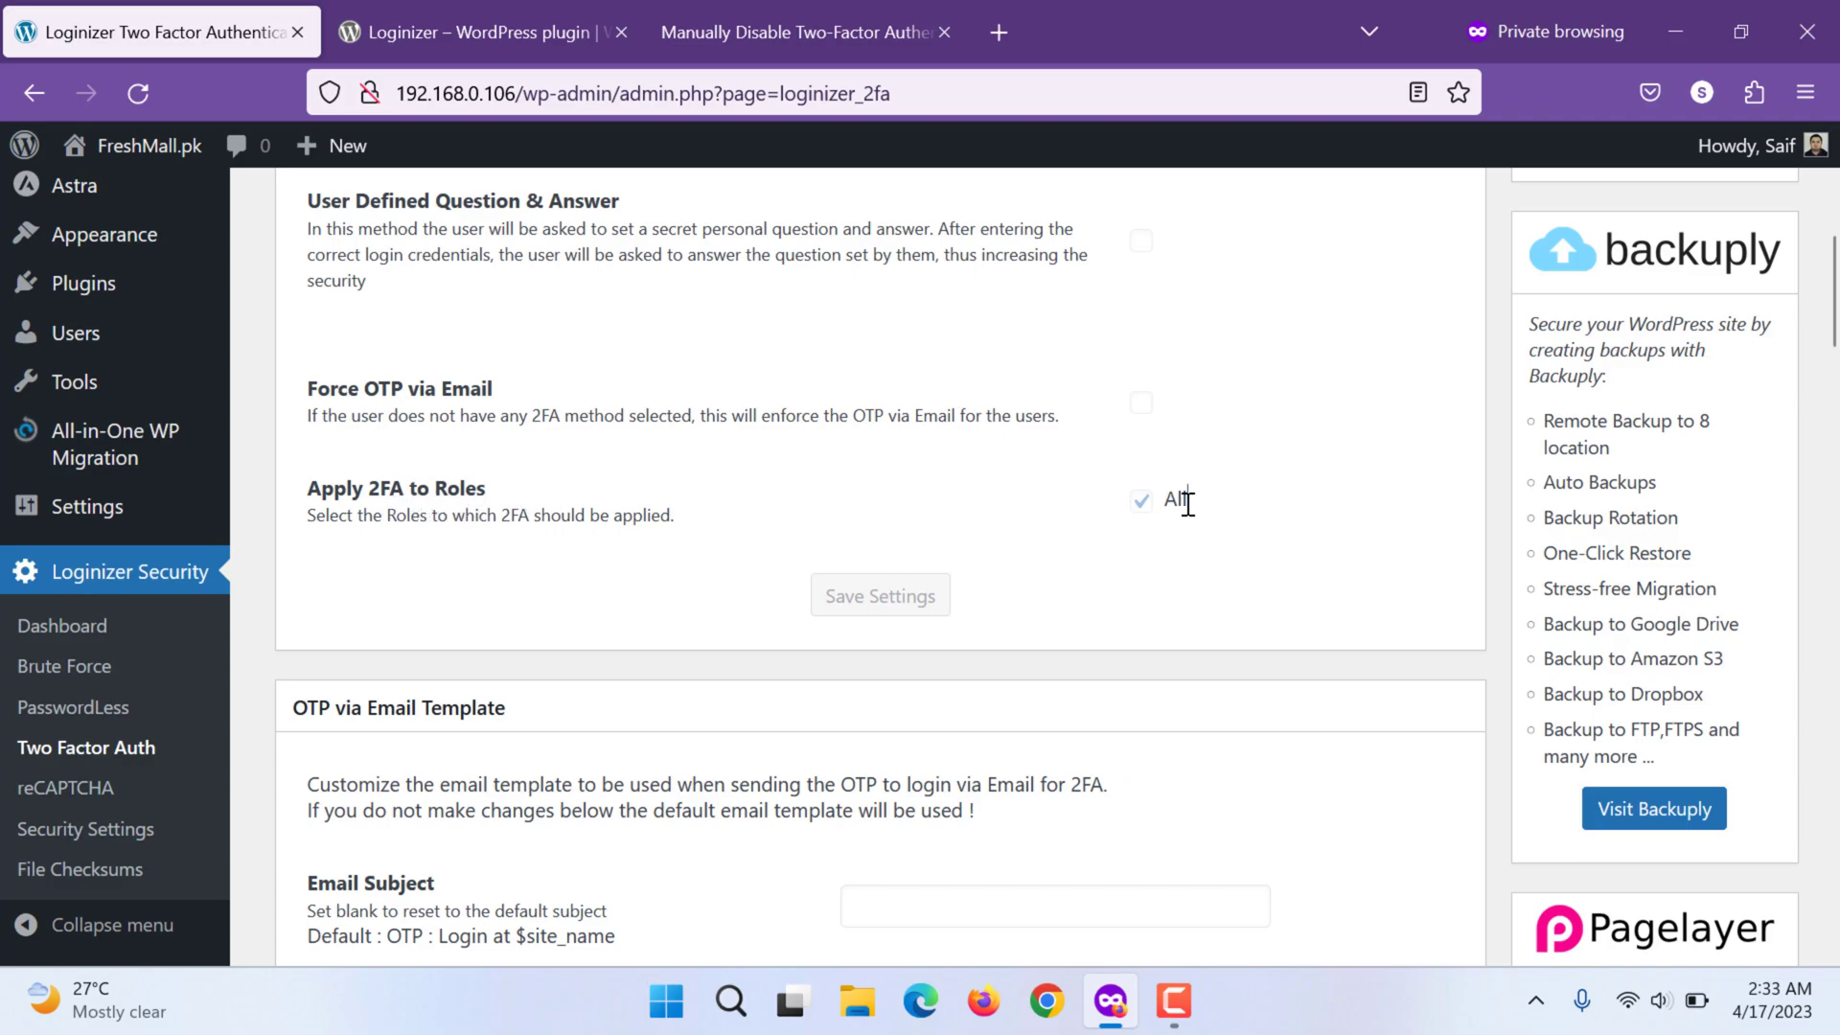
scroll("down", 3)
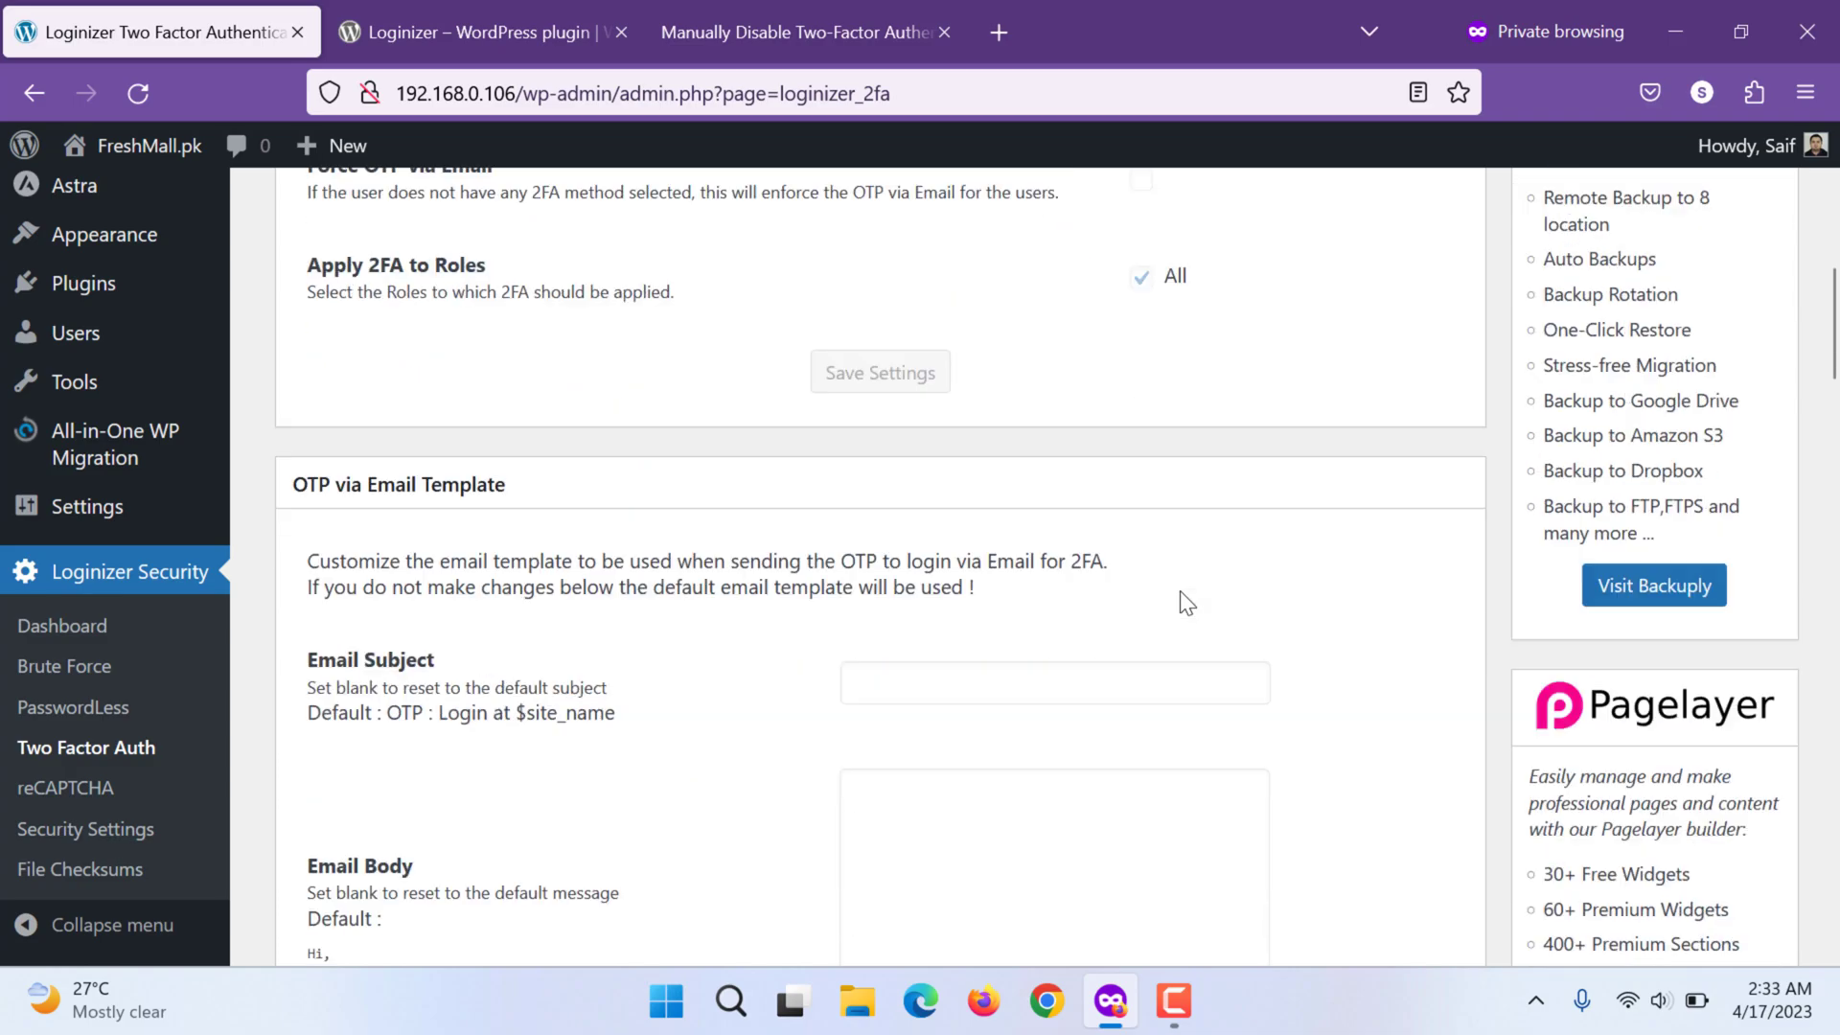
scroll("down", 3)
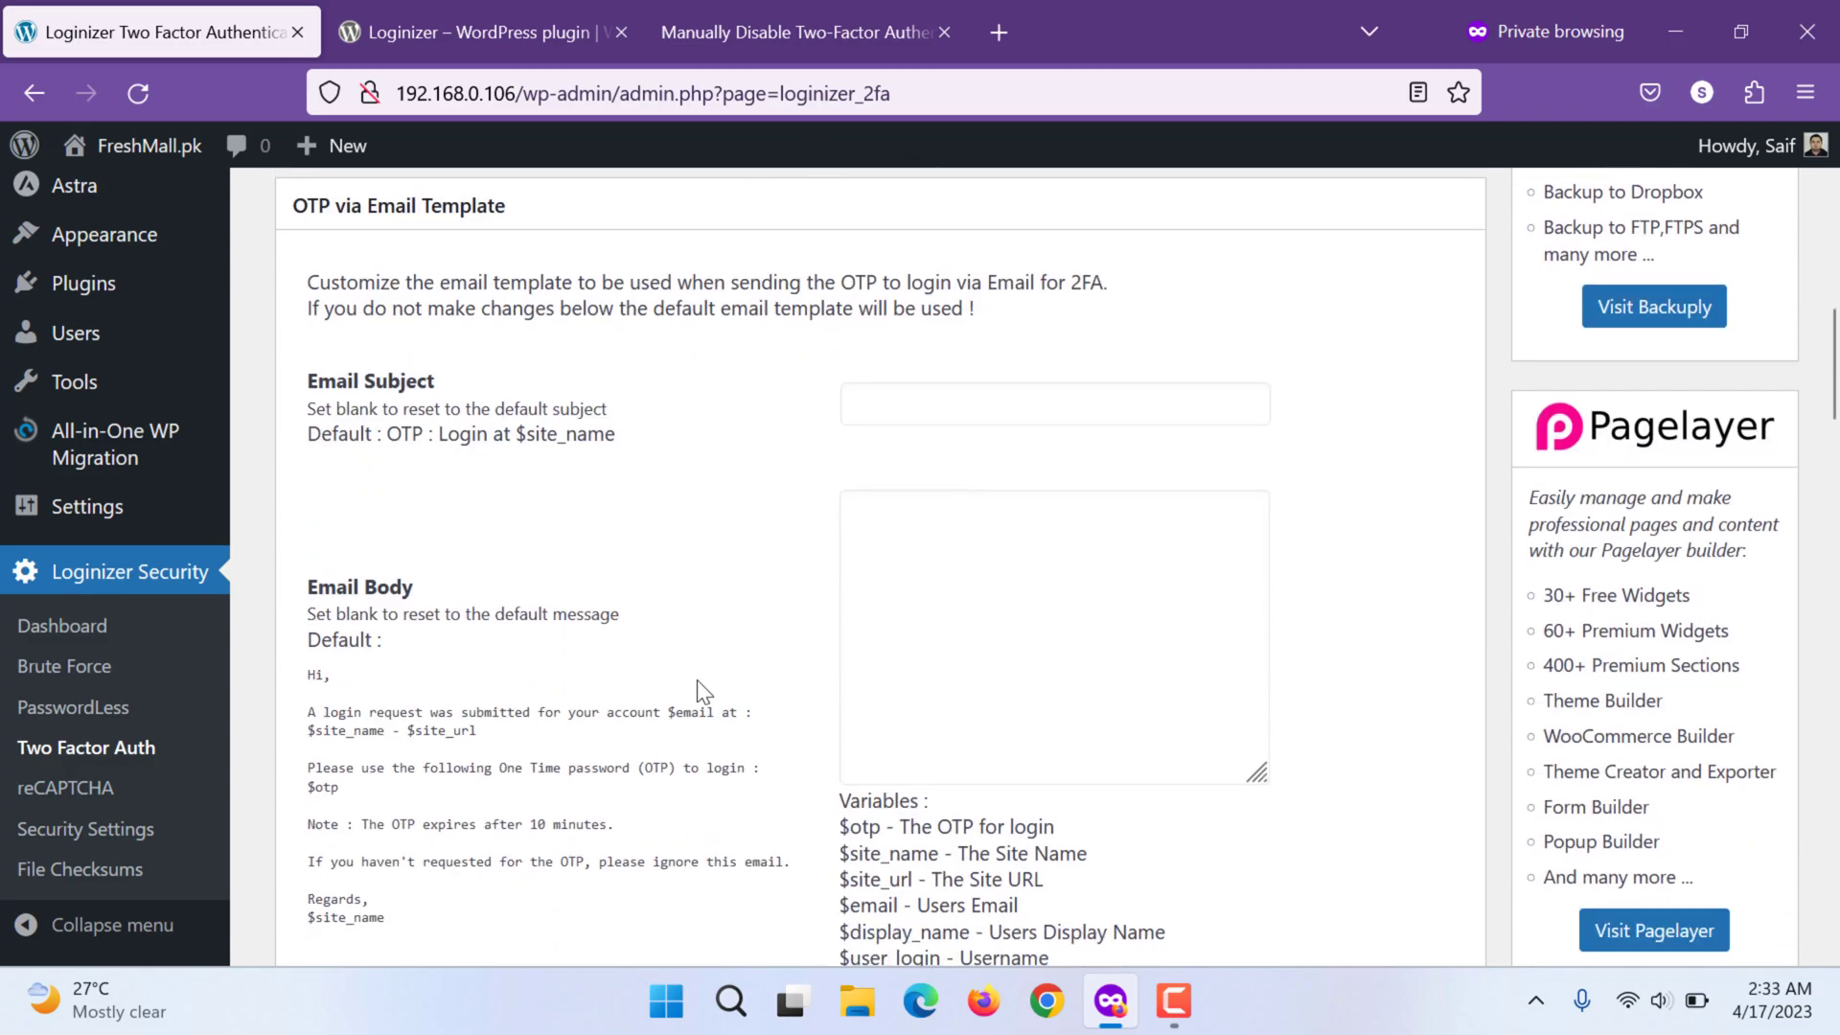
scroll("down", 3)
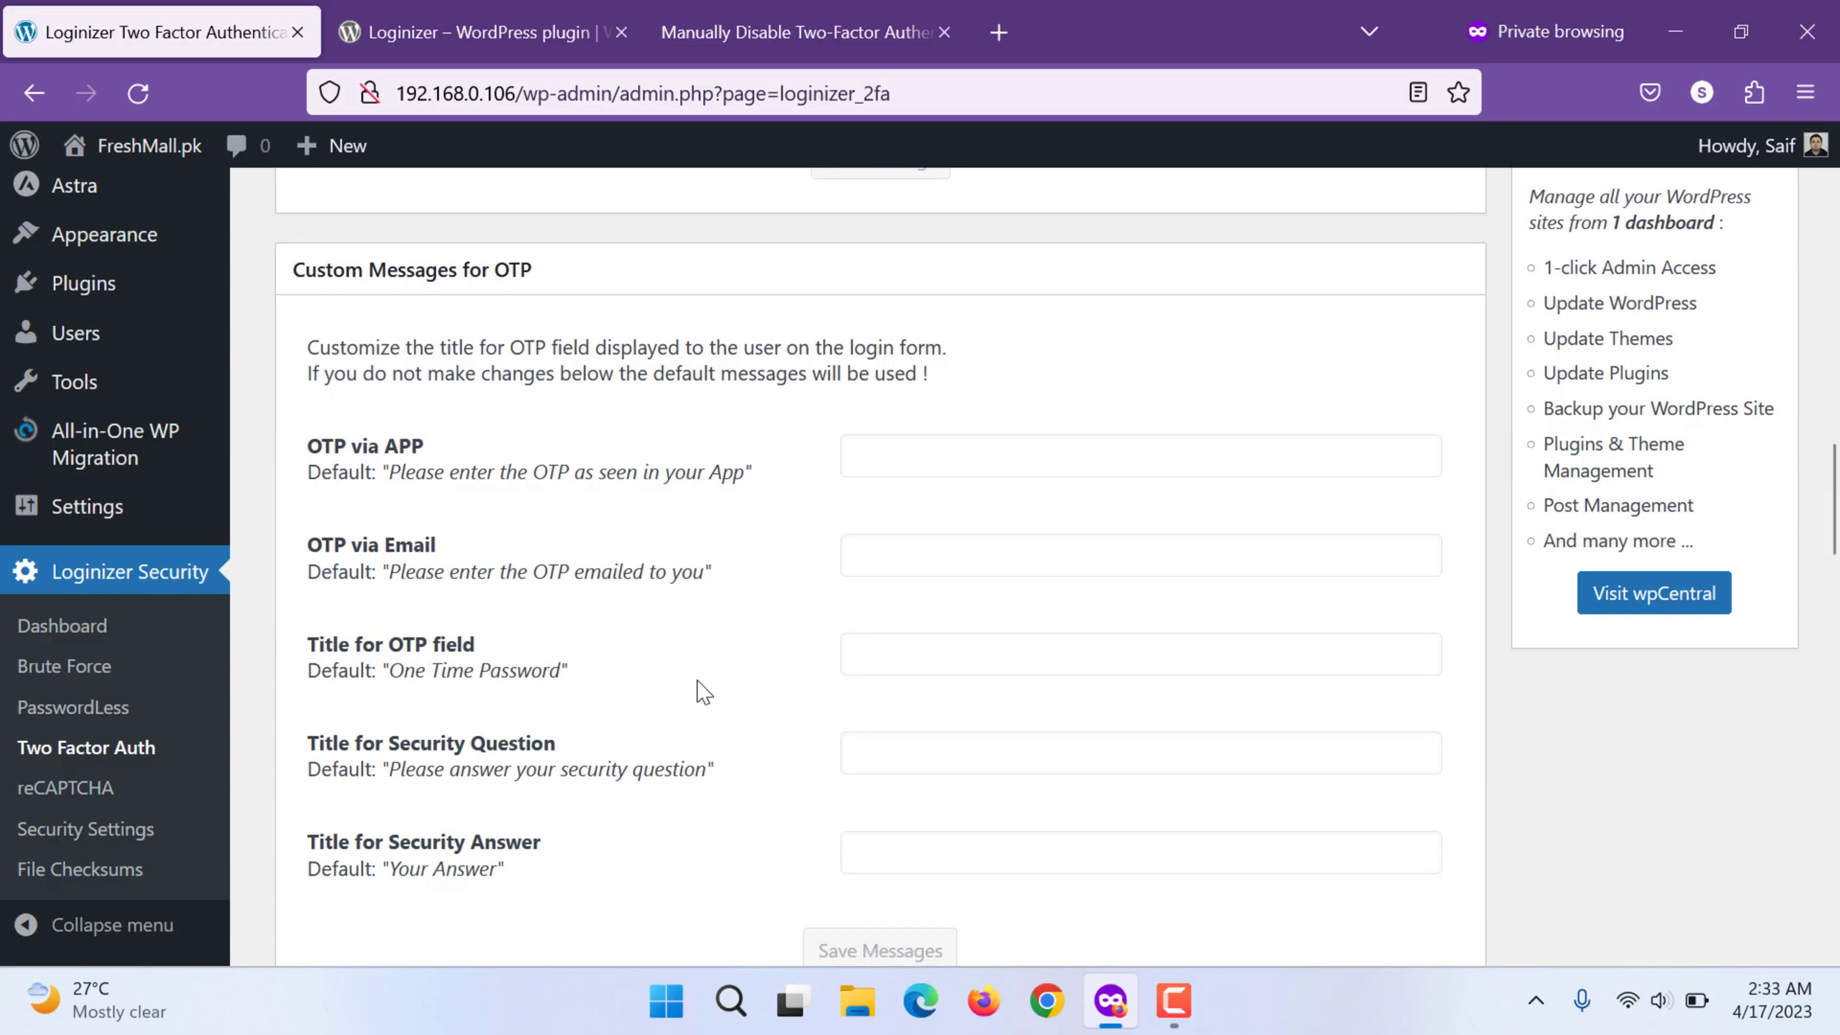
scroll("down", 3)
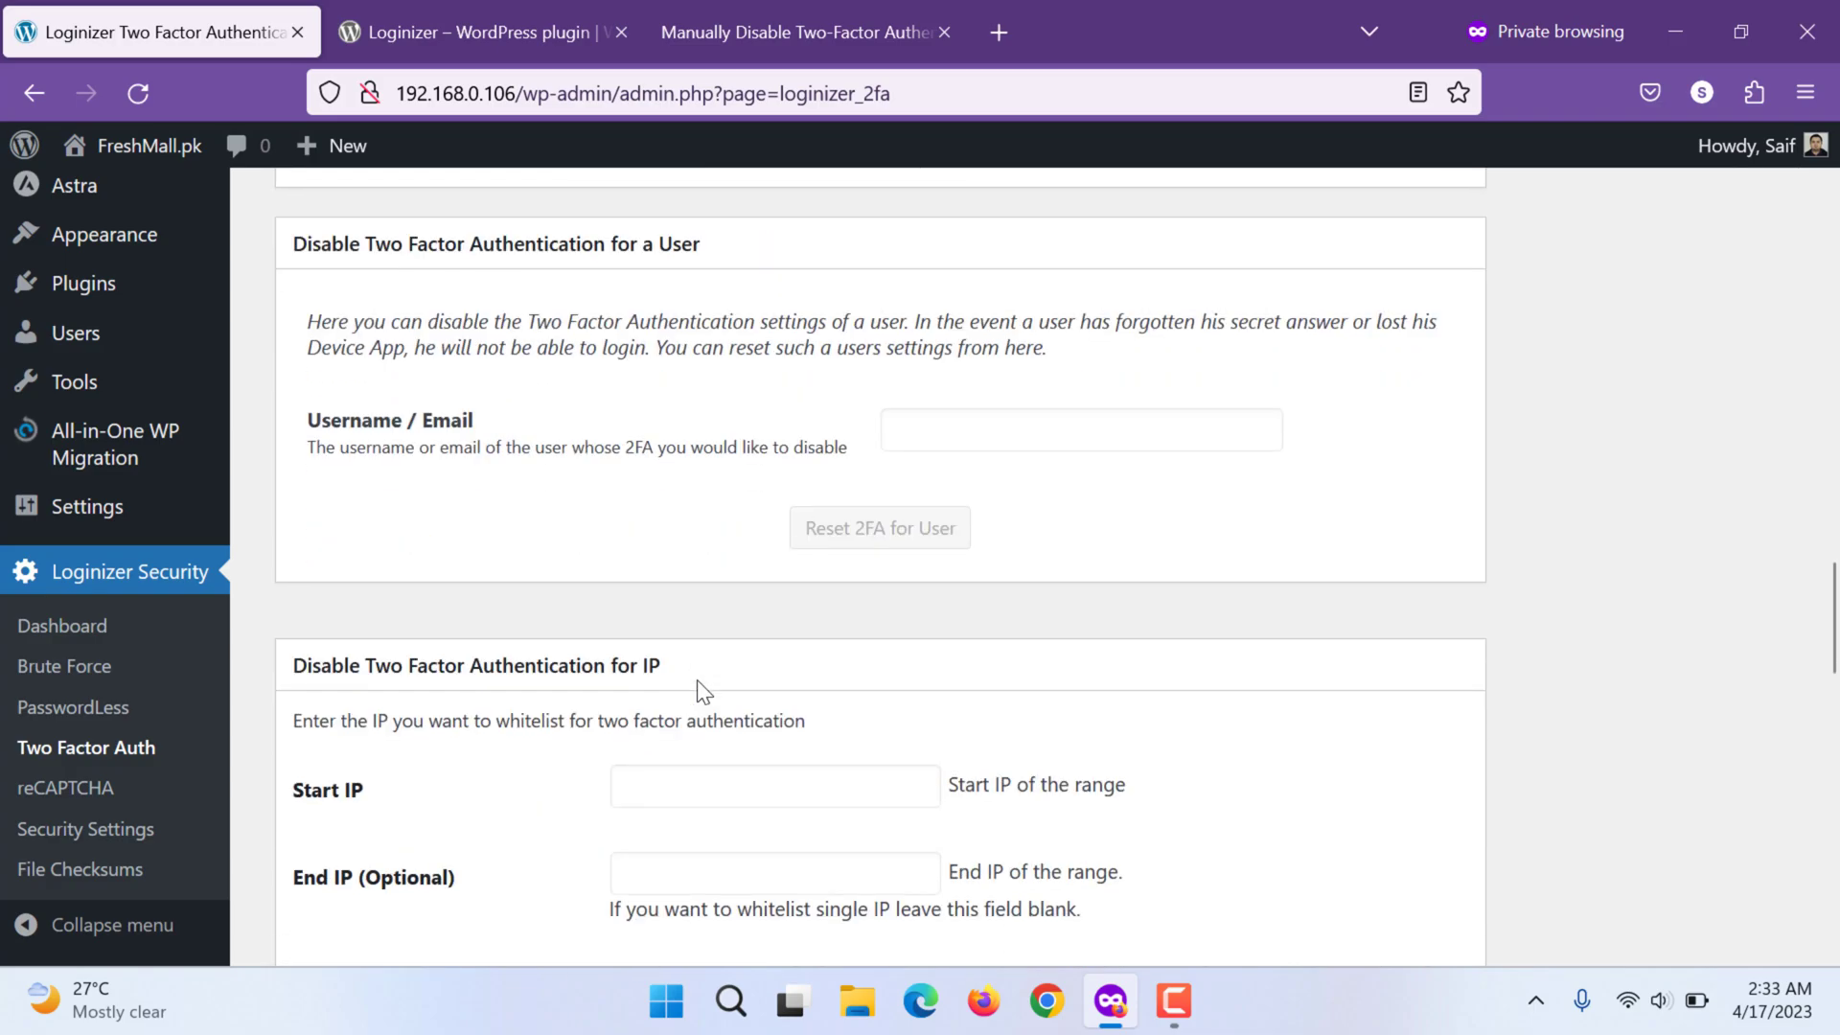
scroll("down", 3)
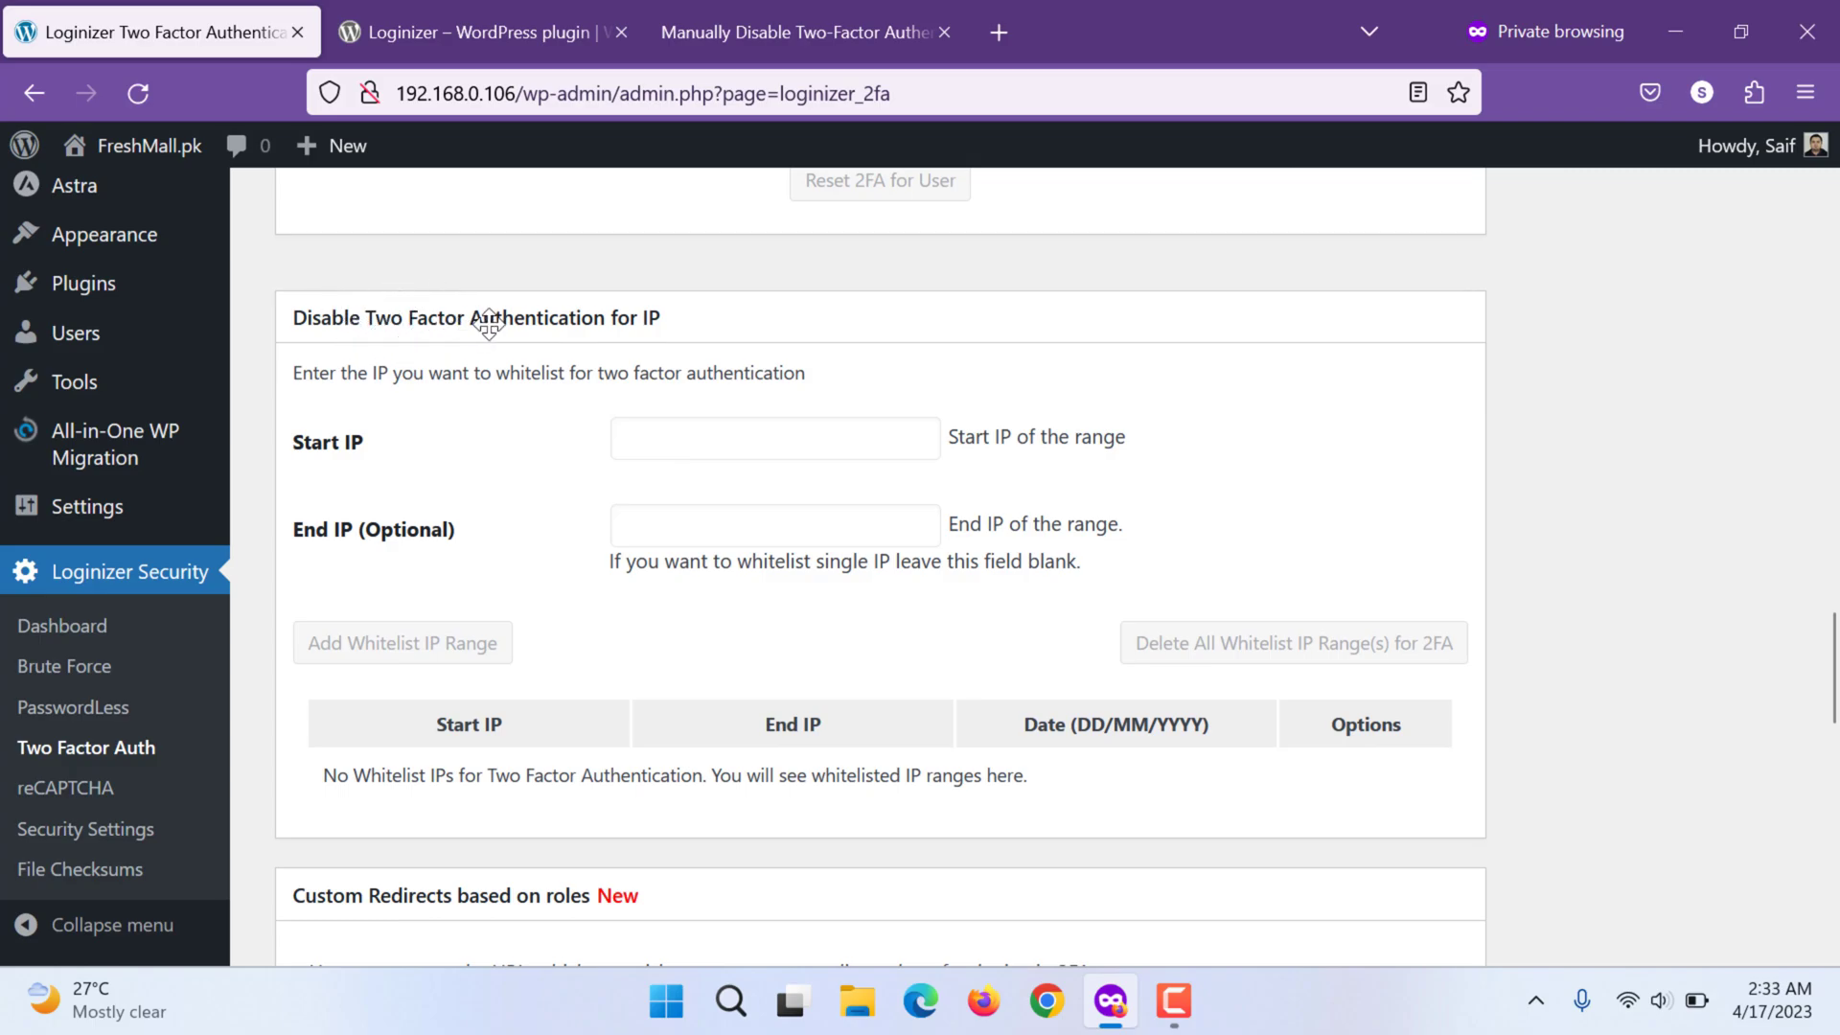
mouse_move(463, 456)
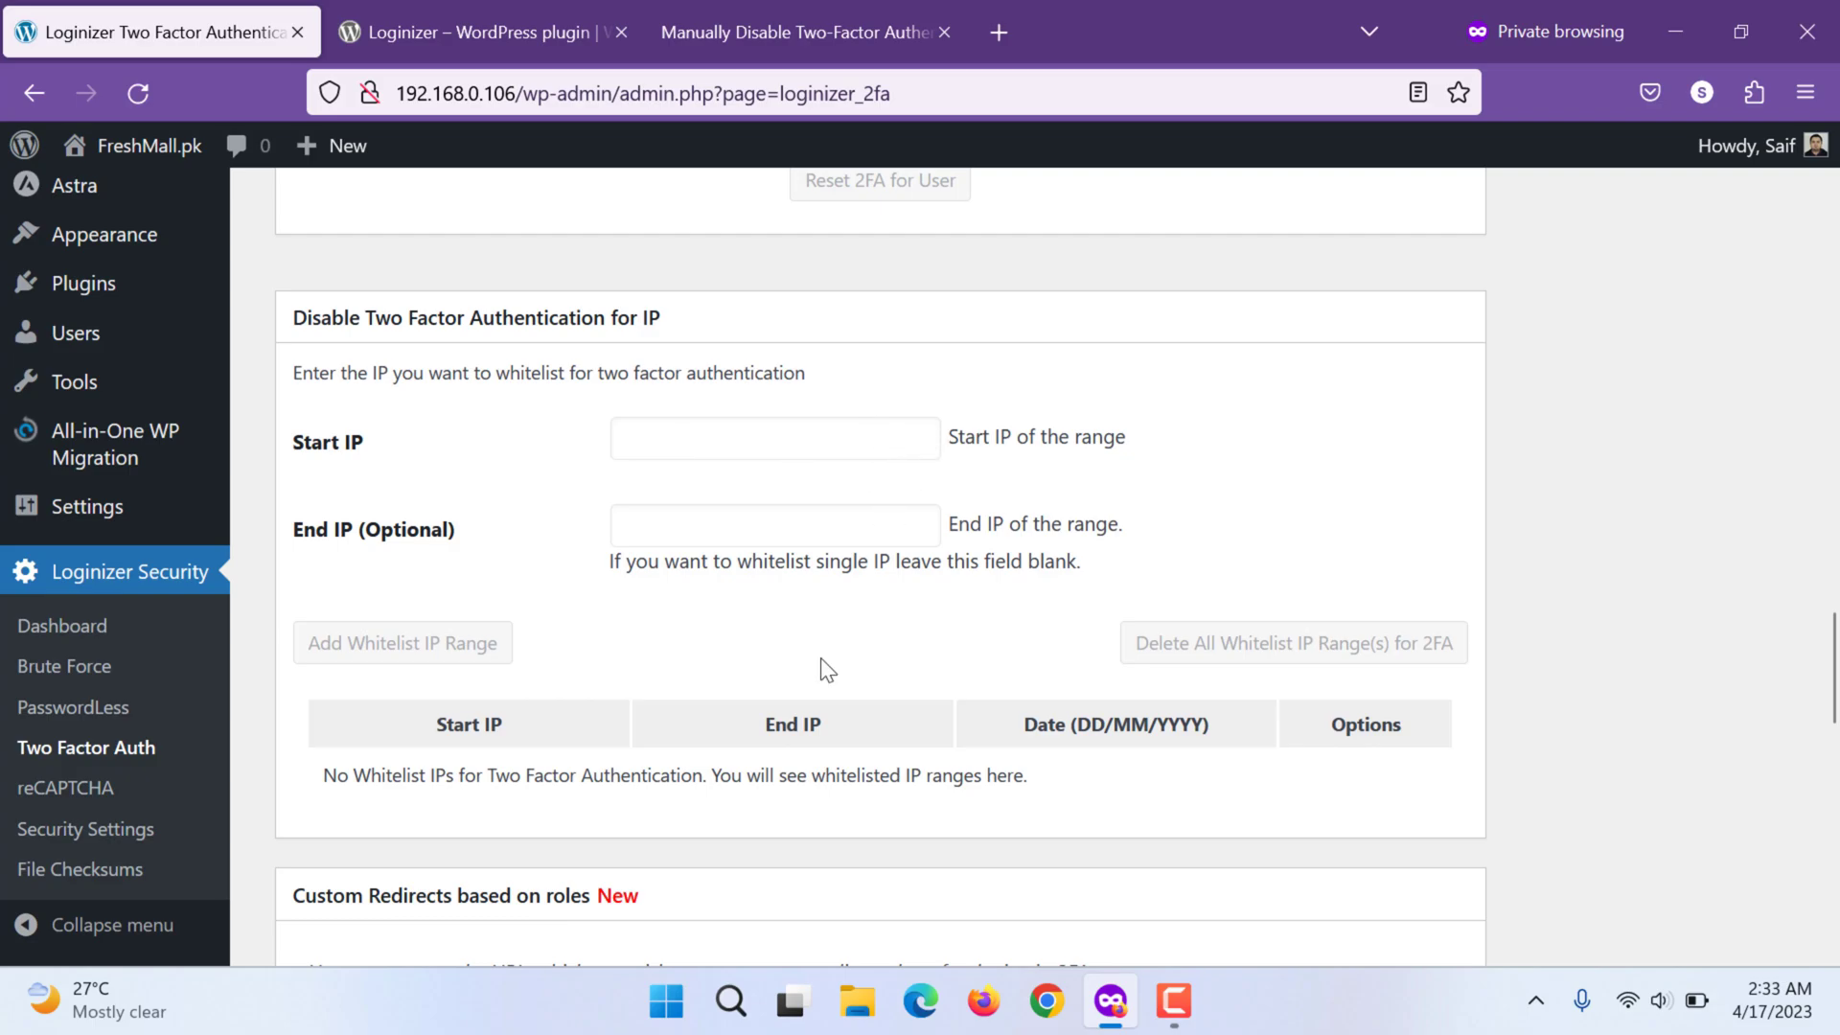
scroll("down", 3)
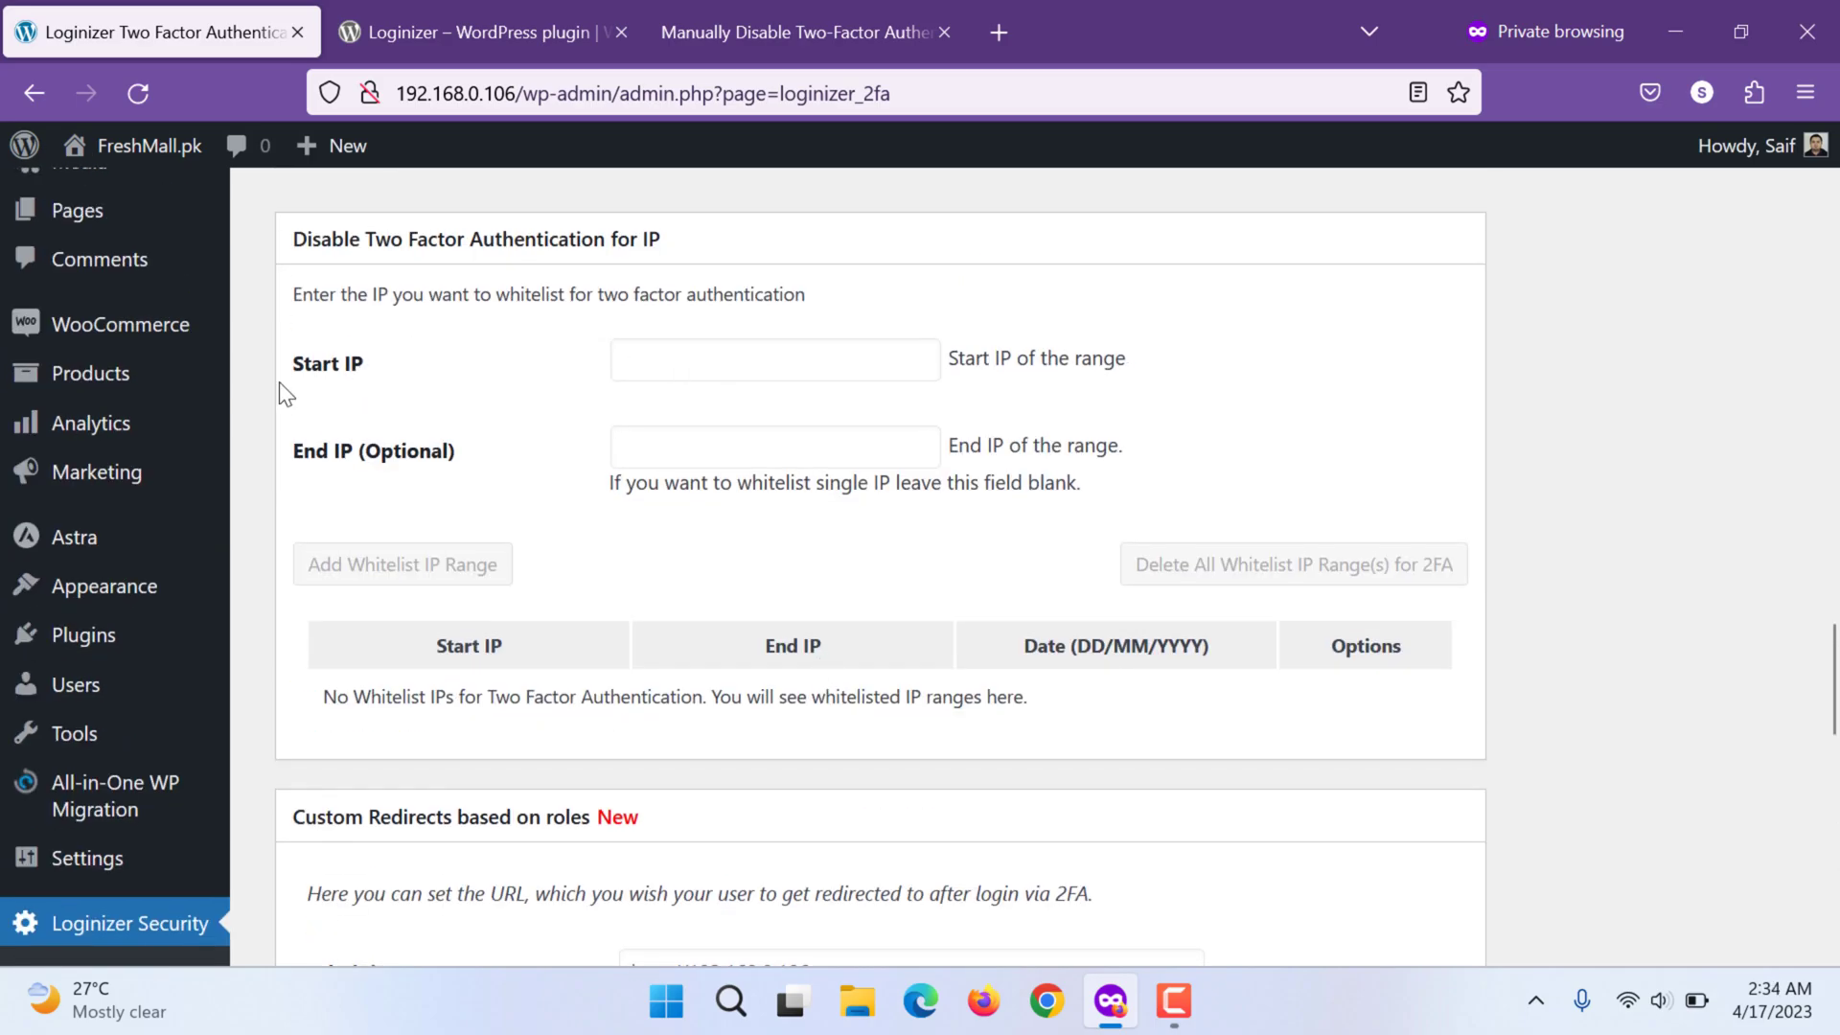
double_click(312, 362)
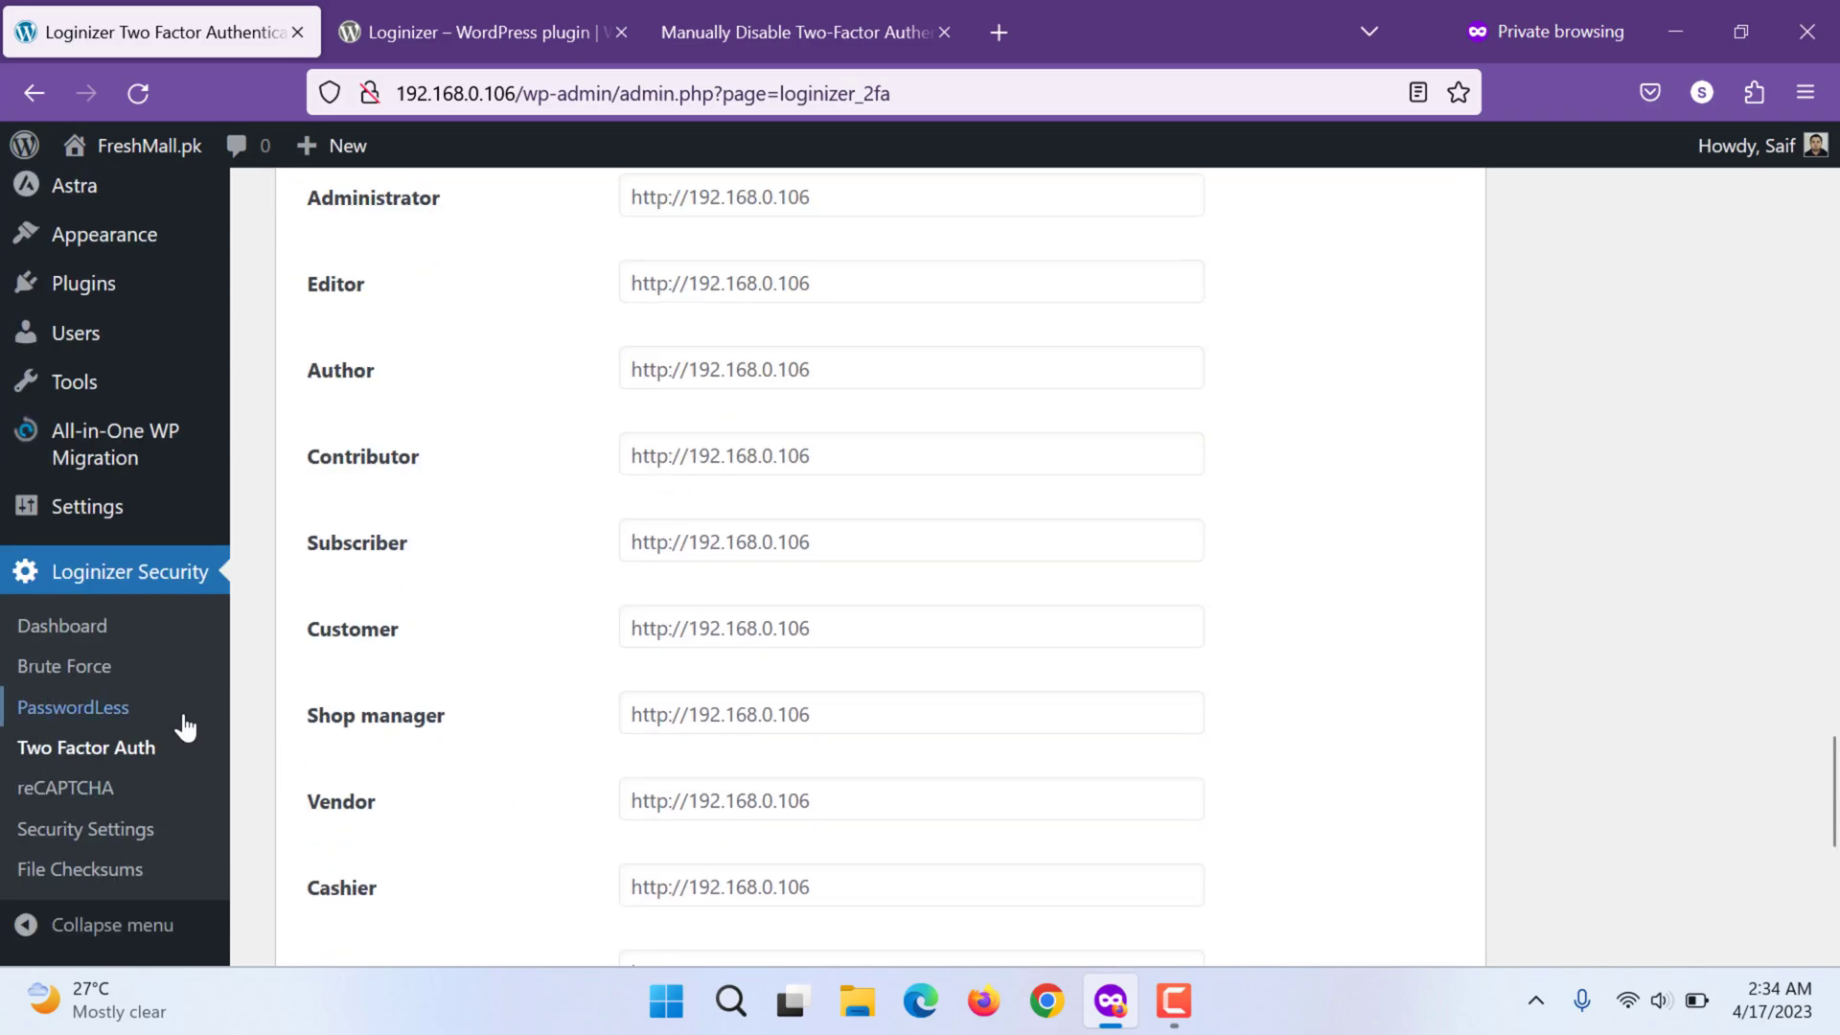
left_click(66, 787)
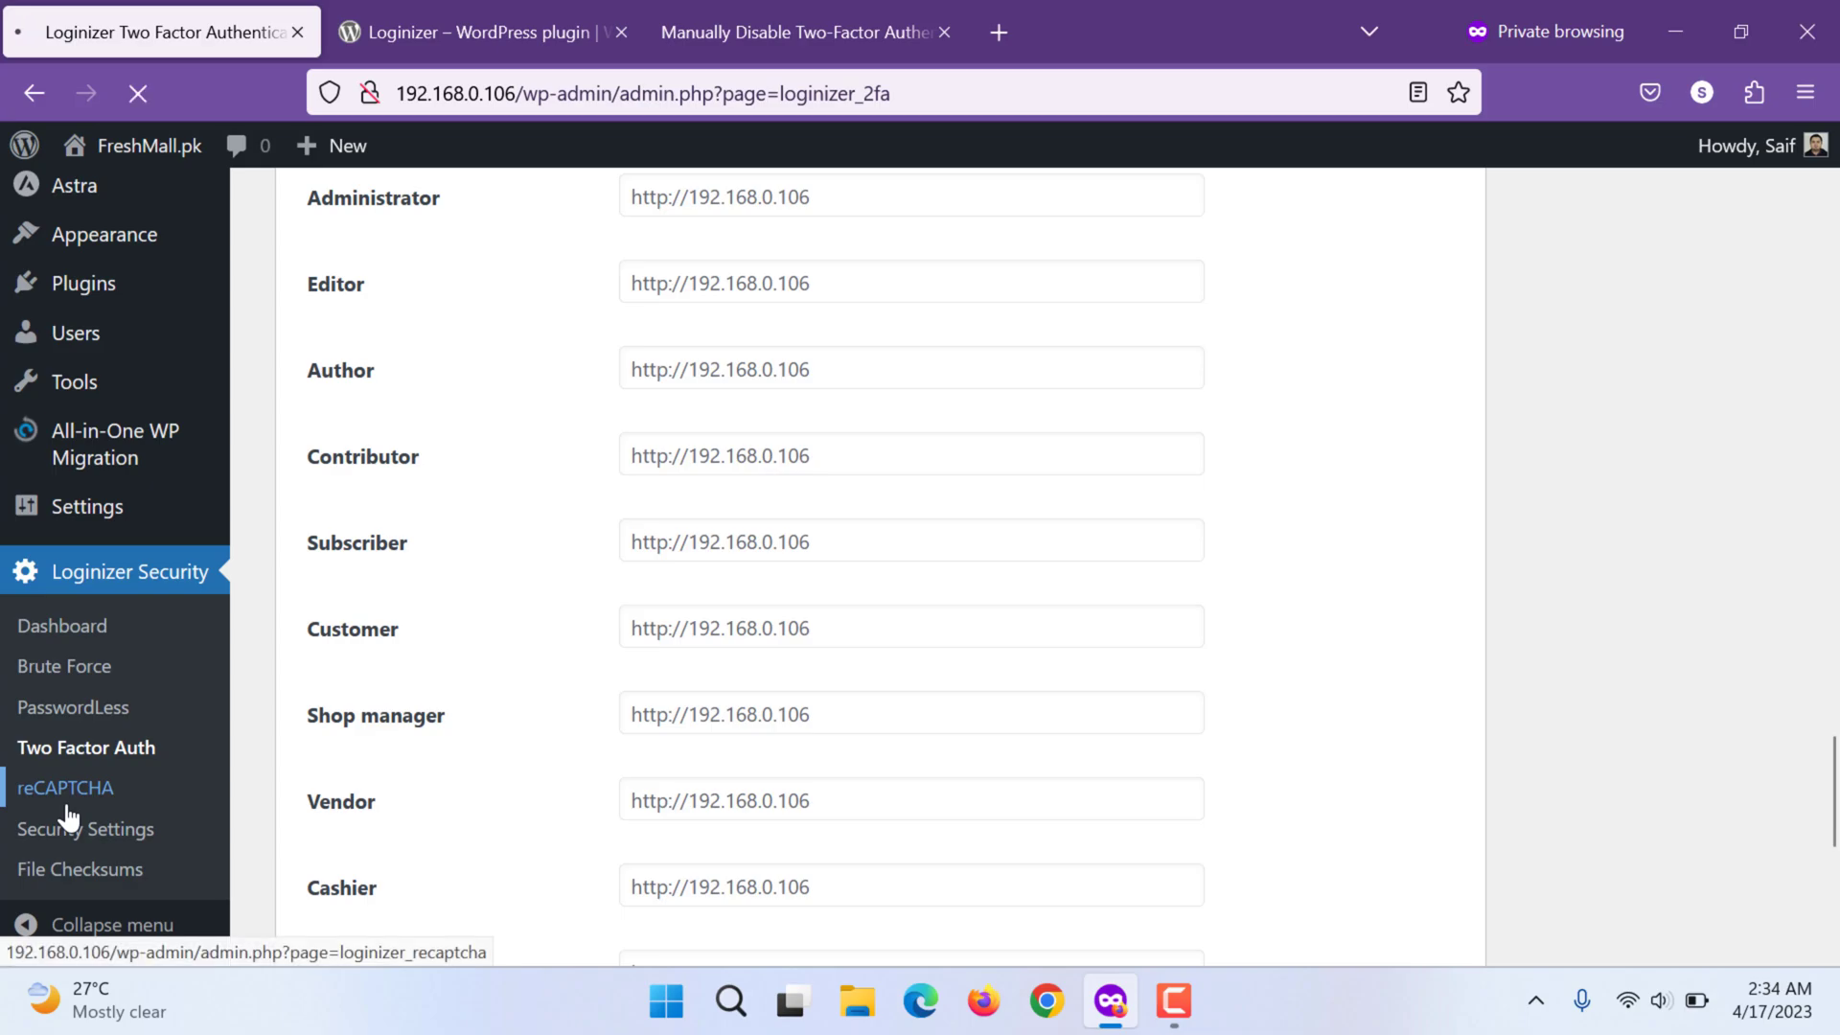
Look over the Pro-only reCAPTCHA settings, then move to Security Settings
left_click(65, 788)
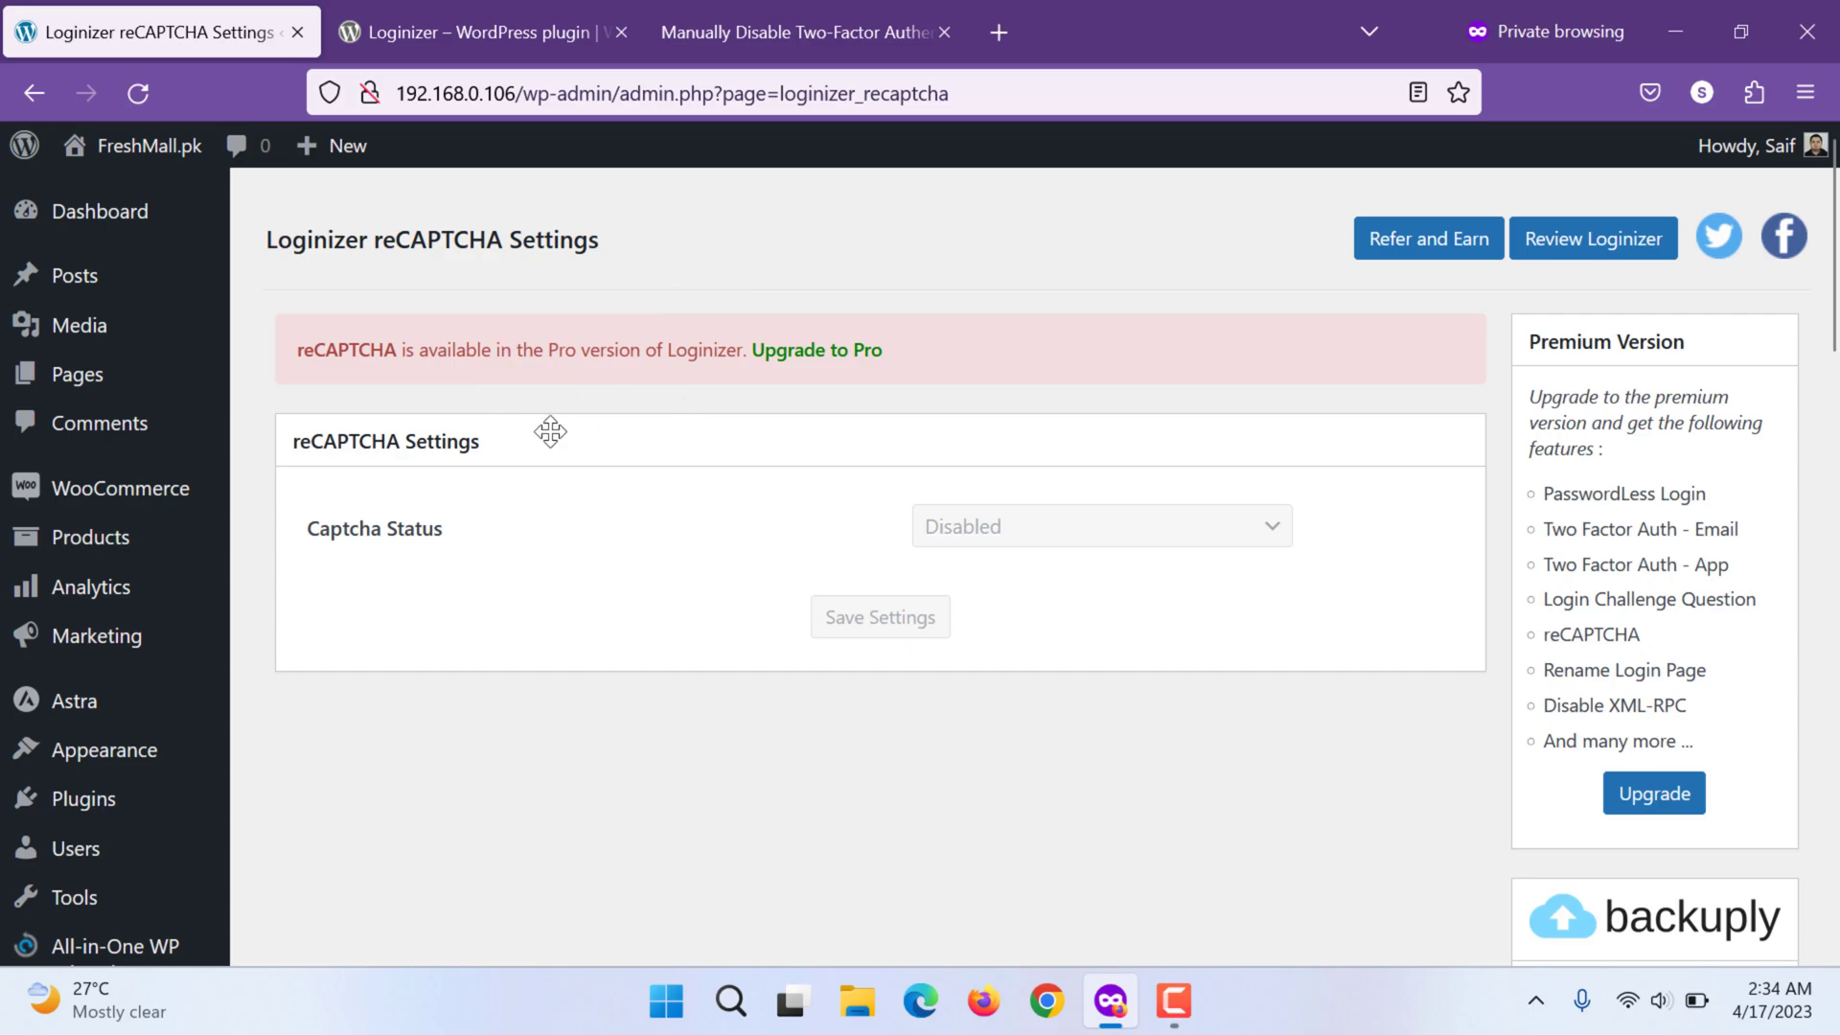
scroll("down", 3)
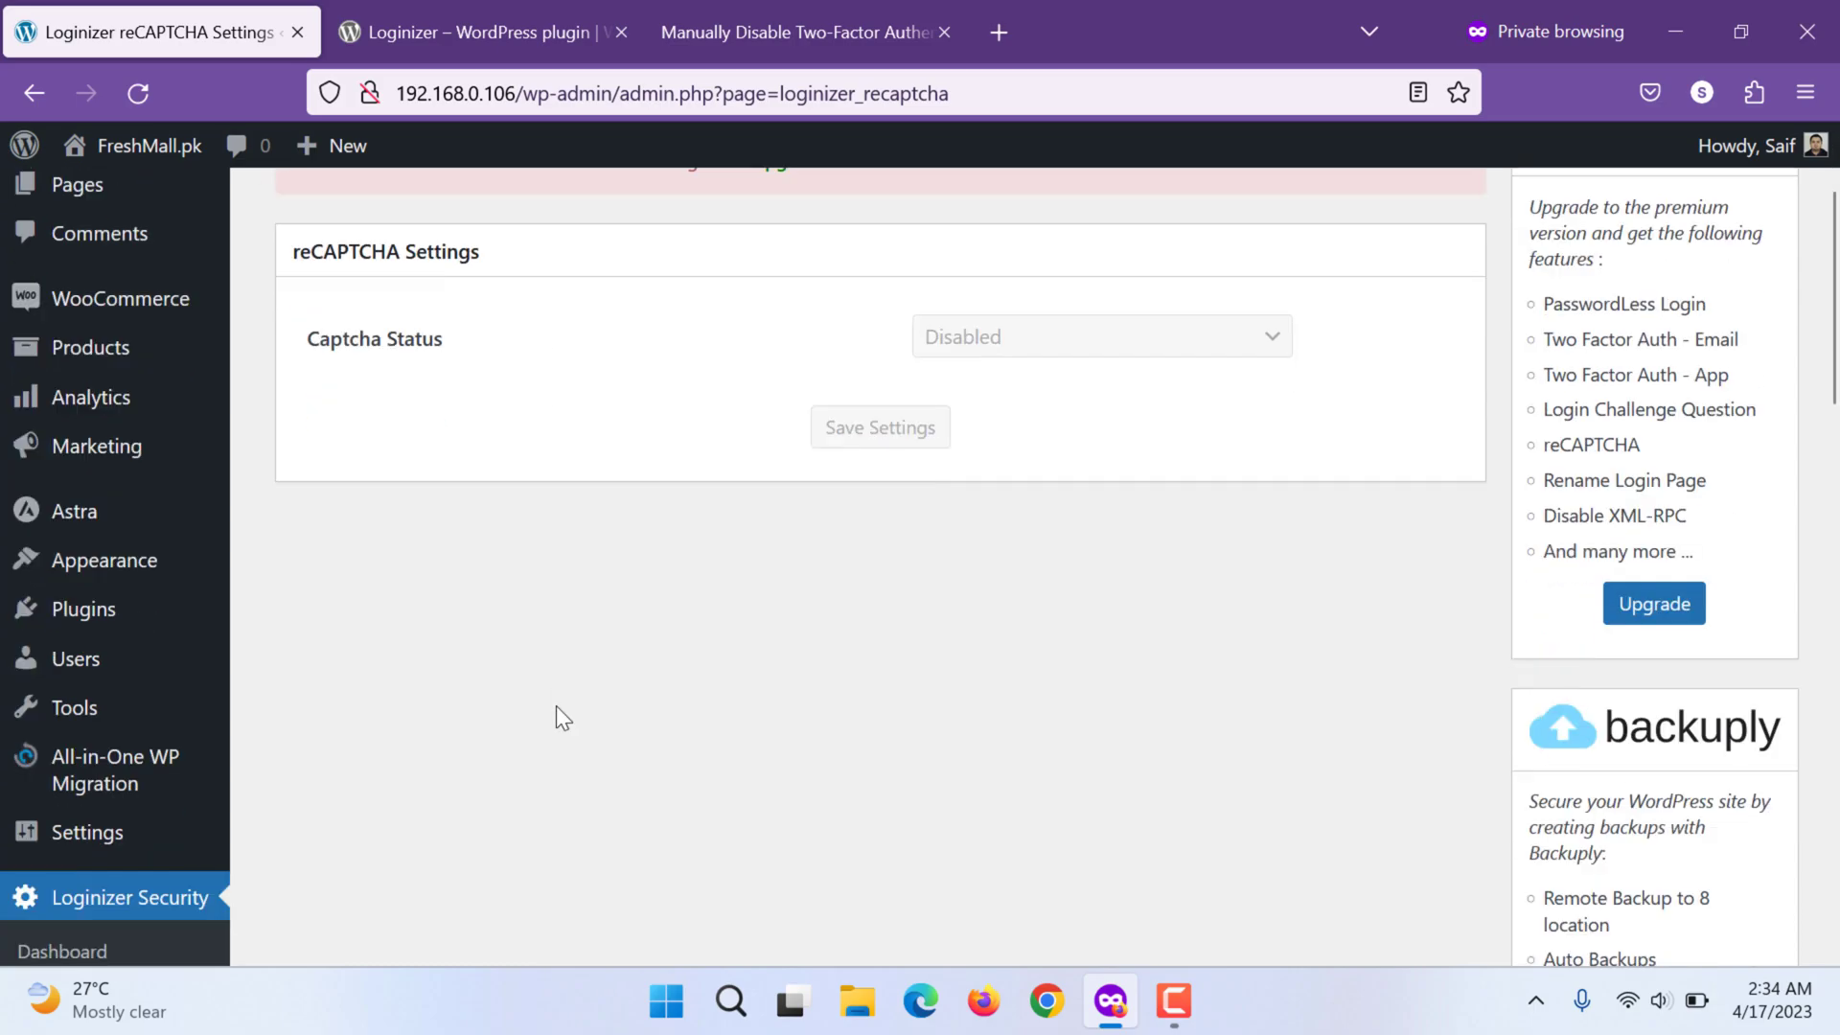
scroll("down", 3)
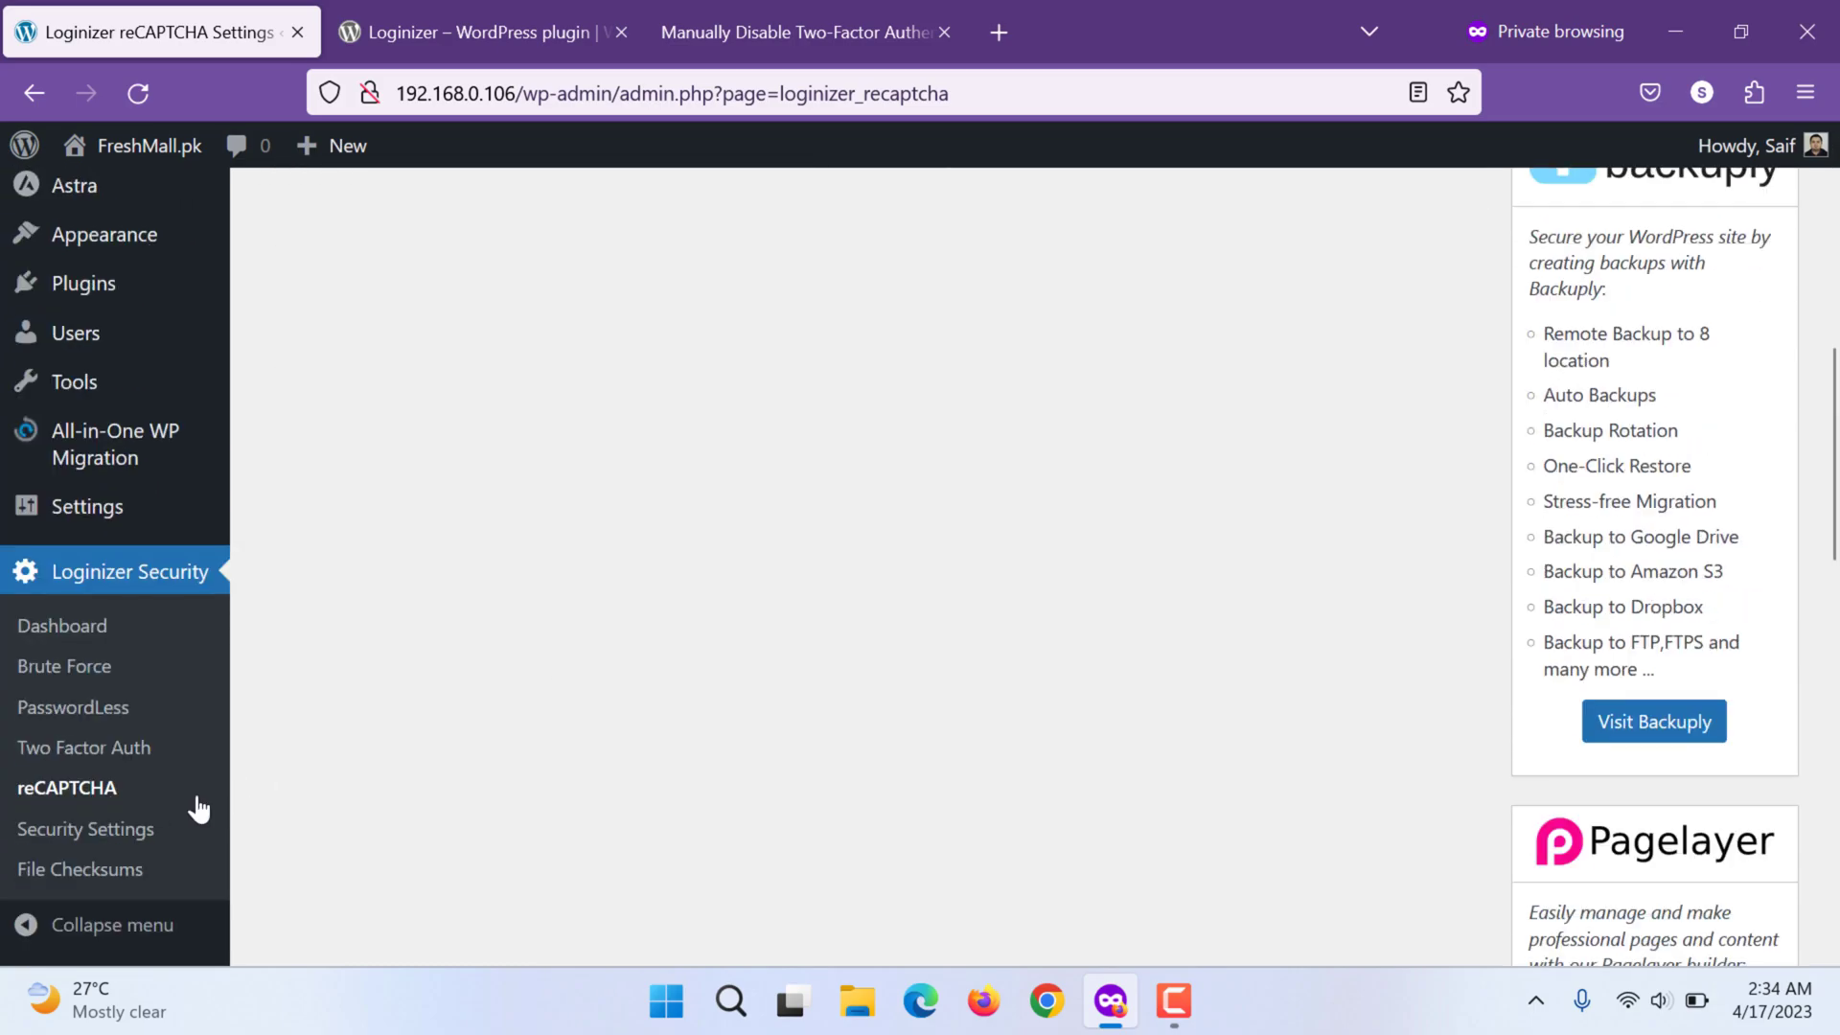
left_click(84, 828)
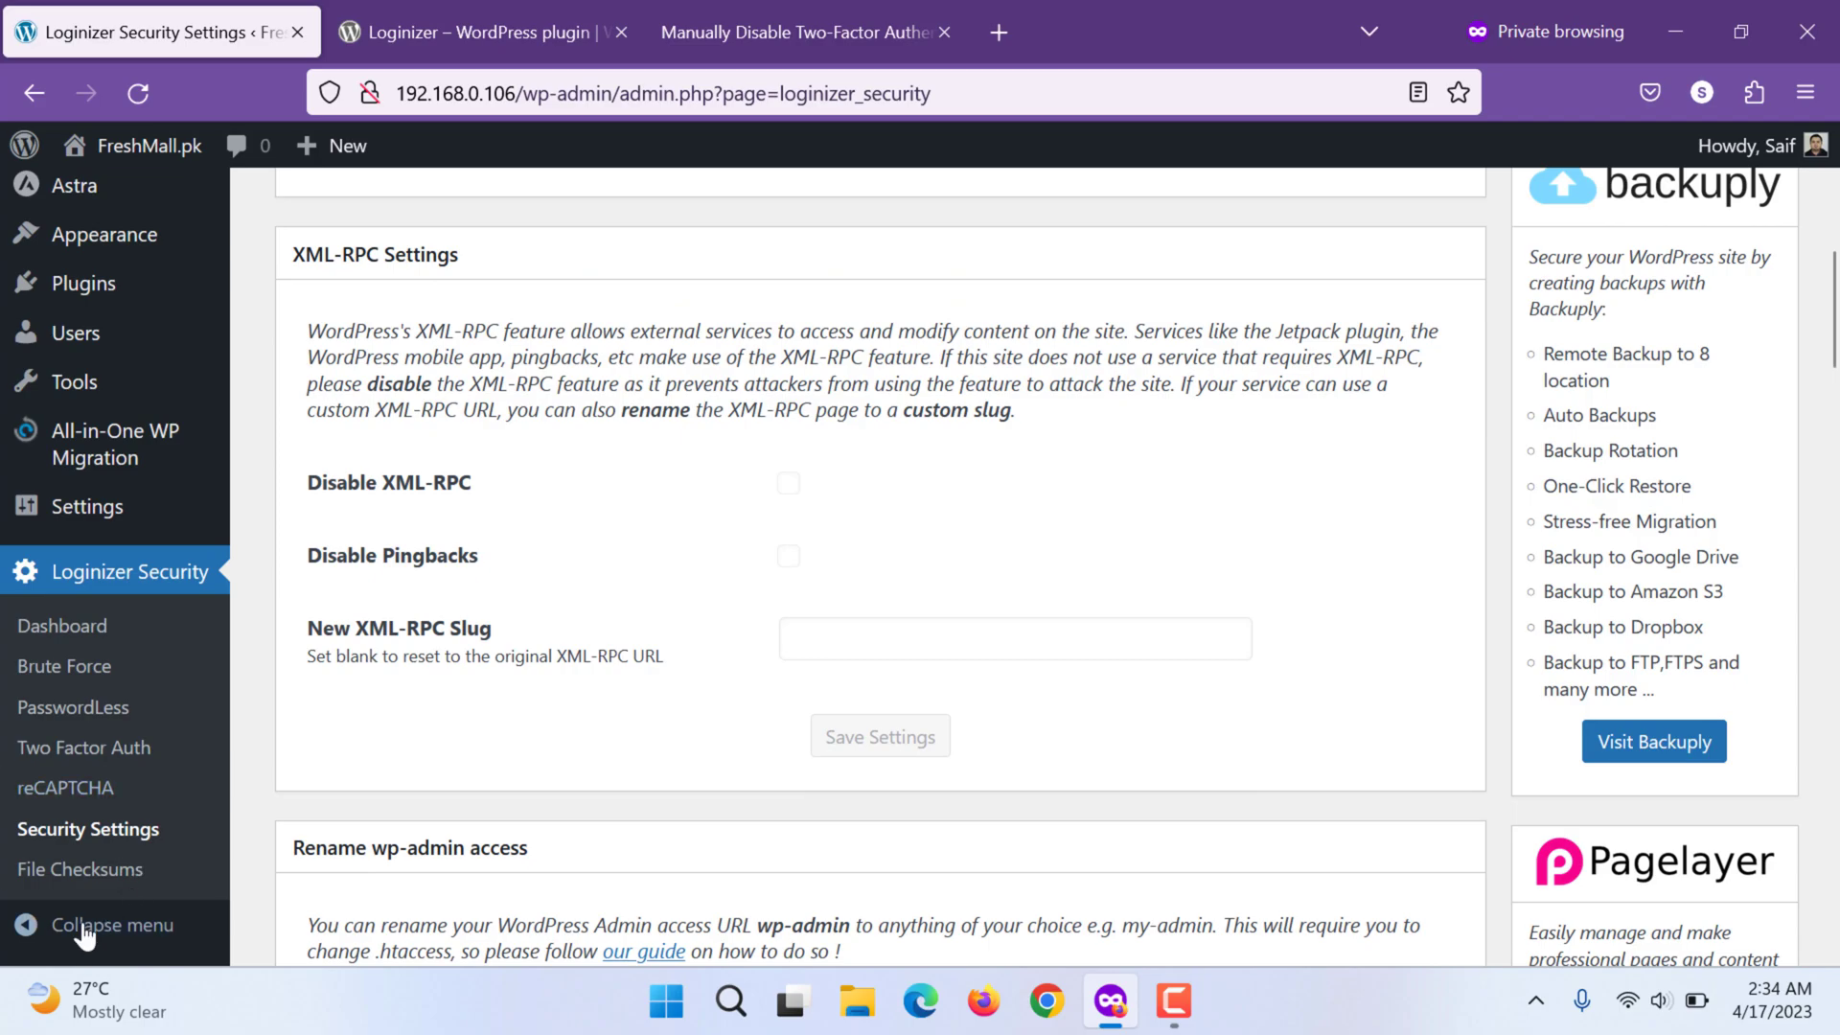
Go to File Checksums and scroll to the Checksum Settings section
left_click(81, 870)
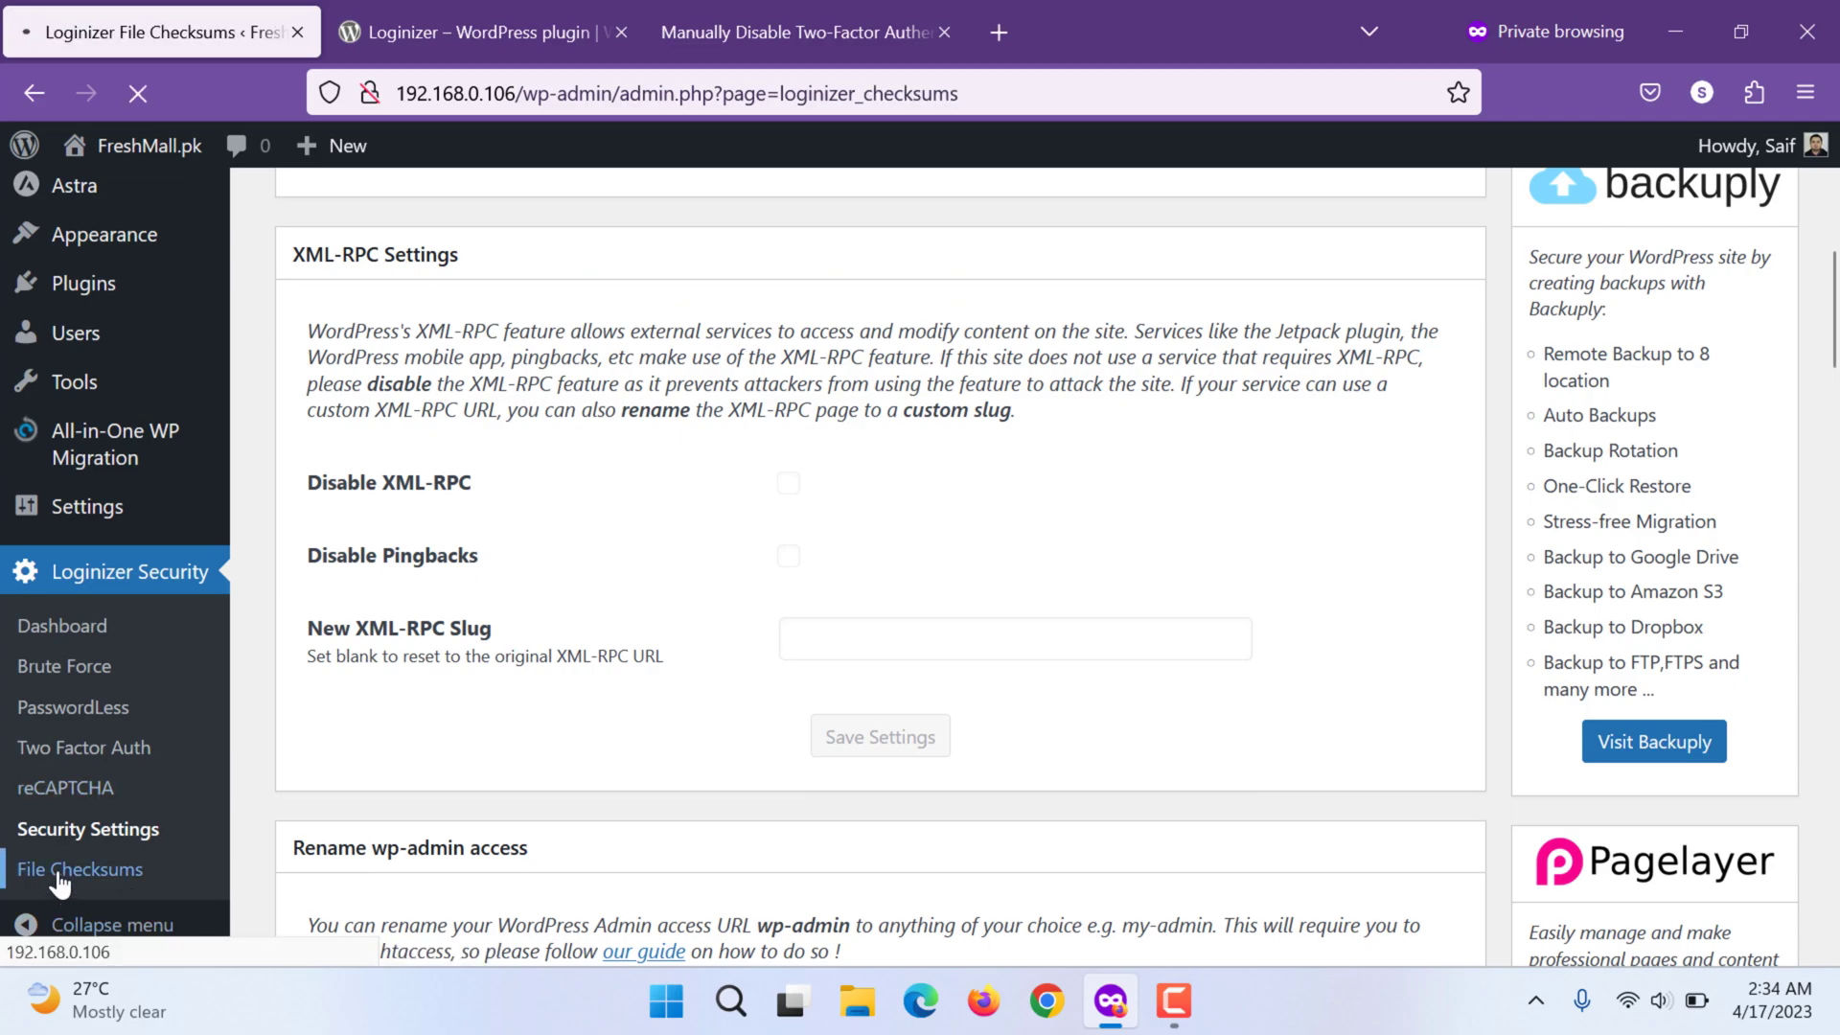
left_click(81, 868)
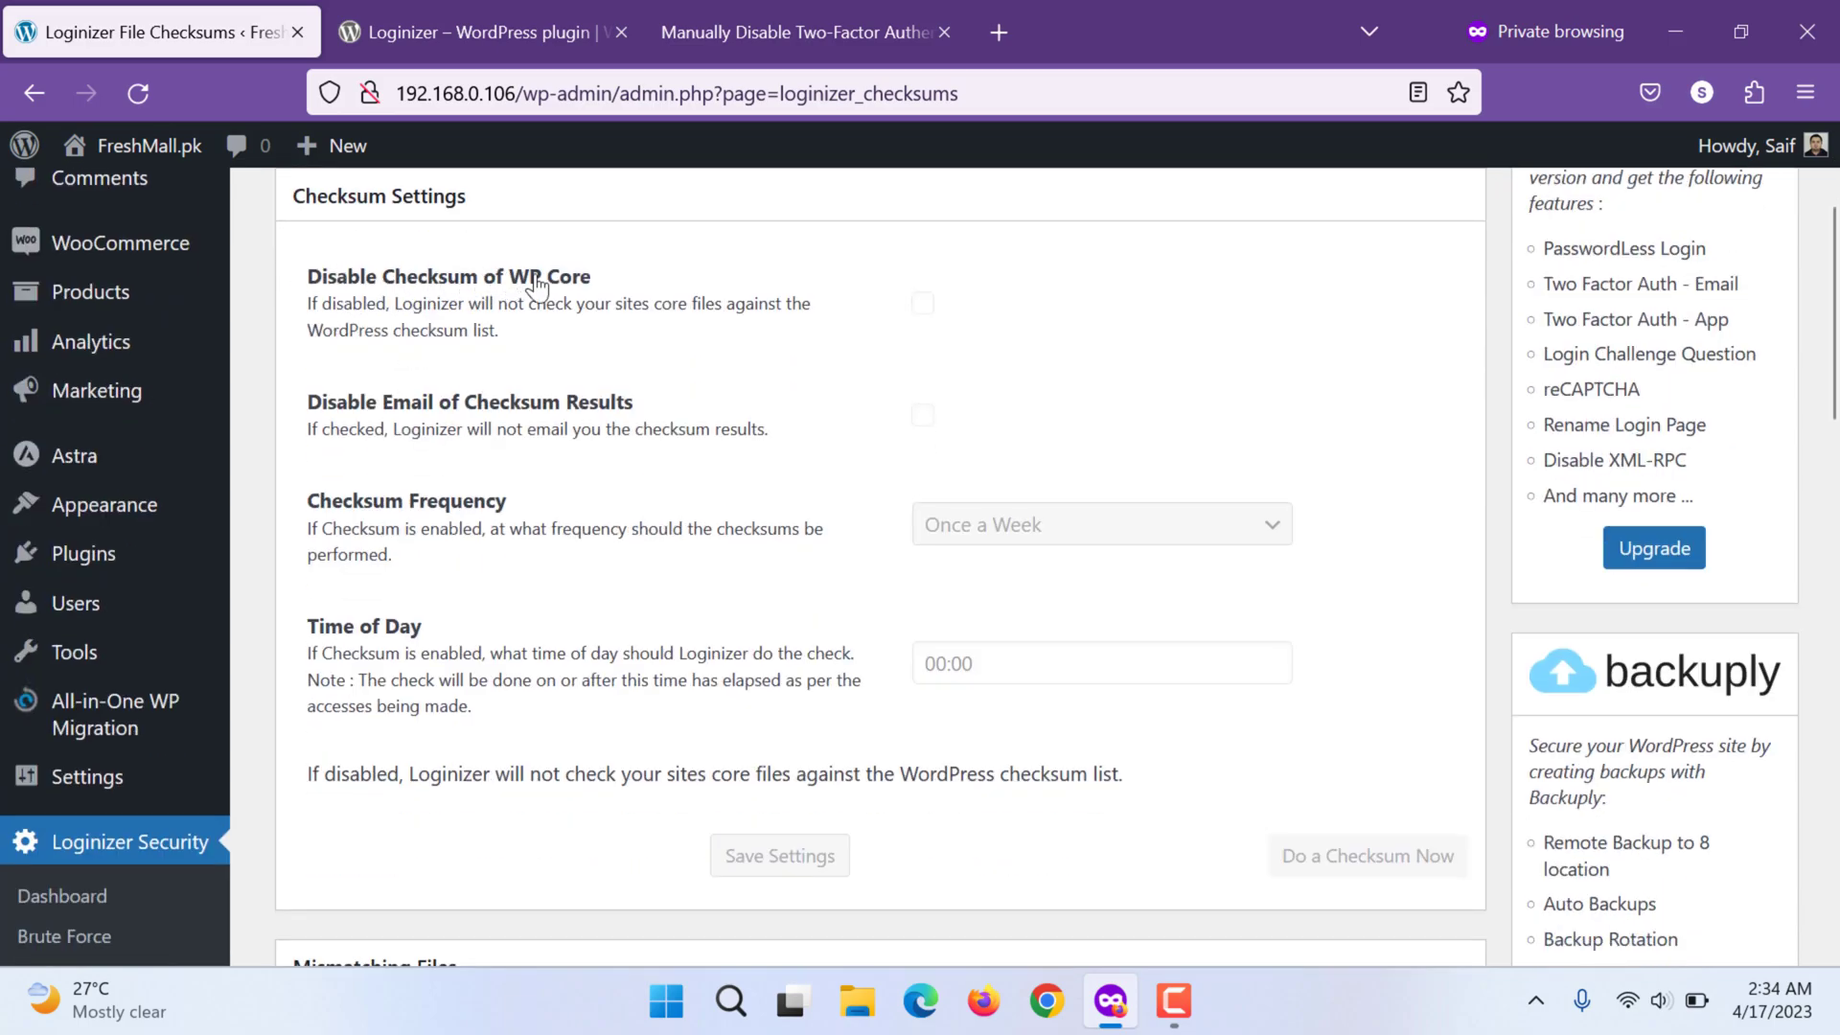
scroll("down", 3)
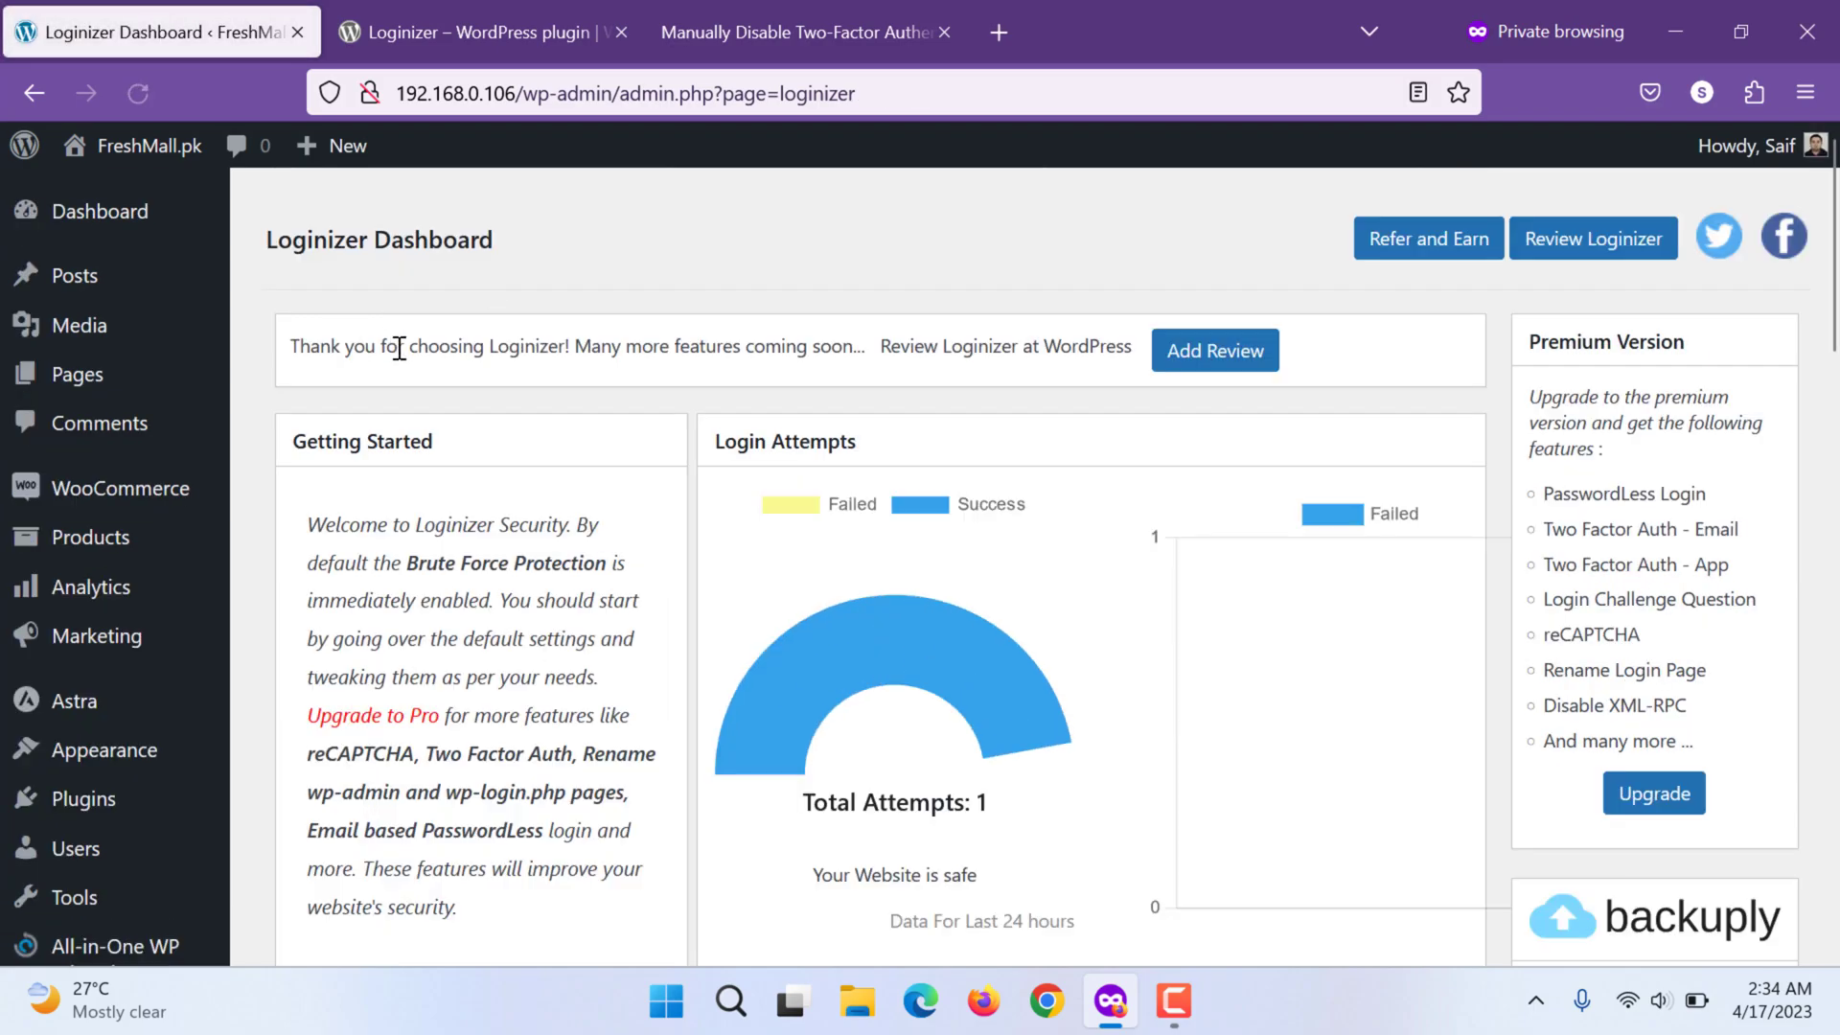
Scroll to the File Permissions table and select the 'Suggested' column heading
scroll("down", 3)
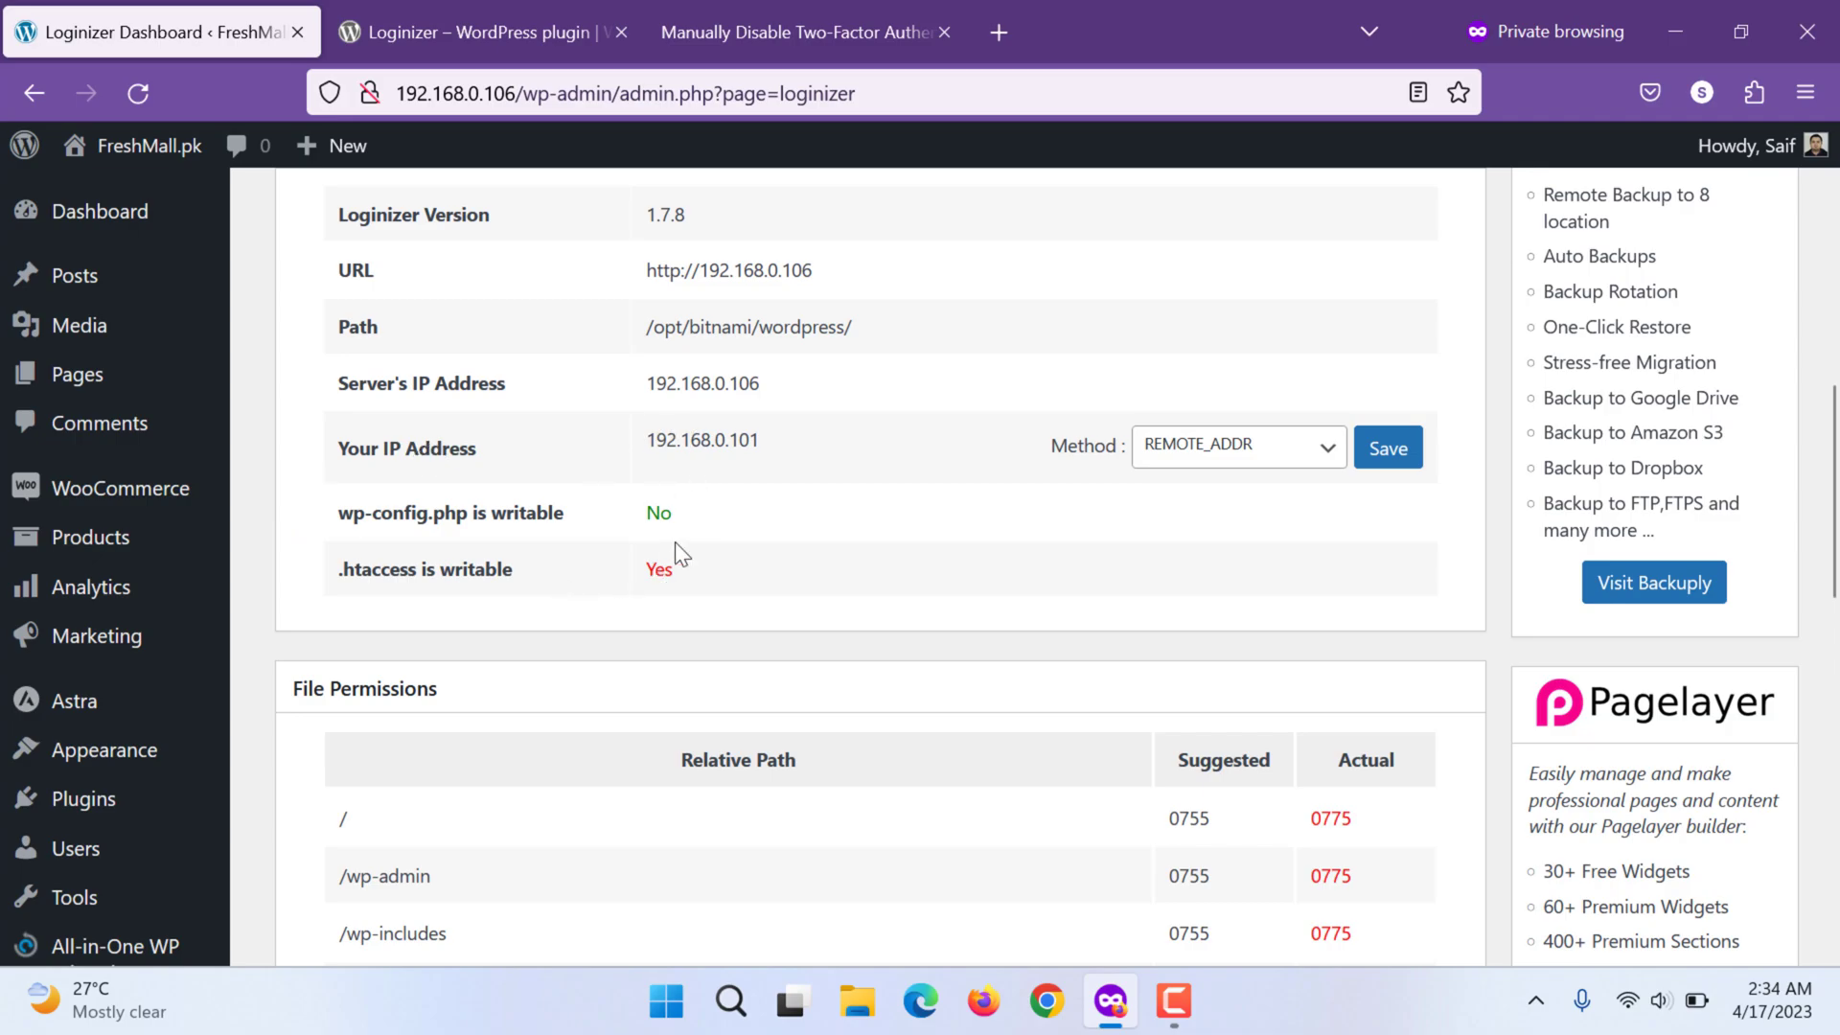
scroll("down", 3)
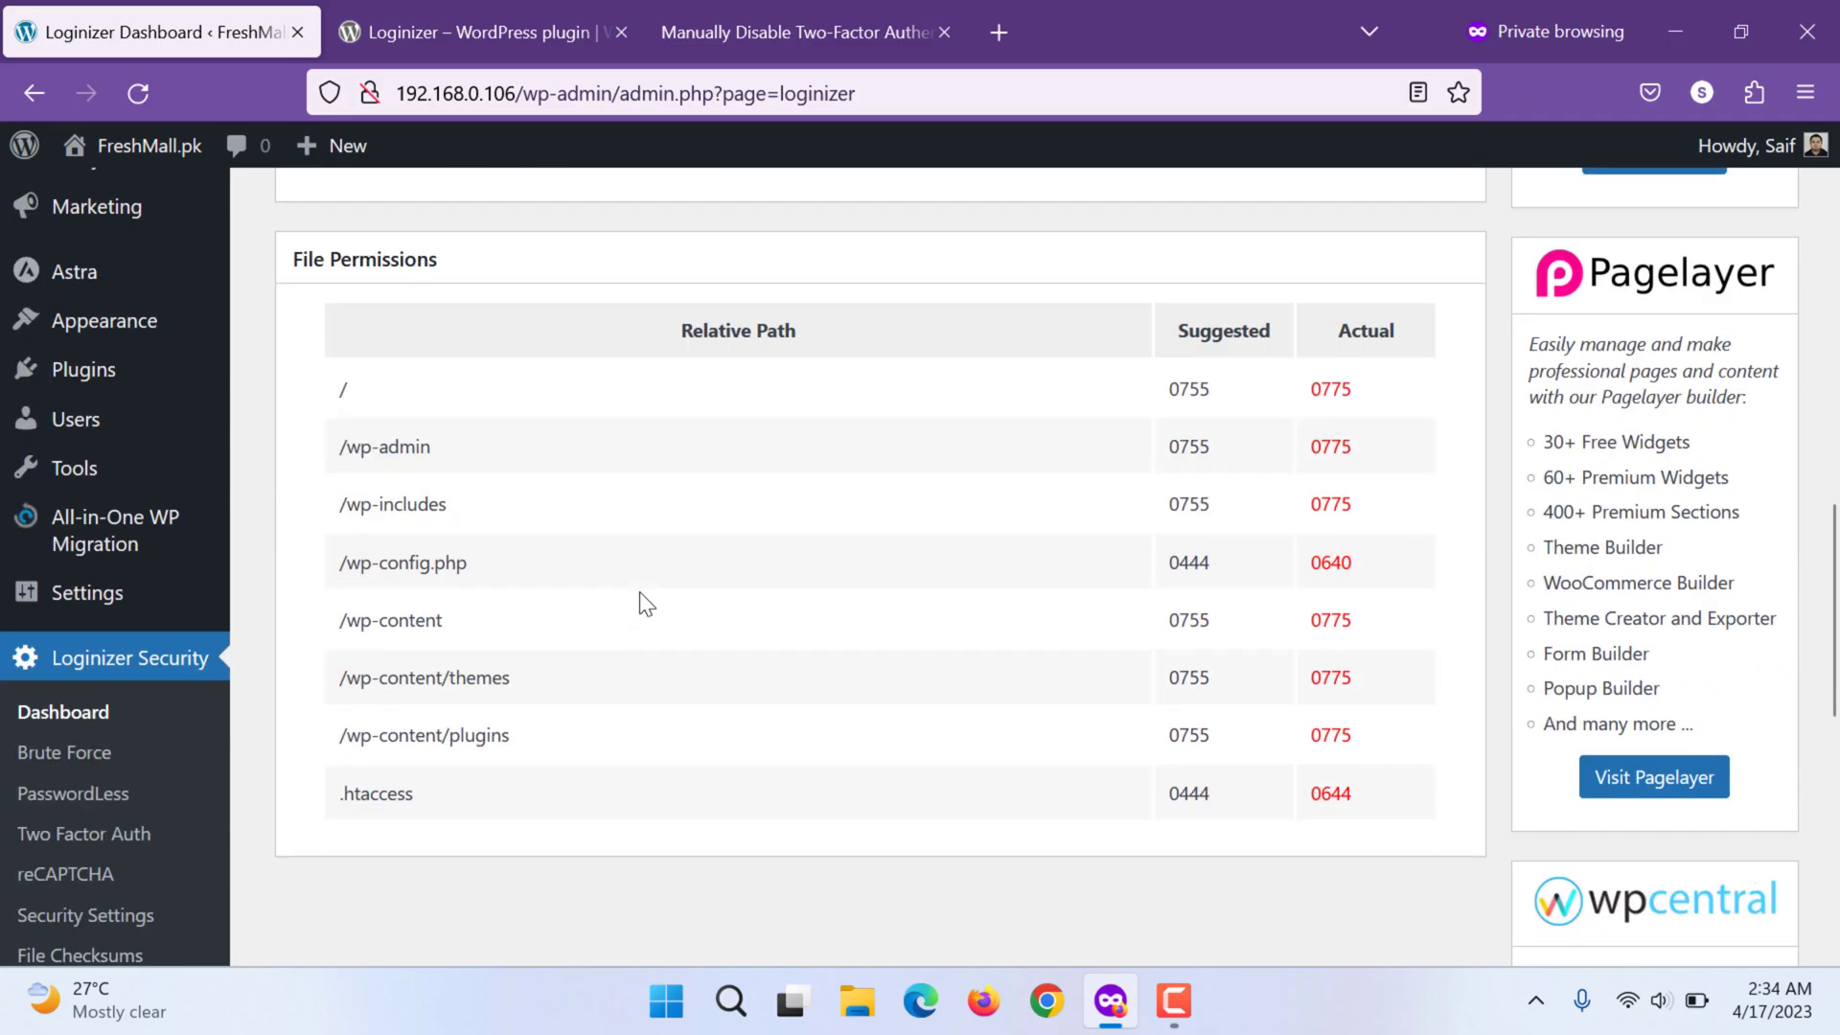
mouse_move(1194, 341)
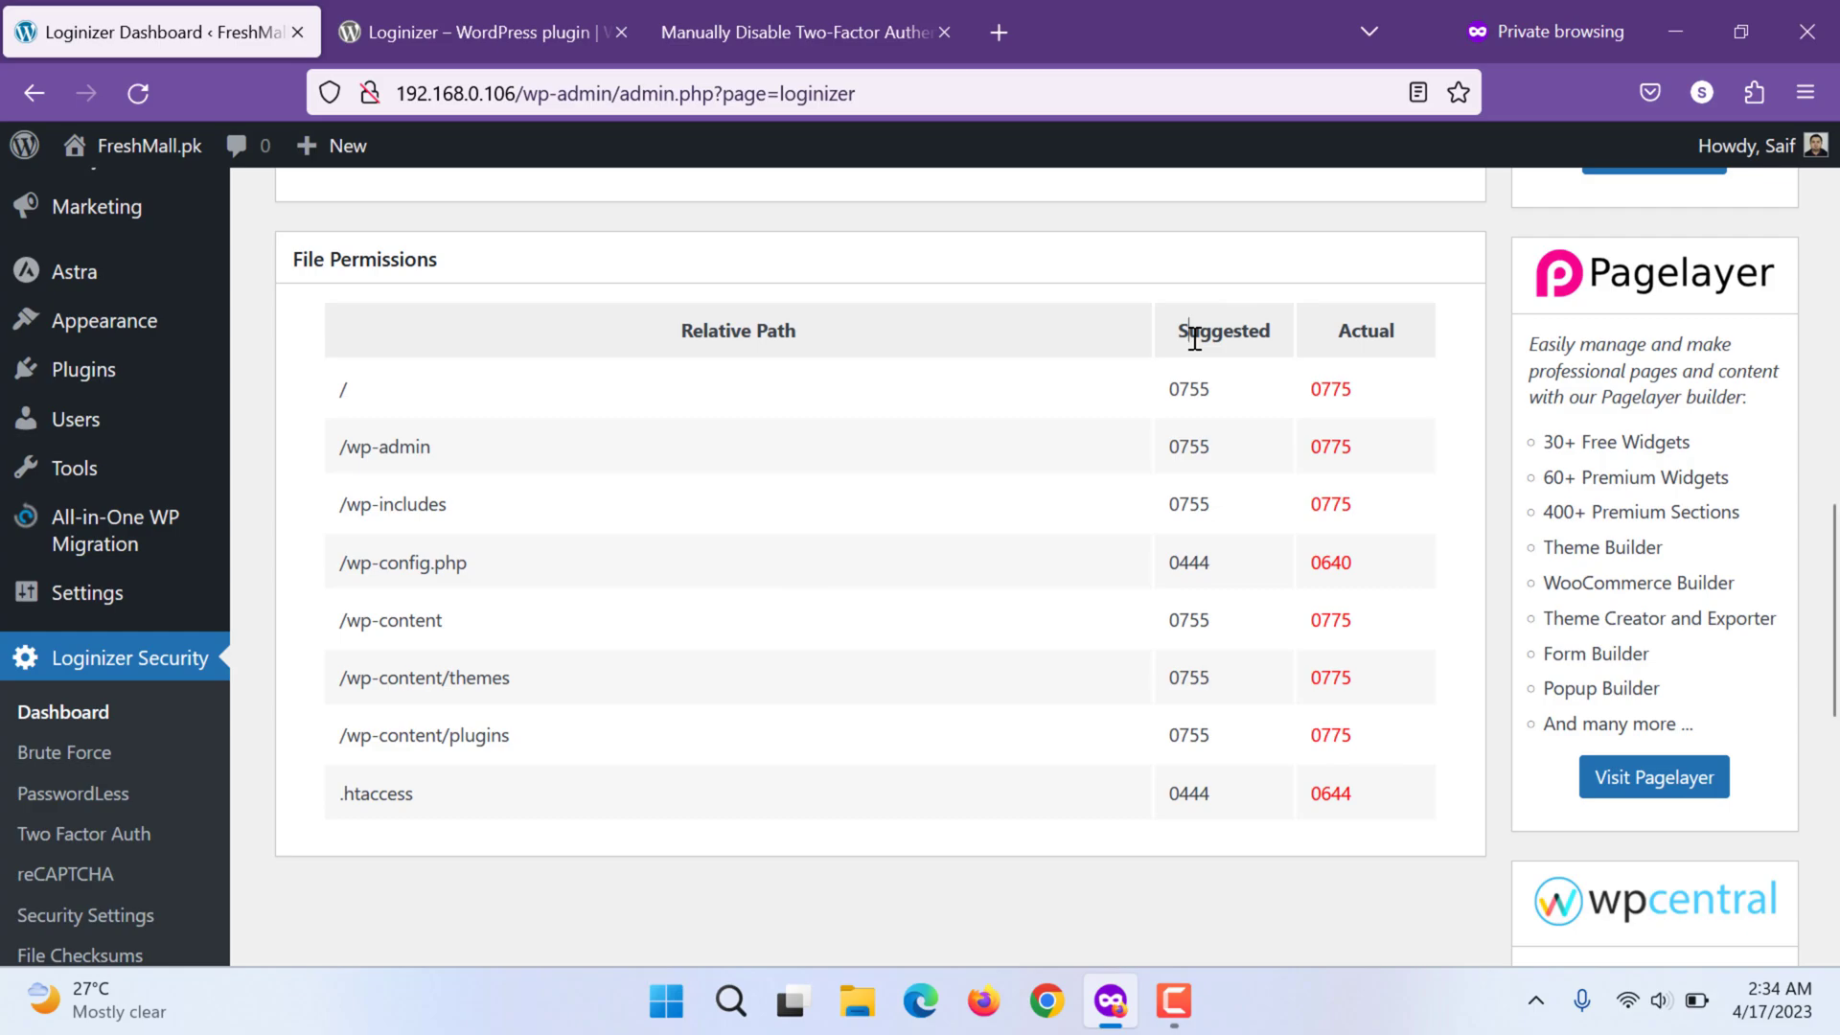
double_click(1225, 332)
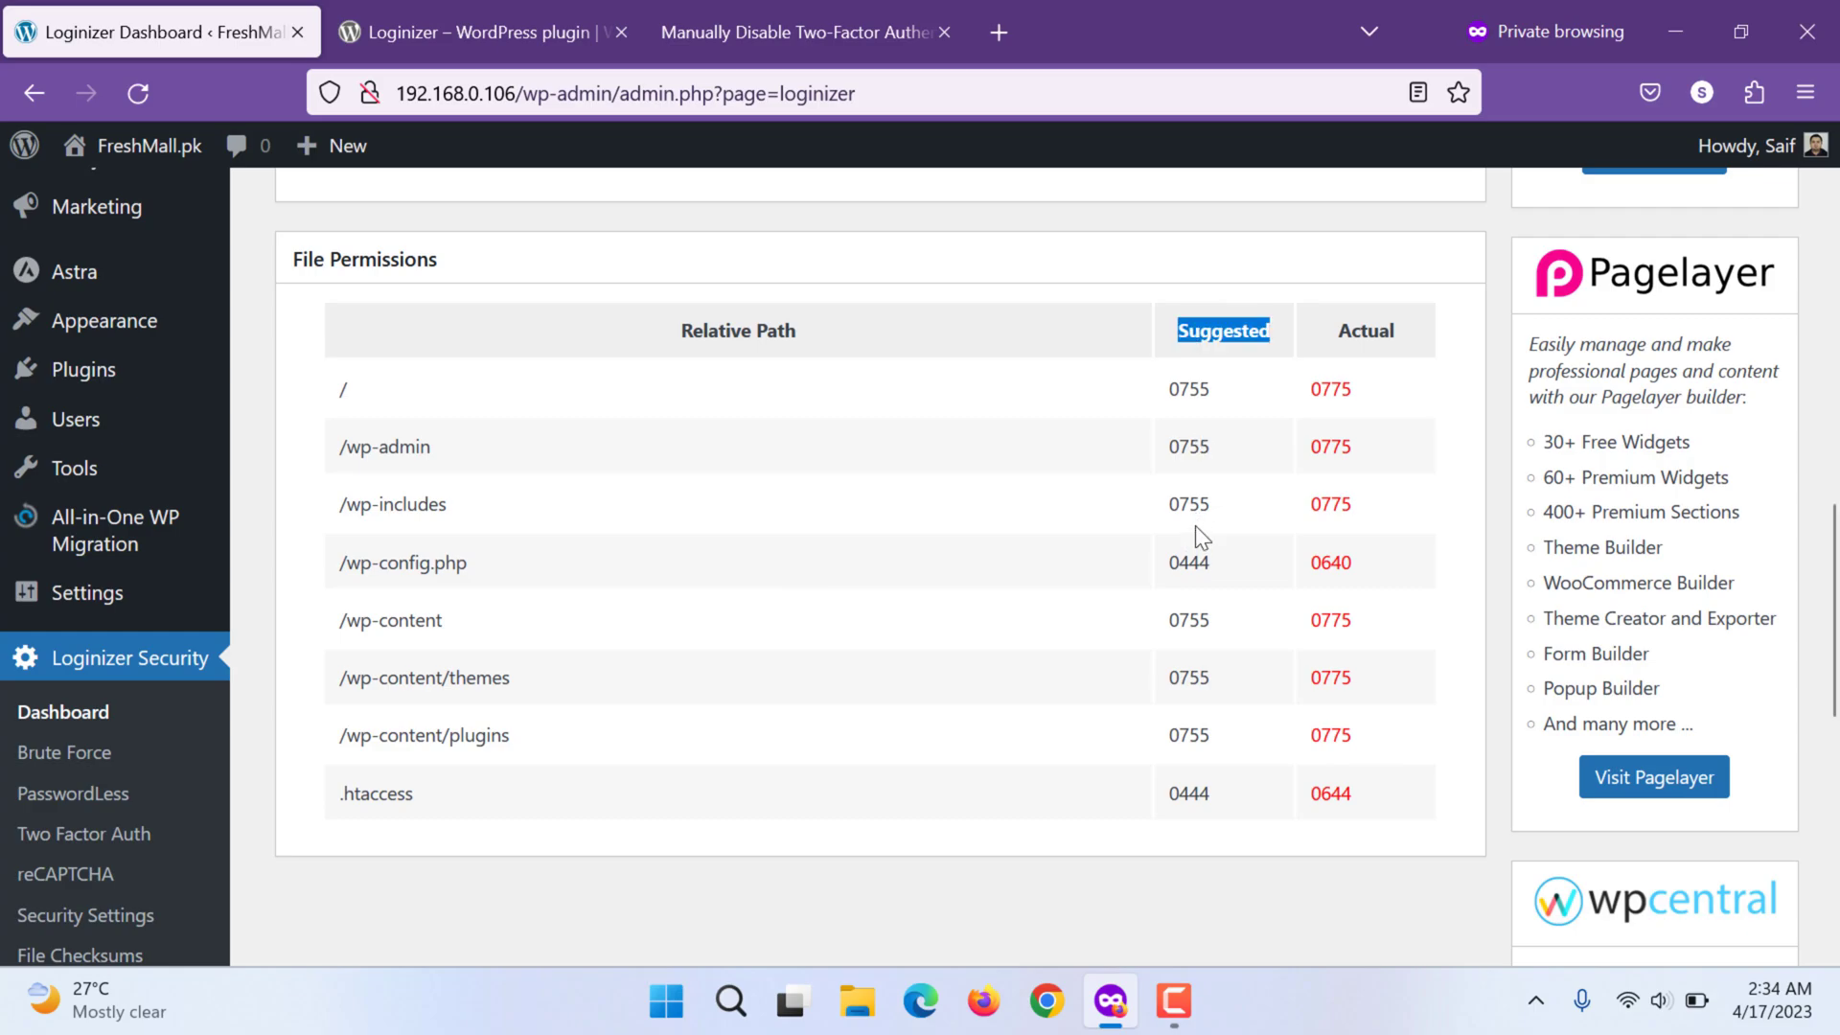